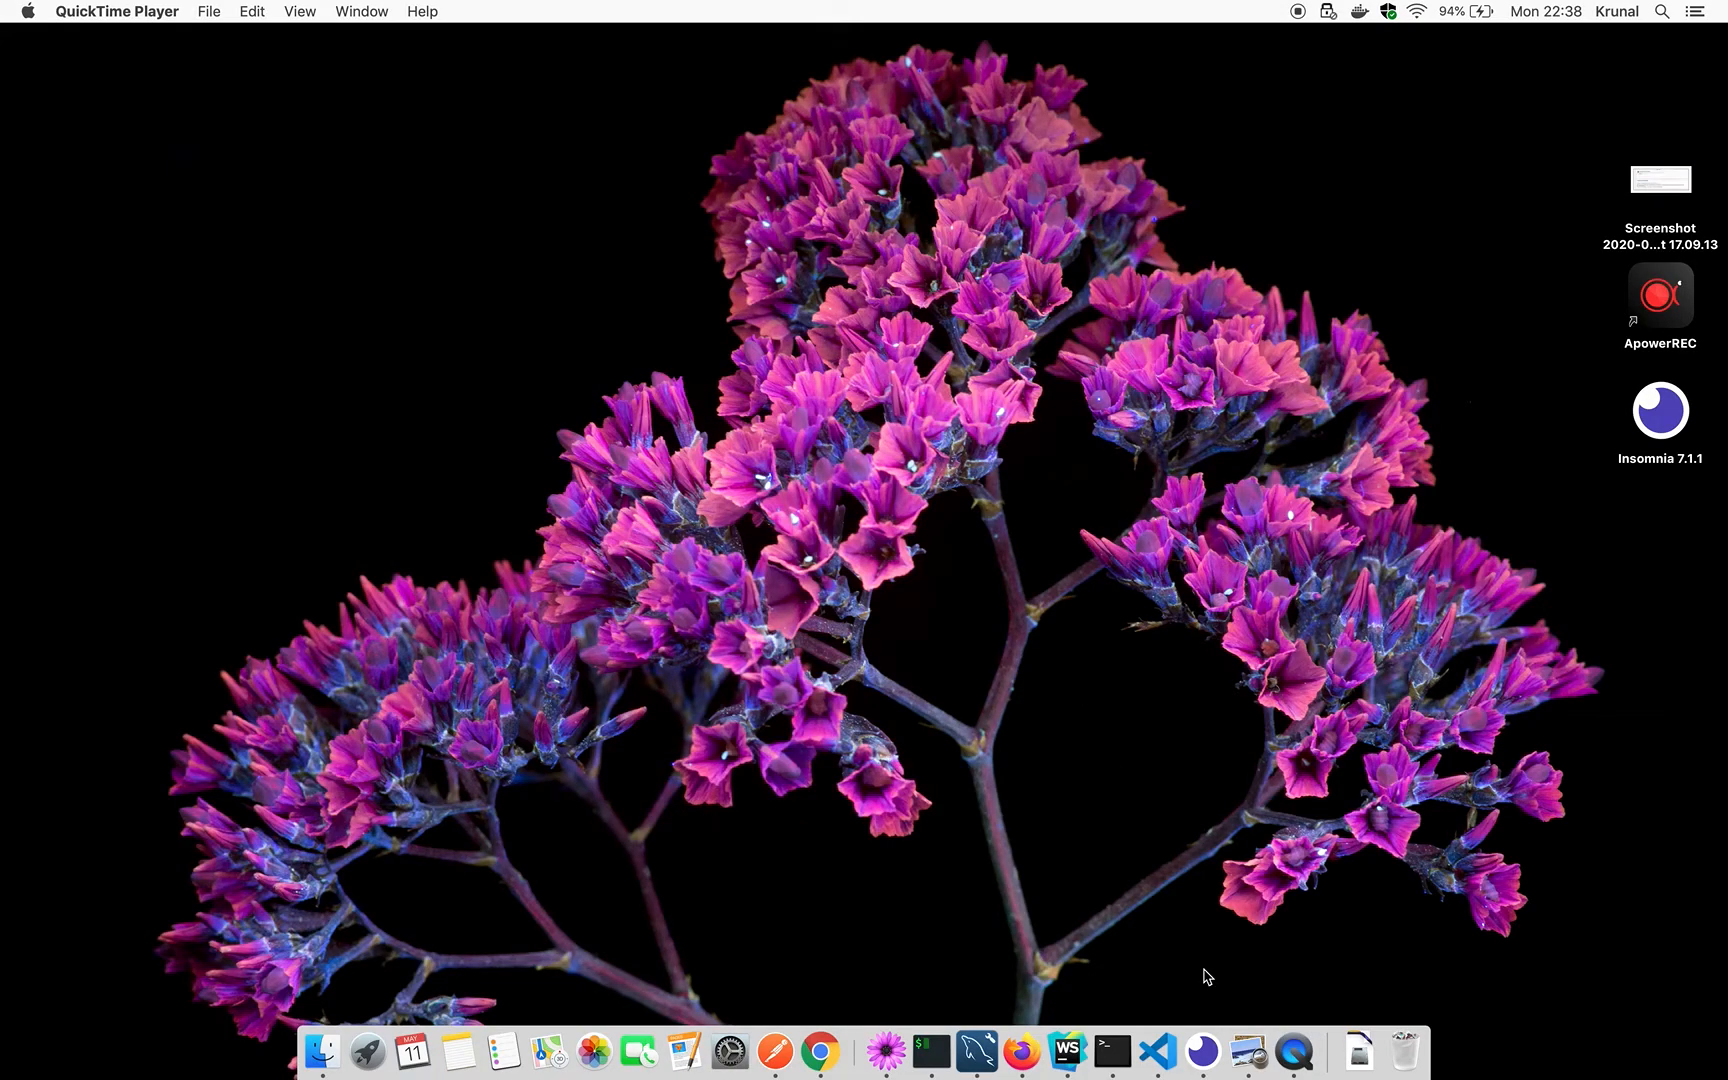
# Step: Make the Insomnia goweb request a DELETE to localhost:8080/products/2
pyautogui.click(1659, 411)
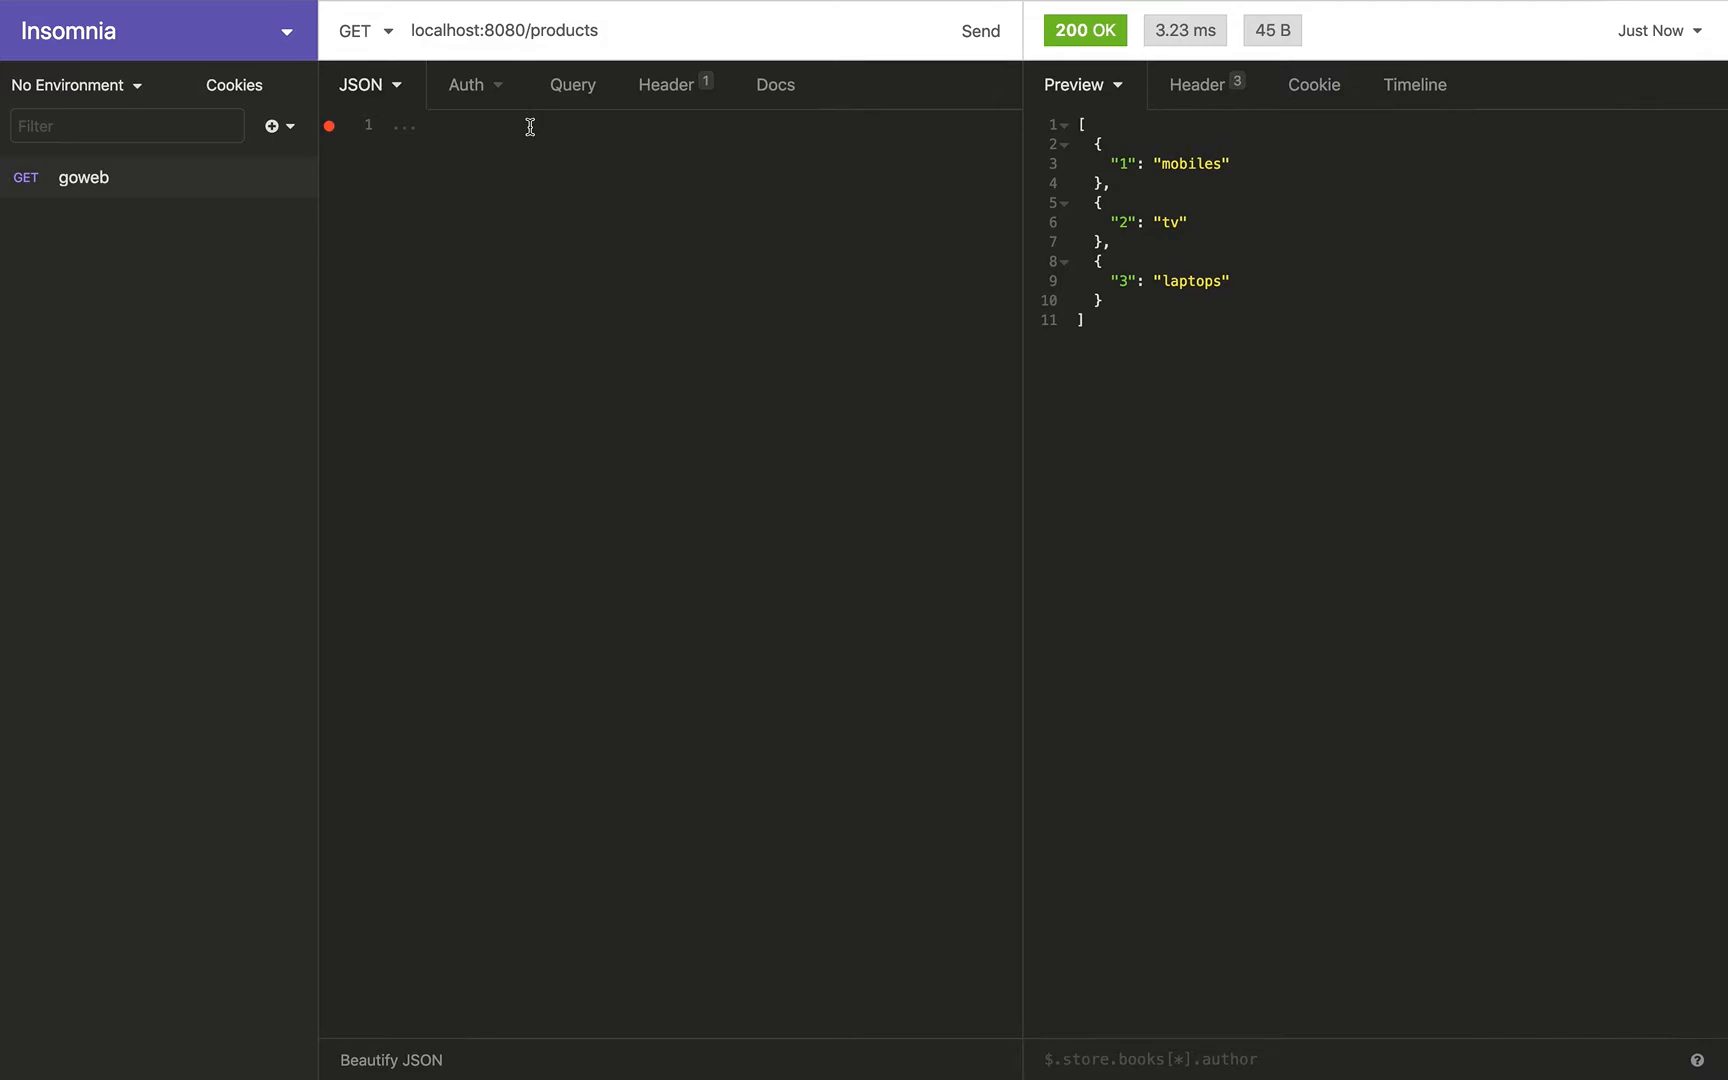
pyautogui.moveTo(1141, 258)
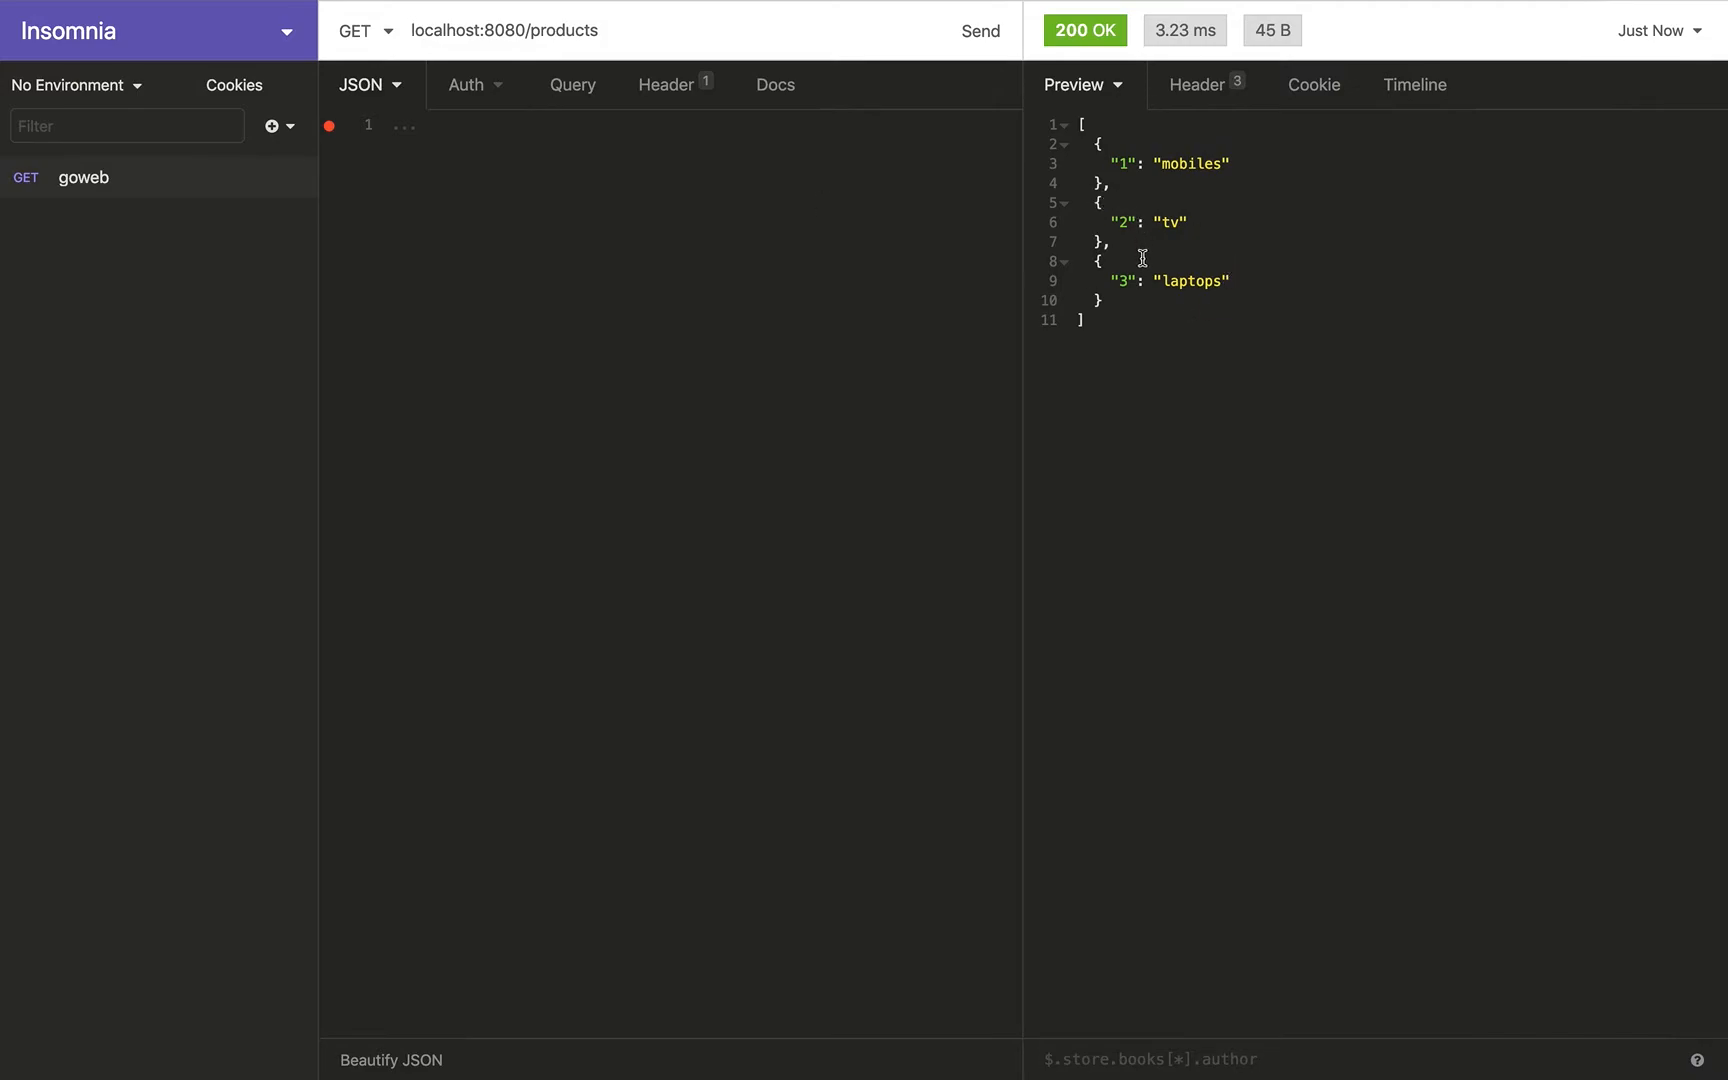
pyautogui.moveTo(1170, 223)
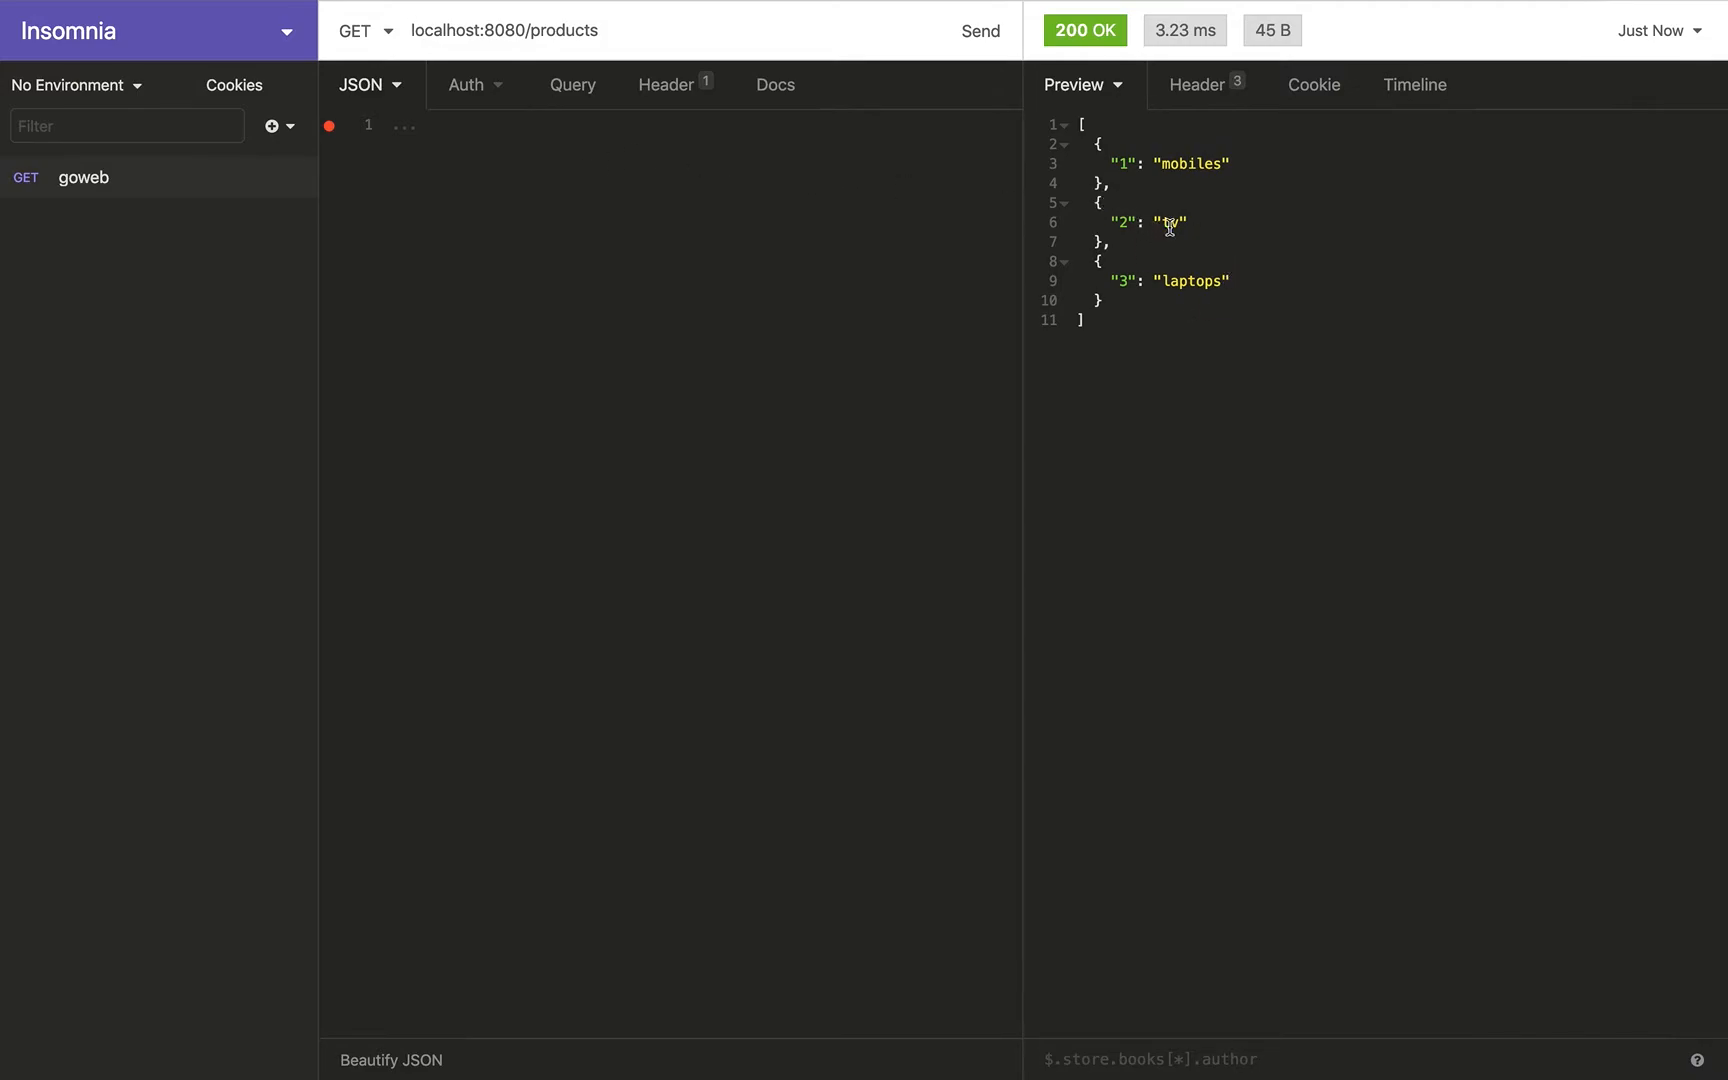
pyautogui.moveTo(831, 196)
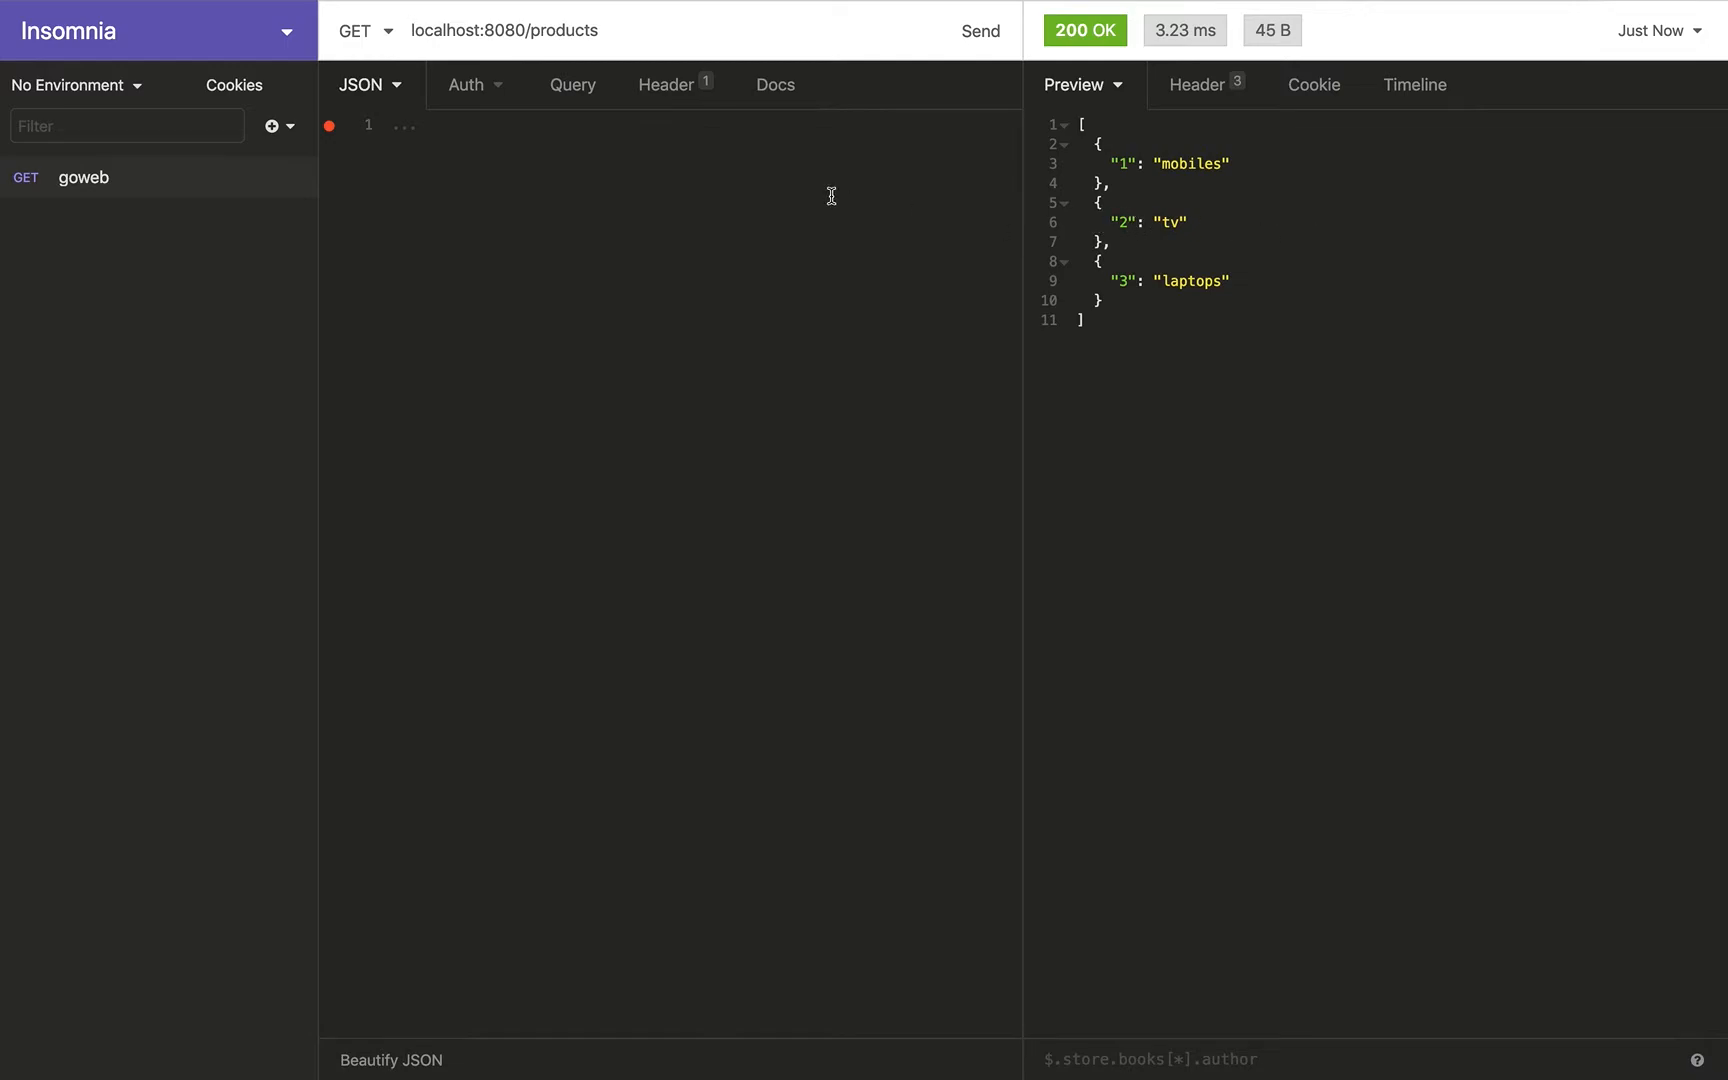
pyautogui.click(366, 30)
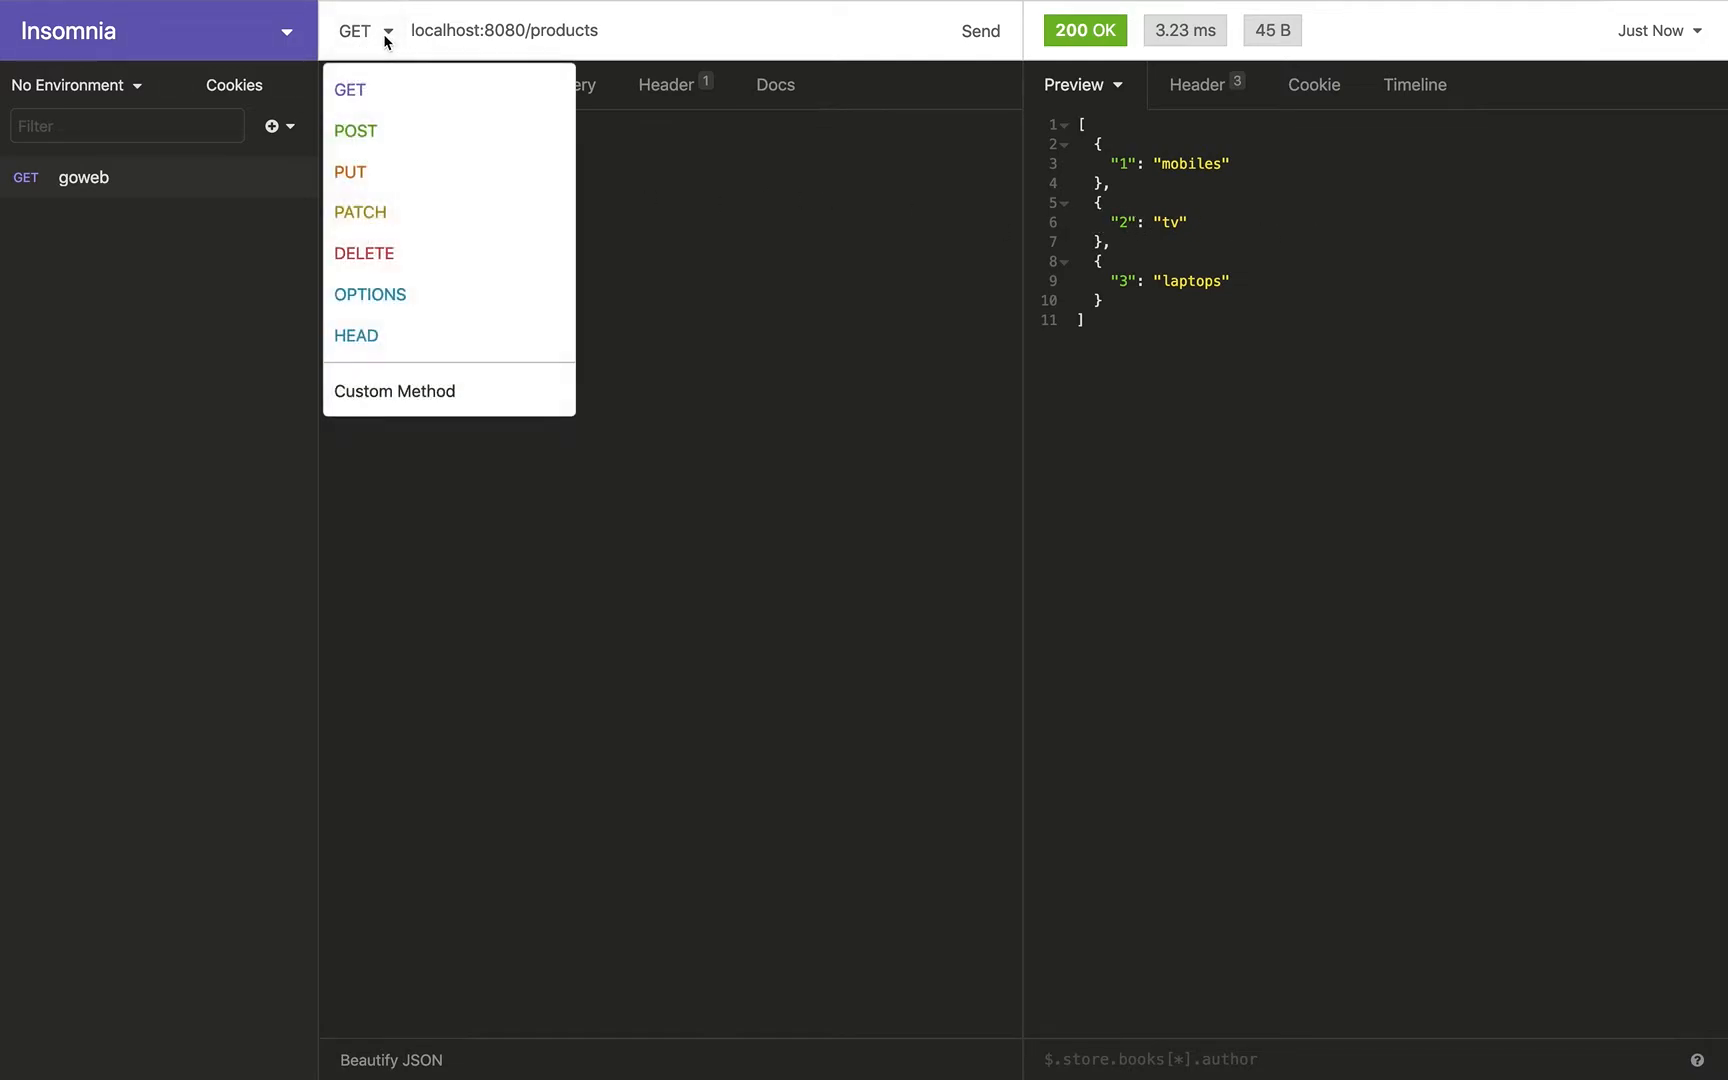
pyautogui.click(363, 252)
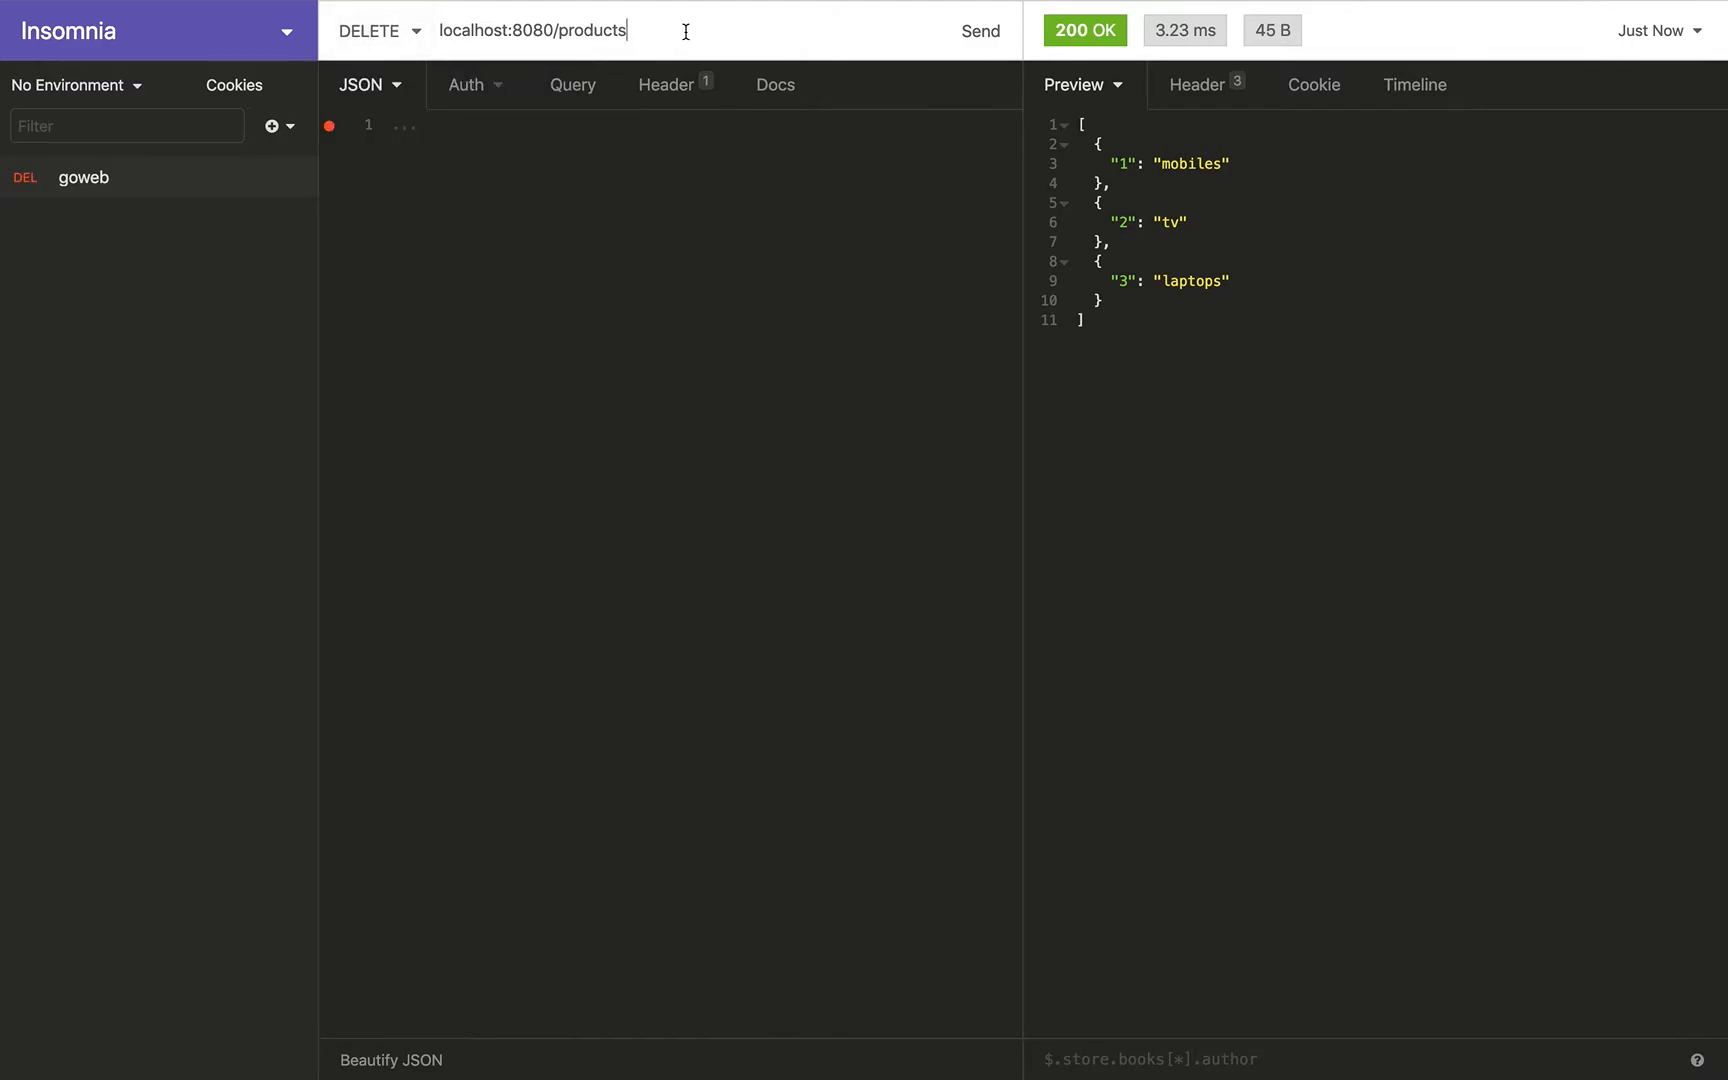
pyautogui.write('/')
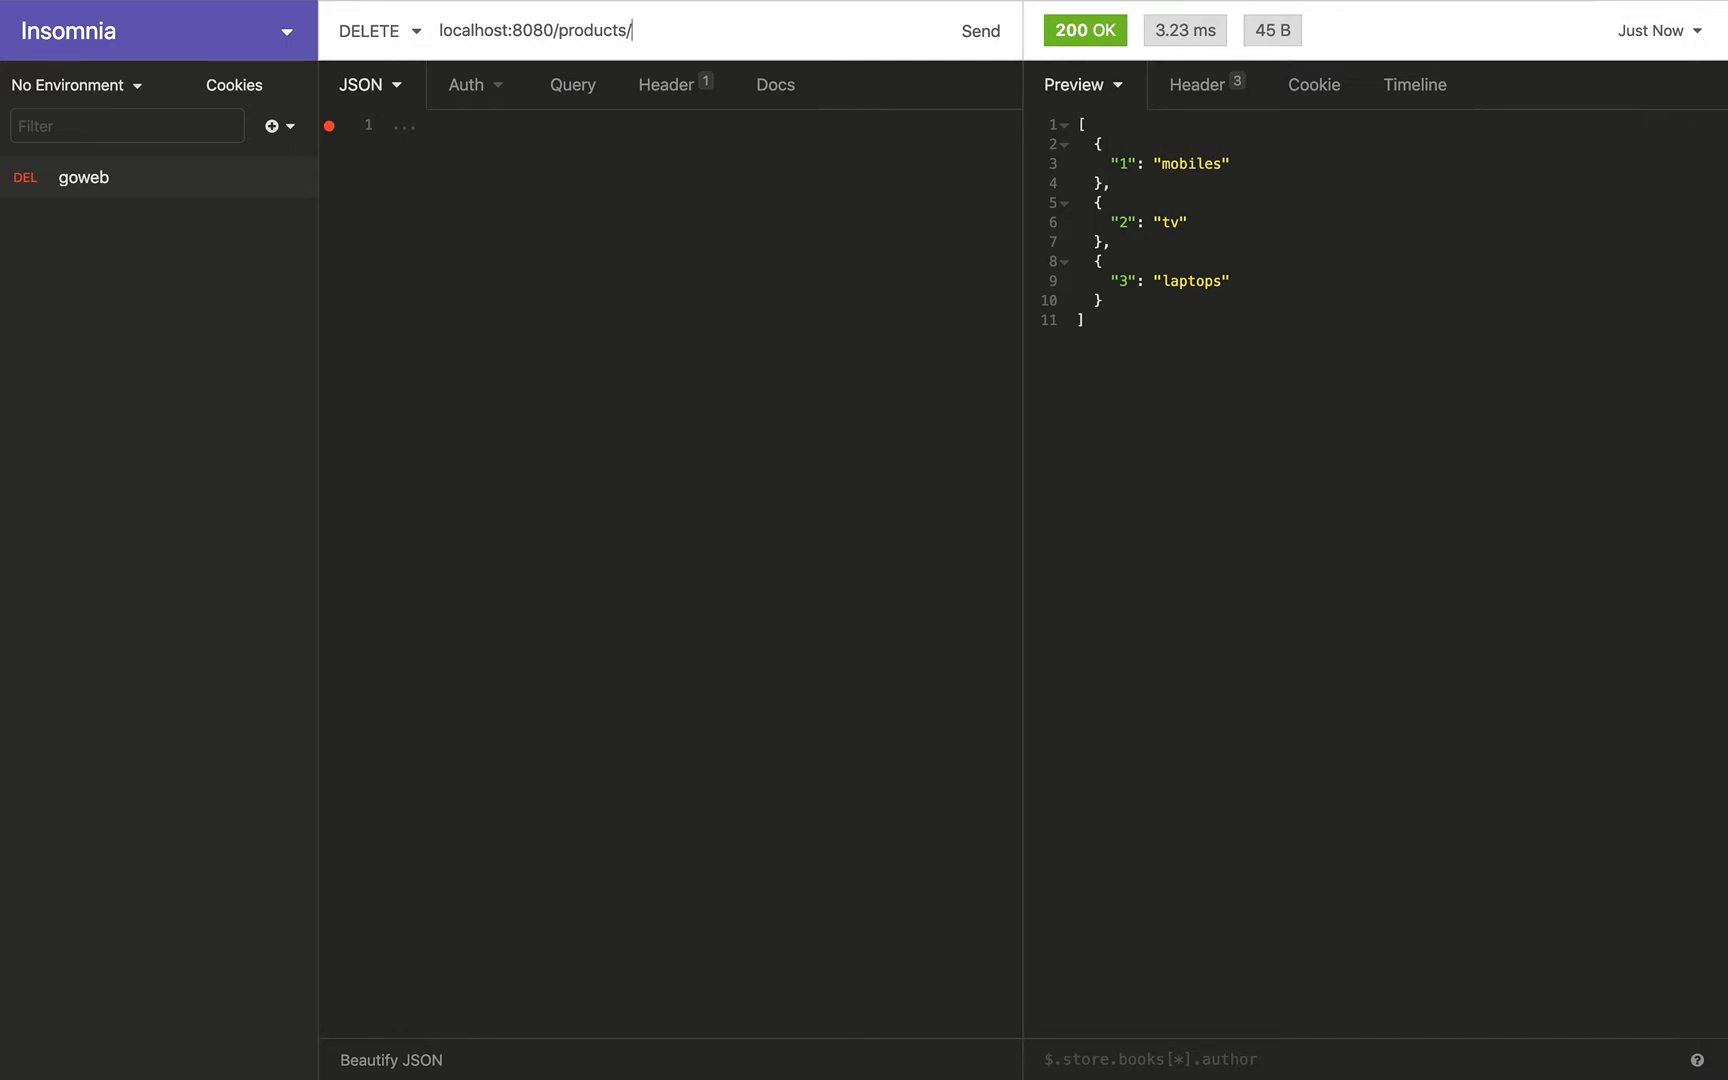
pyautogui.write('2')
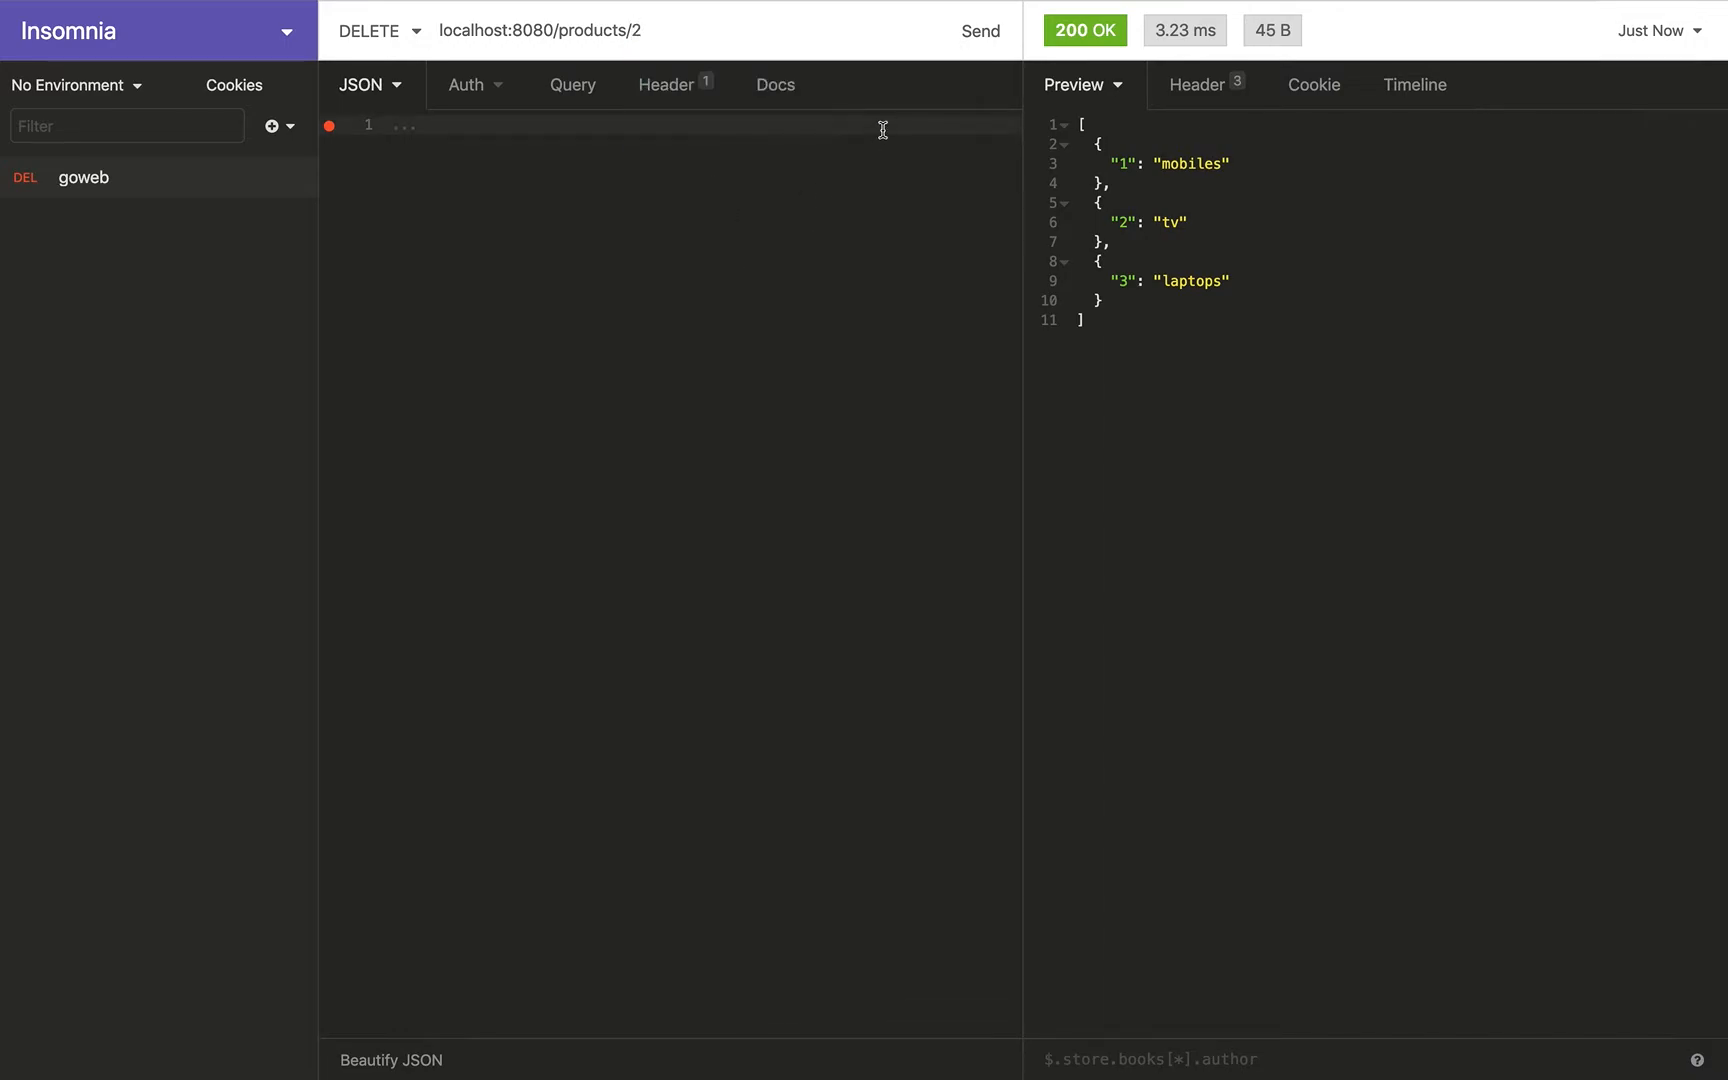
pyautogui.moveTo(1095, 204)
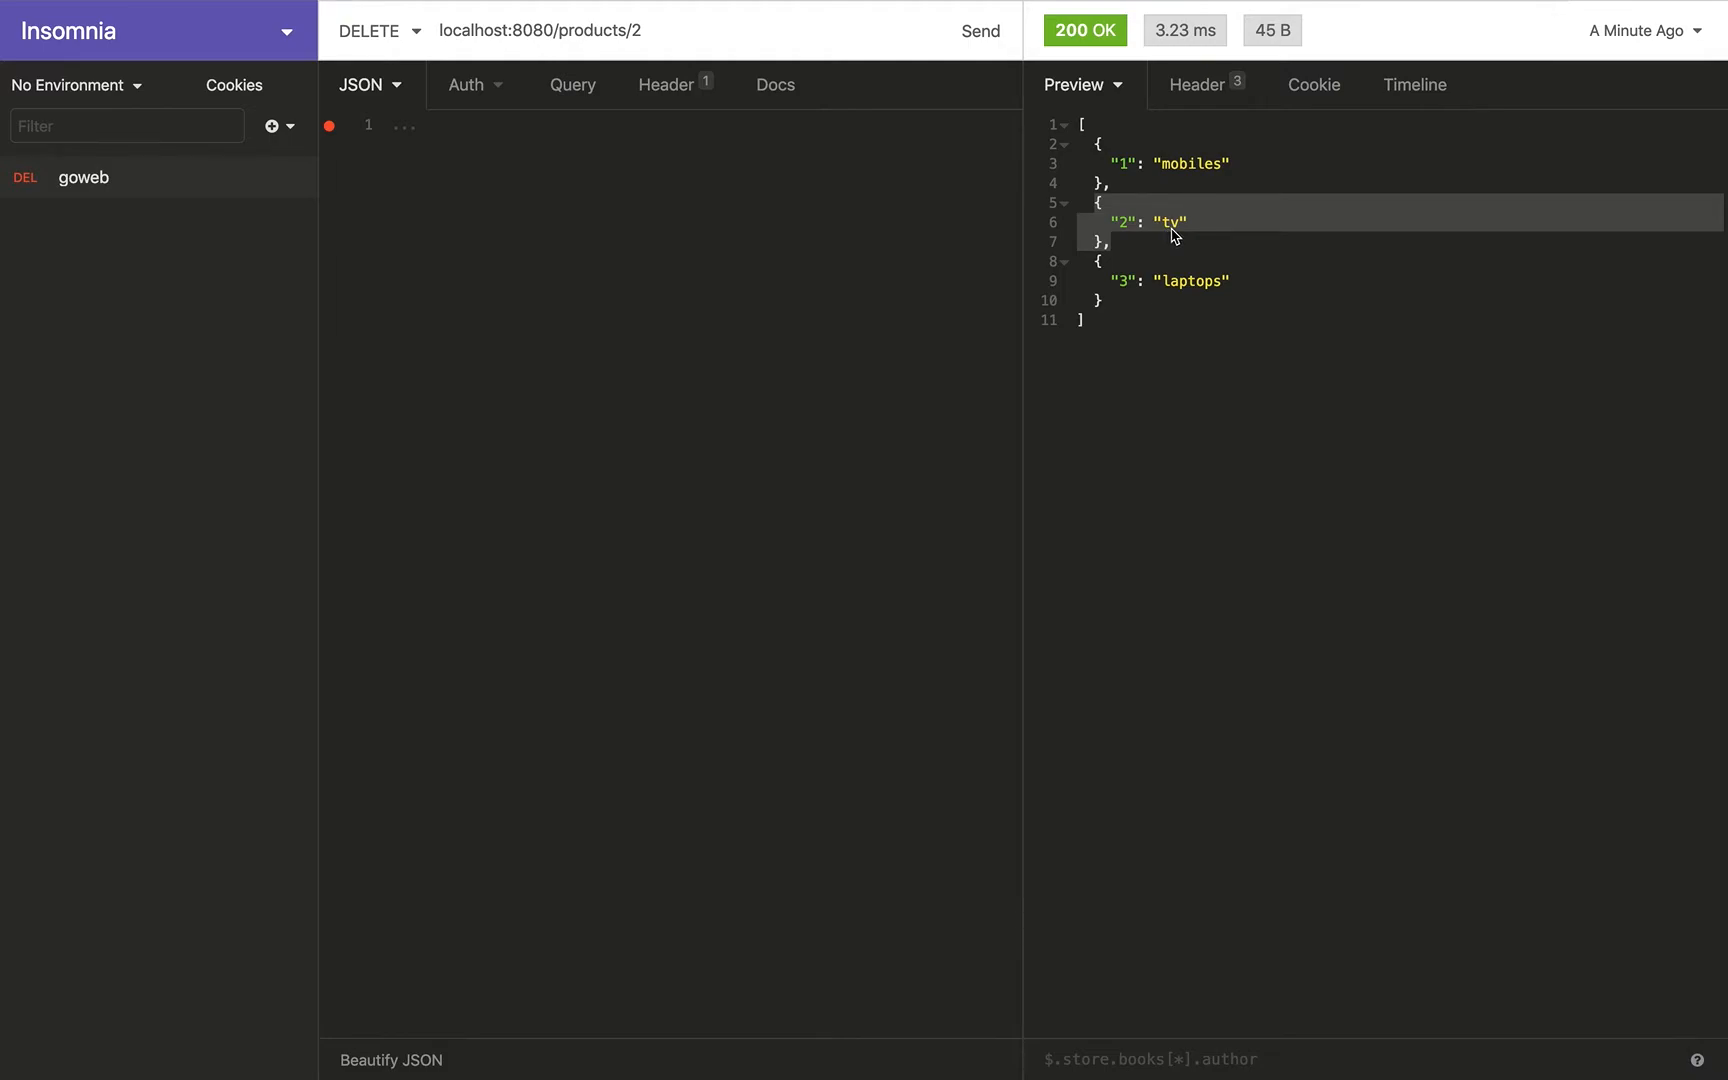
pyautogui.moveTo(1152, 235)
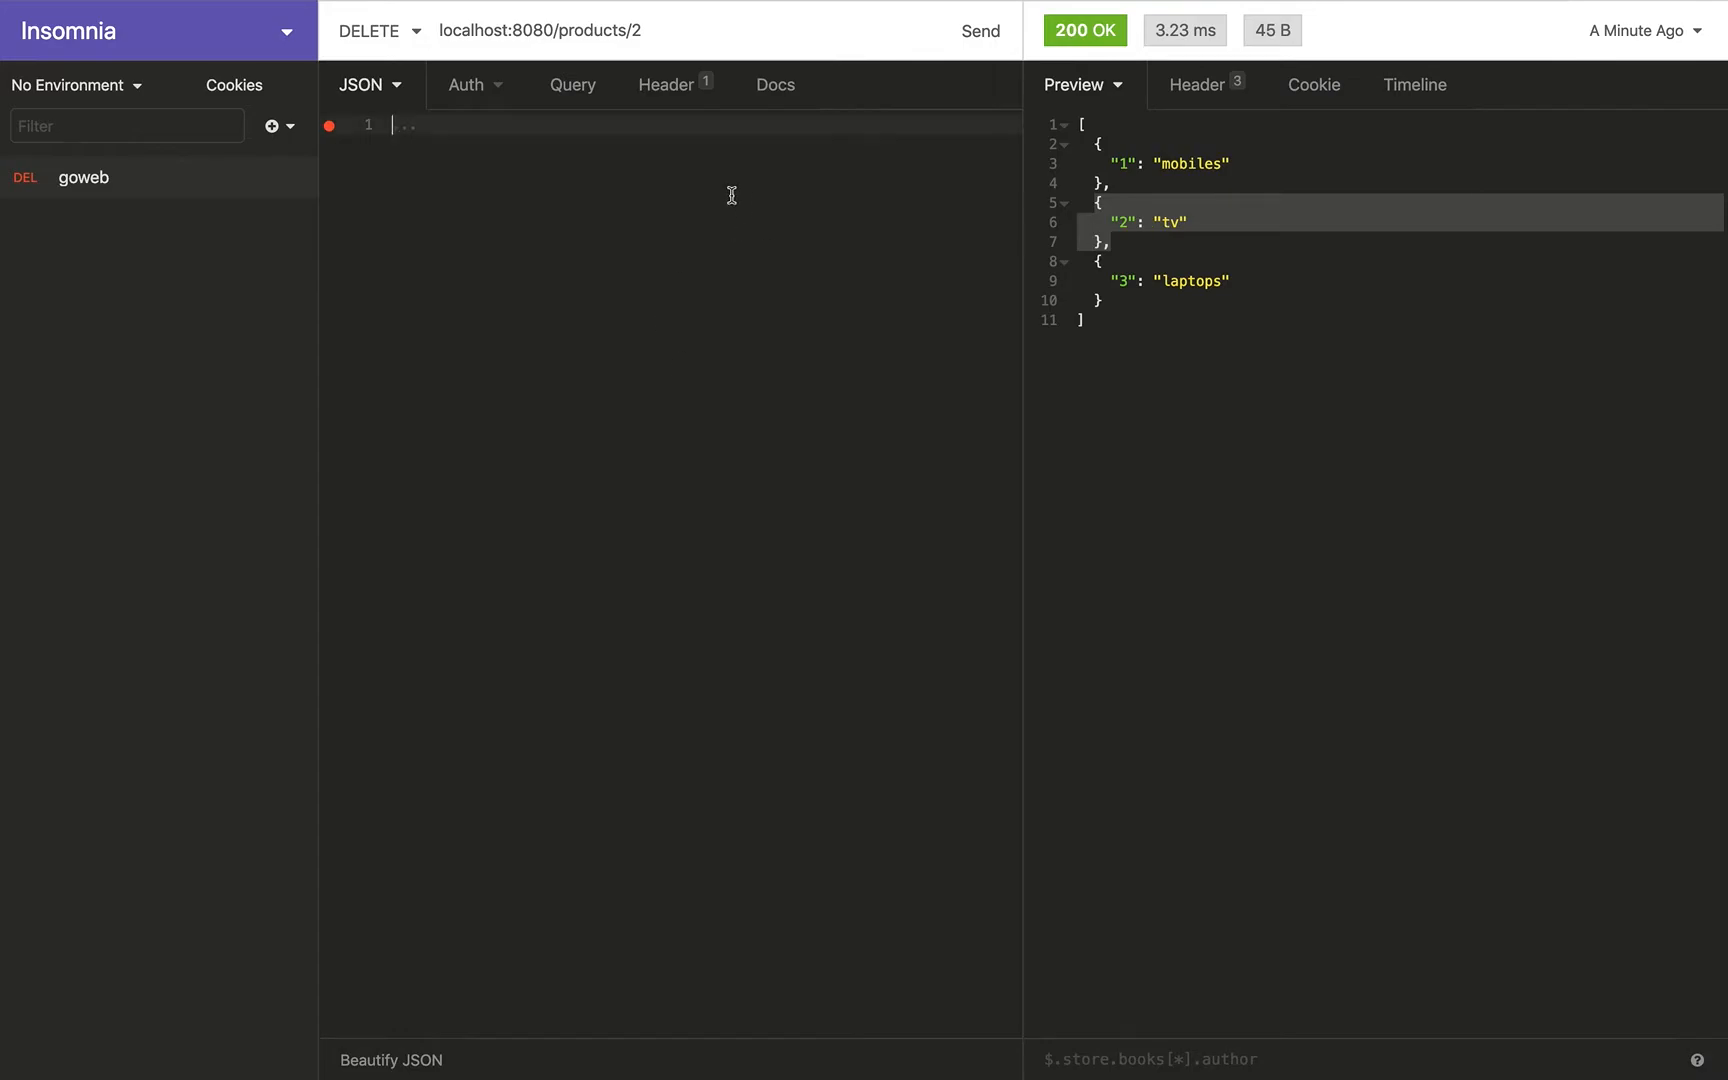
pyautogui.moveTo(614, 41)
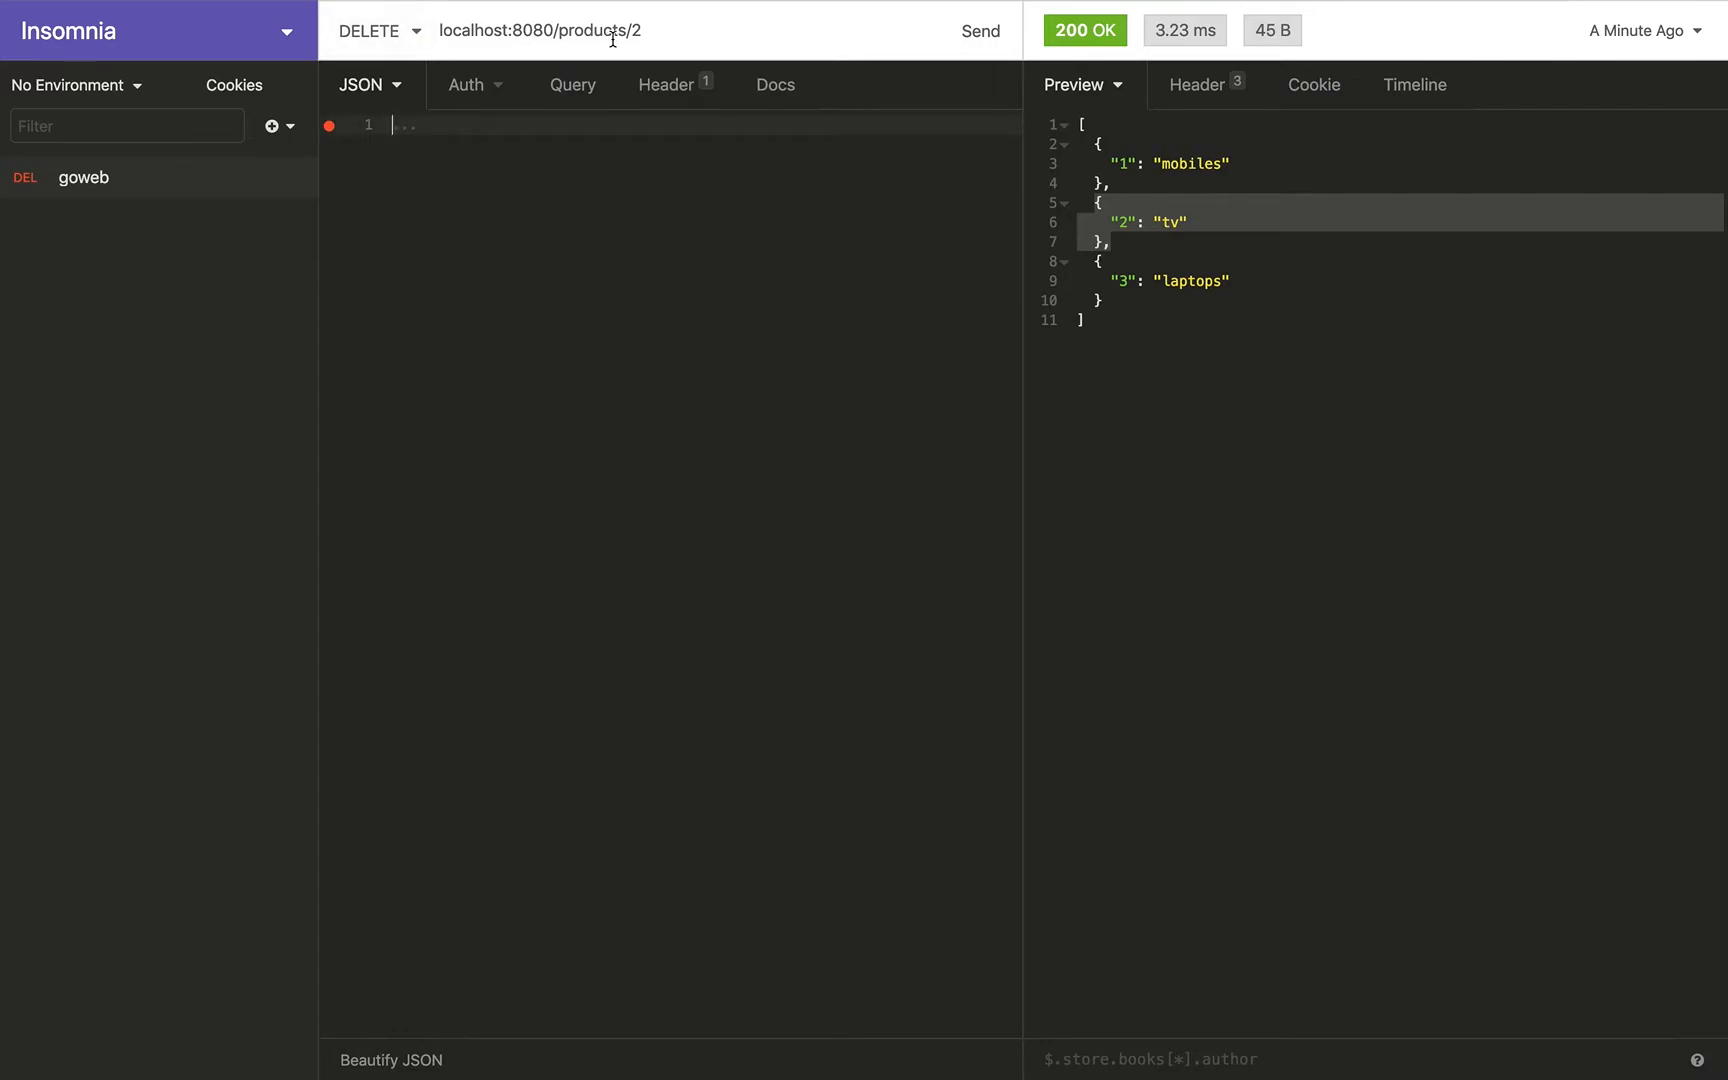
pyautogui.moveTo(1220, 288)
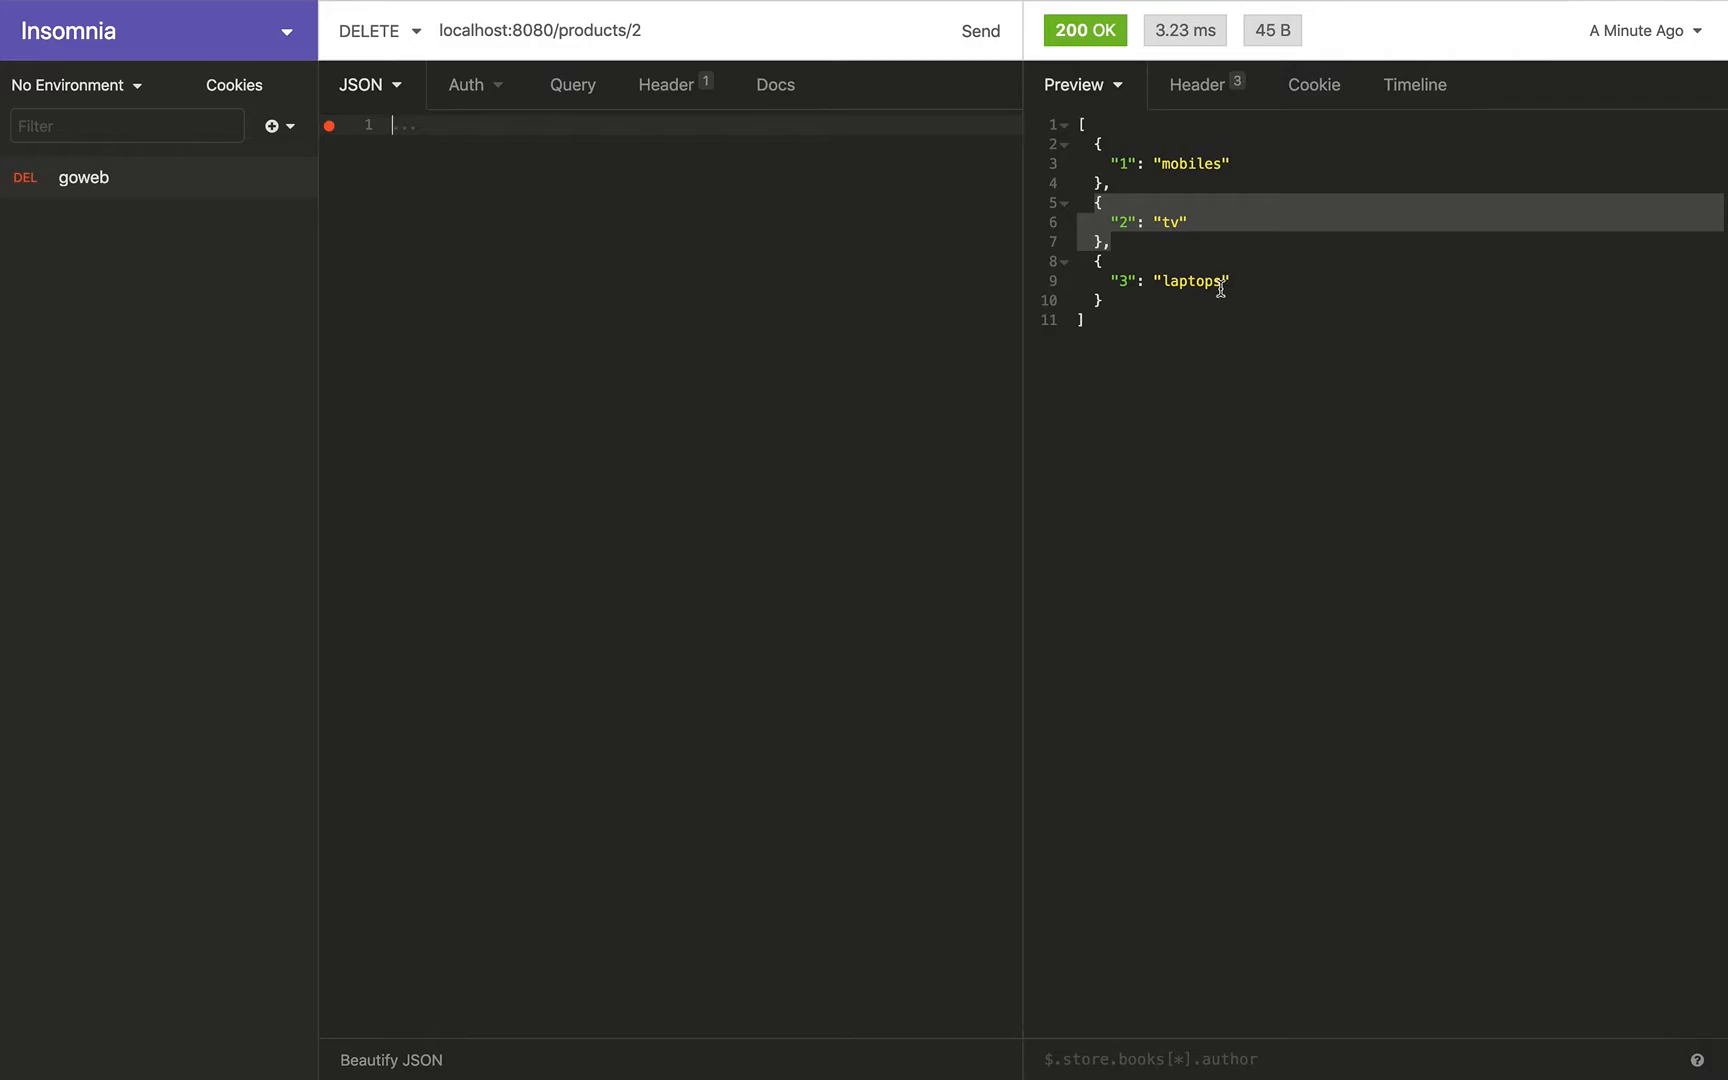
pyautogui.moveTo(1198, 234)
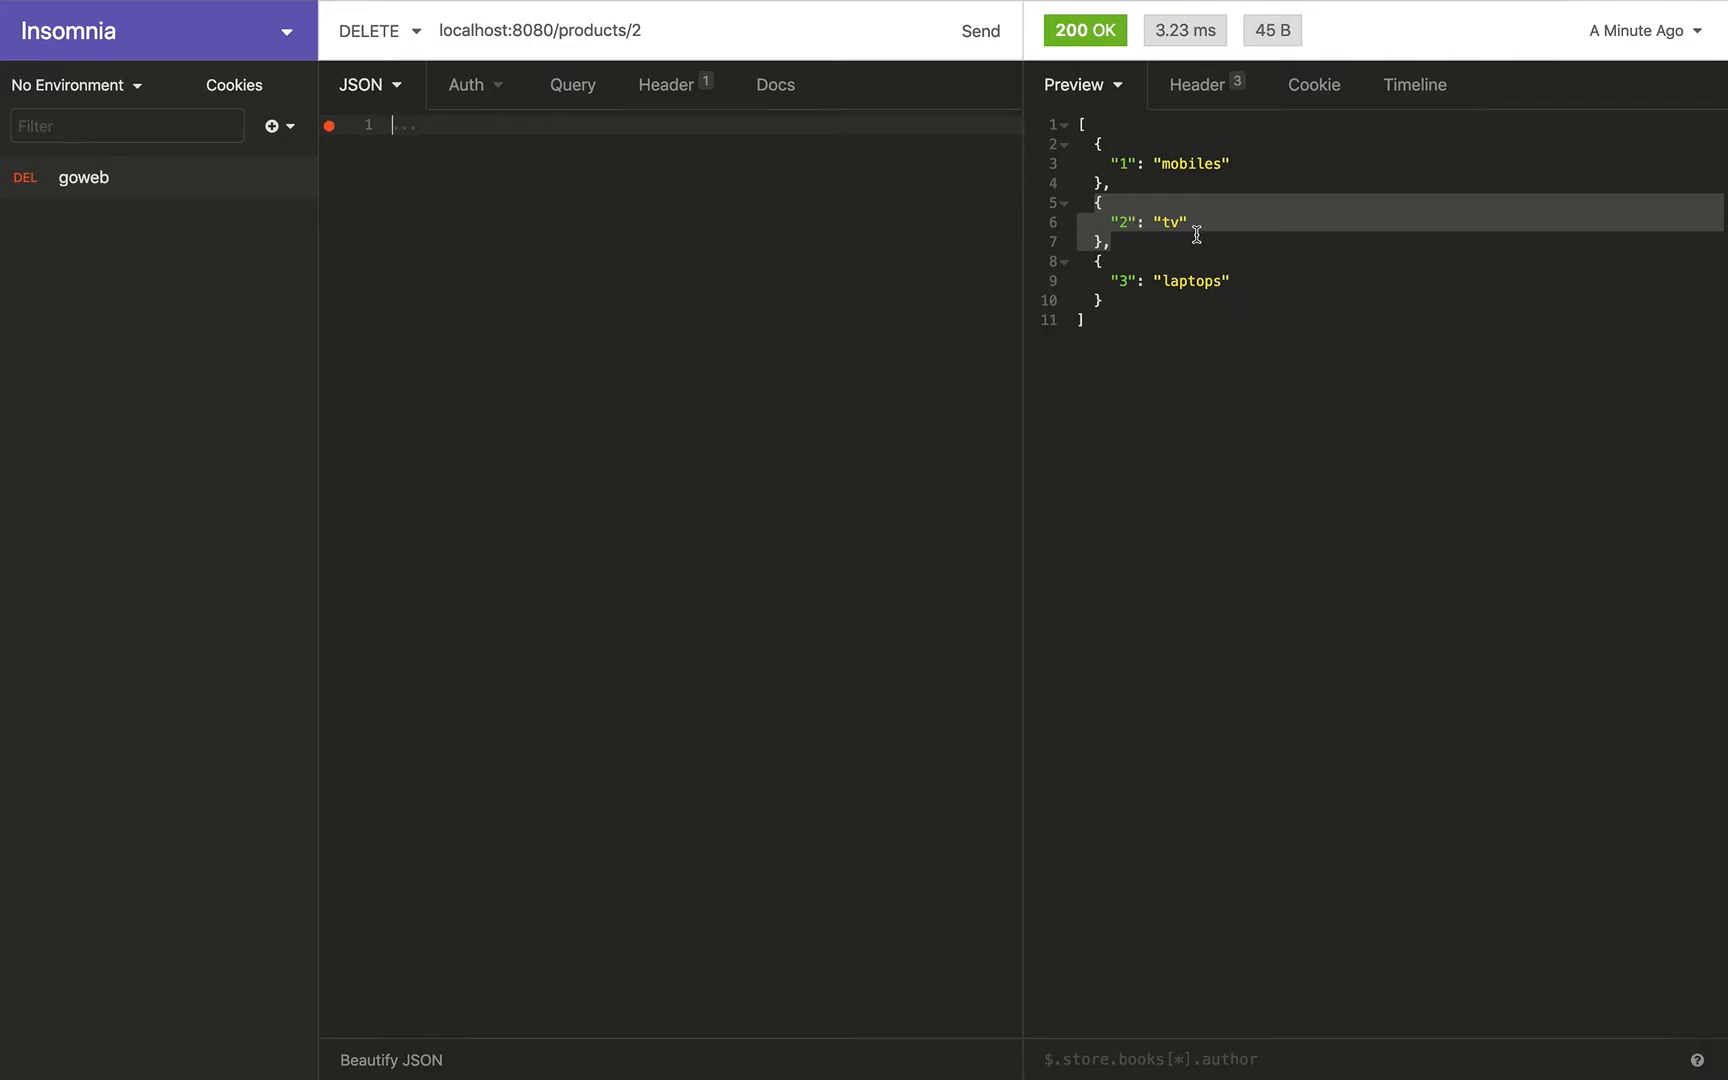
pyautogui.moveTo(734, 274)
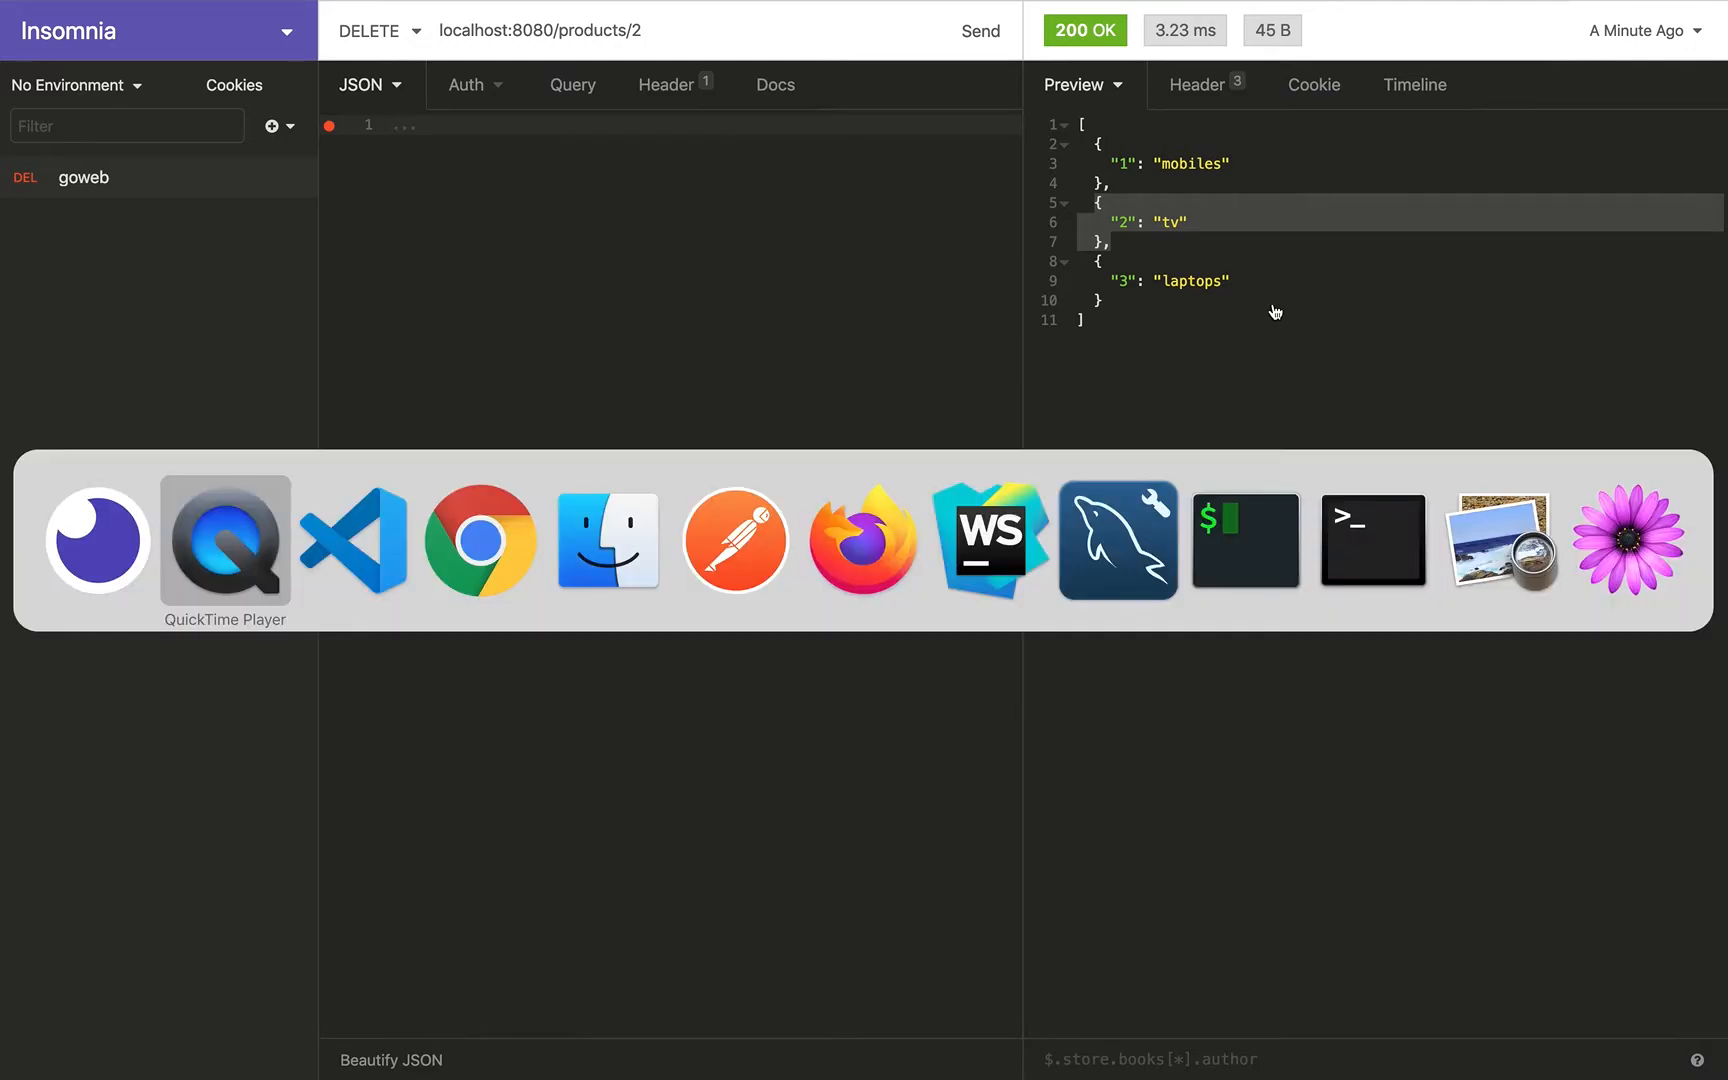
# Step: Scroll main.go to the handler after GET-by-id and inspect loop variables p and k
pyautogui.click(352, 539)
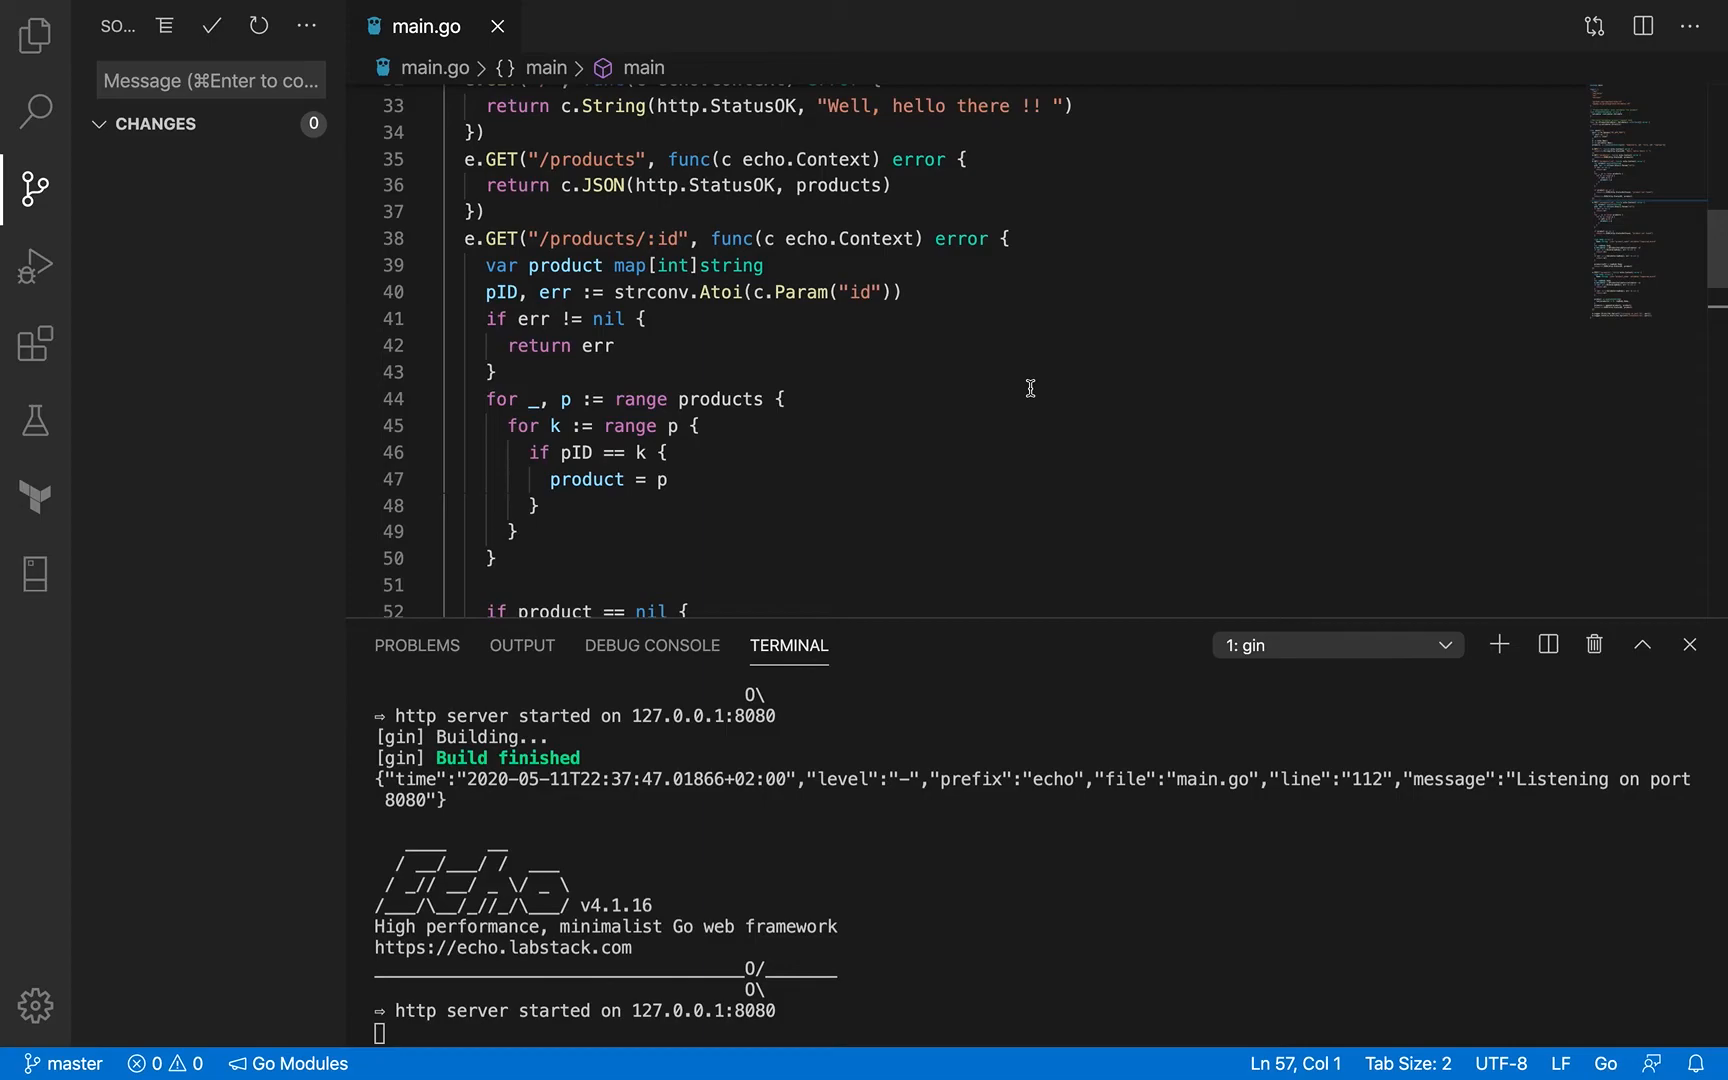
pyautogui.scroll(-3)
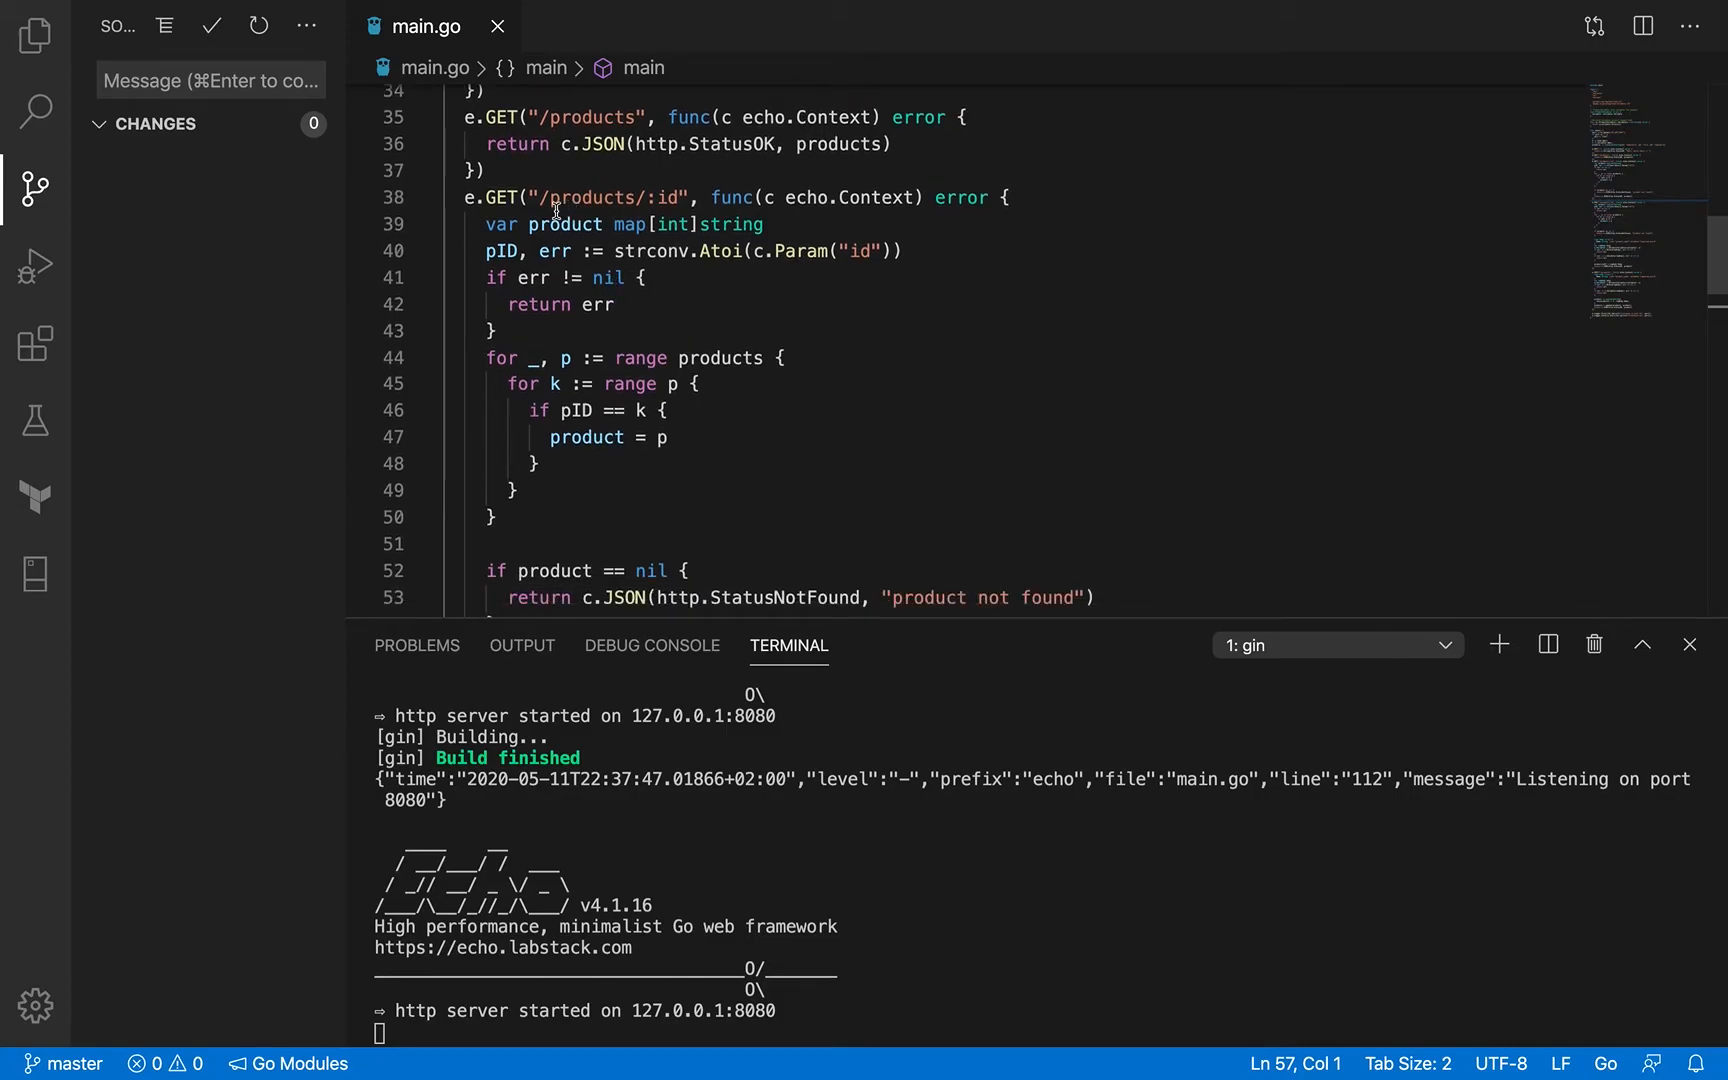
pyautogui.scroll(-3)
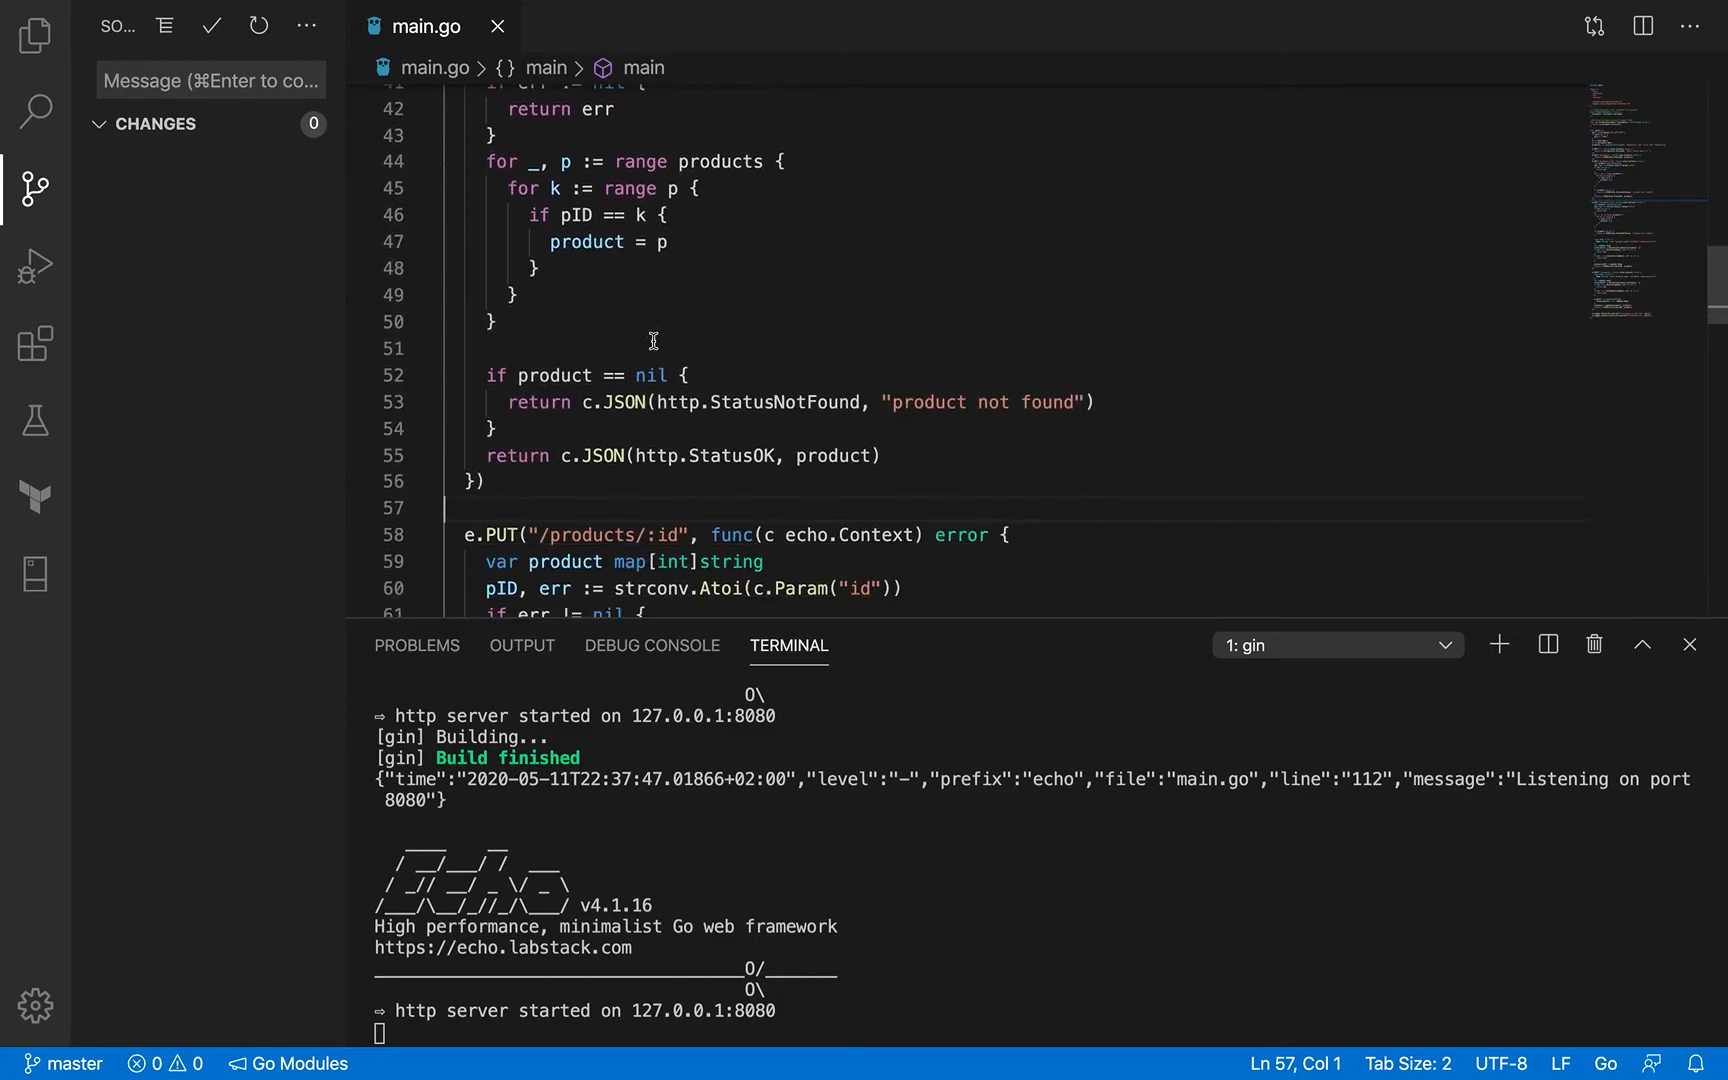
pyautogui.scroll(3)
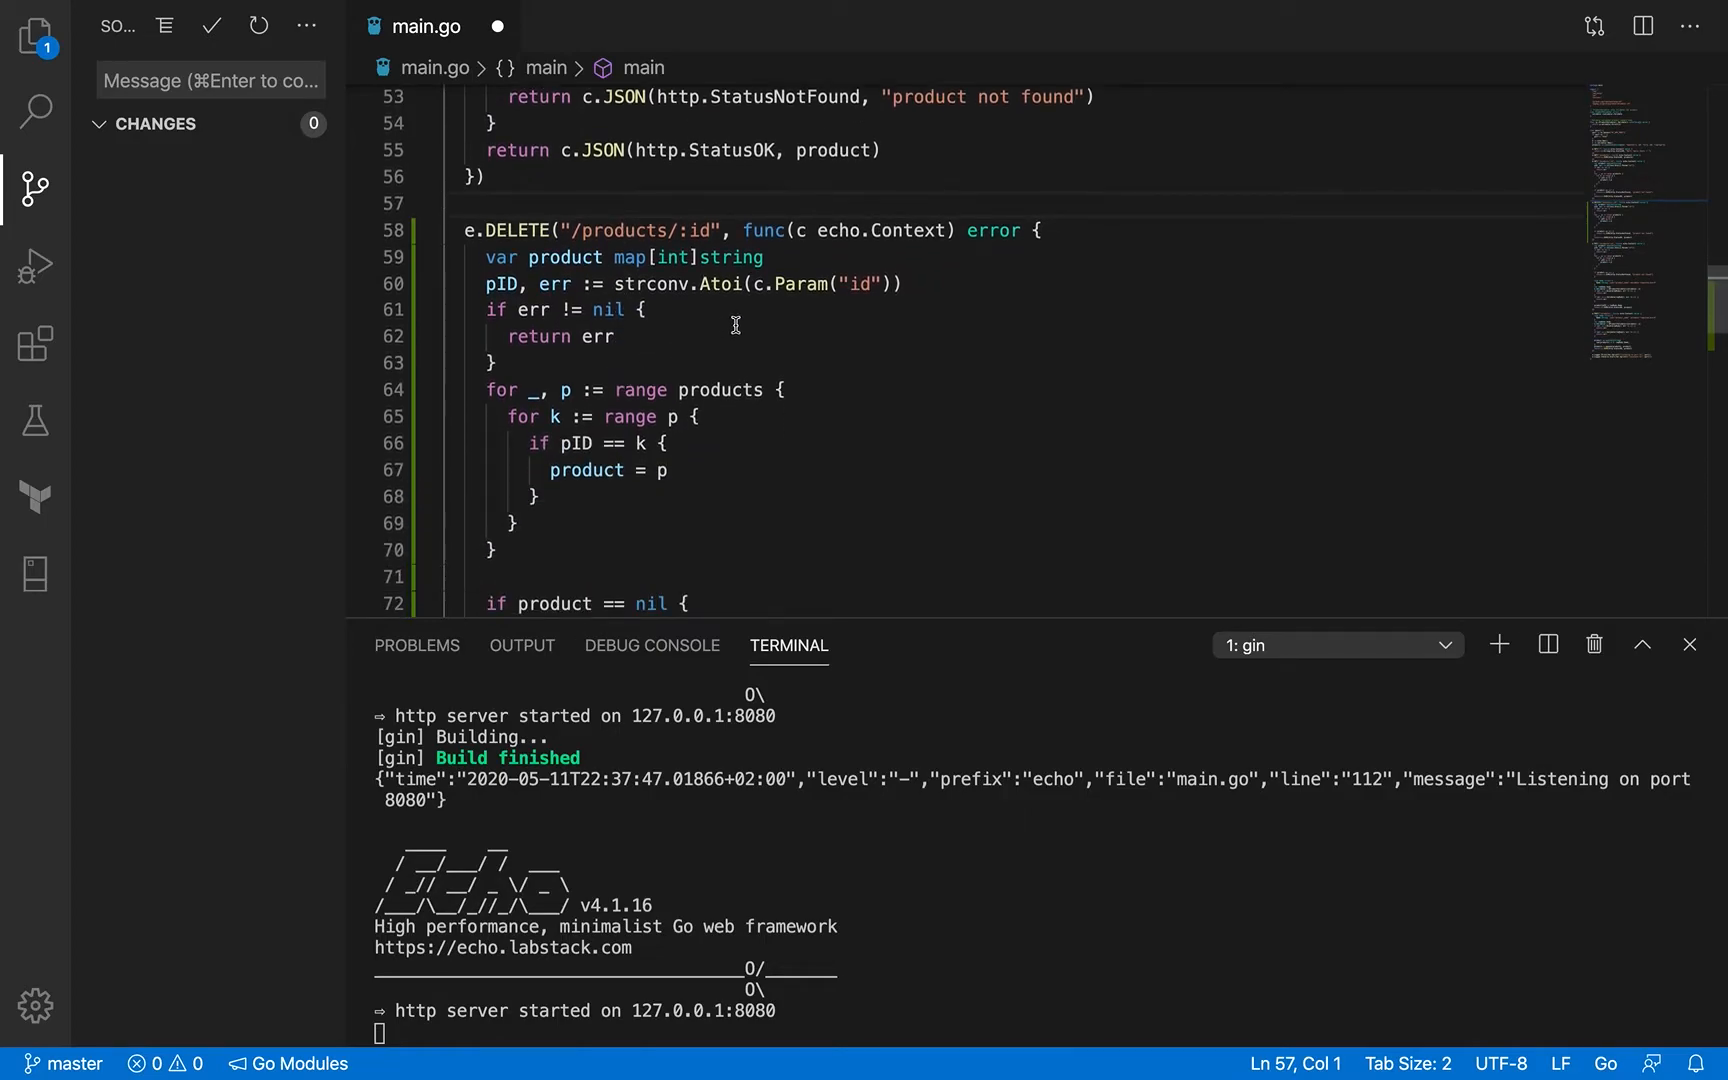
pyautogui.scroll(-3)
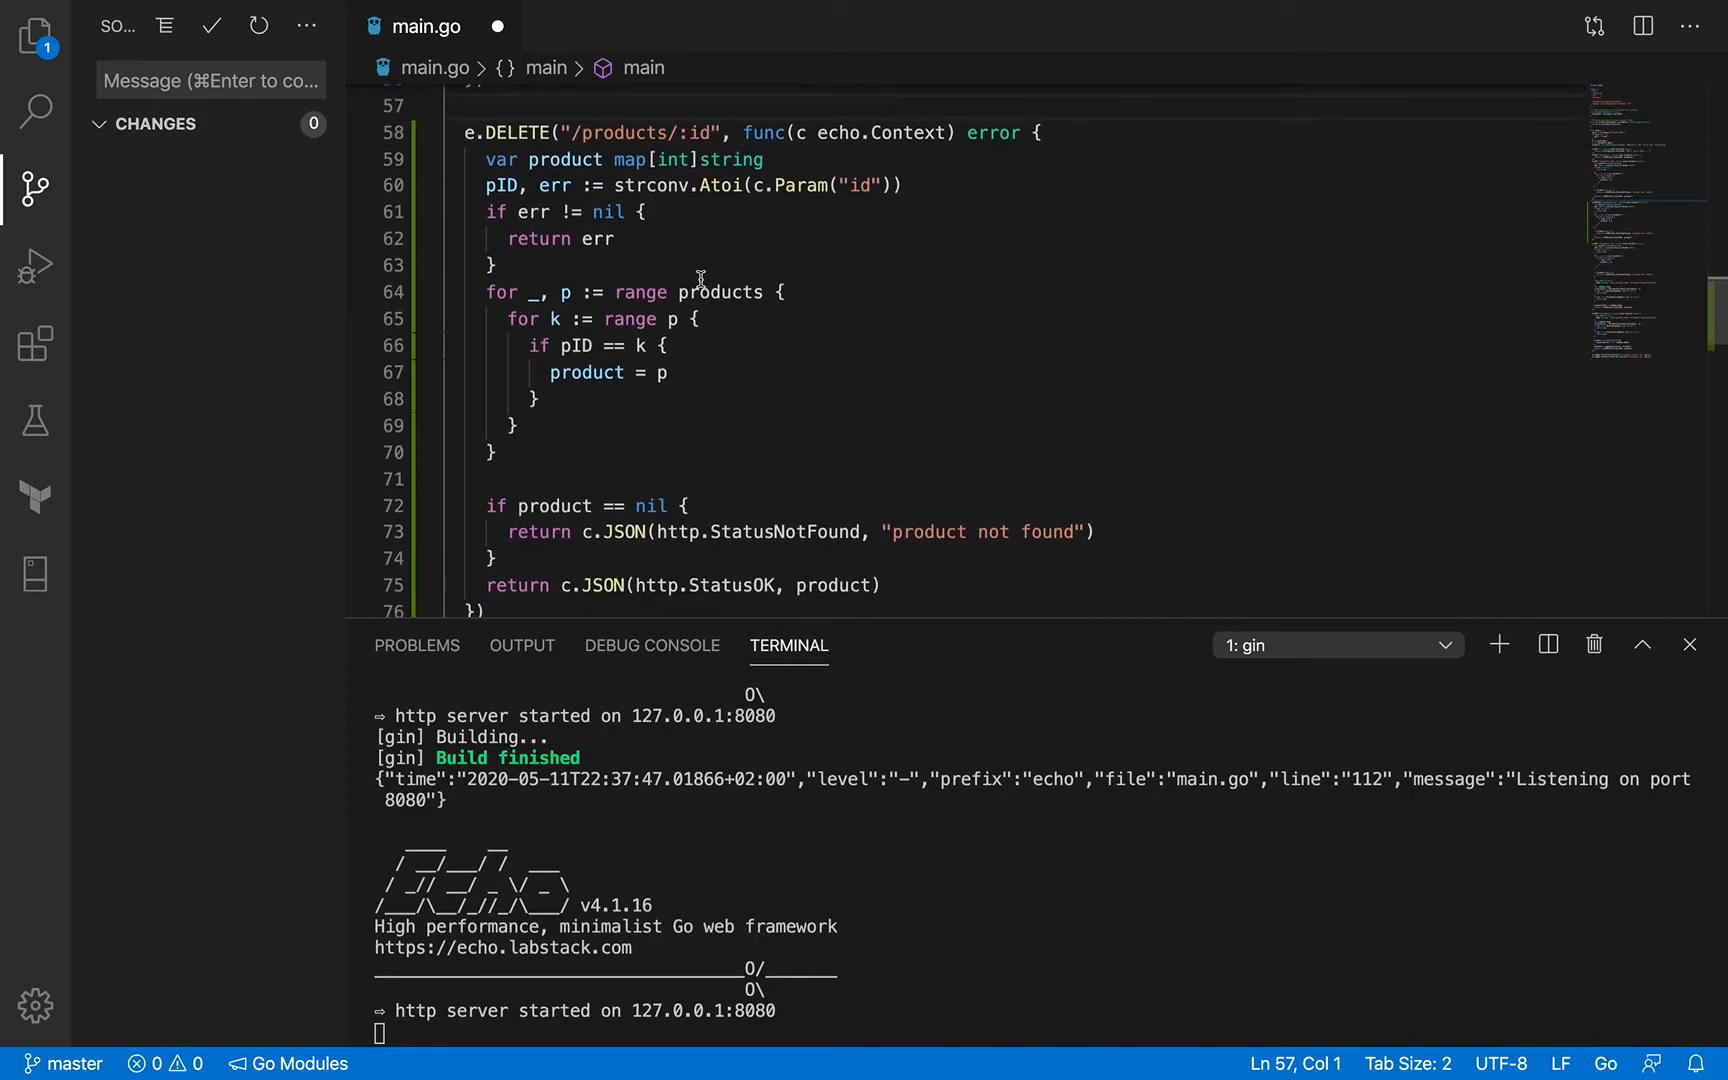
pyautogui.click(727, 292)
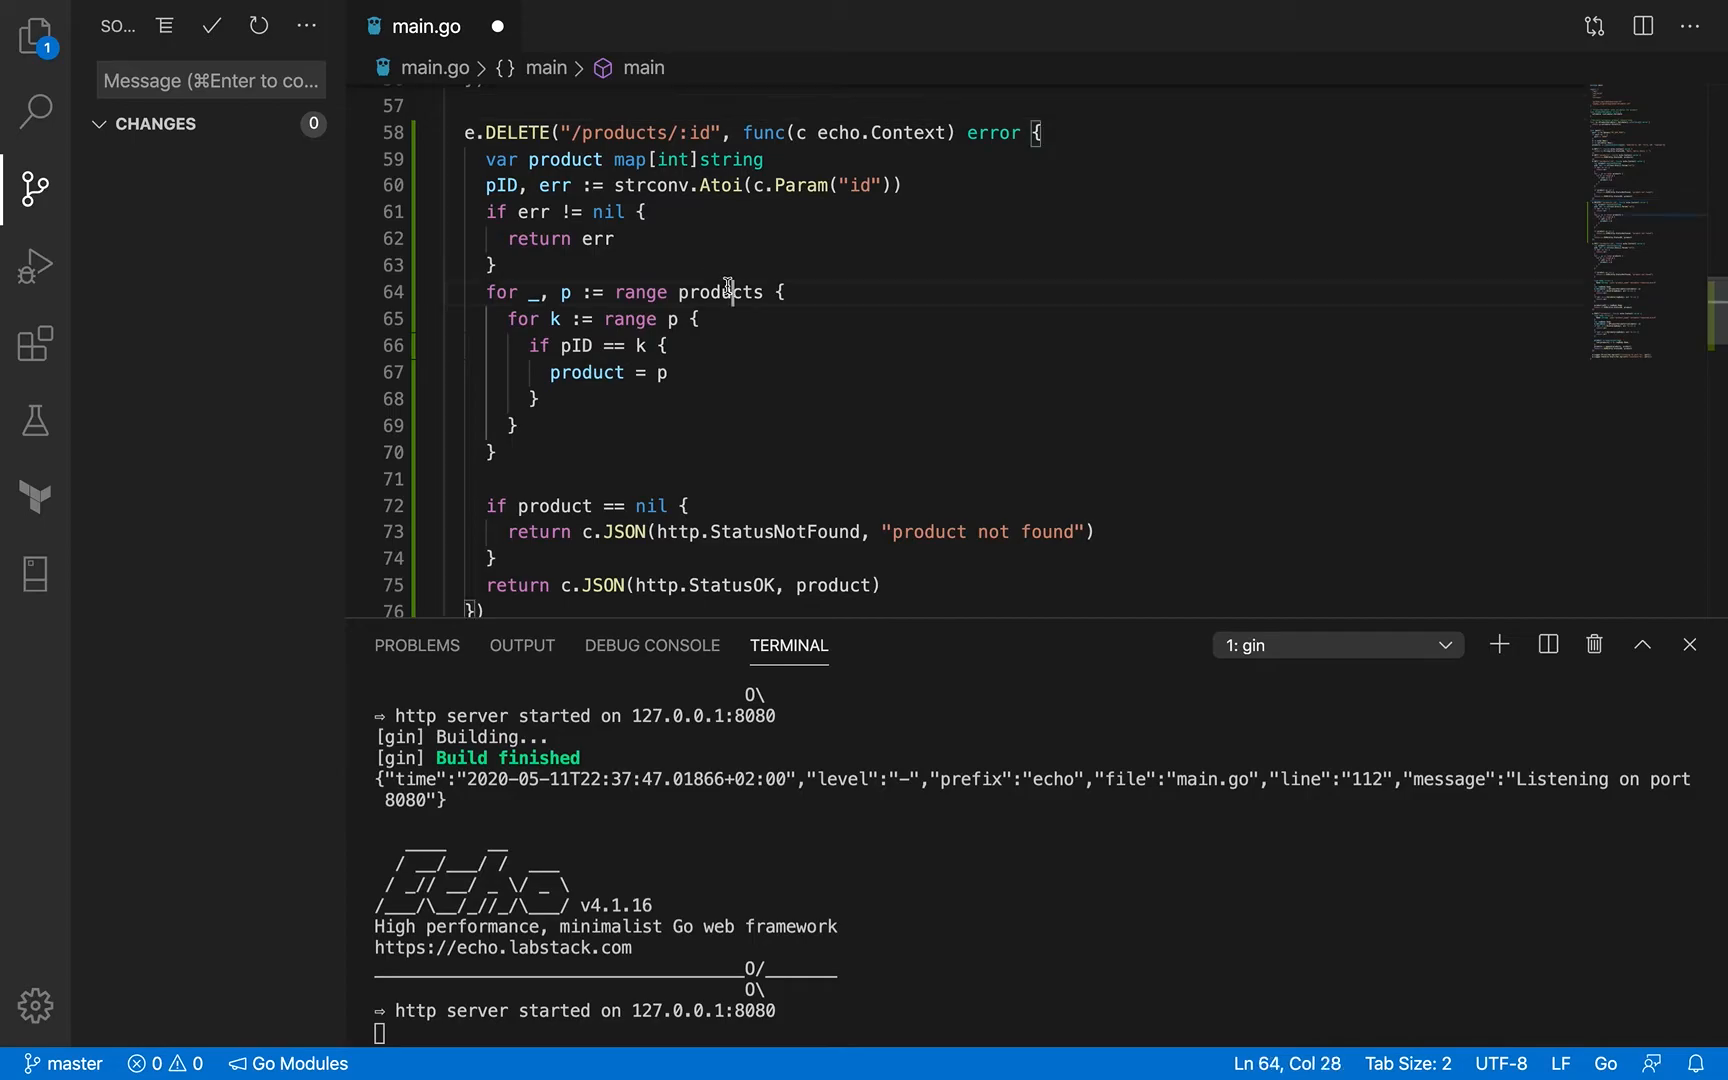
pyautogui.doubleClick(719, 292)
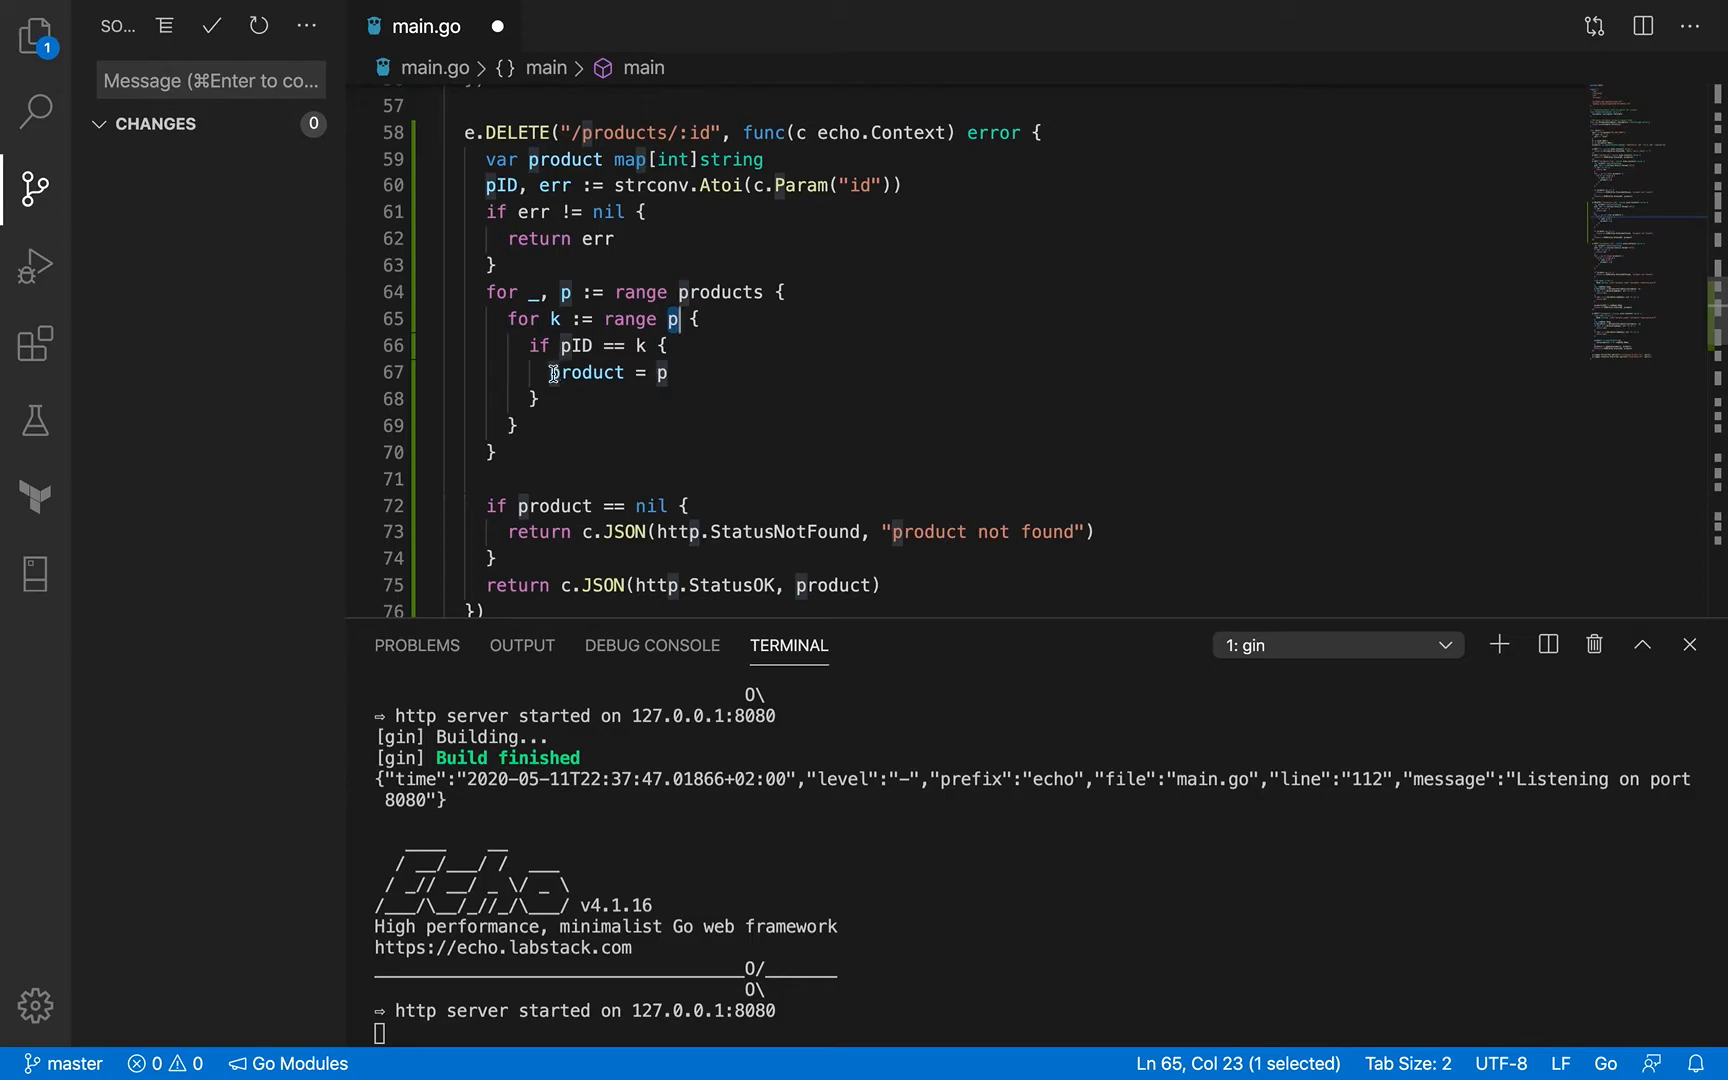
pyautogui.click(568, 345)
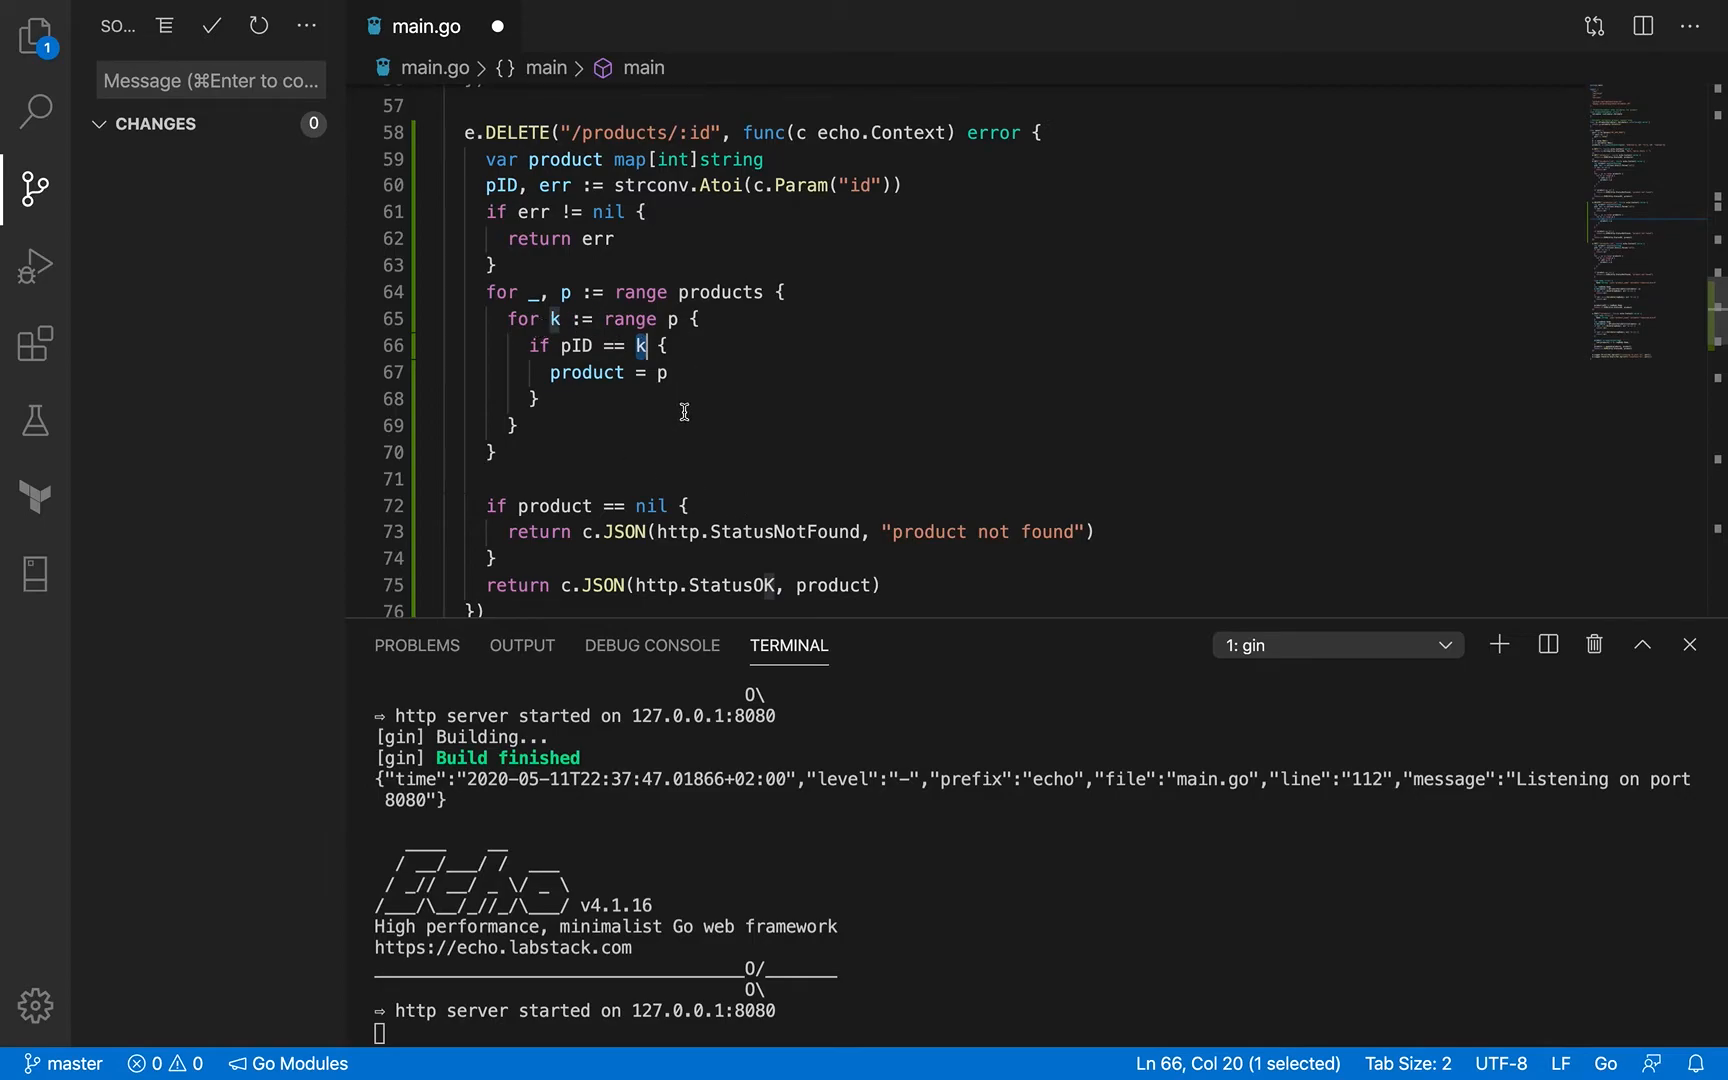
pyautogui.scroll(-3)
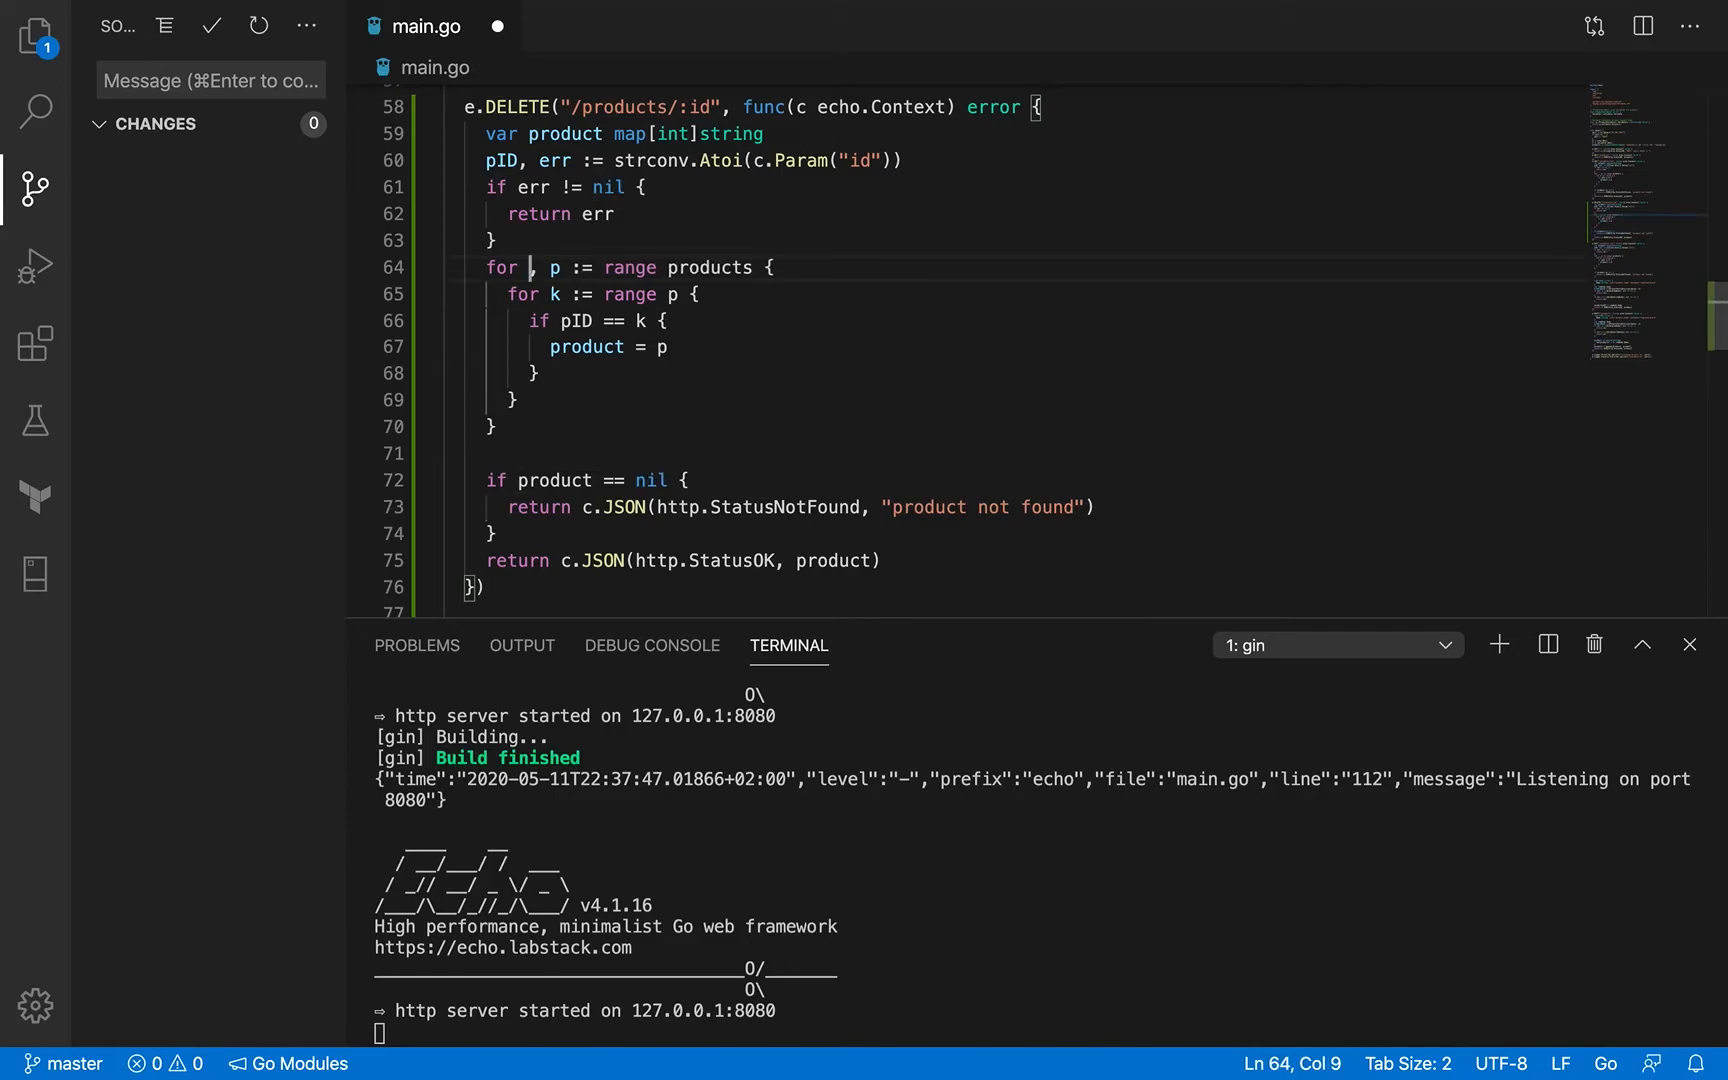
# Step: Declare var index int and set index = i for the matching product
pyautogui.write('i')
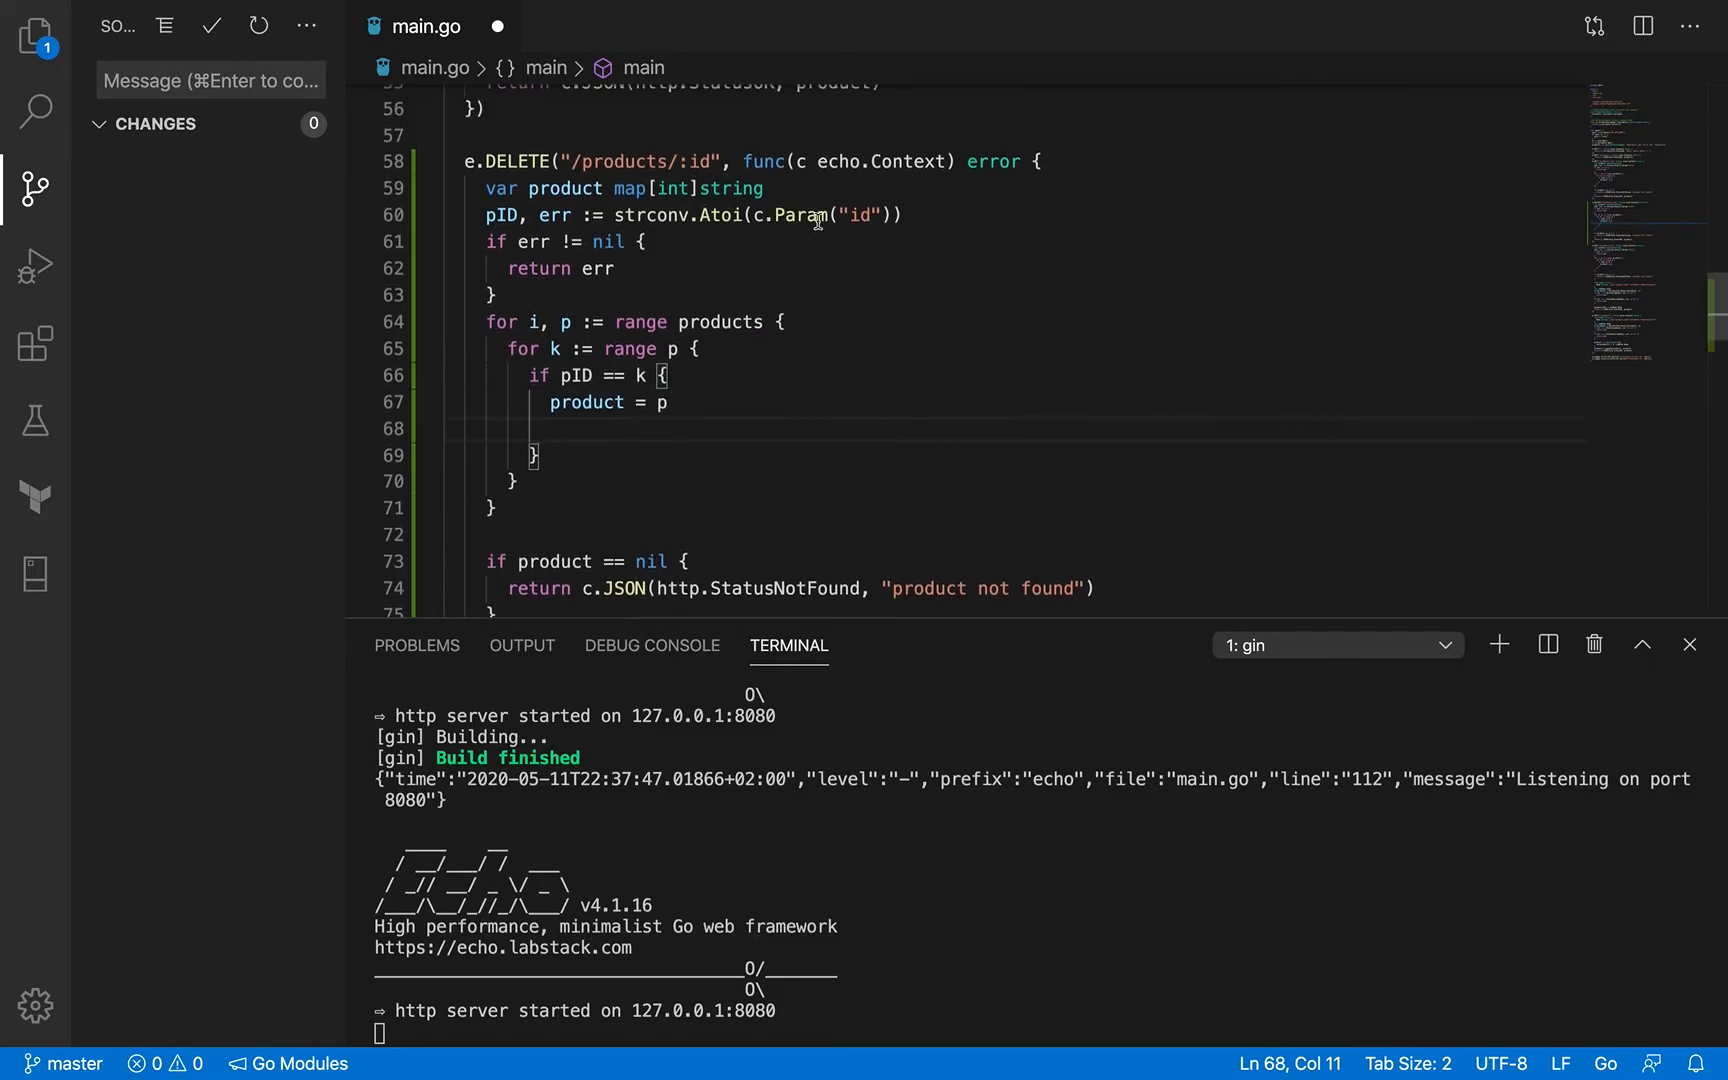
pyautogui.write('var')
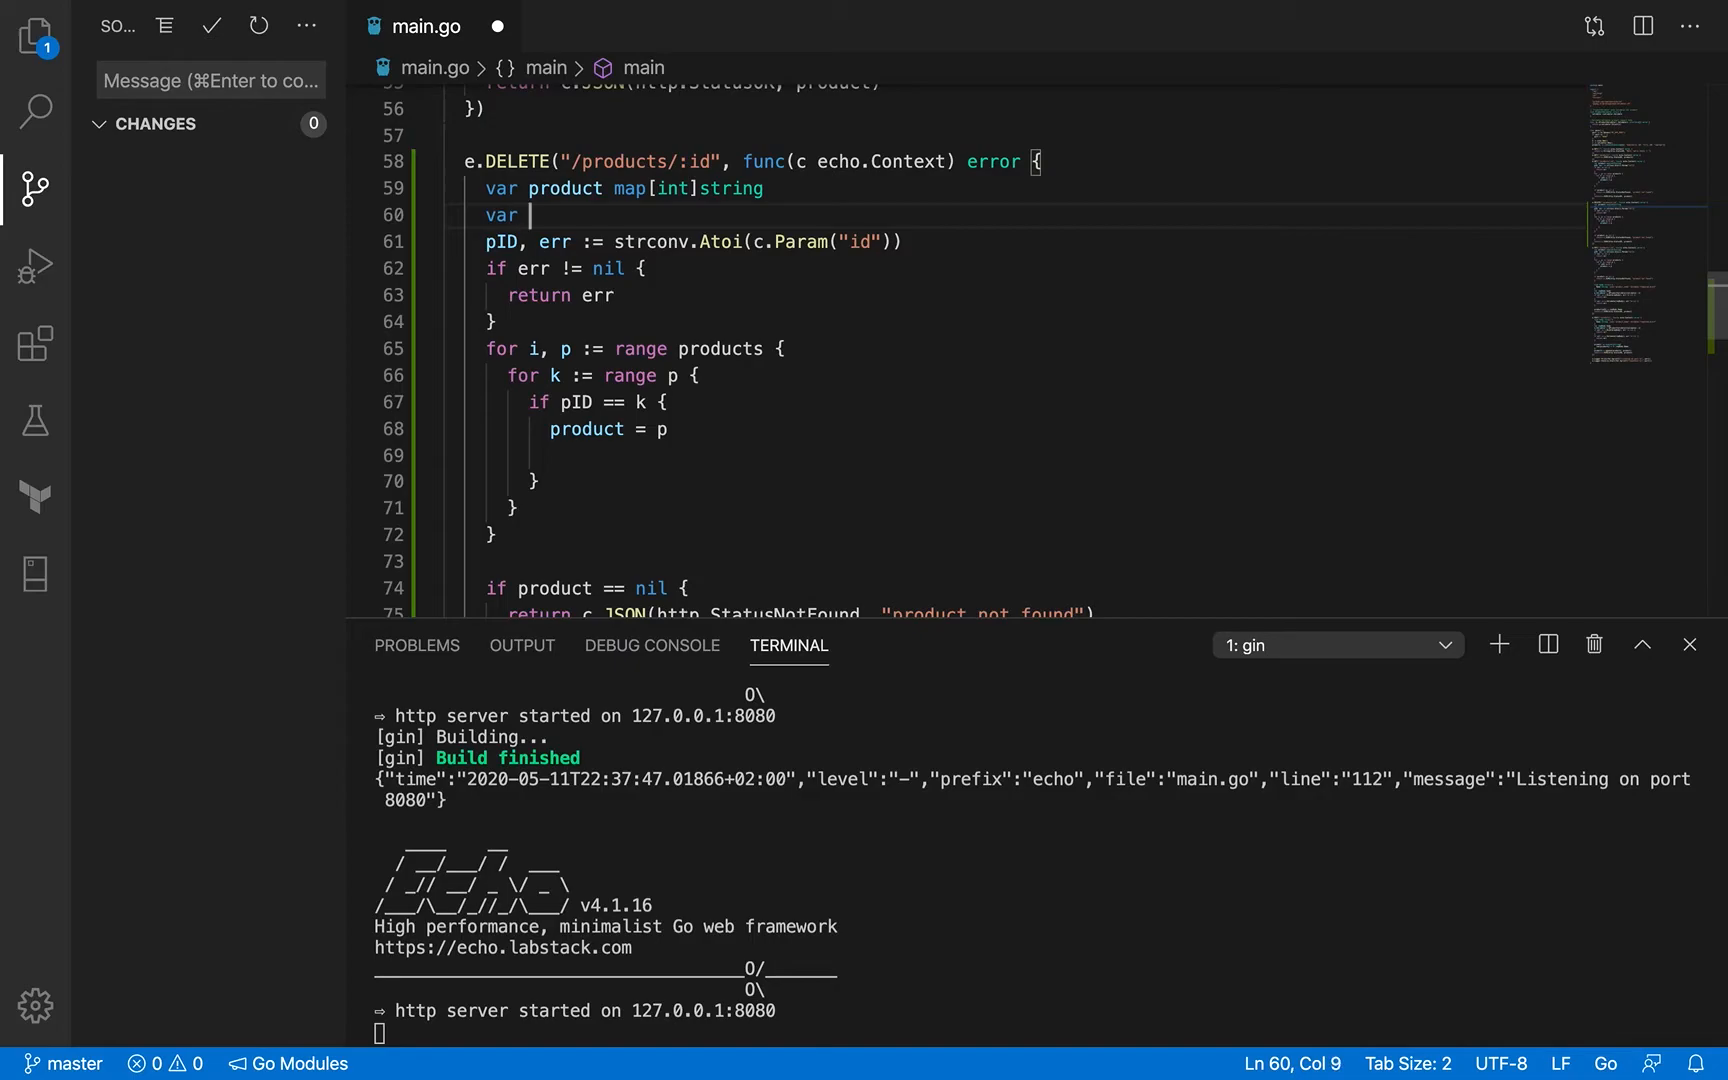
pyautogui.write('index int')
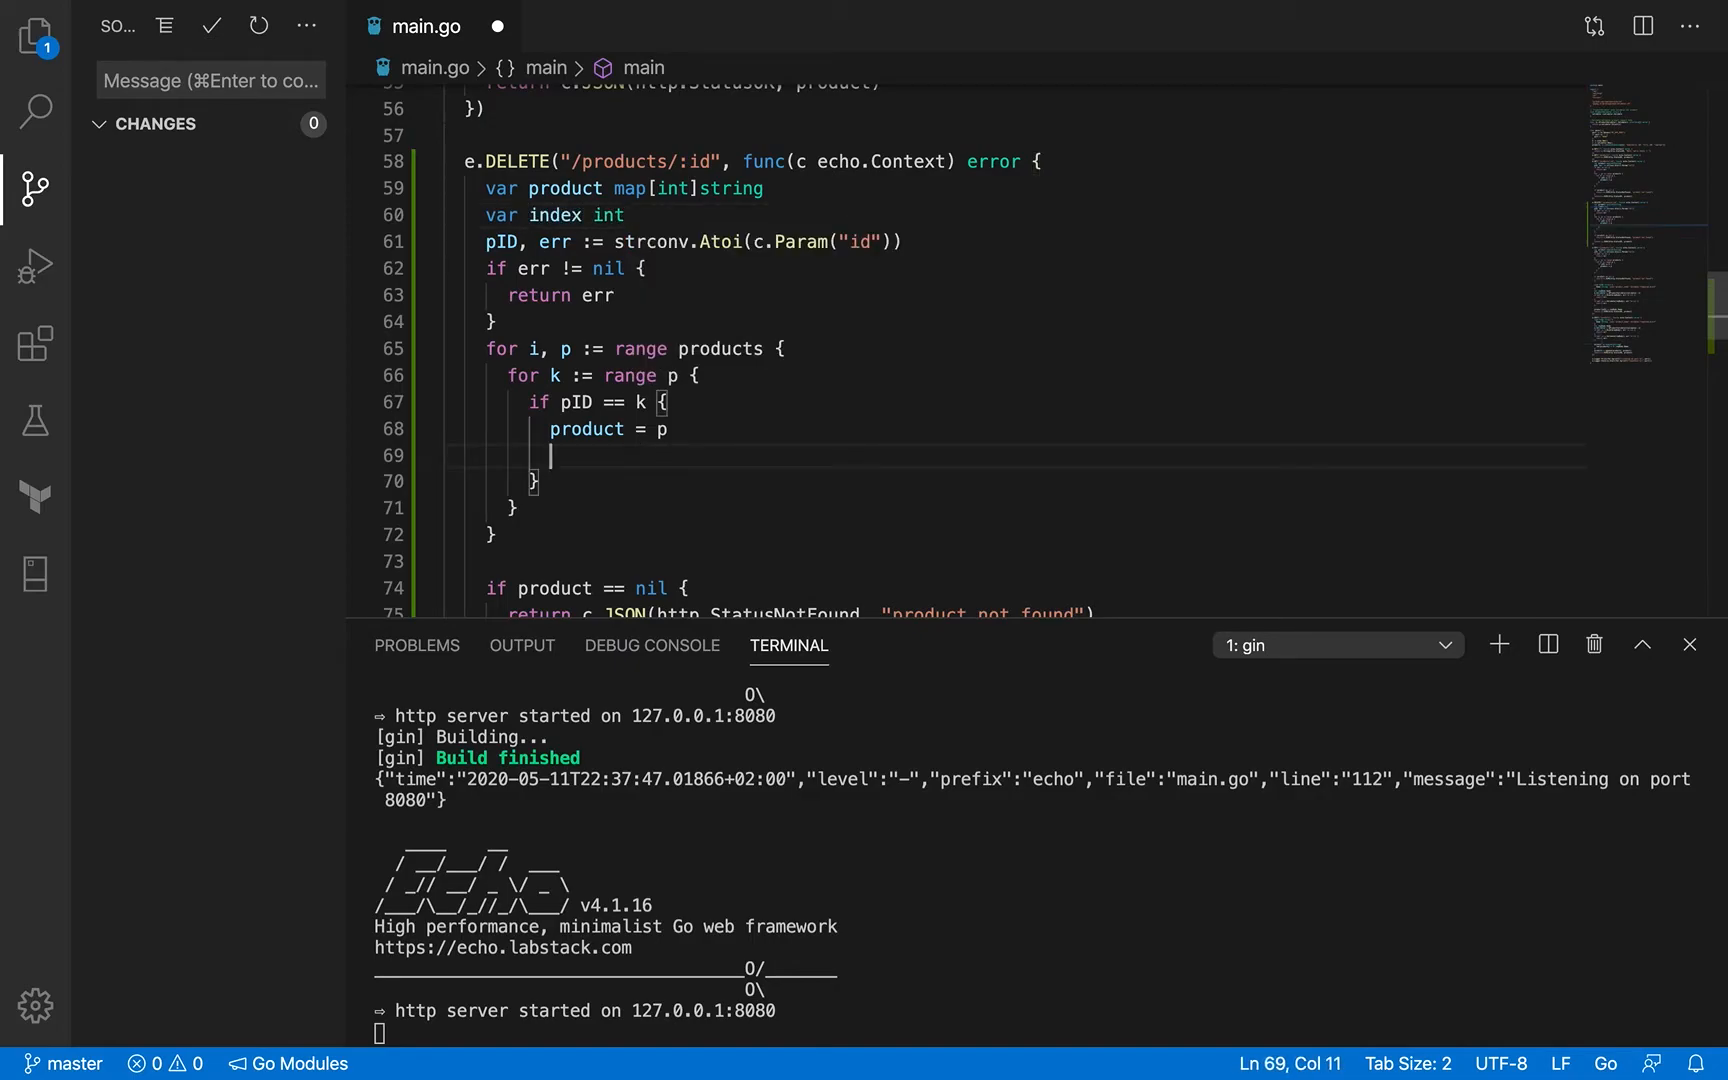
pyautogui.write('index =')
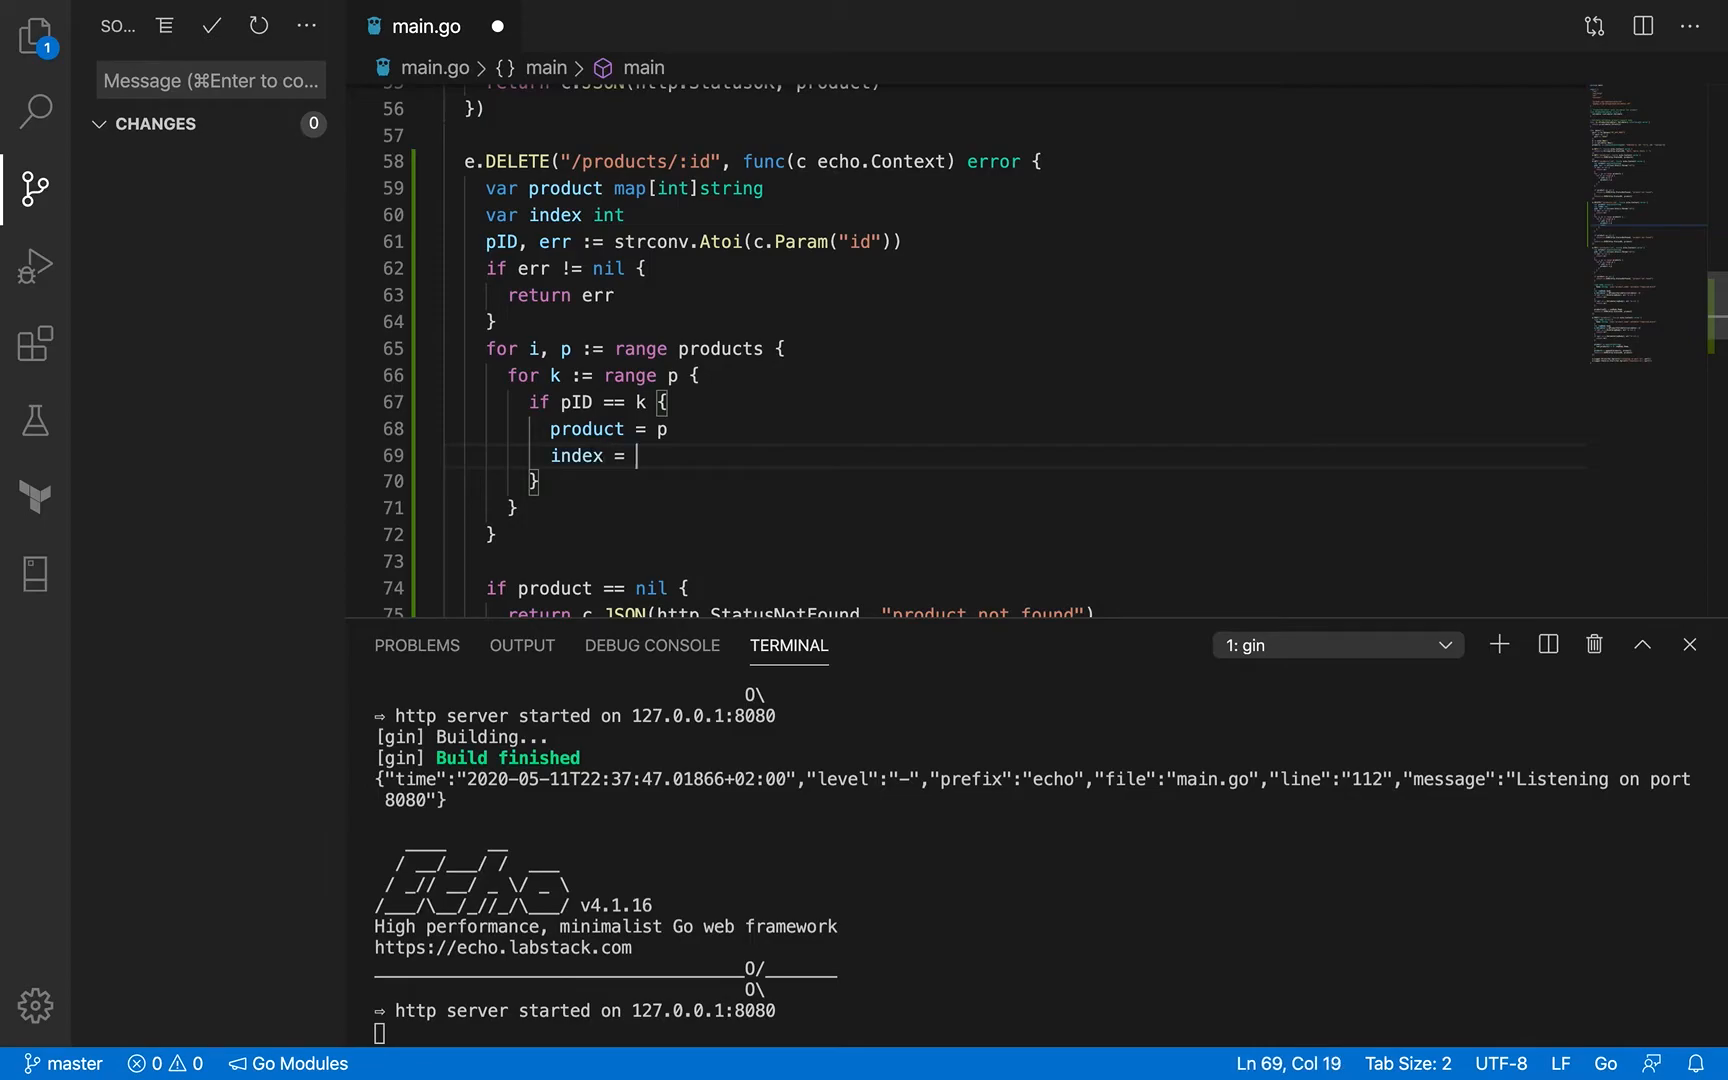
pyautogui.write('i')
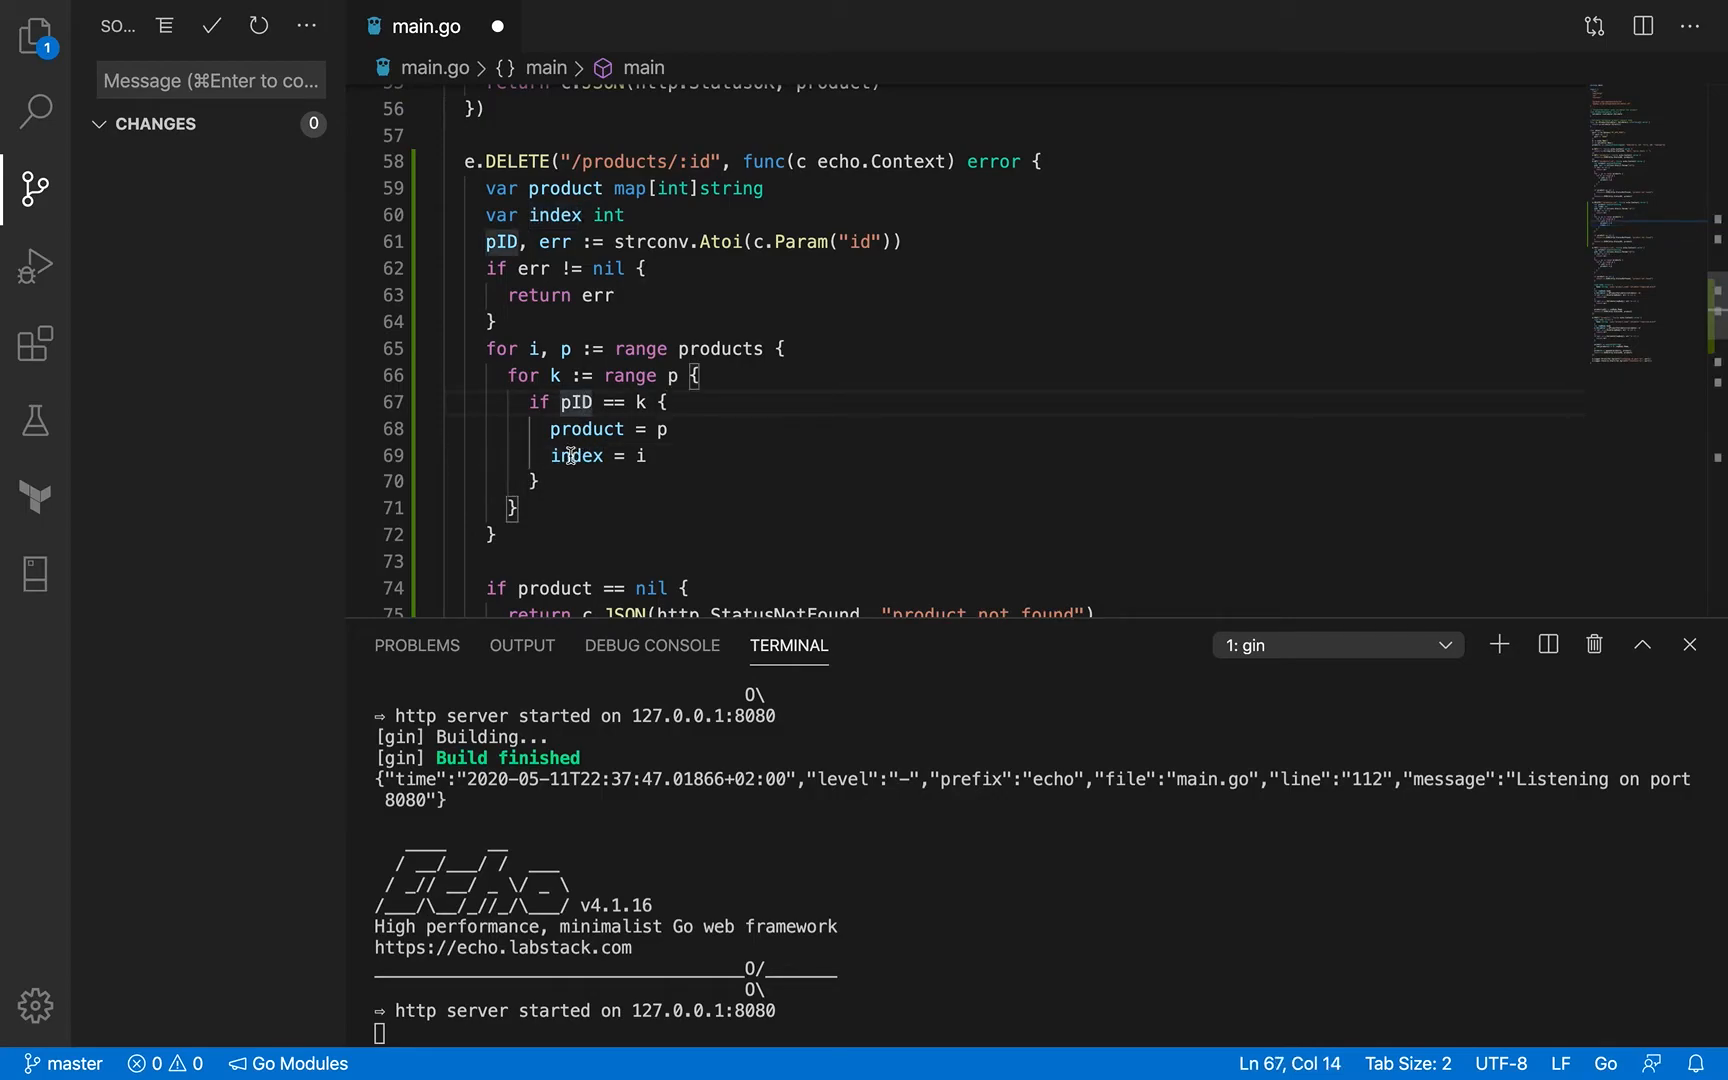
pyautogui.doubleClick(576, 455)
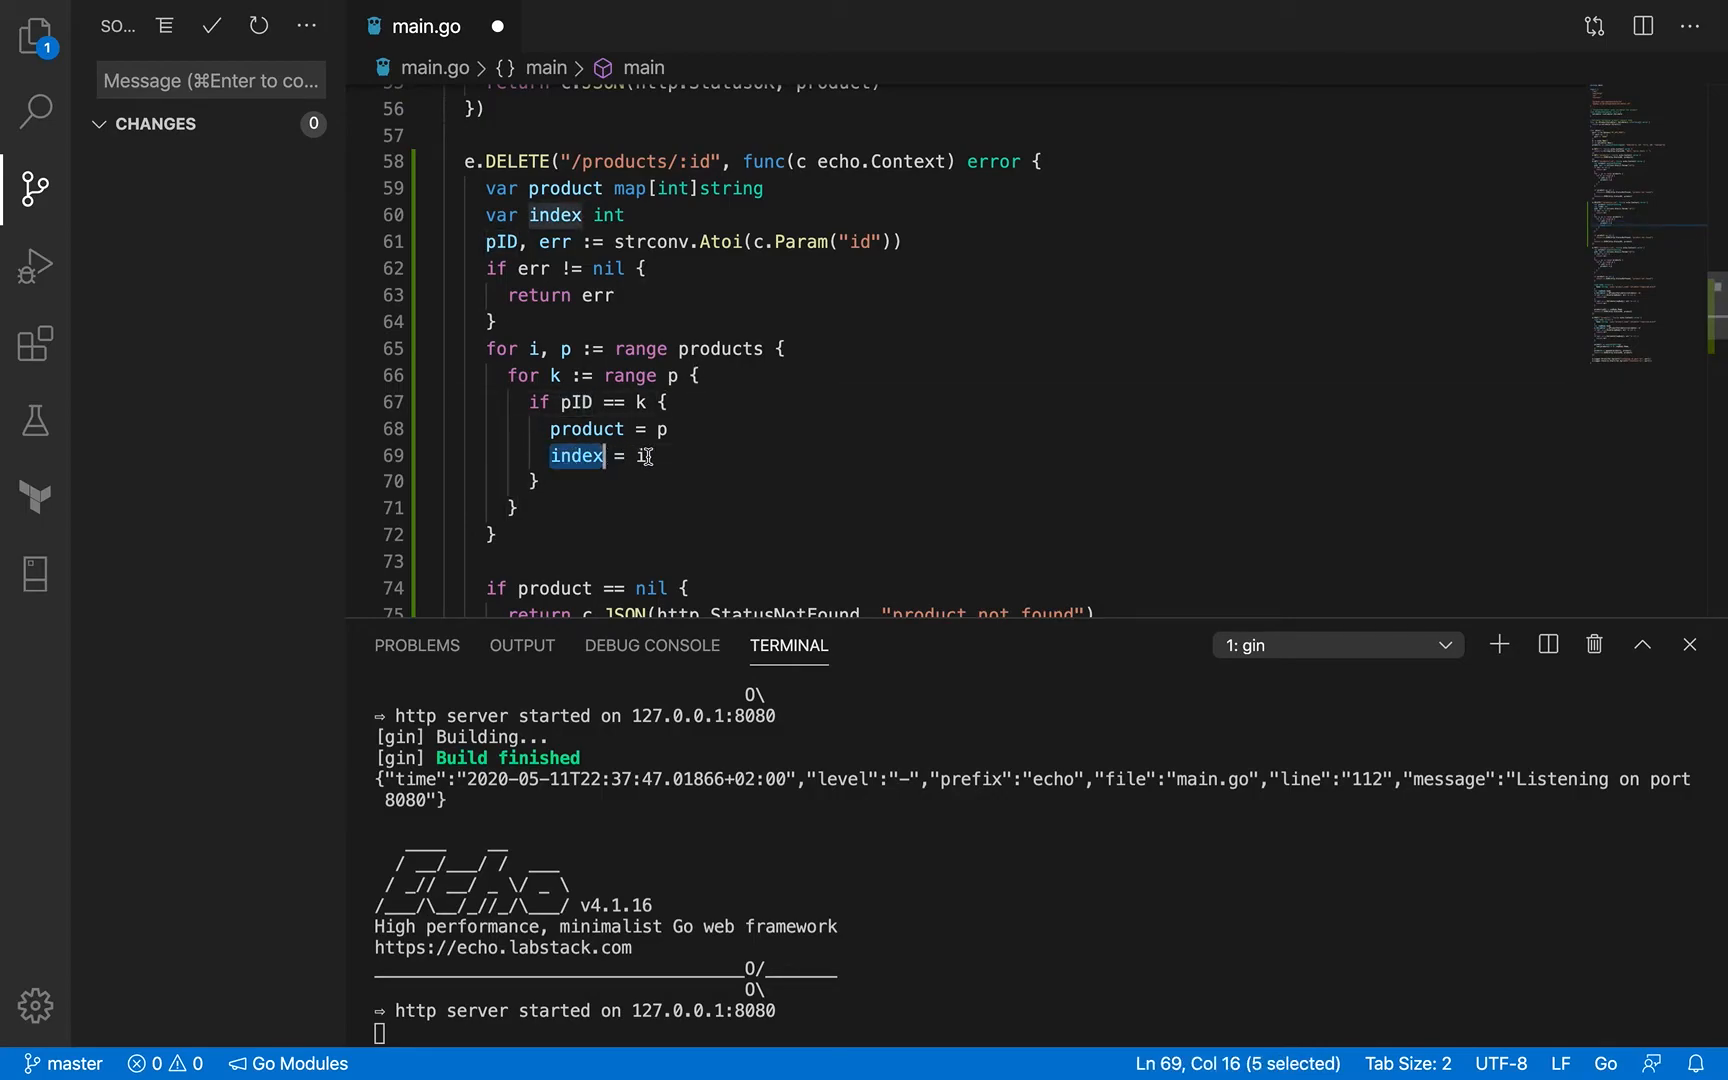
pyautogui.scroll(-3)
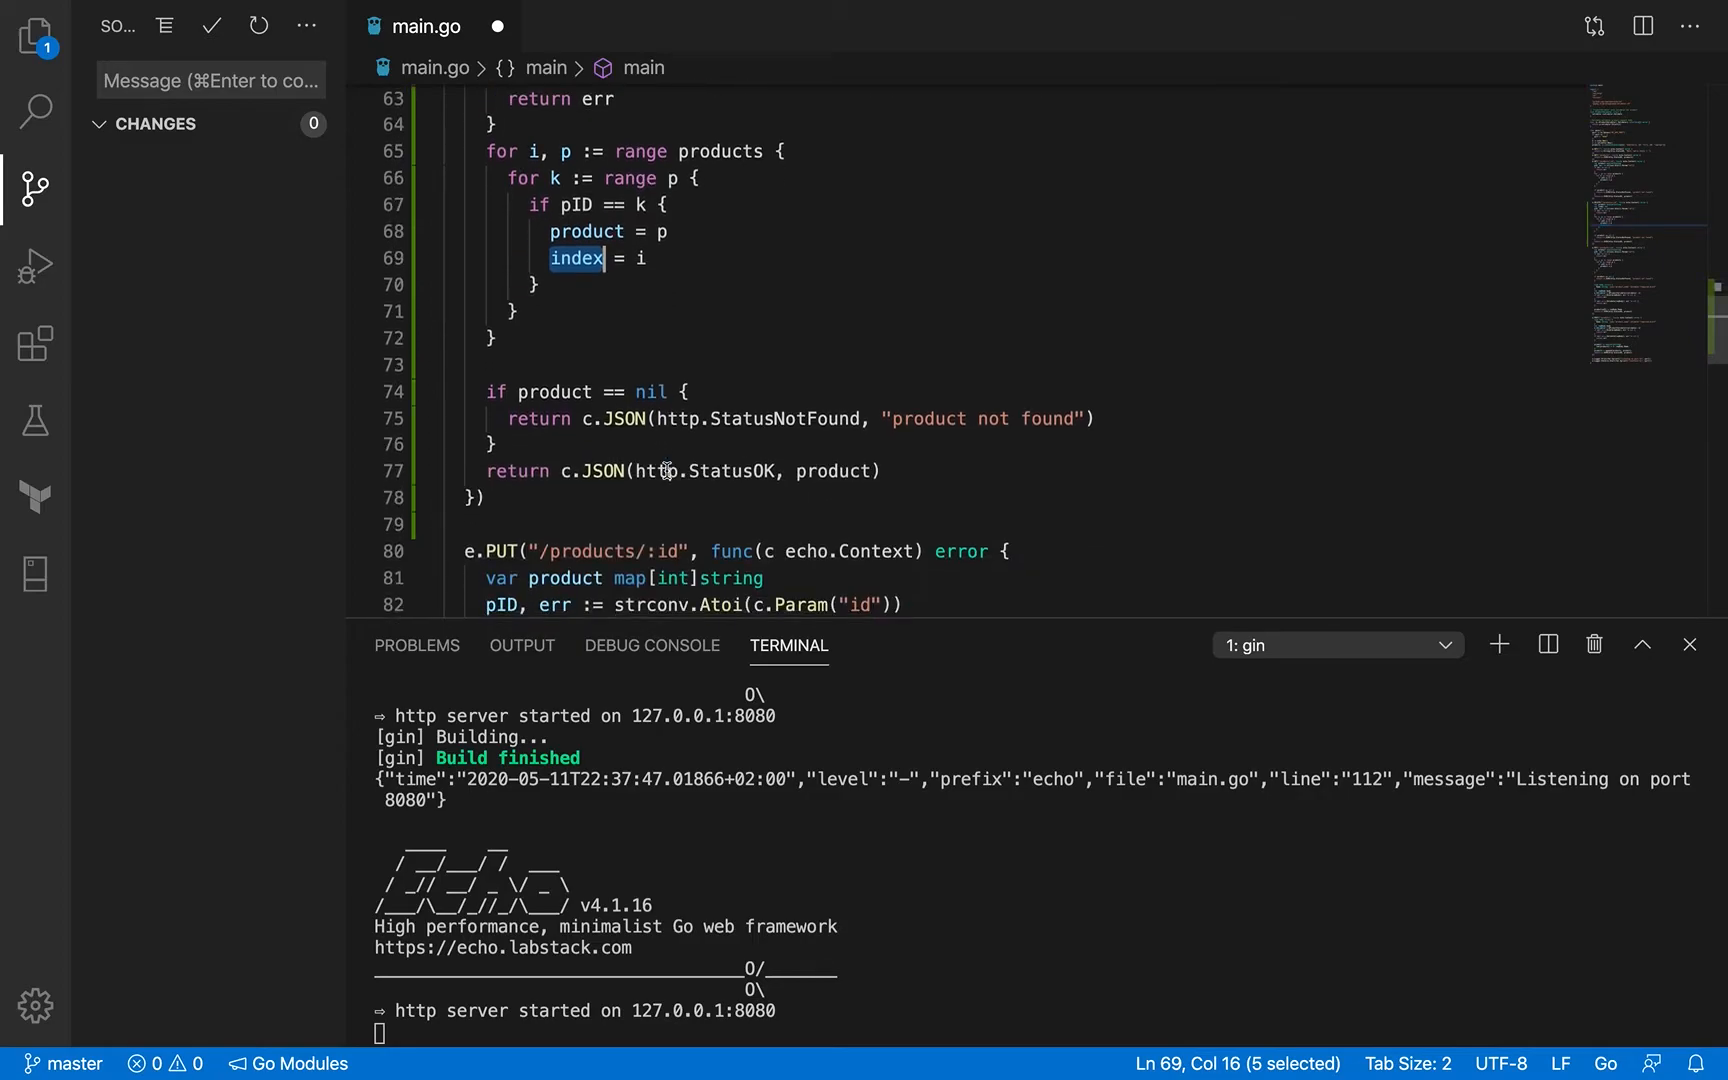
pyautogui.scroll(-3)
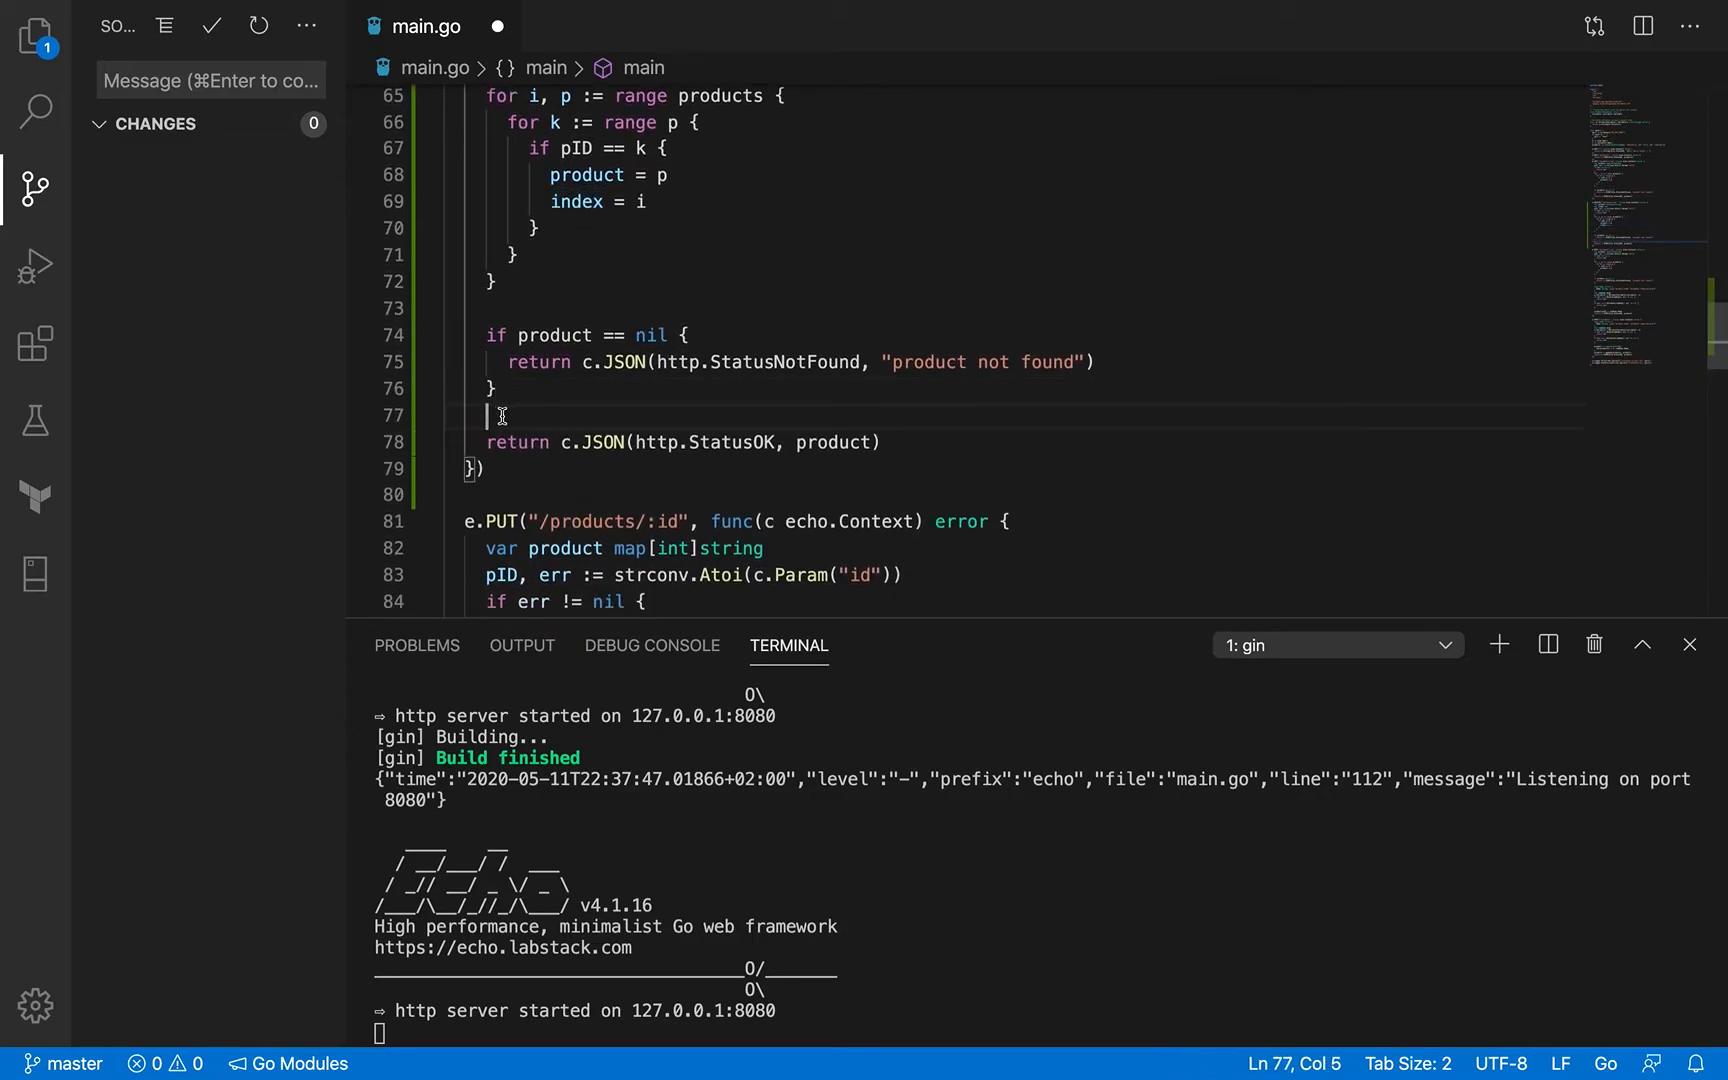
pyautogui.moveTo(557, 417)
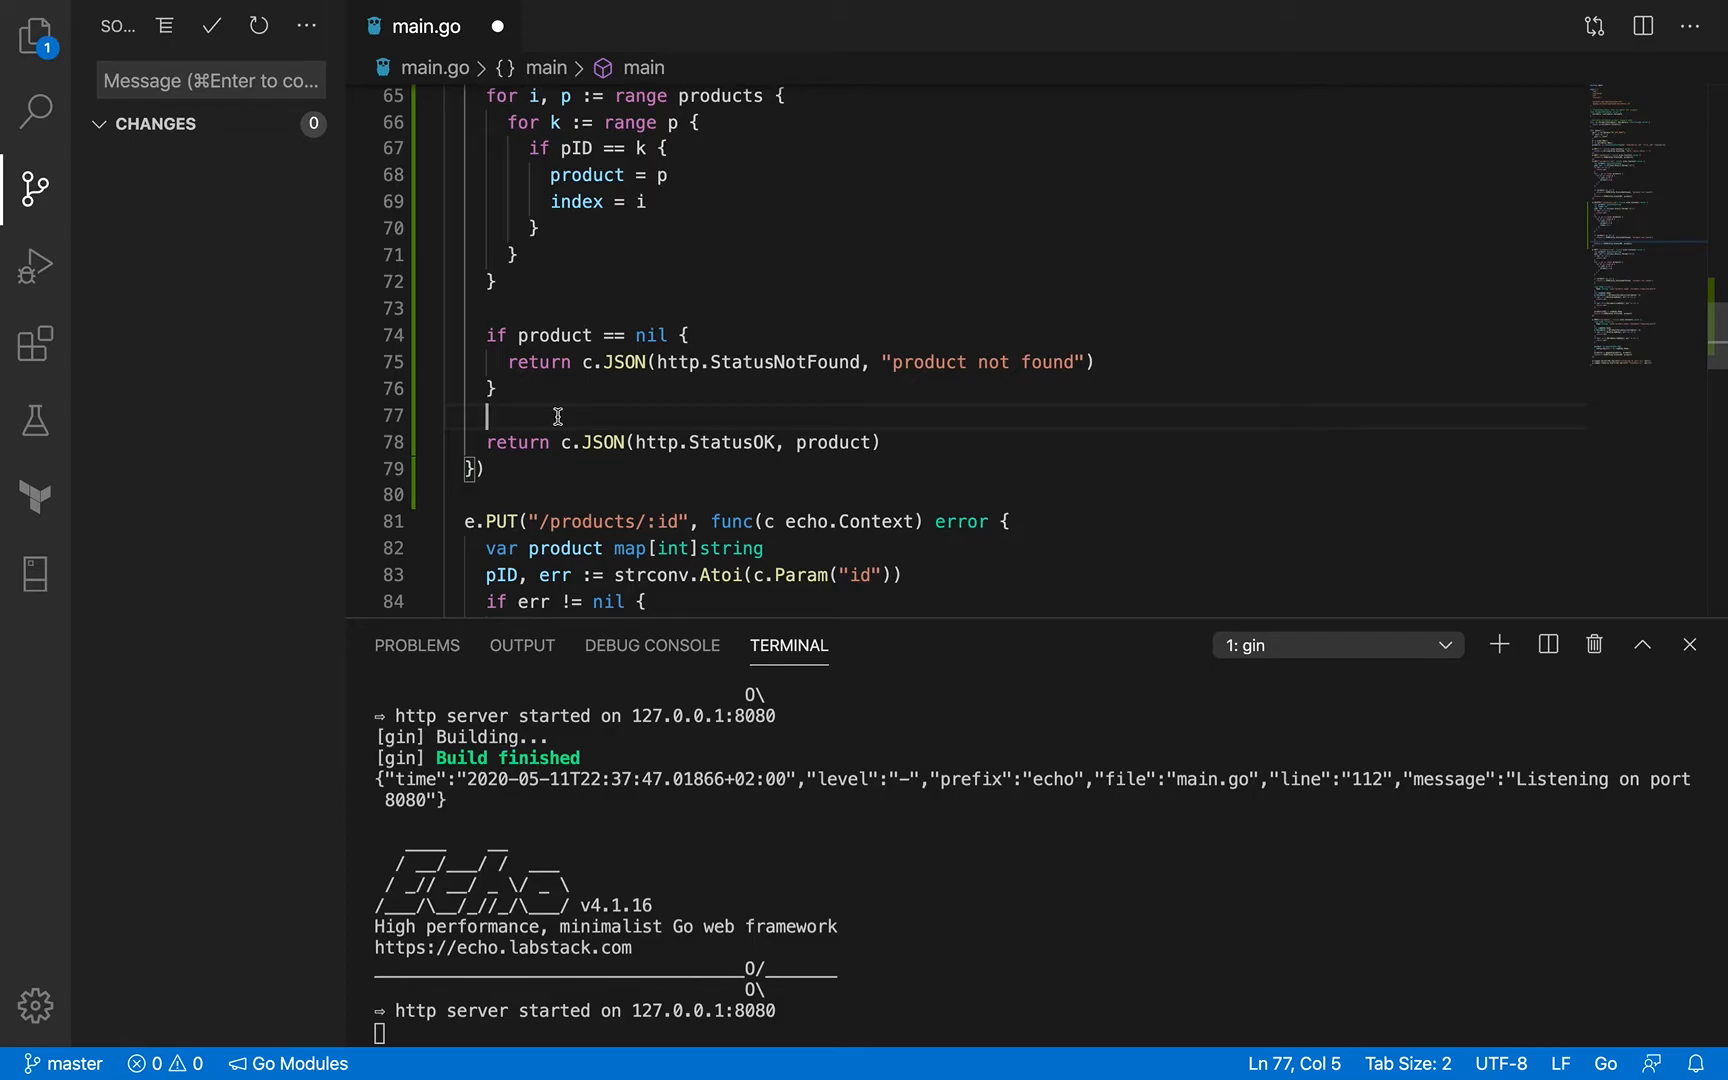
# Step: Remove the products.splice() line after the not-found check
pyautogui.write('product')
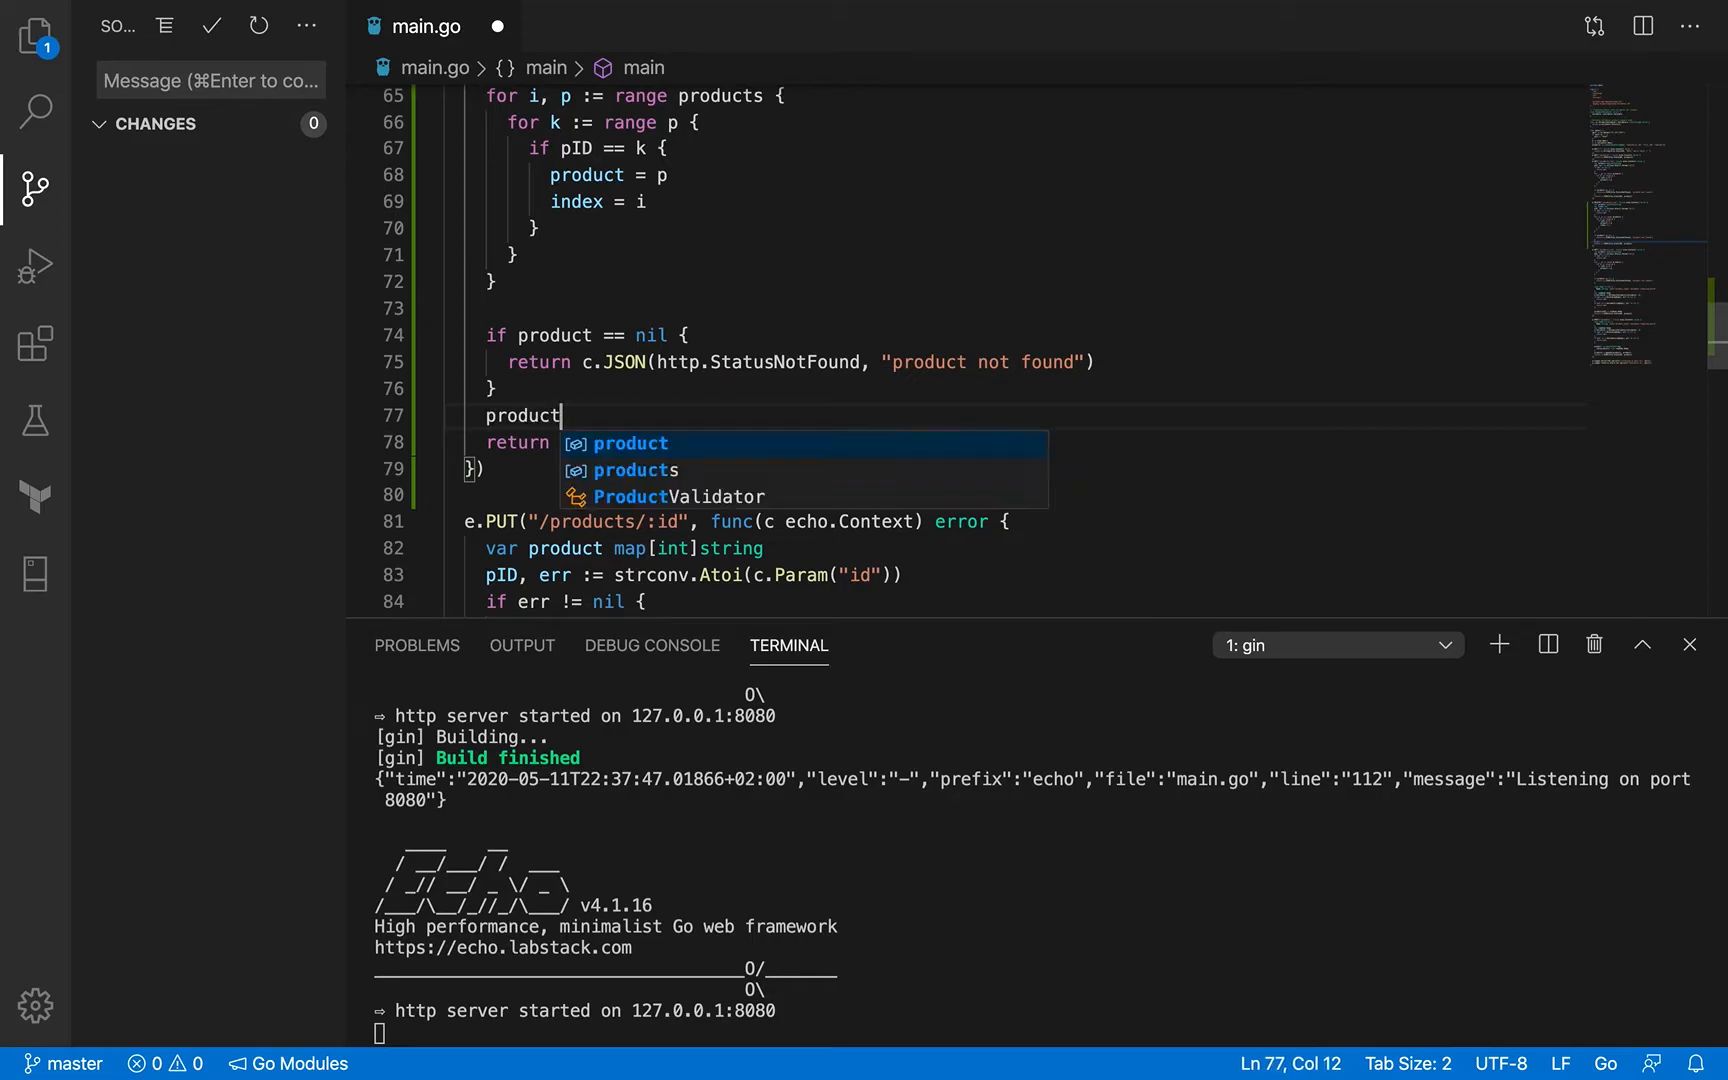
pyautogui.write('s.splice(')
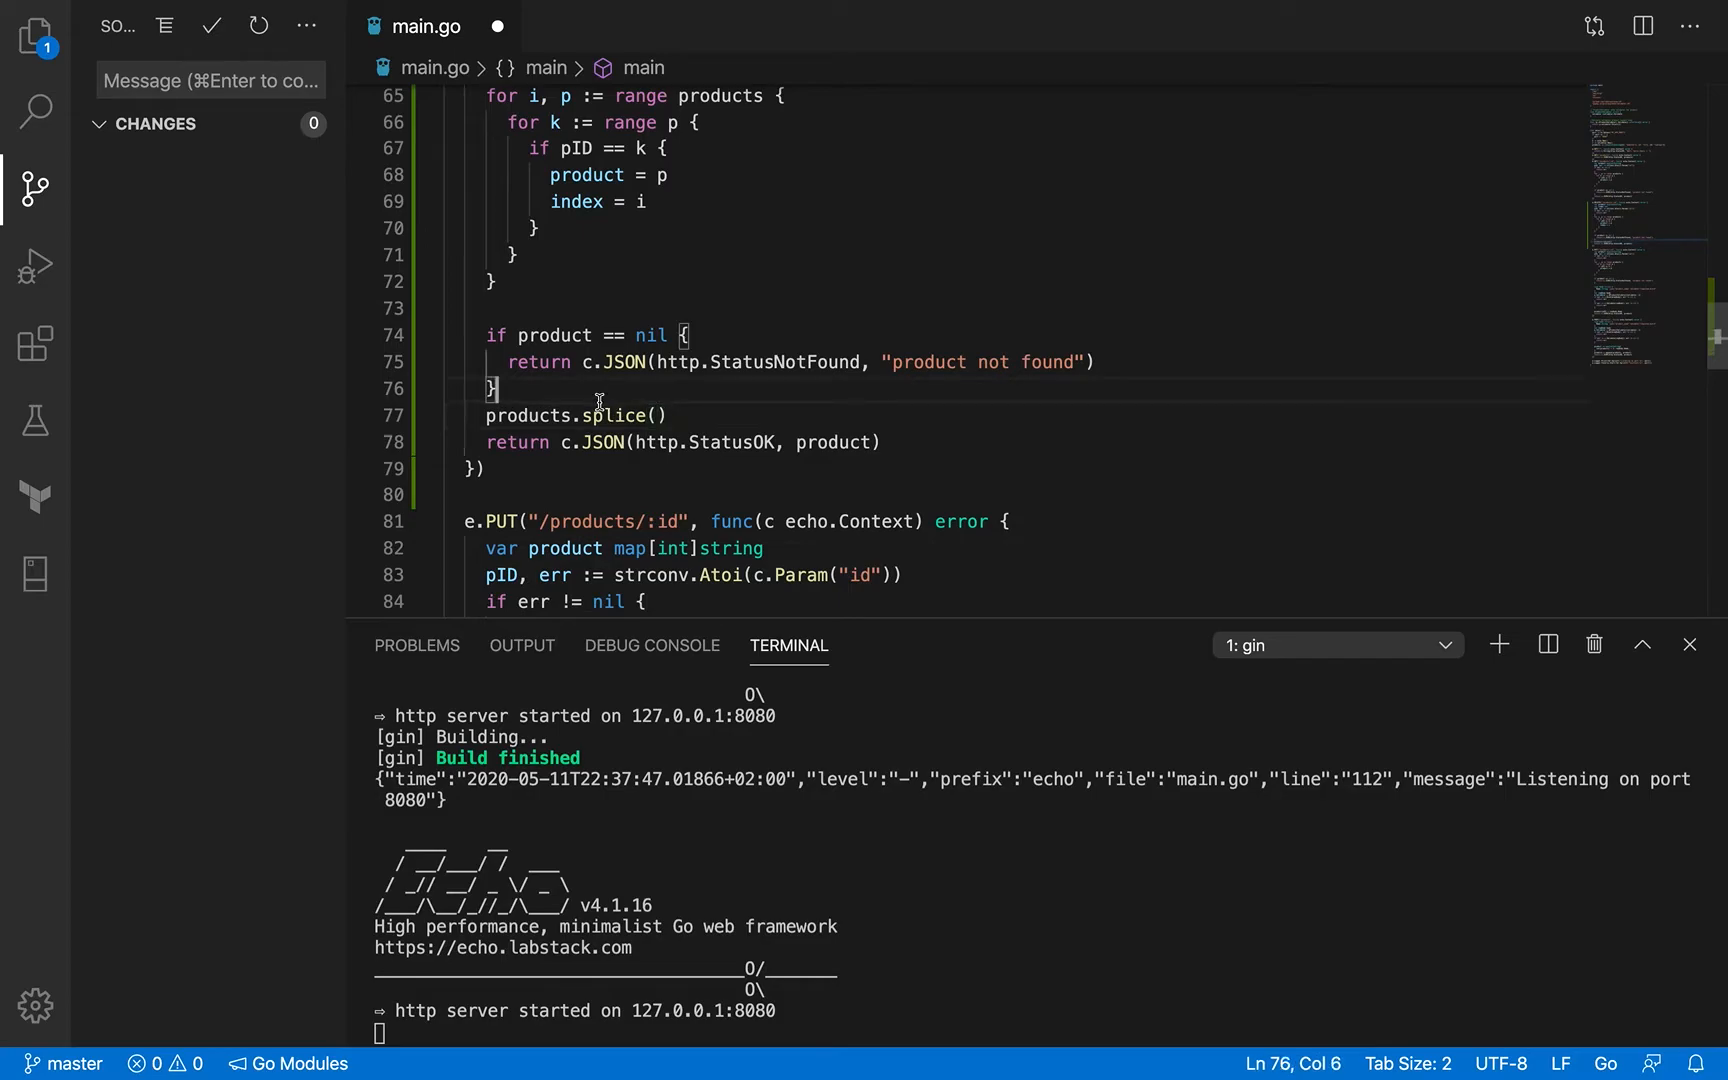
pyautogui.tripleClick(573, 415)
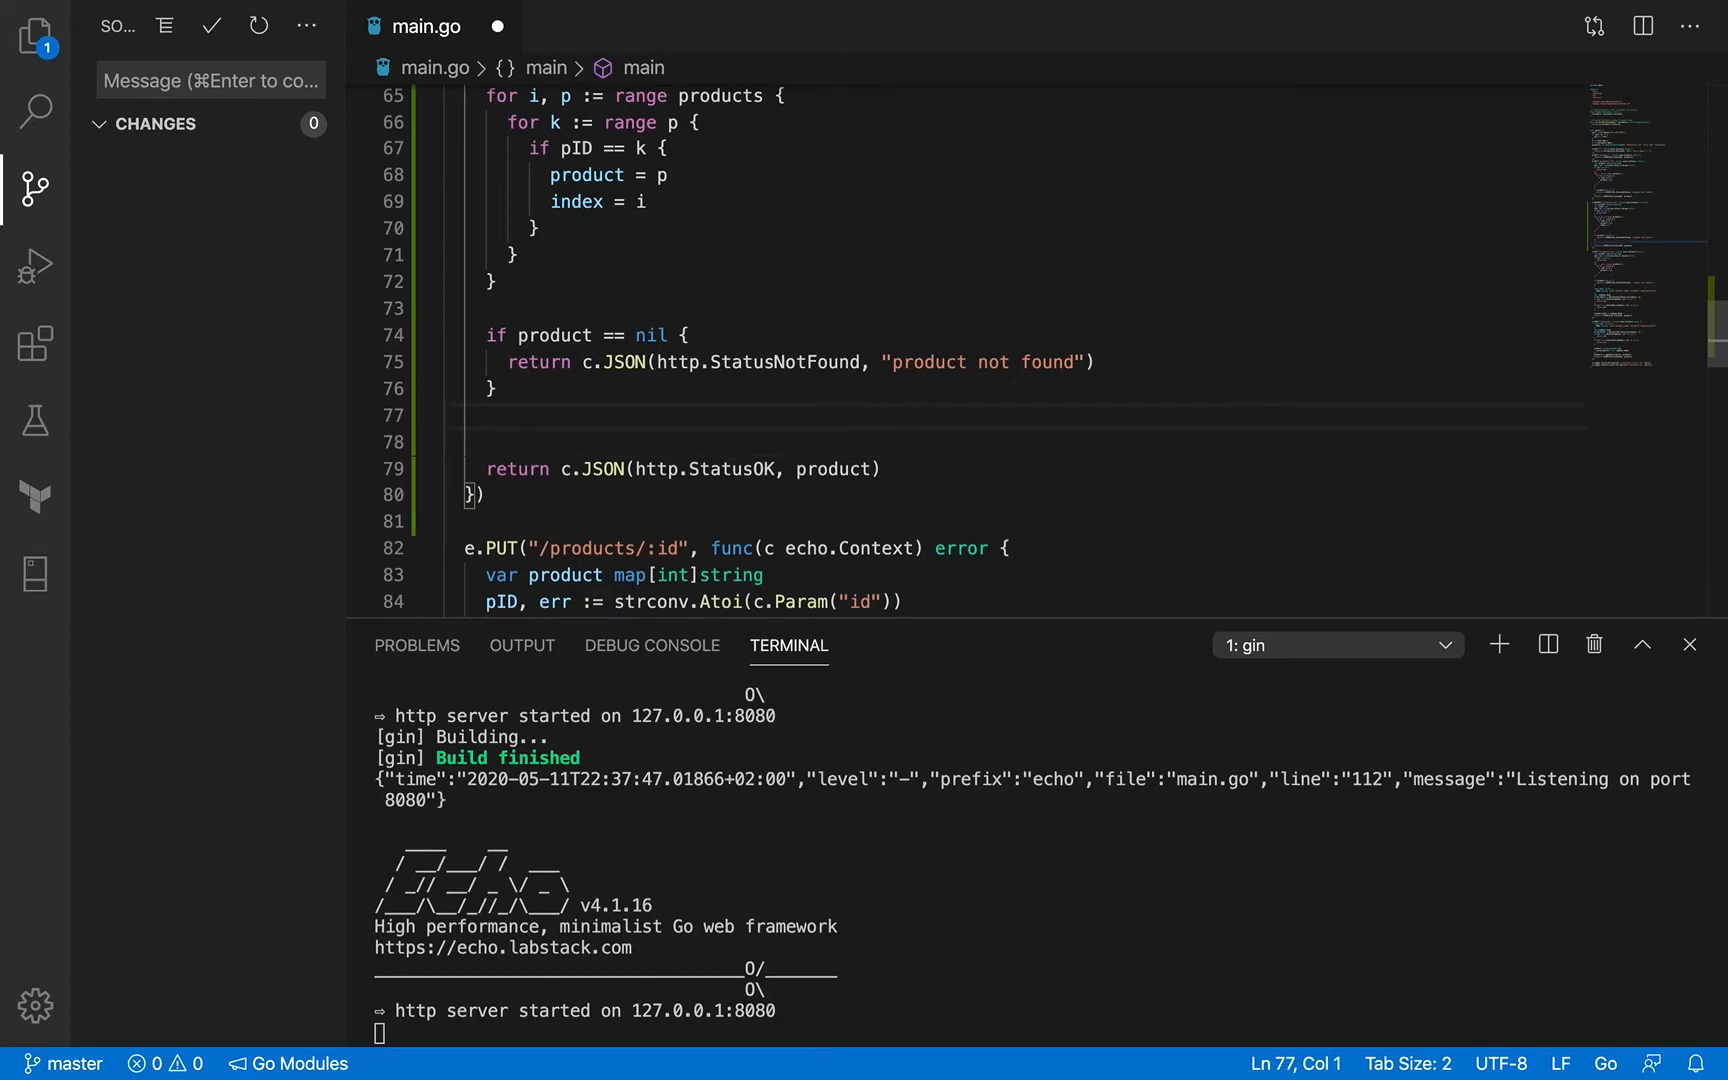
pyautogui.click(490, 415)
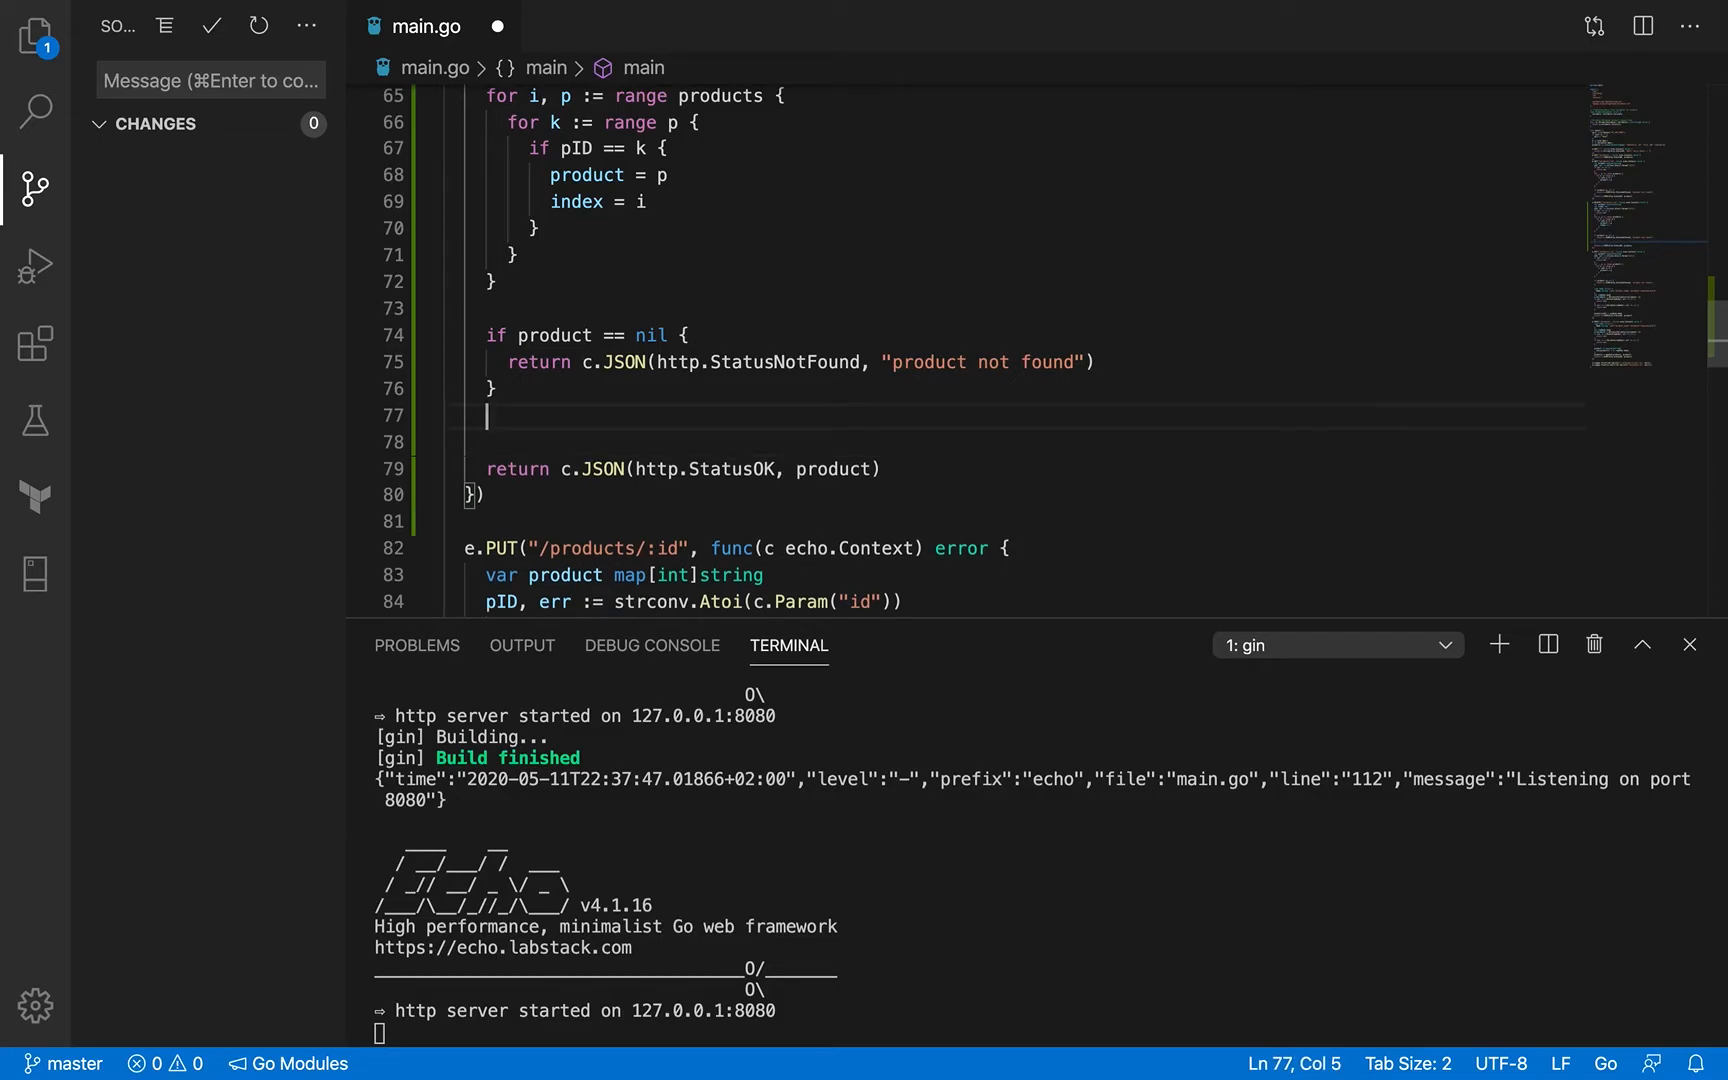
# Step: Type the helper signature splice := func(s []map[int]string, index) []map[int]string
pyautogui.write('splice')
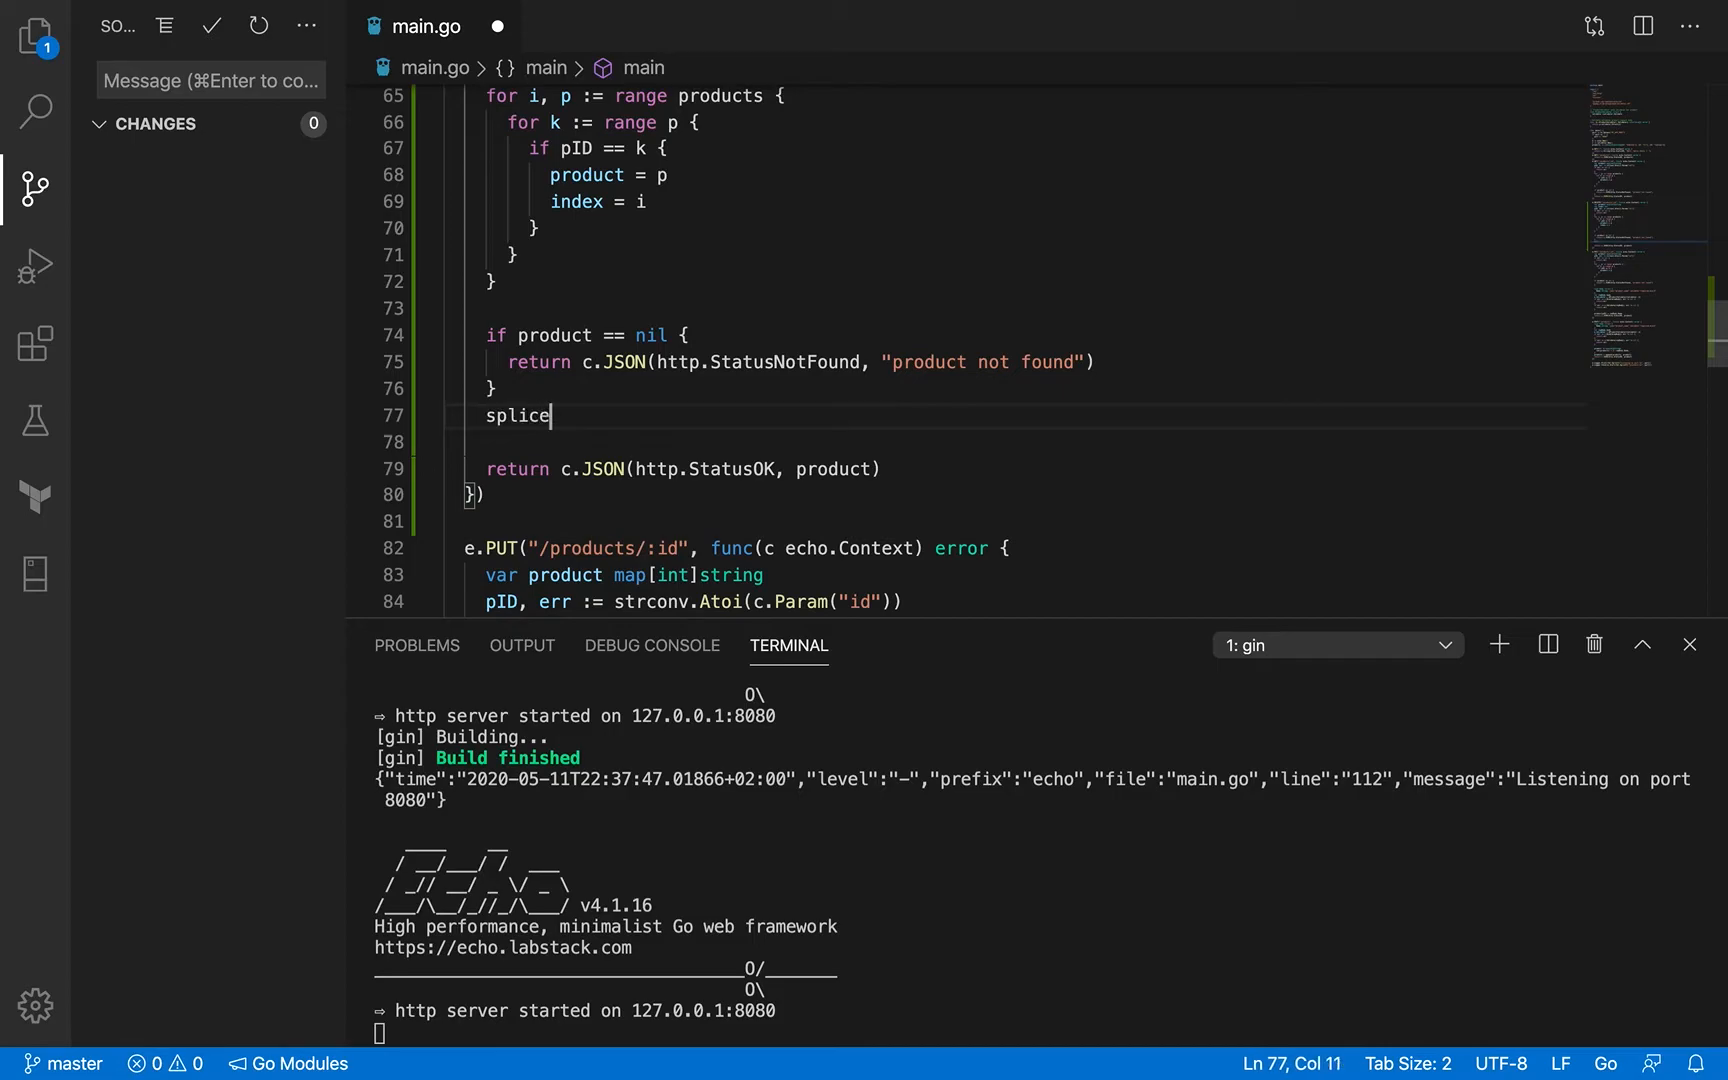
pyautogui.write(':= f')
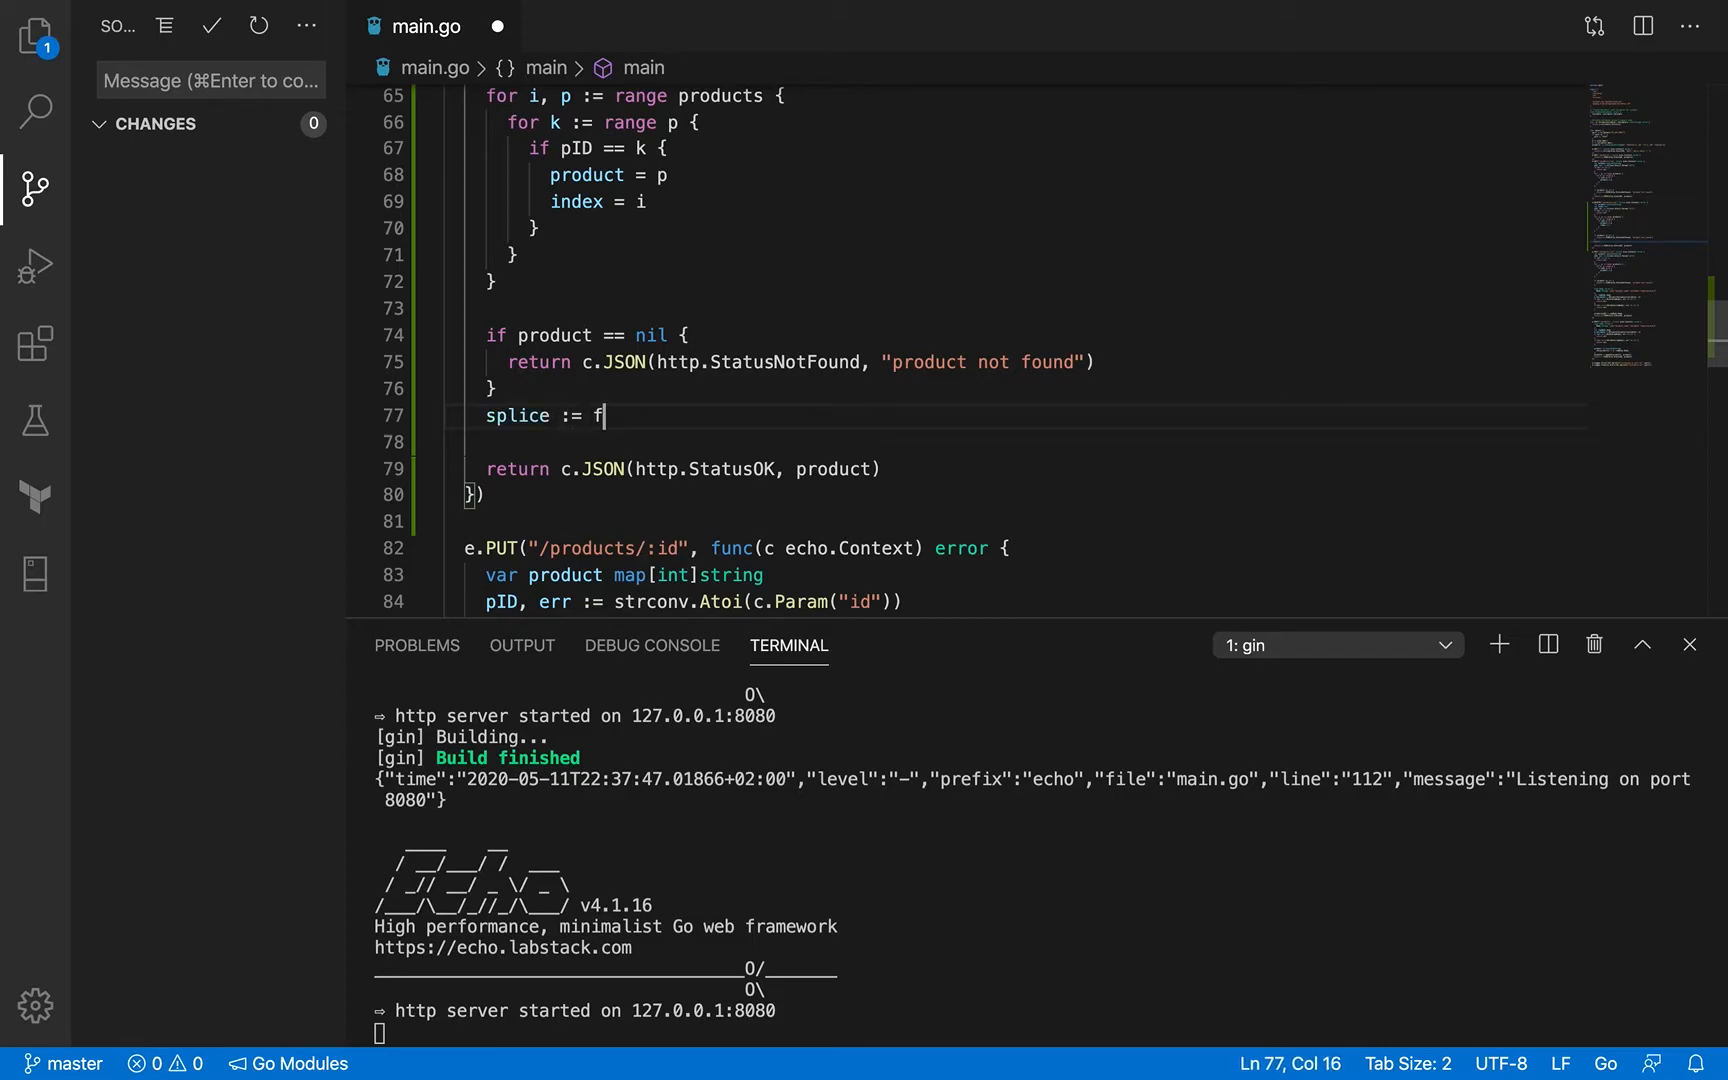
pyautogui.write('unc()')
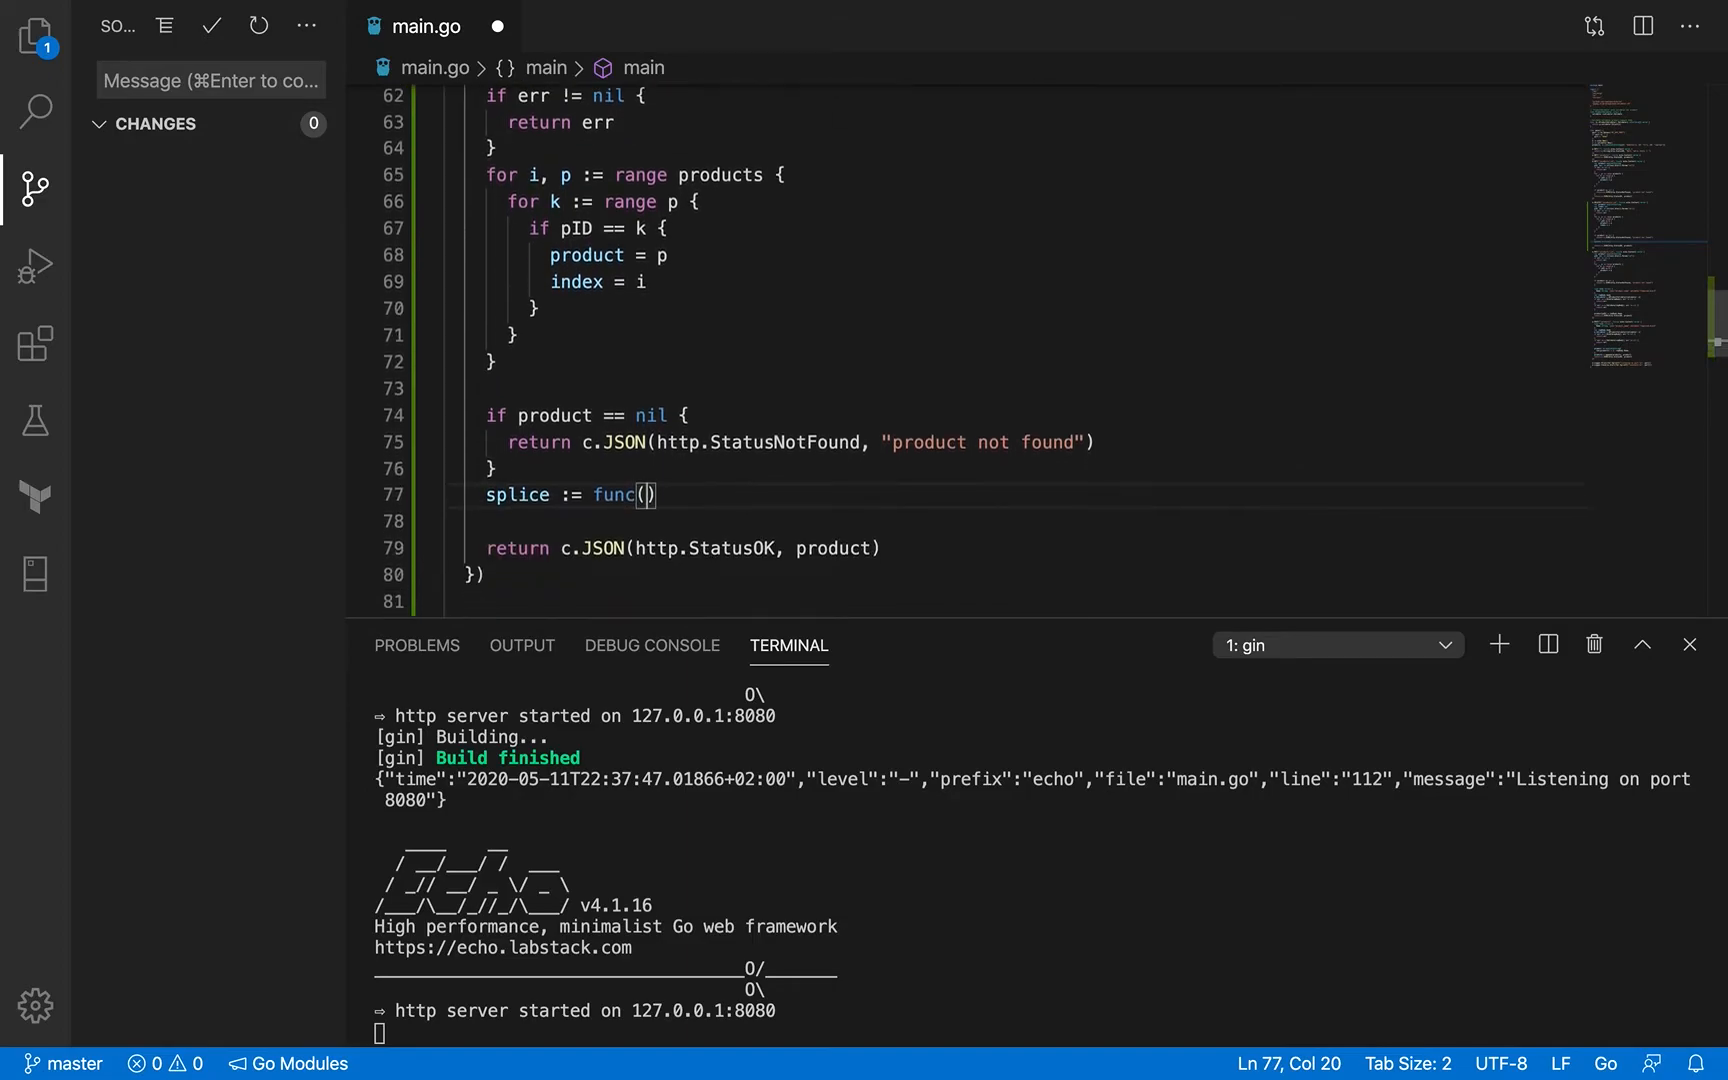
pyautogui.scroll(-3)
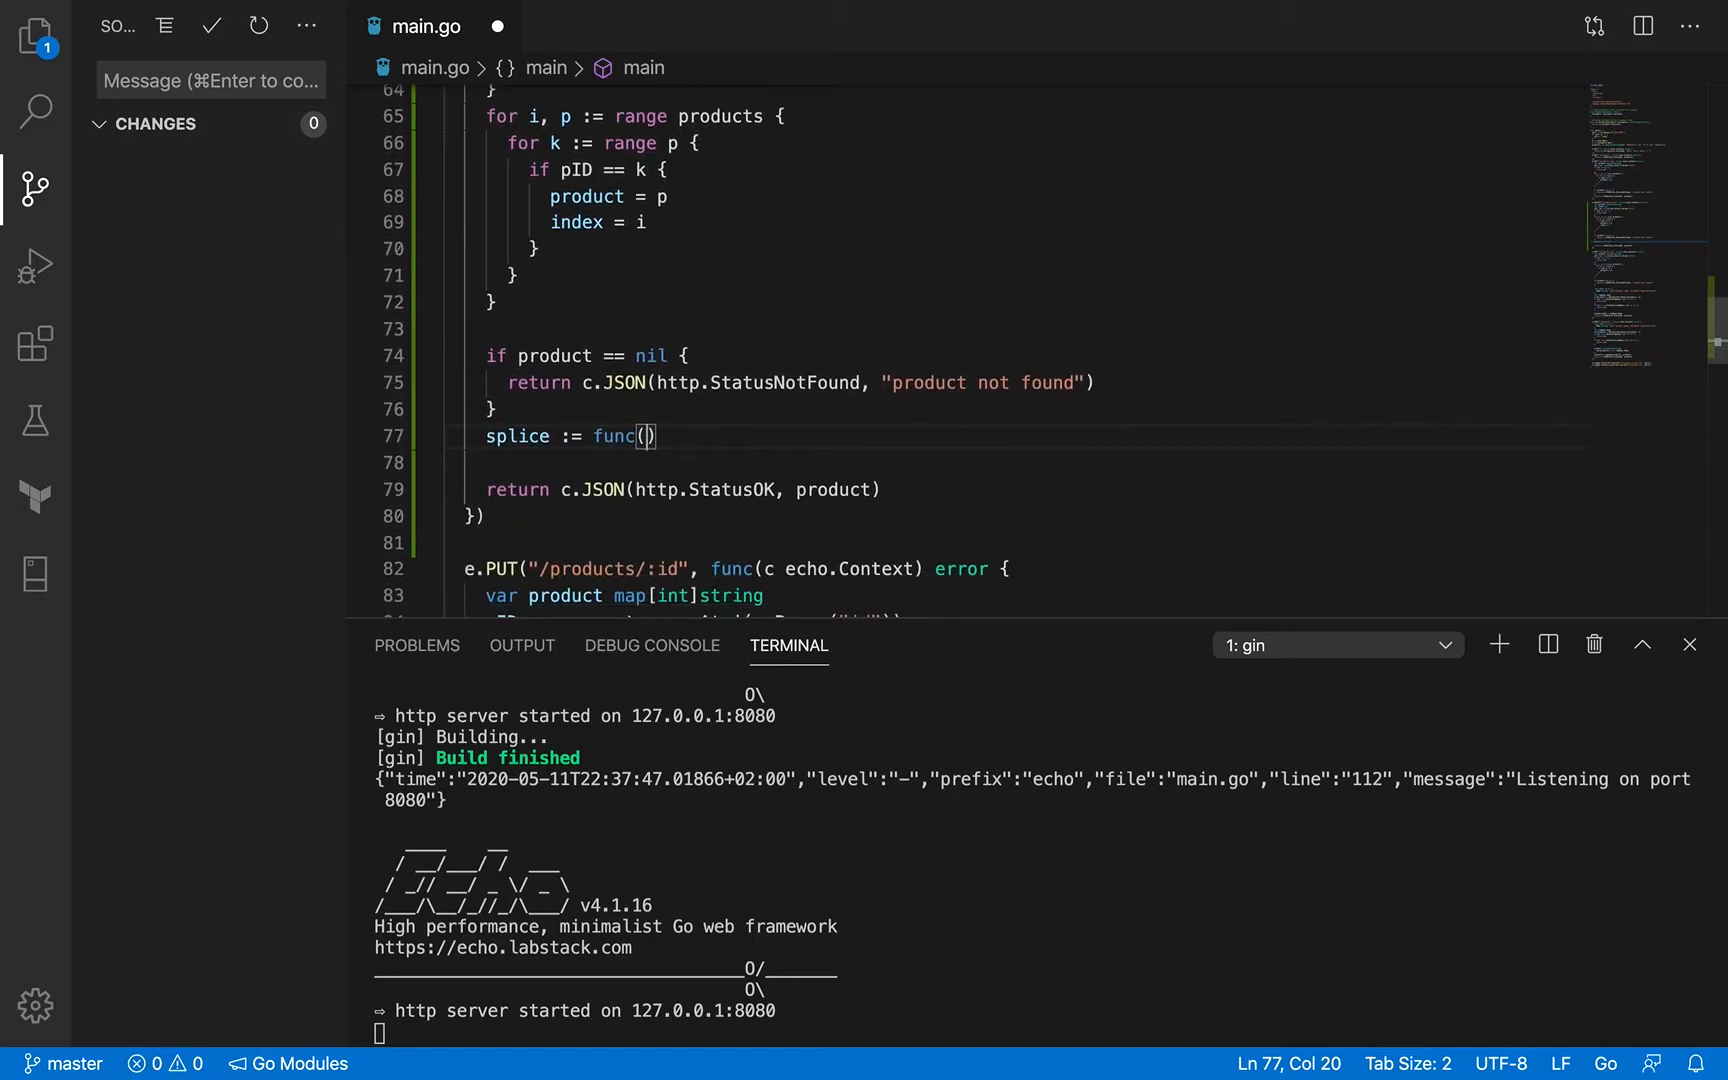
pyautogui.write('s m')
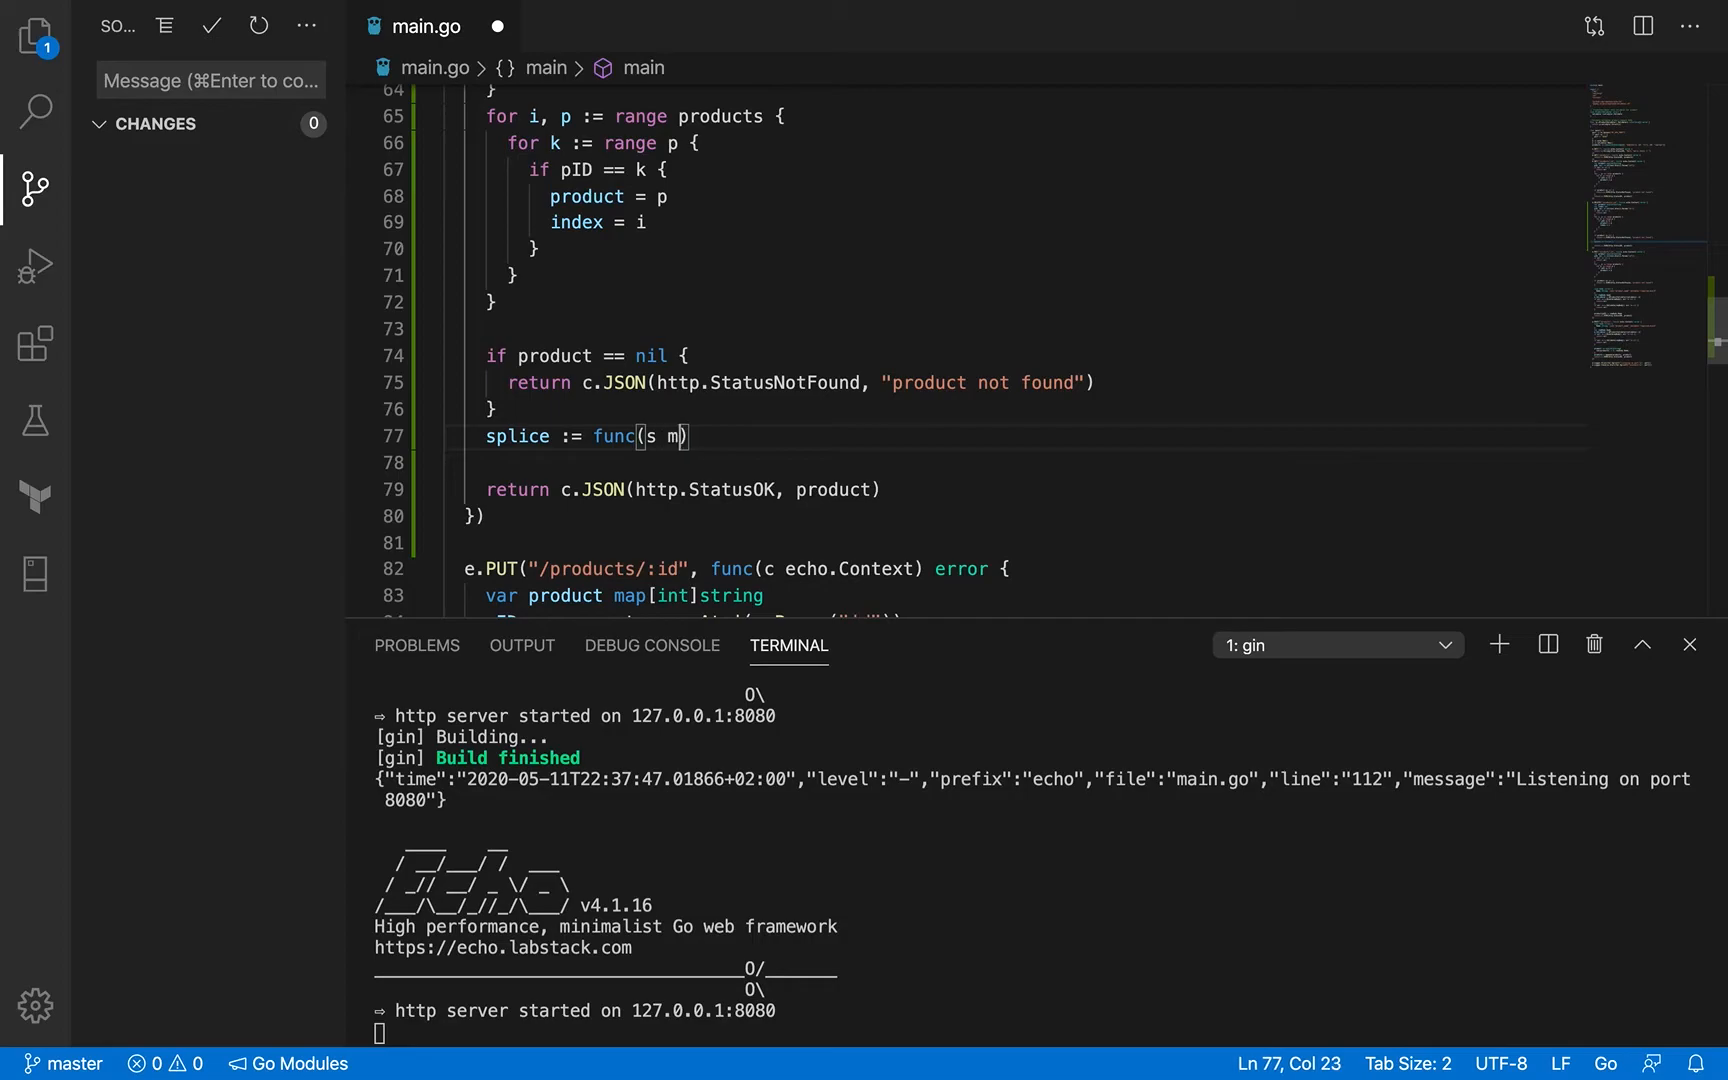
pyautogui.write('a')
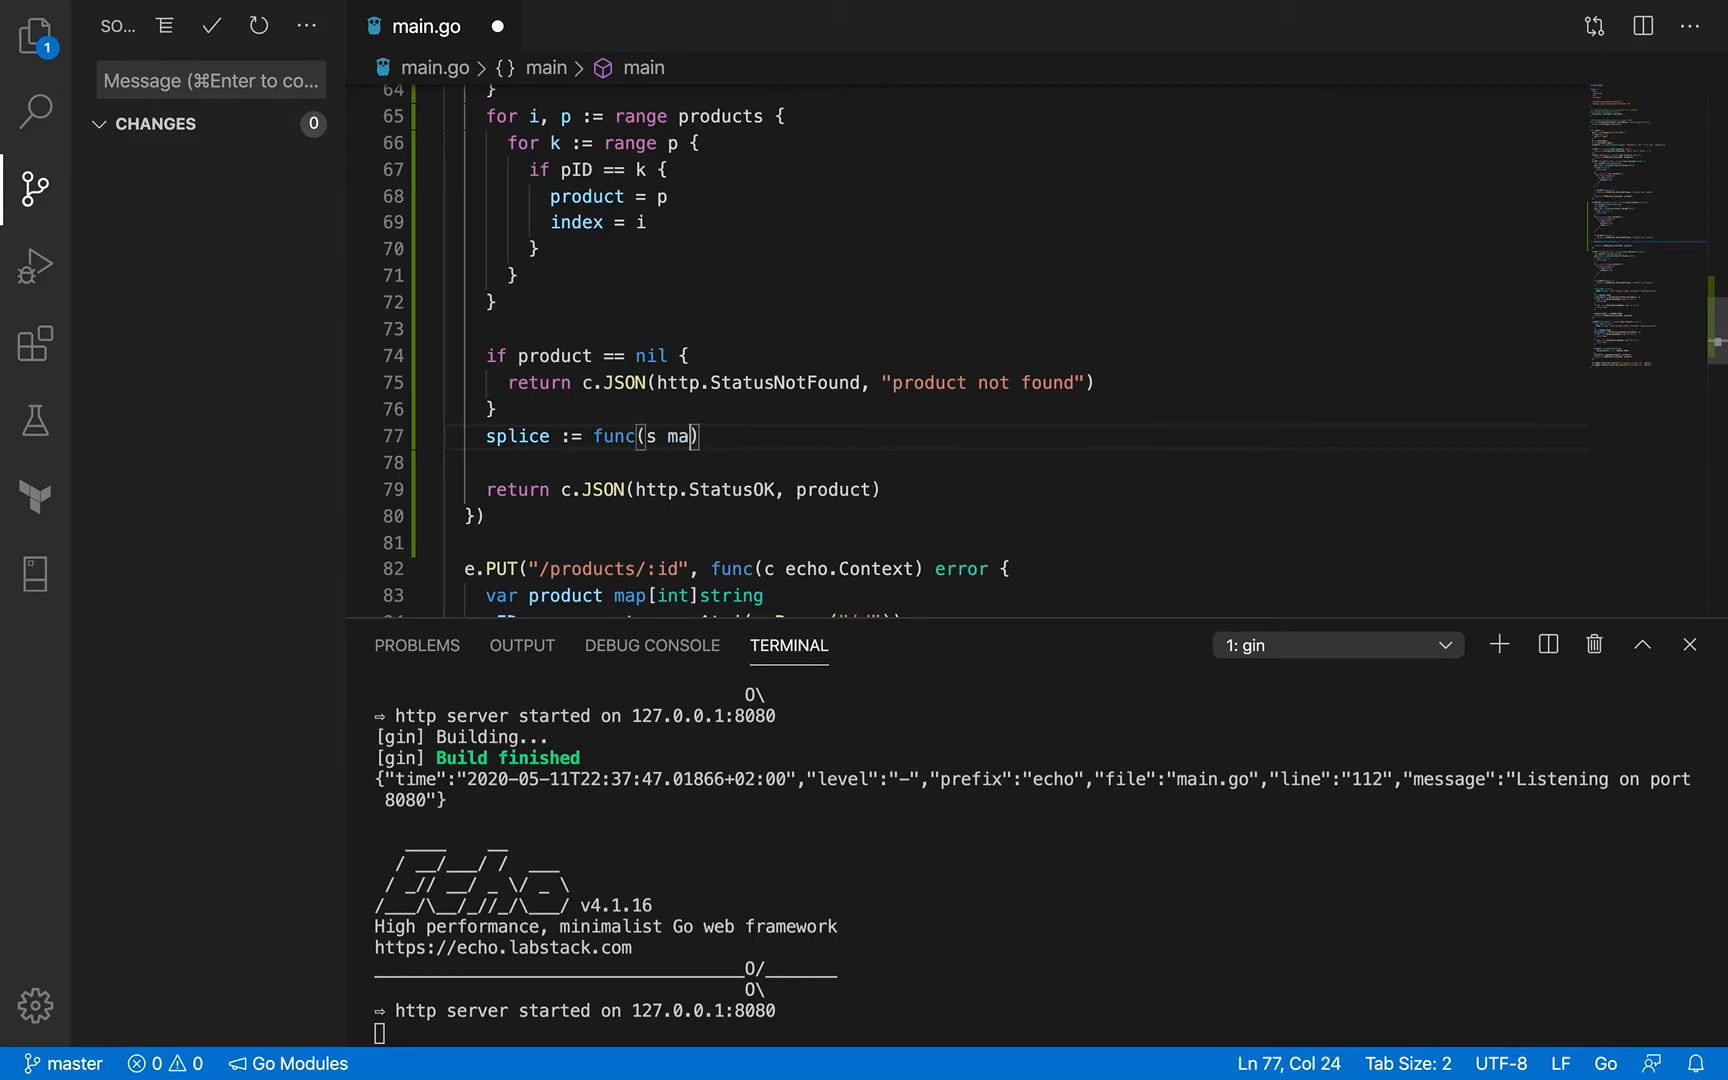
pyautogui.write('[]map[ing]st')
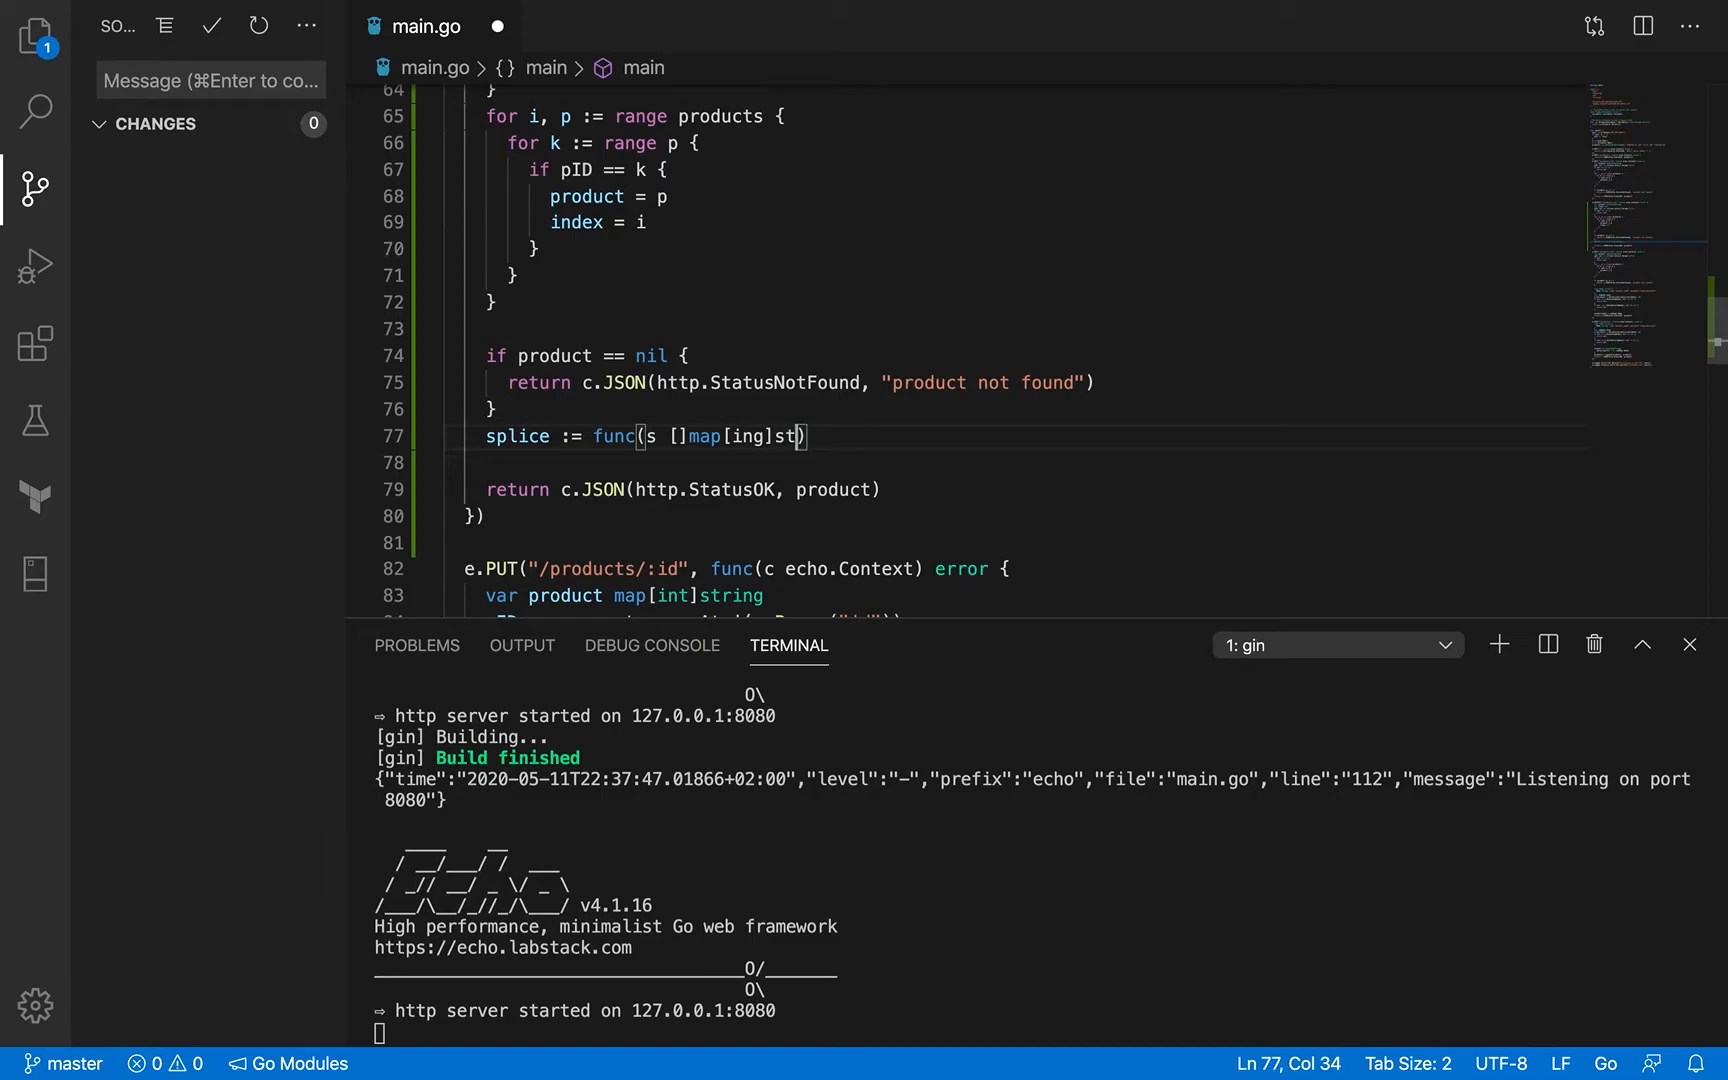
pyautogui.write('ring')
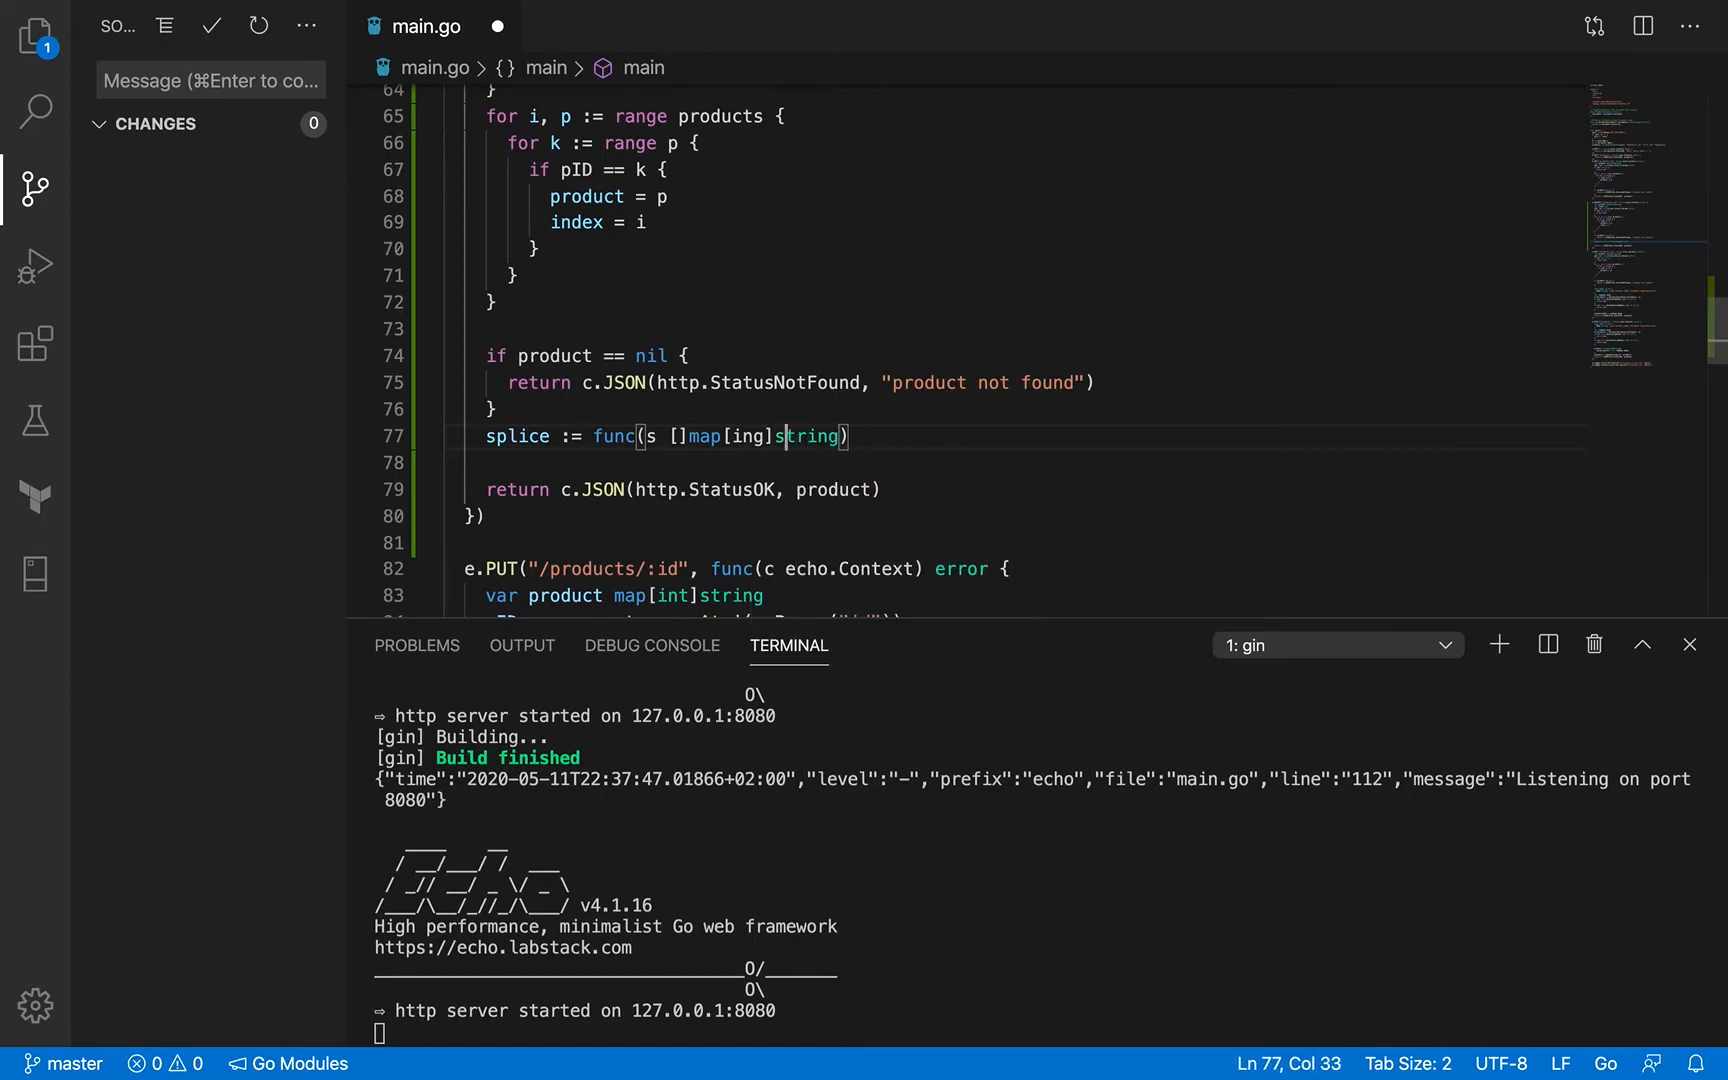
pyautogui.write('int')
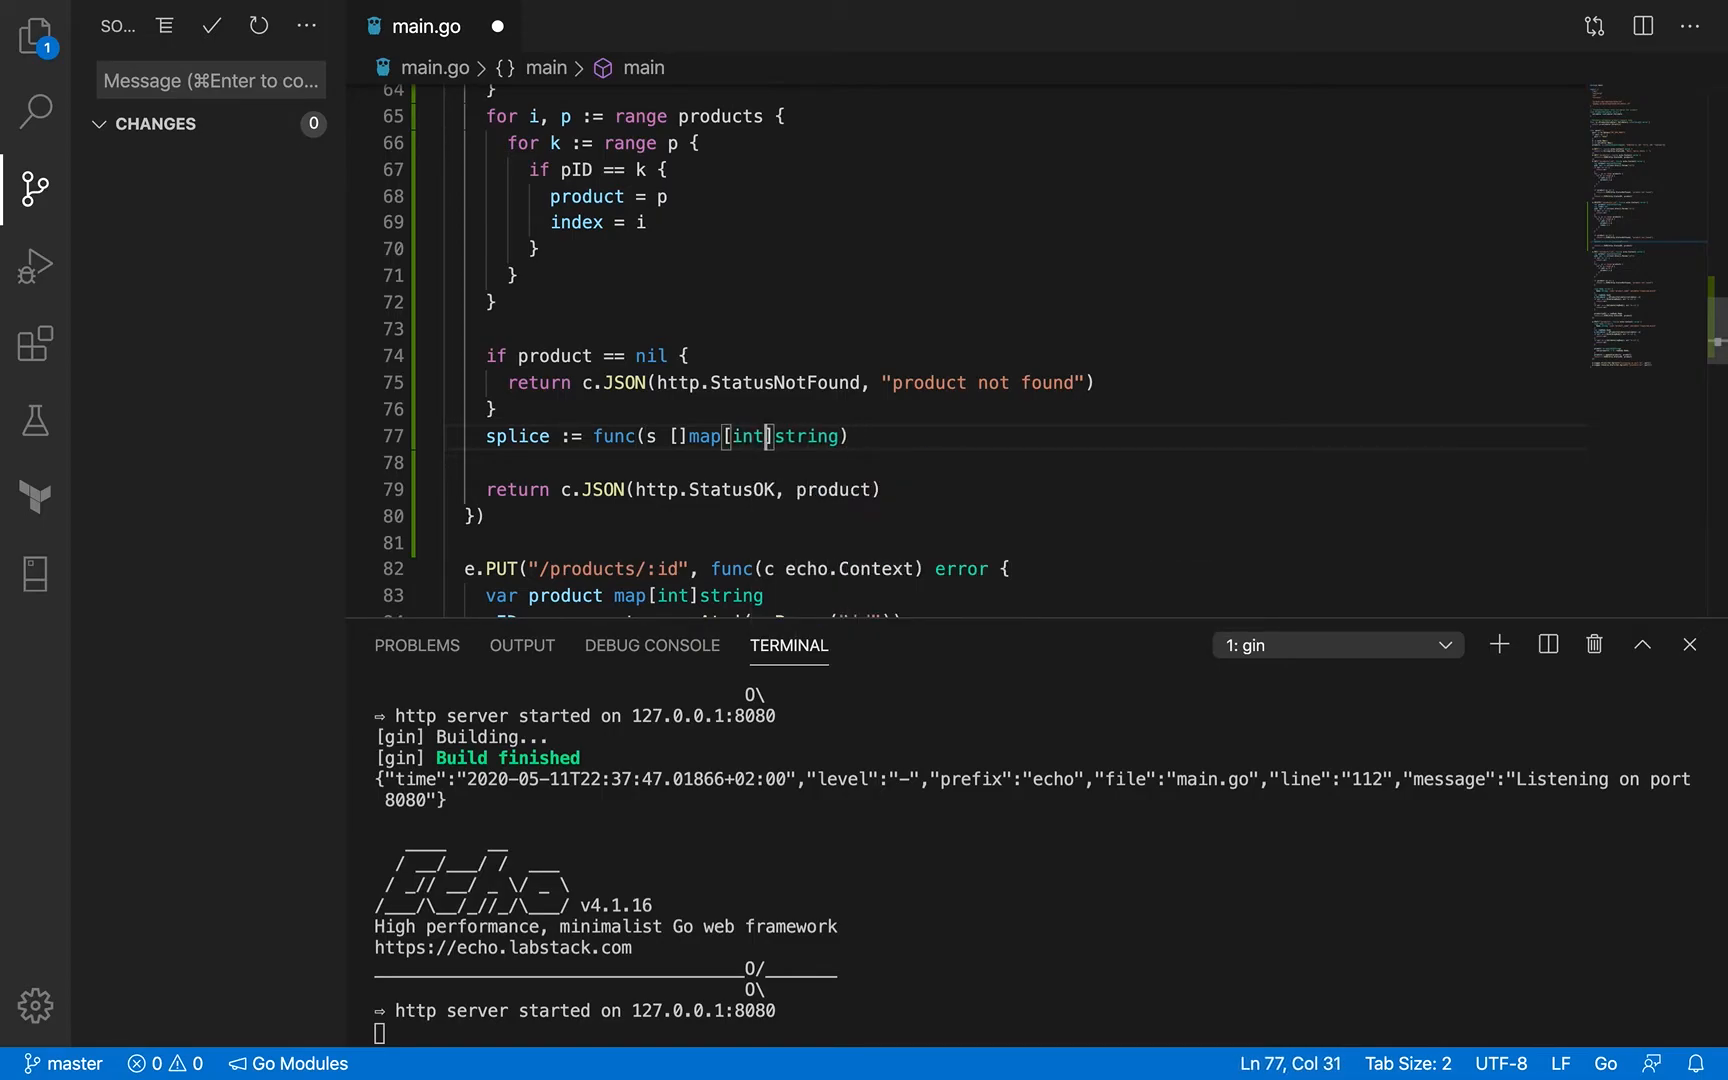
pyautogui.write(',')
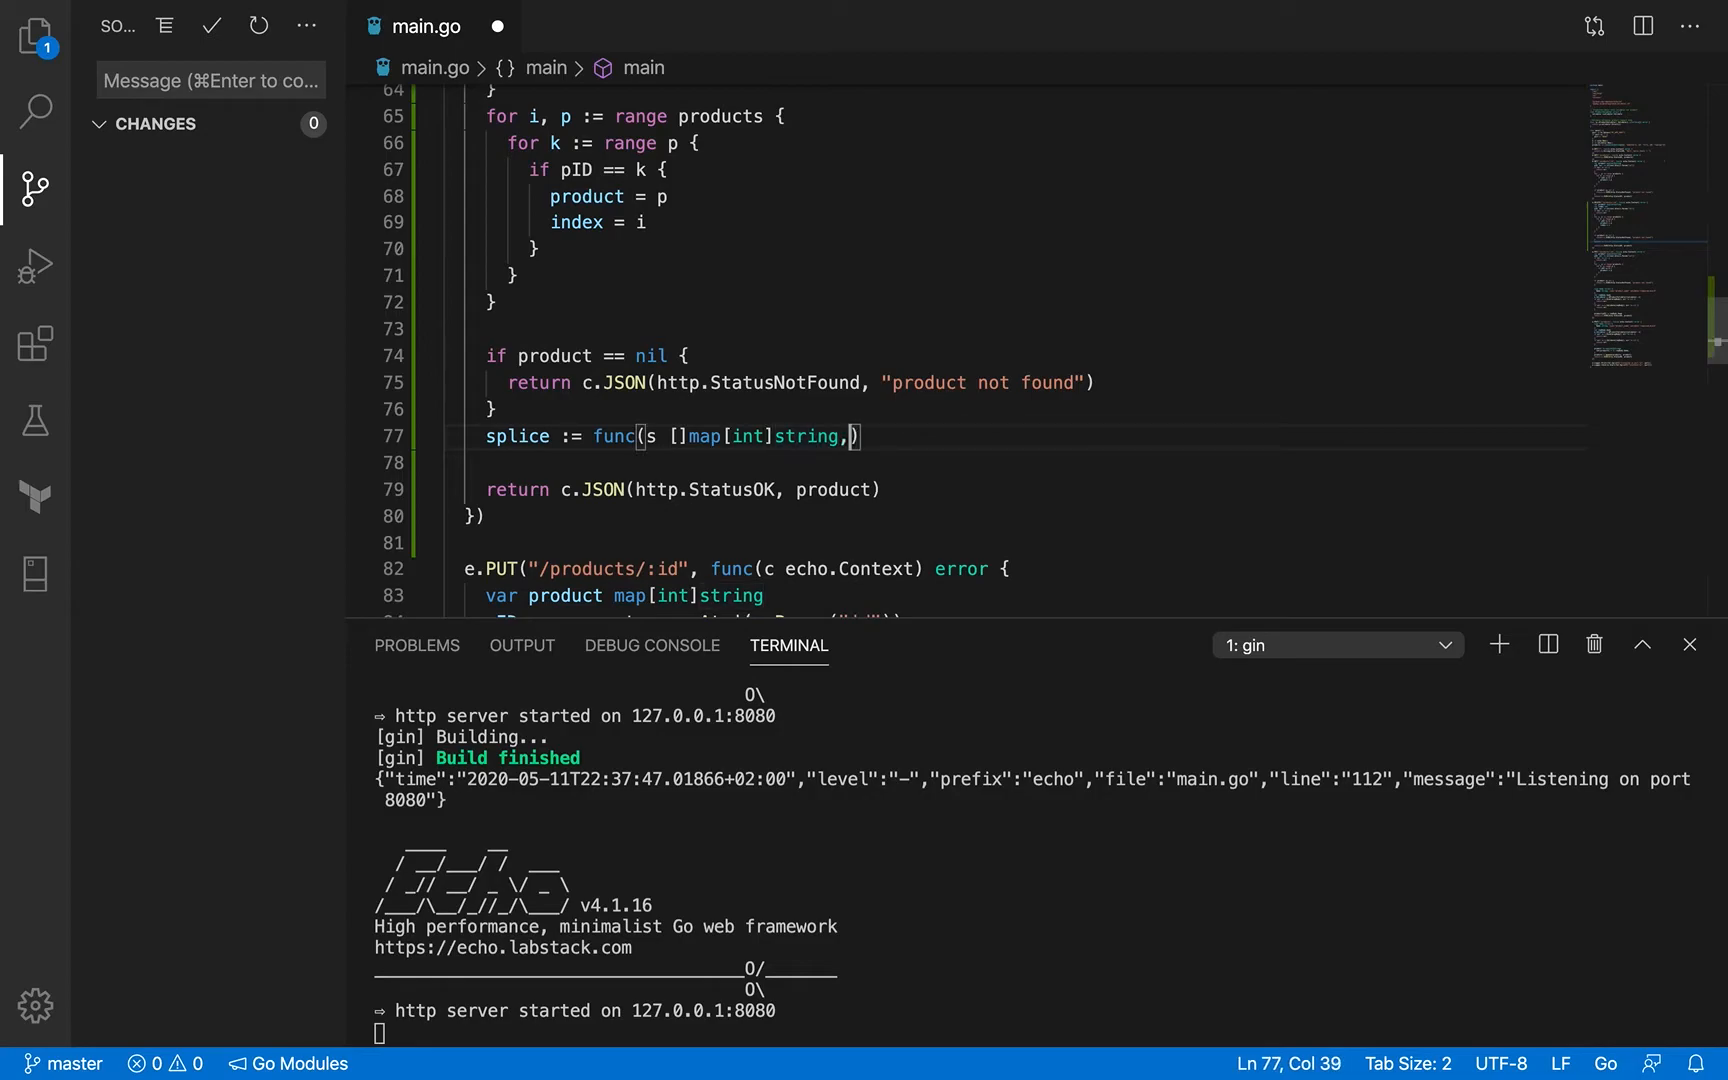
pyautogui.write('inde')
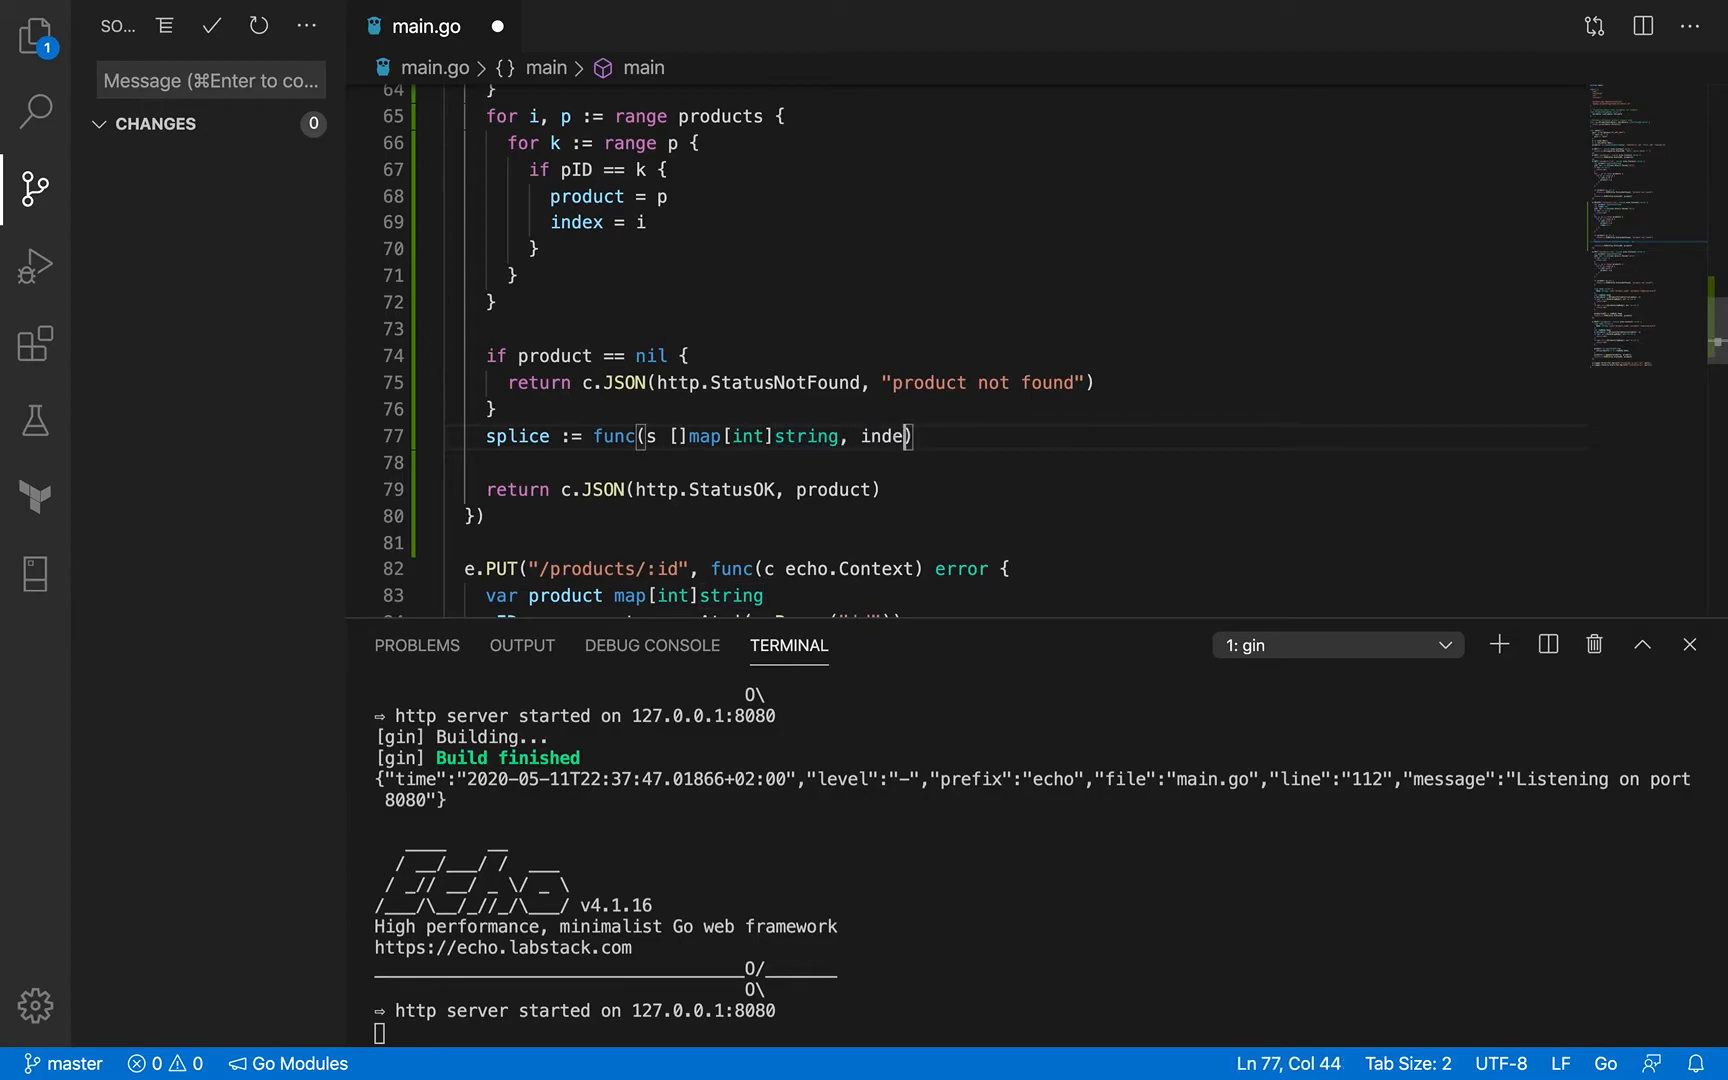
pyautogui.write('x)')
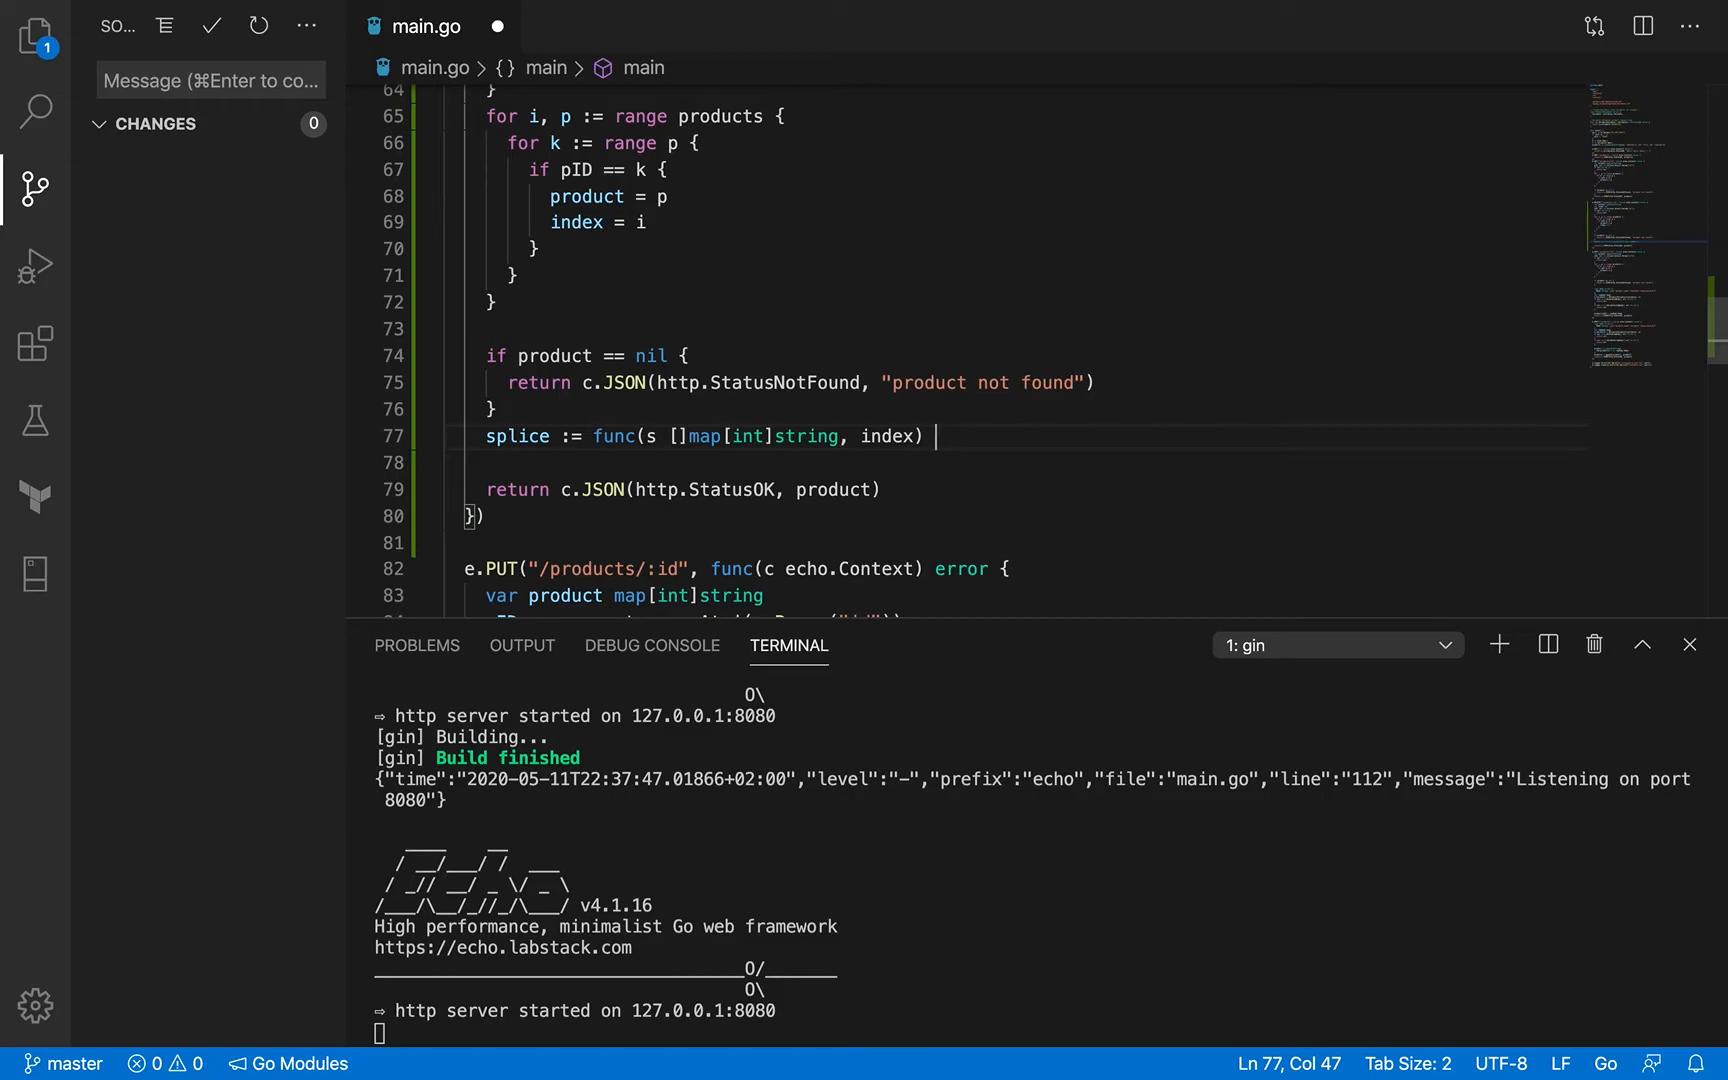
pyautogui.write('[]')
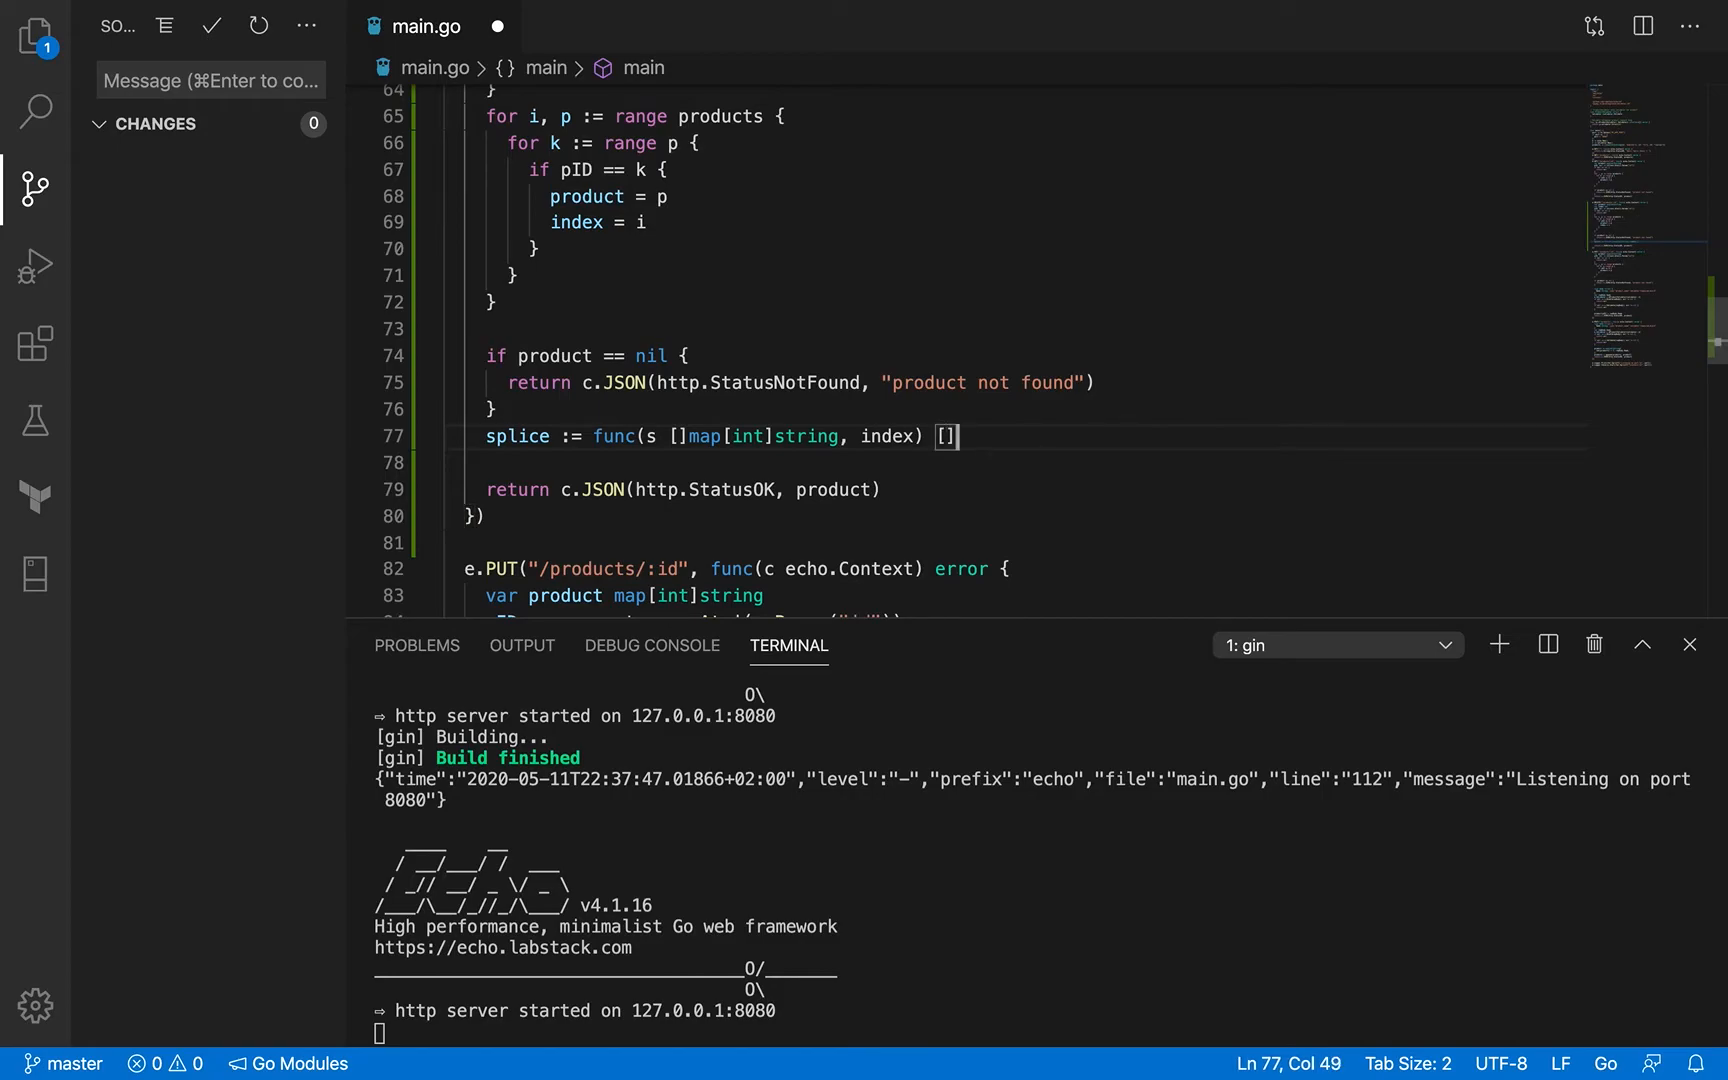
pyautogui.write('map[int]string')
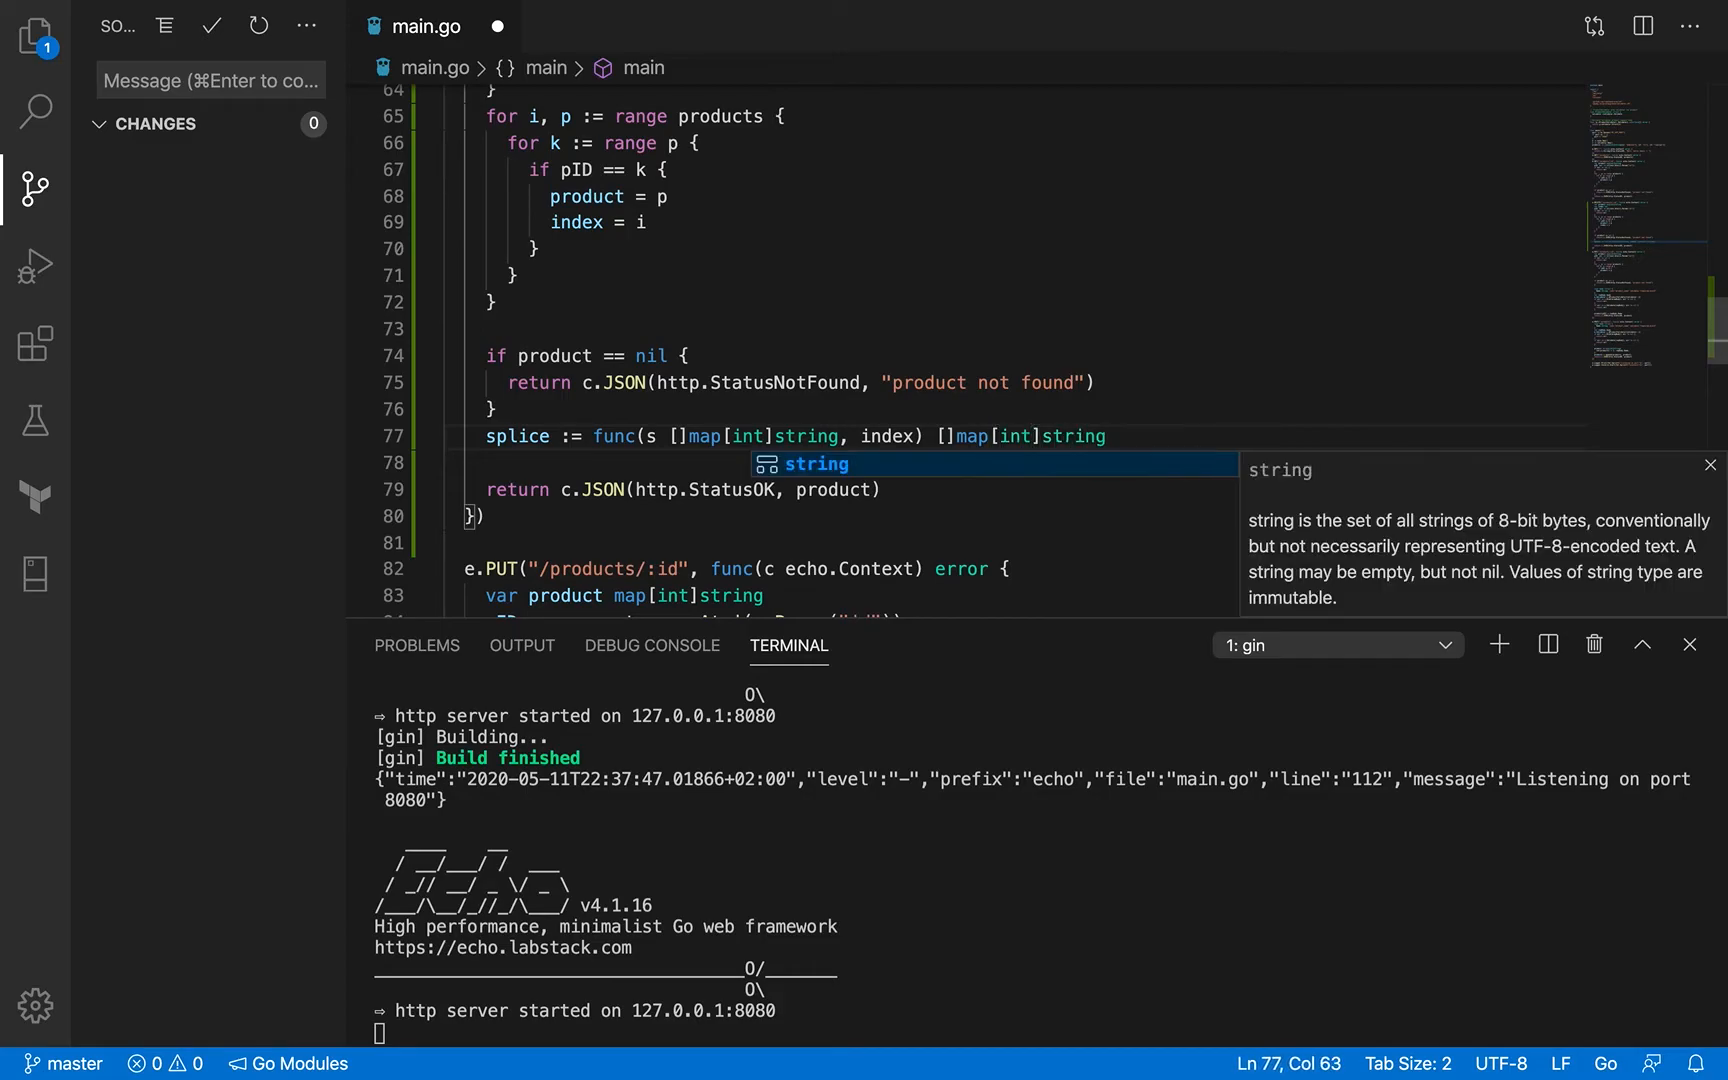
# Step: Give splice a body returning append(s[index:], s[:index+1]...)
pyautogui.write('{')
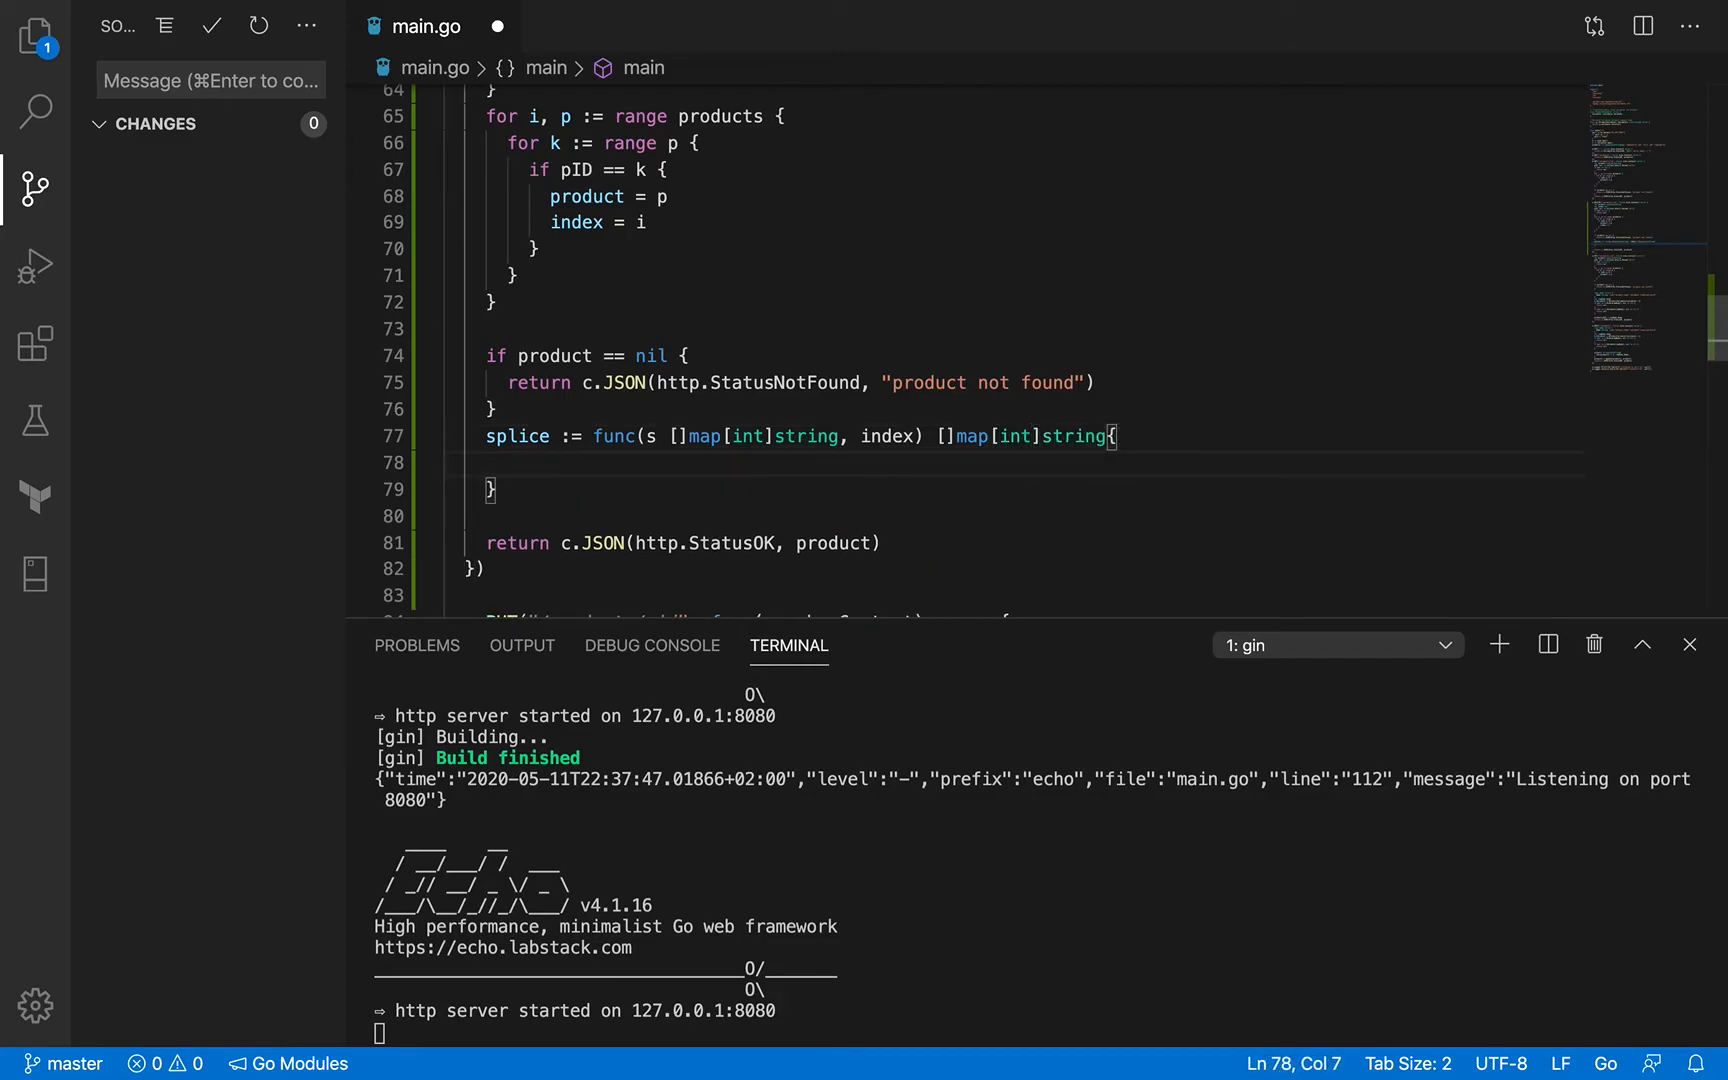
pyautogui.write('return ap')
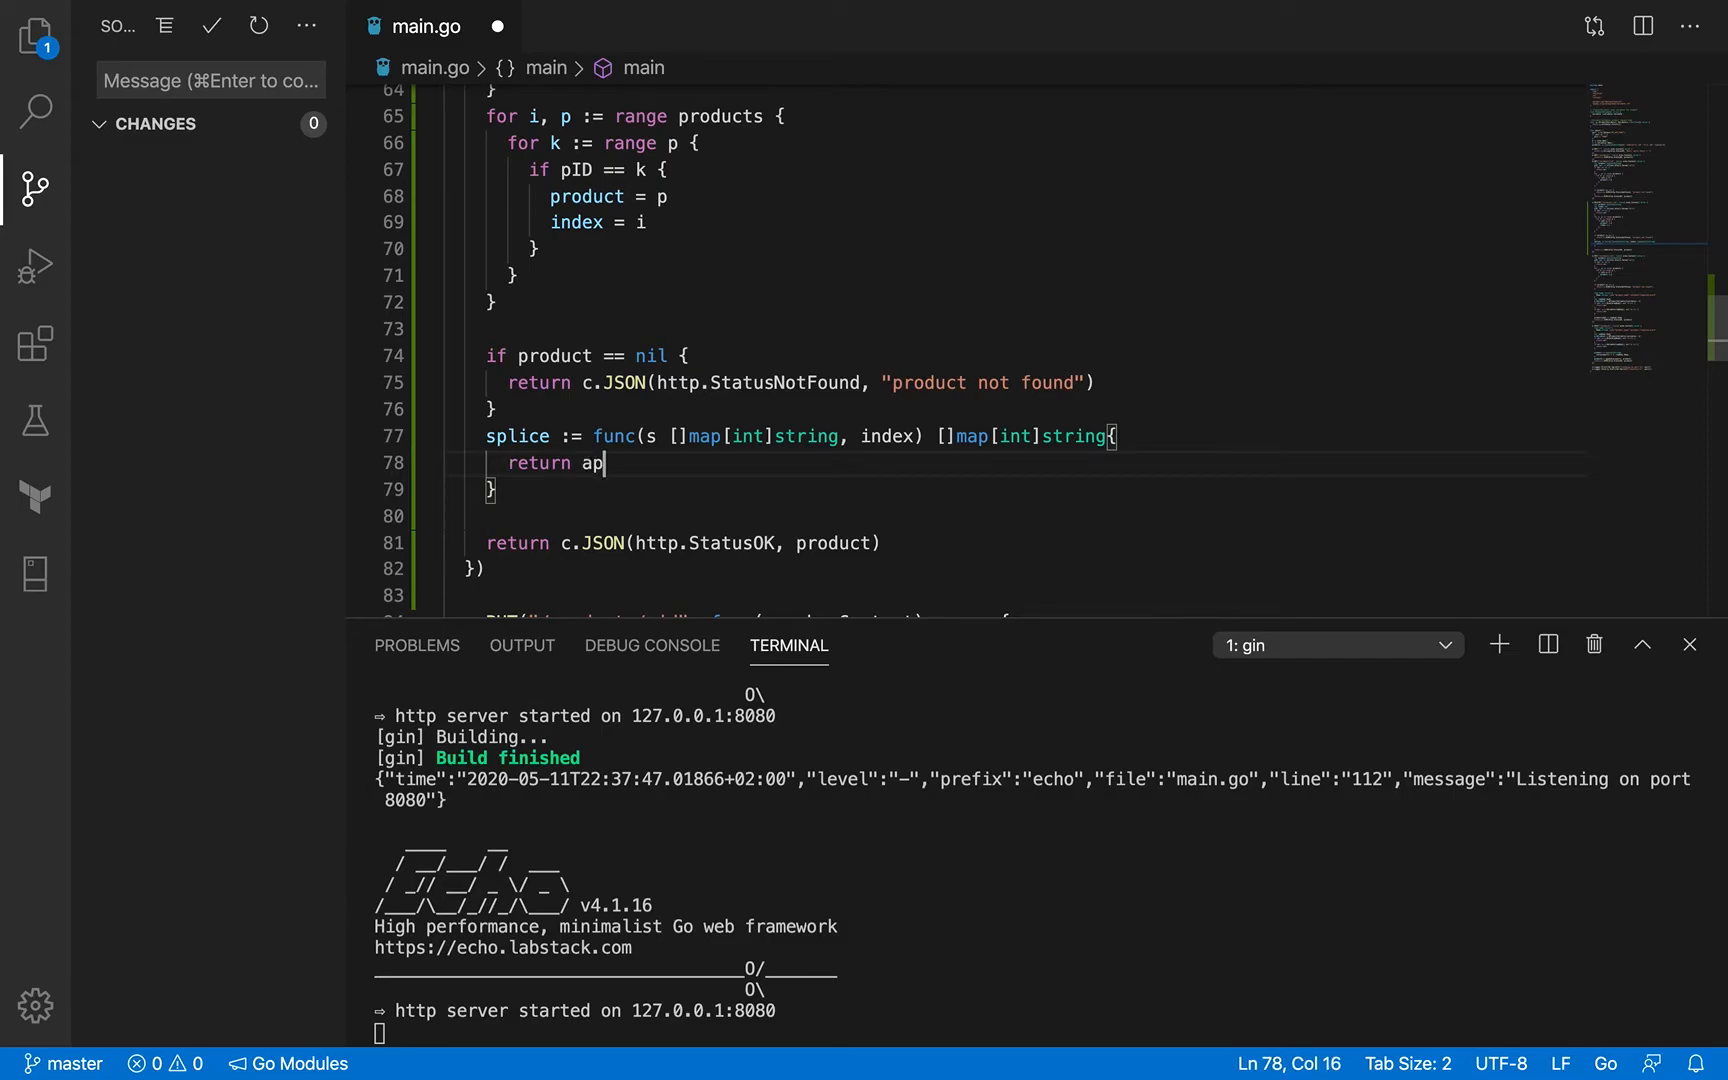
pyautogui.write('pend()')
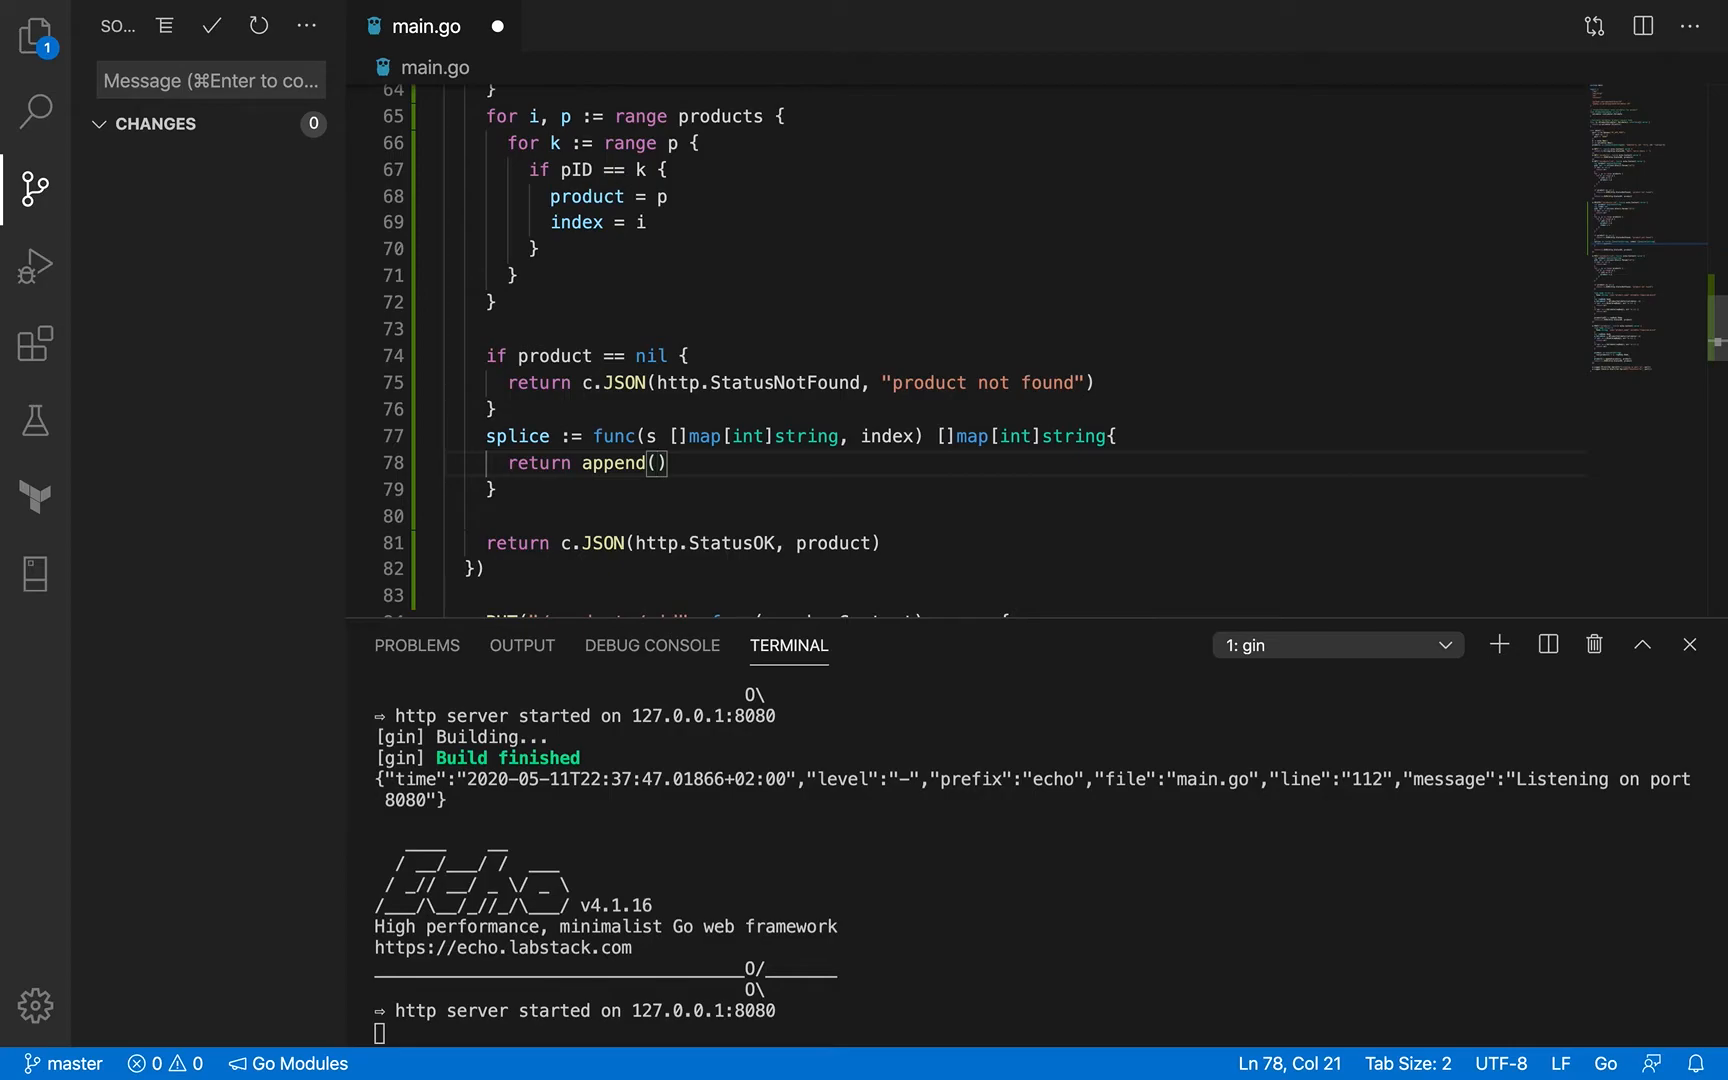
pyautogui.write('s')
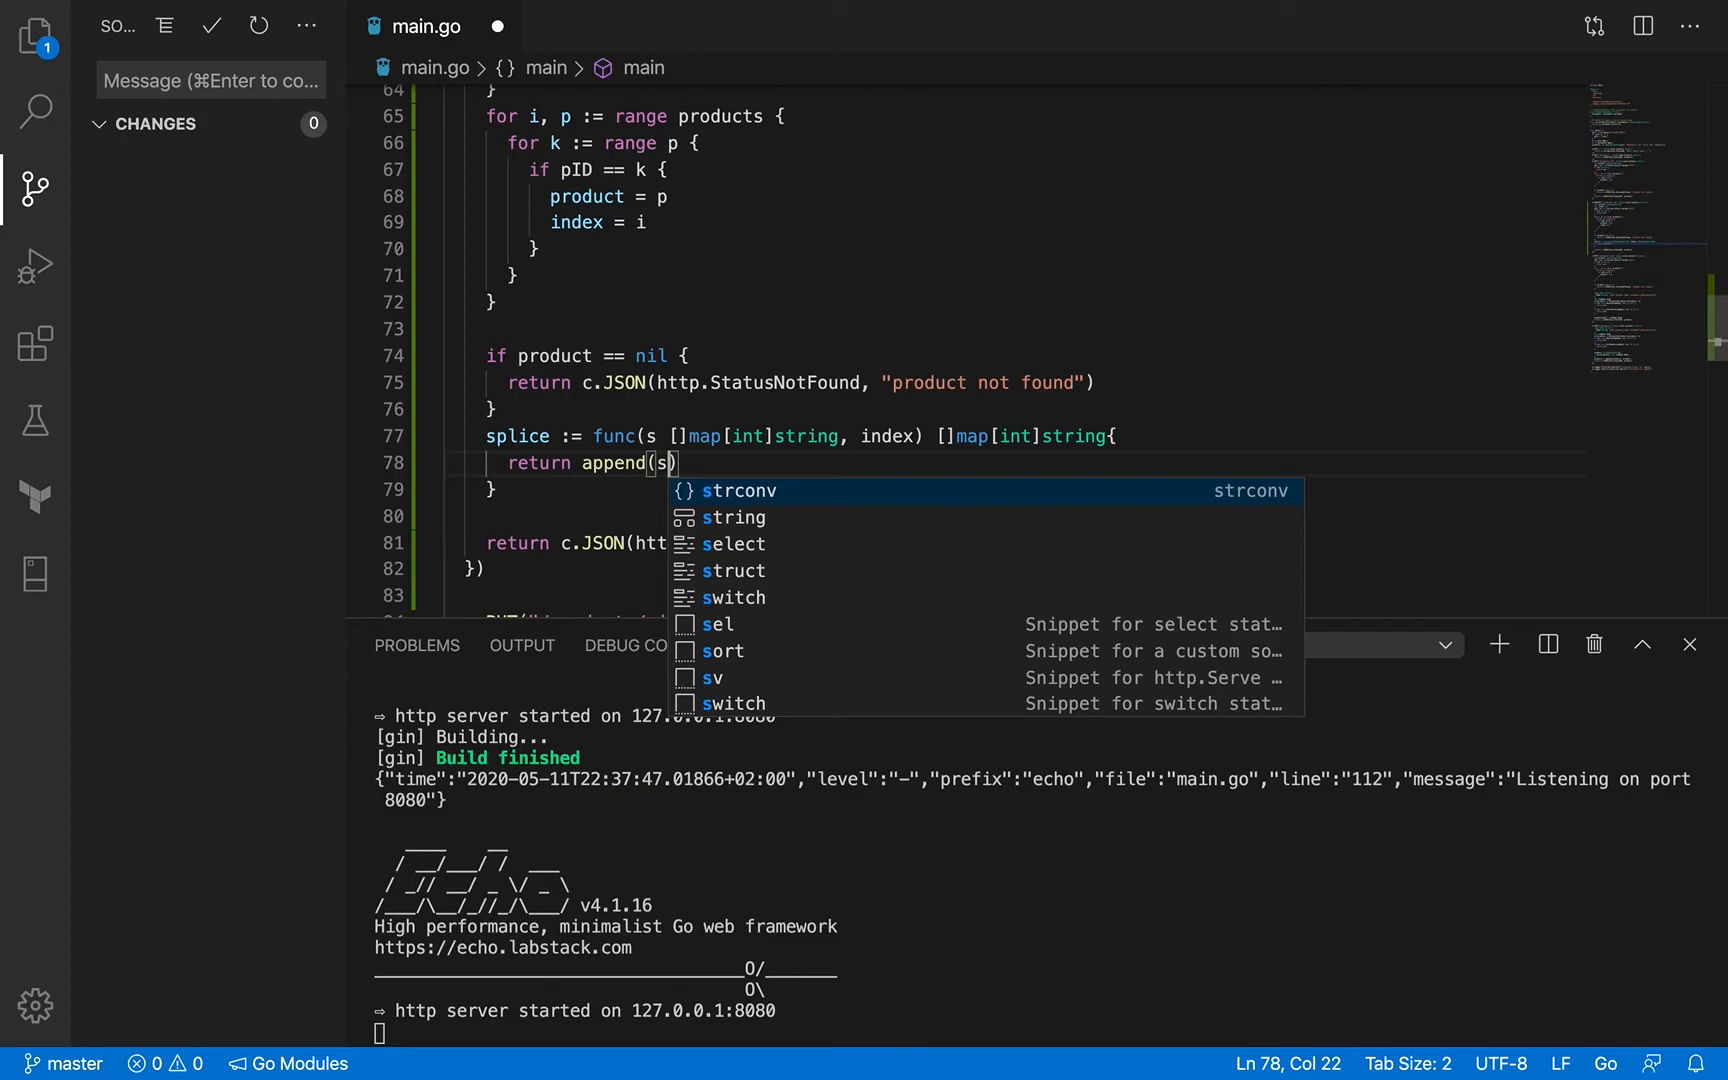
pyautogui.write('[')
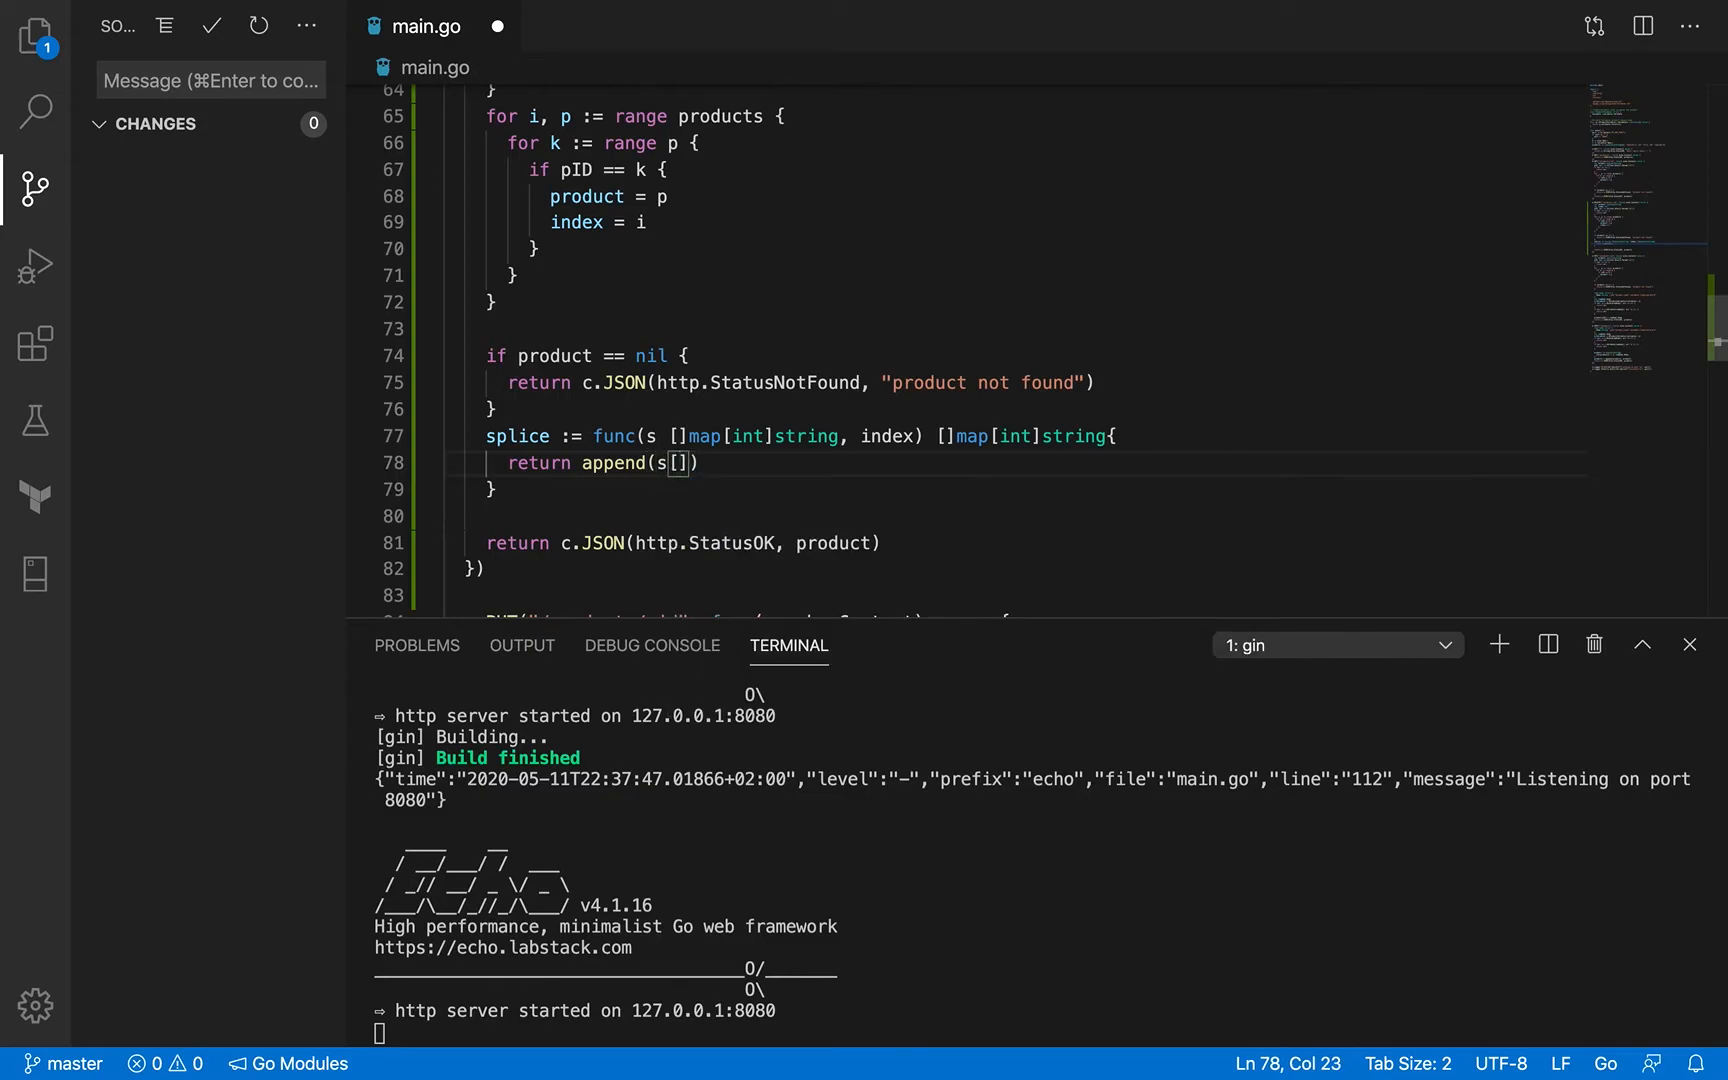
pyautogui.write('index:')
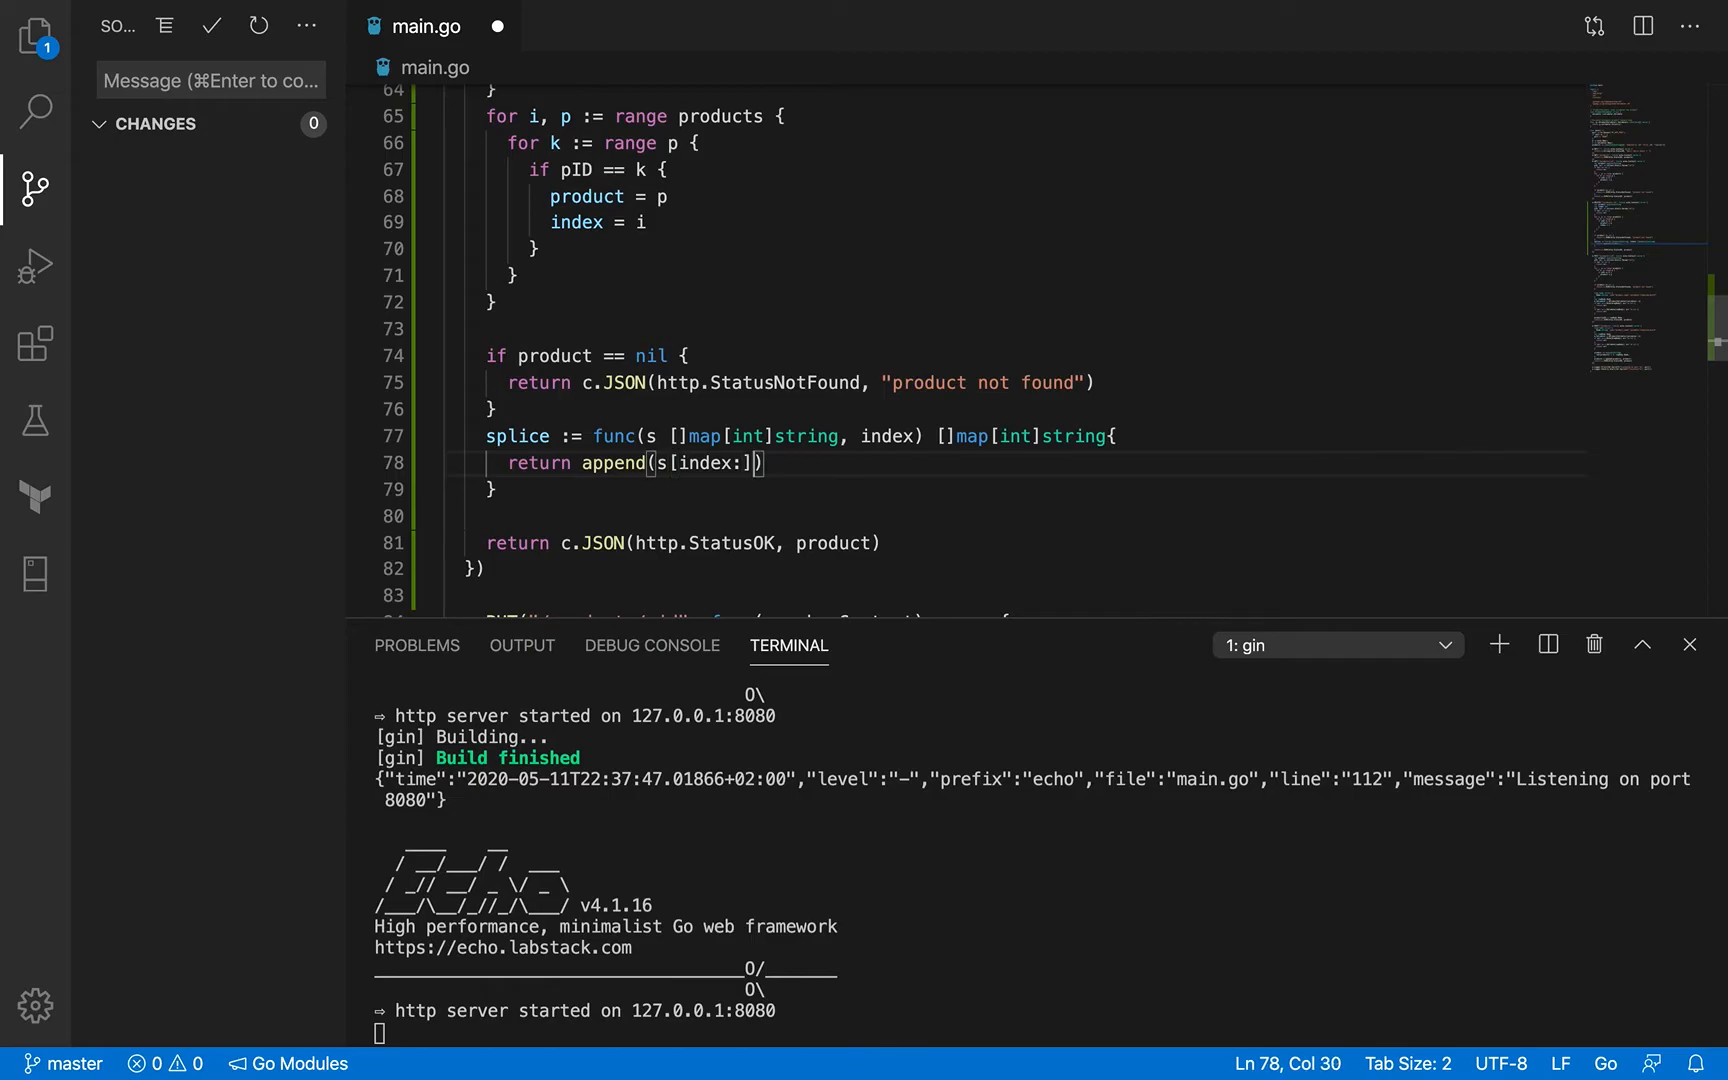
pyautogui.write(', s[]')
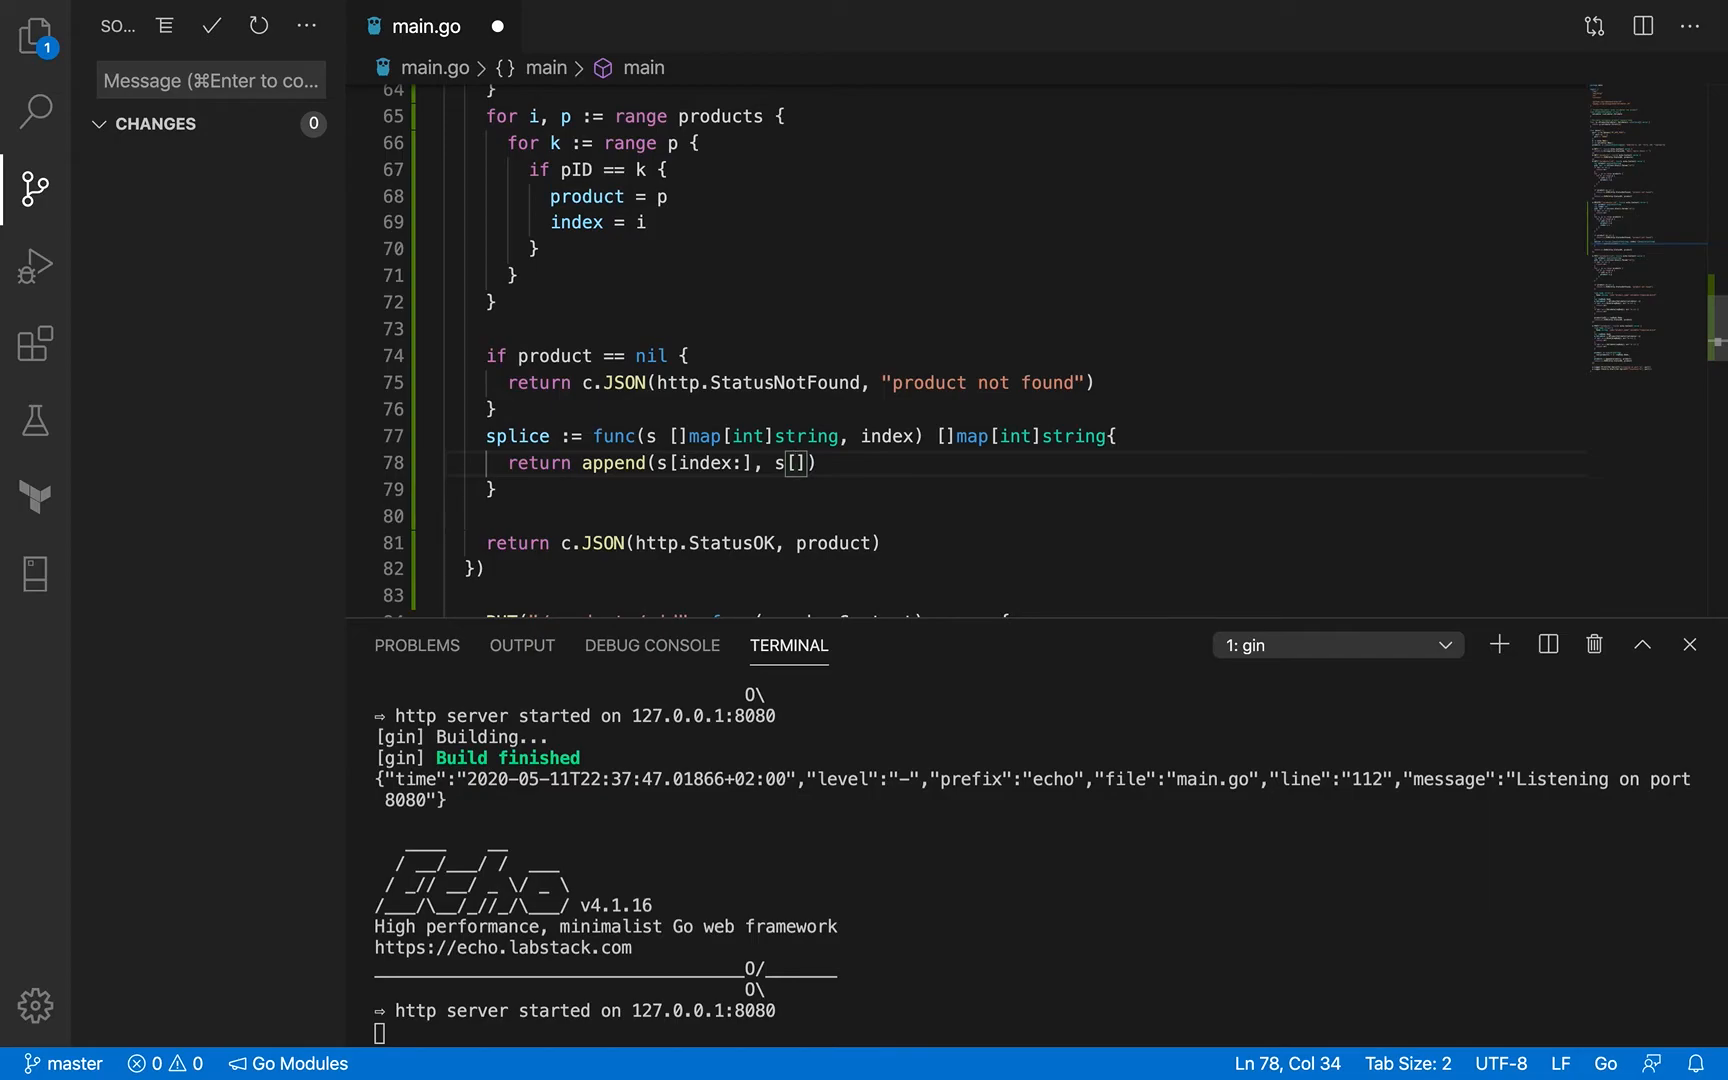
pyautogui.write('+')
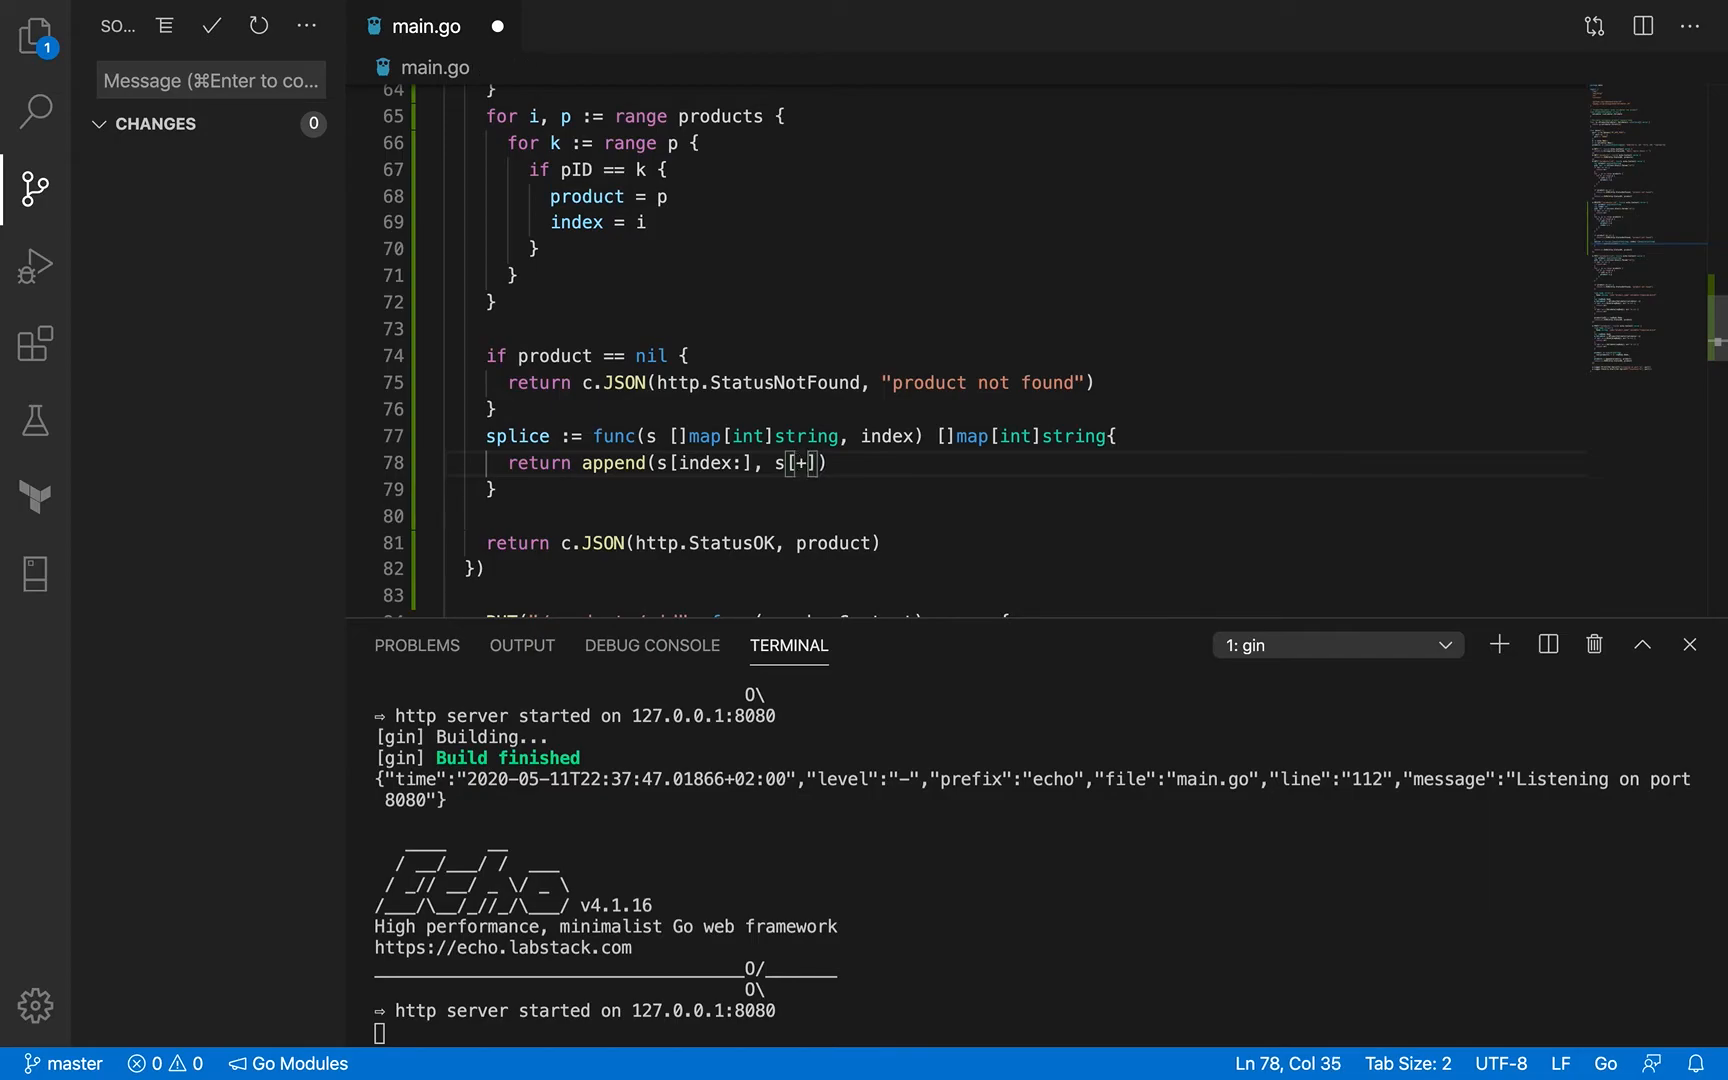
pyautogui.press('Backspace')
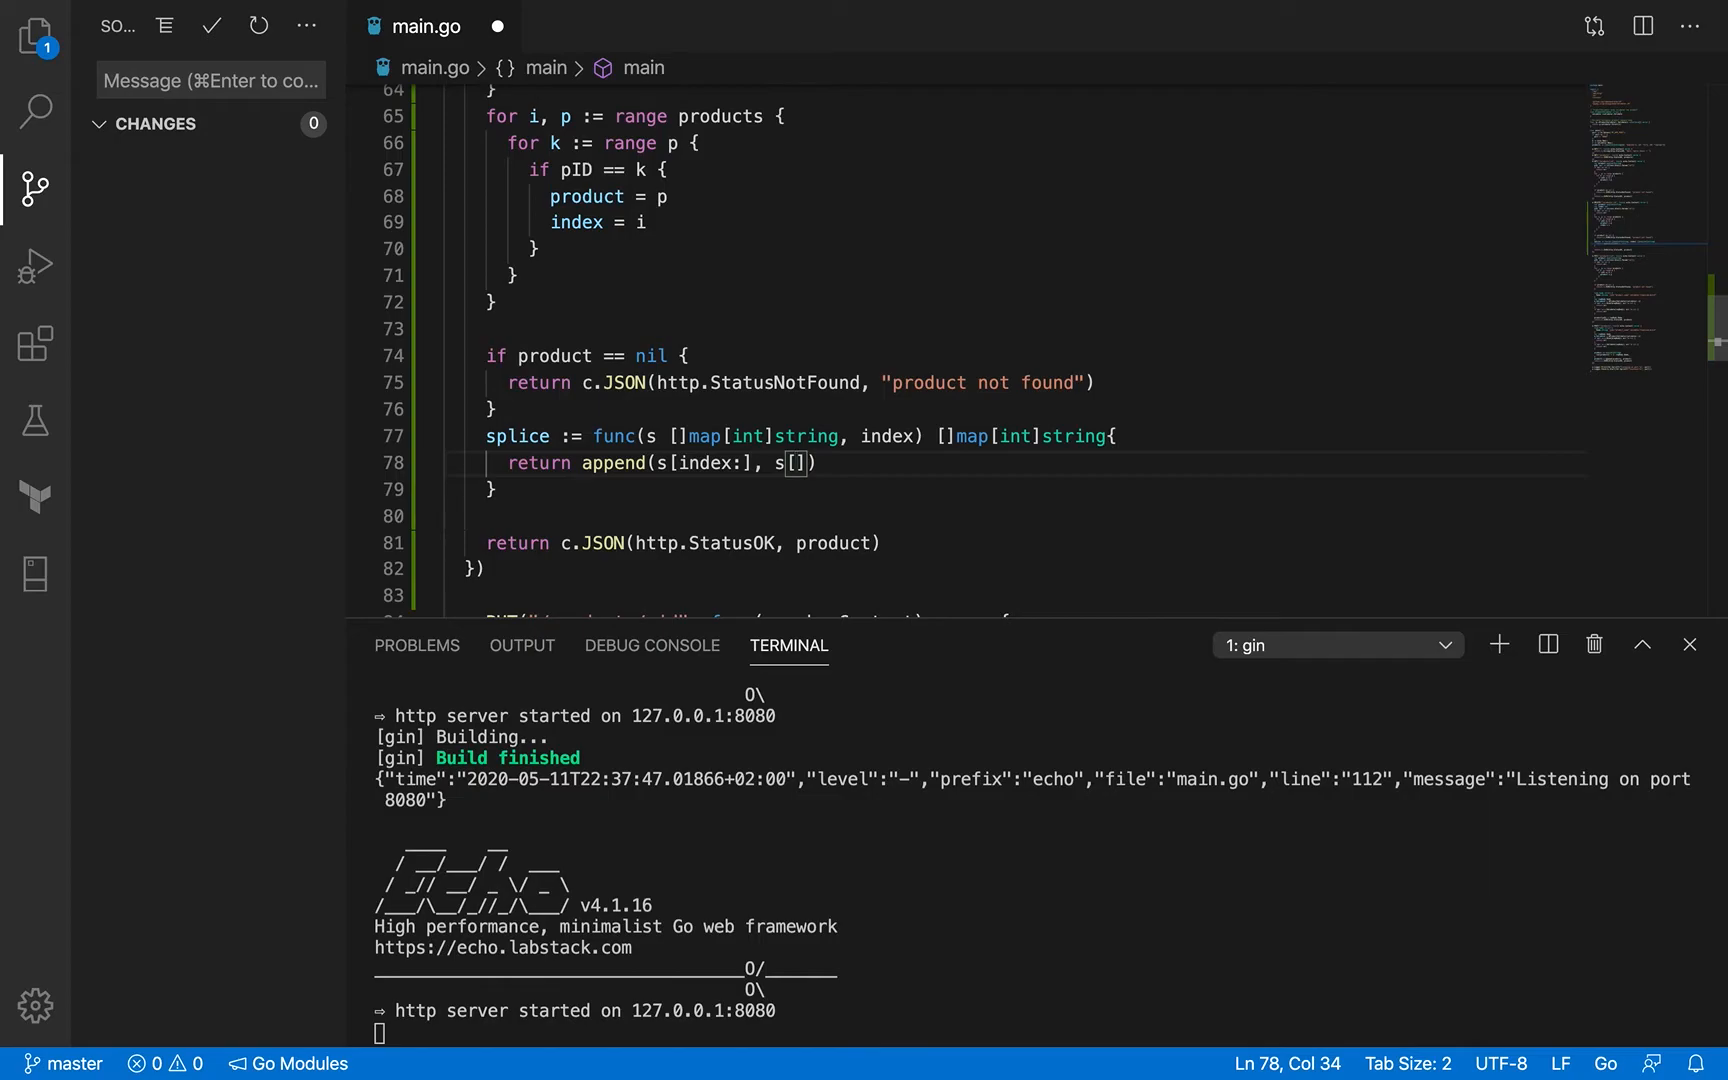
pyautogui.write(':index+1')
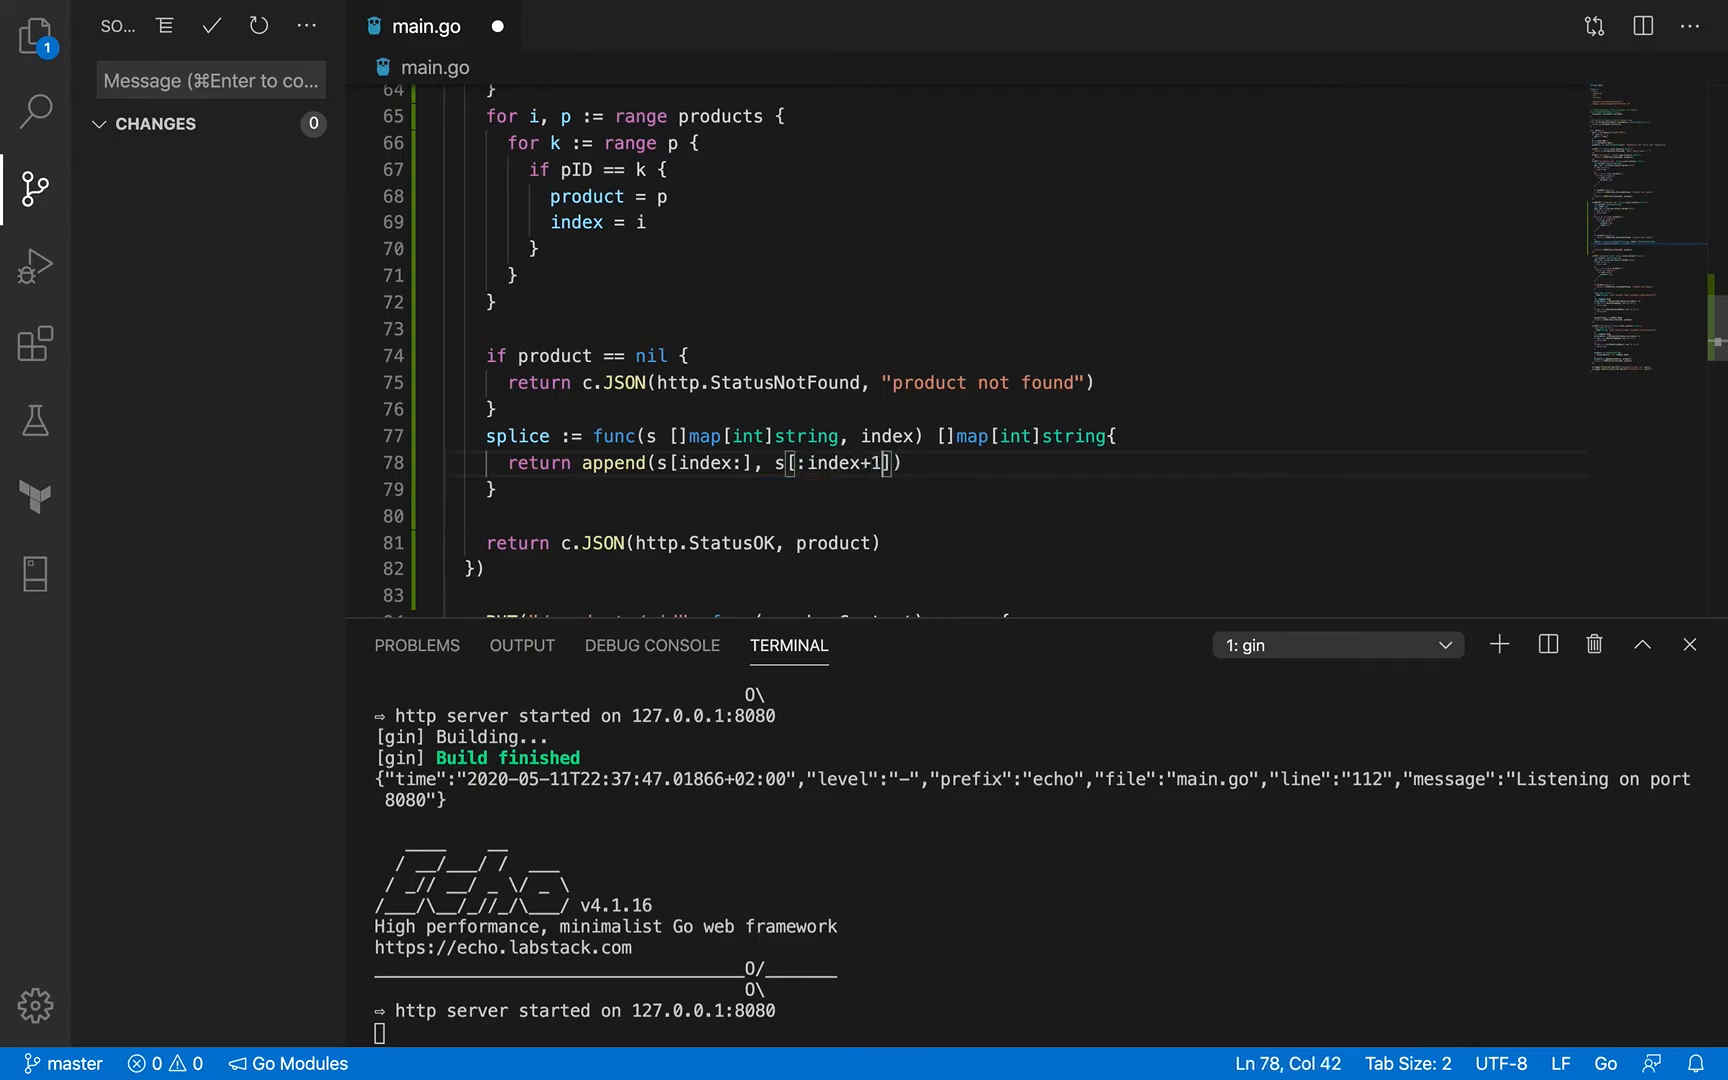
pyautogui.press('Right')
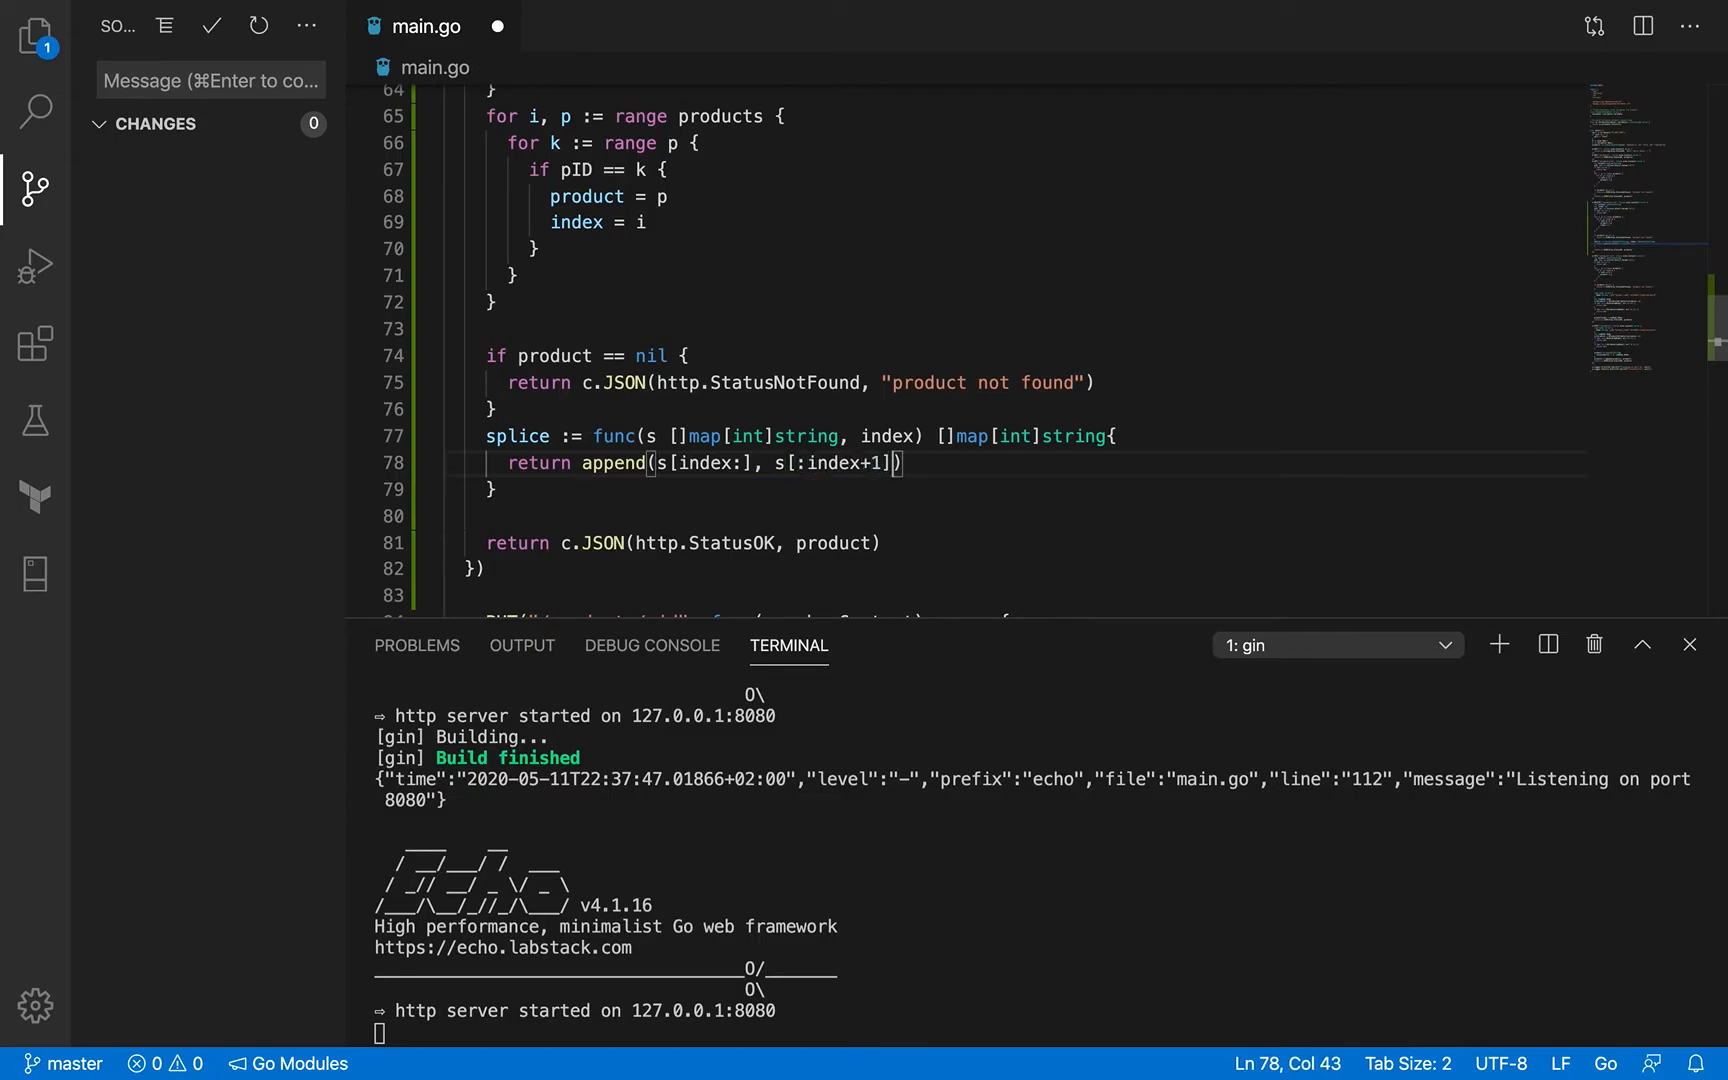
pyautogui.write('...')
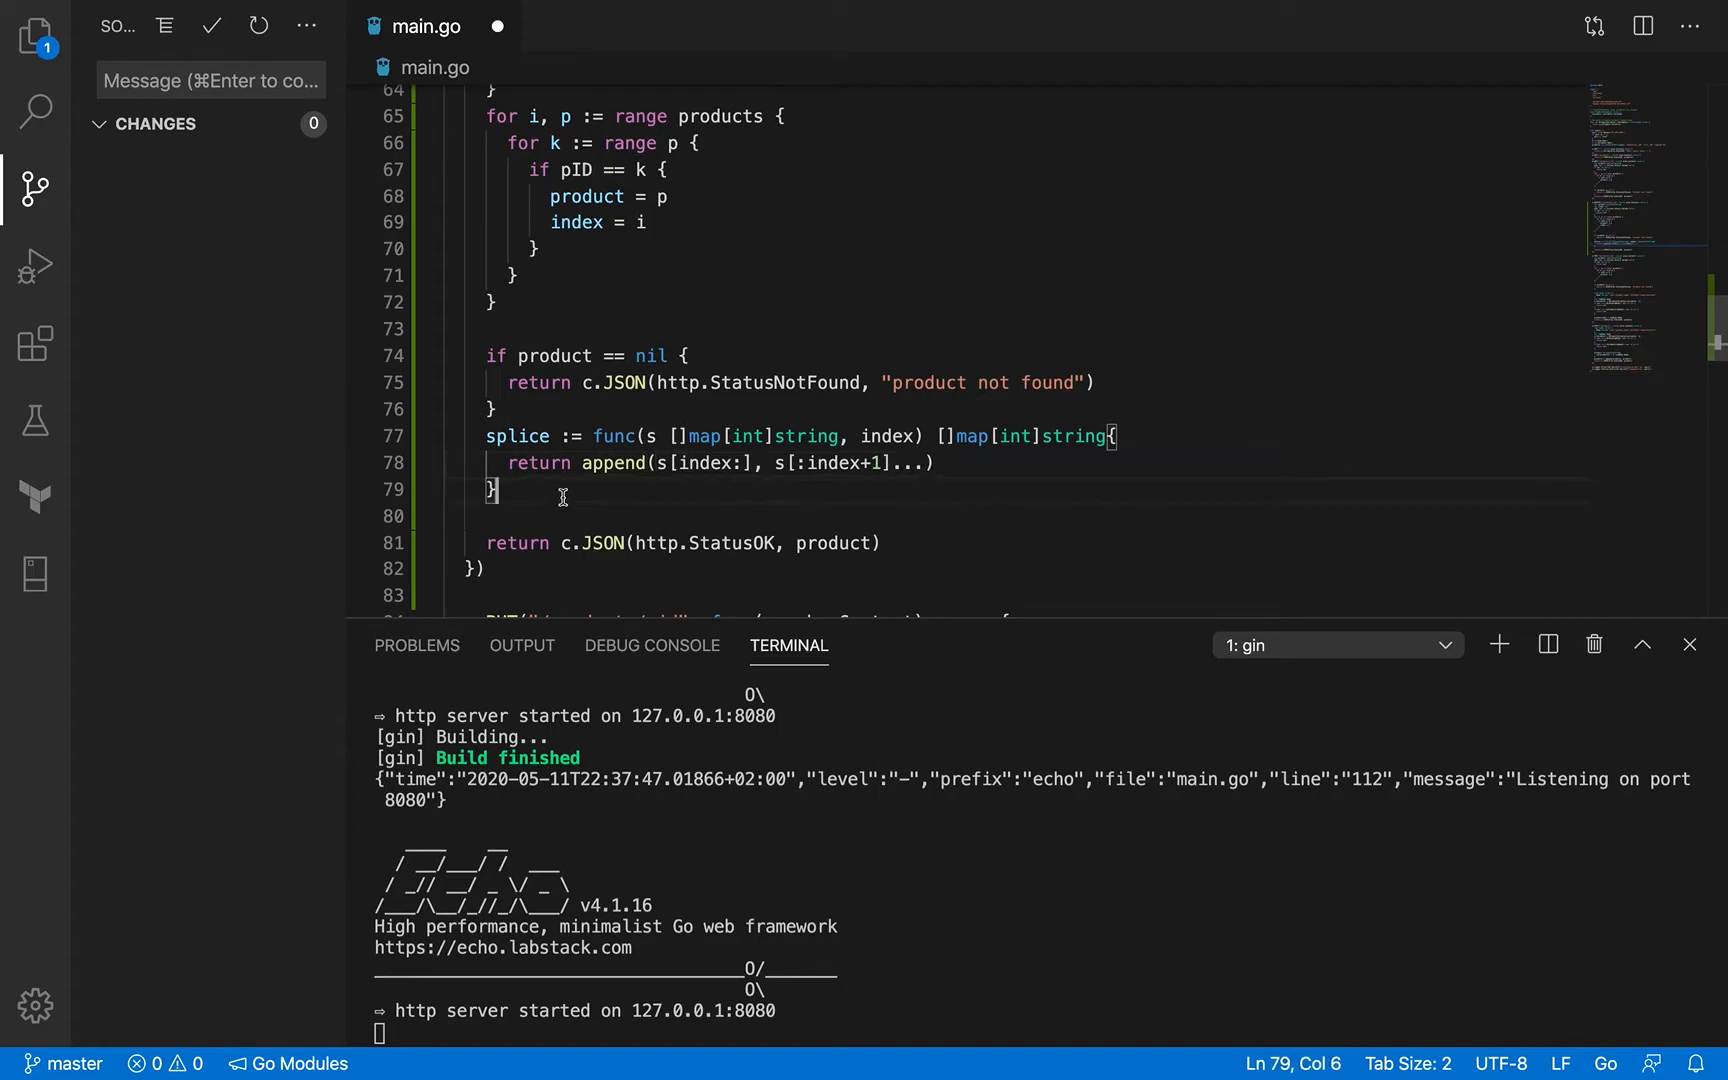
# Step: Assign products = splice(products, index) after the helper
pyautogui.write('product')
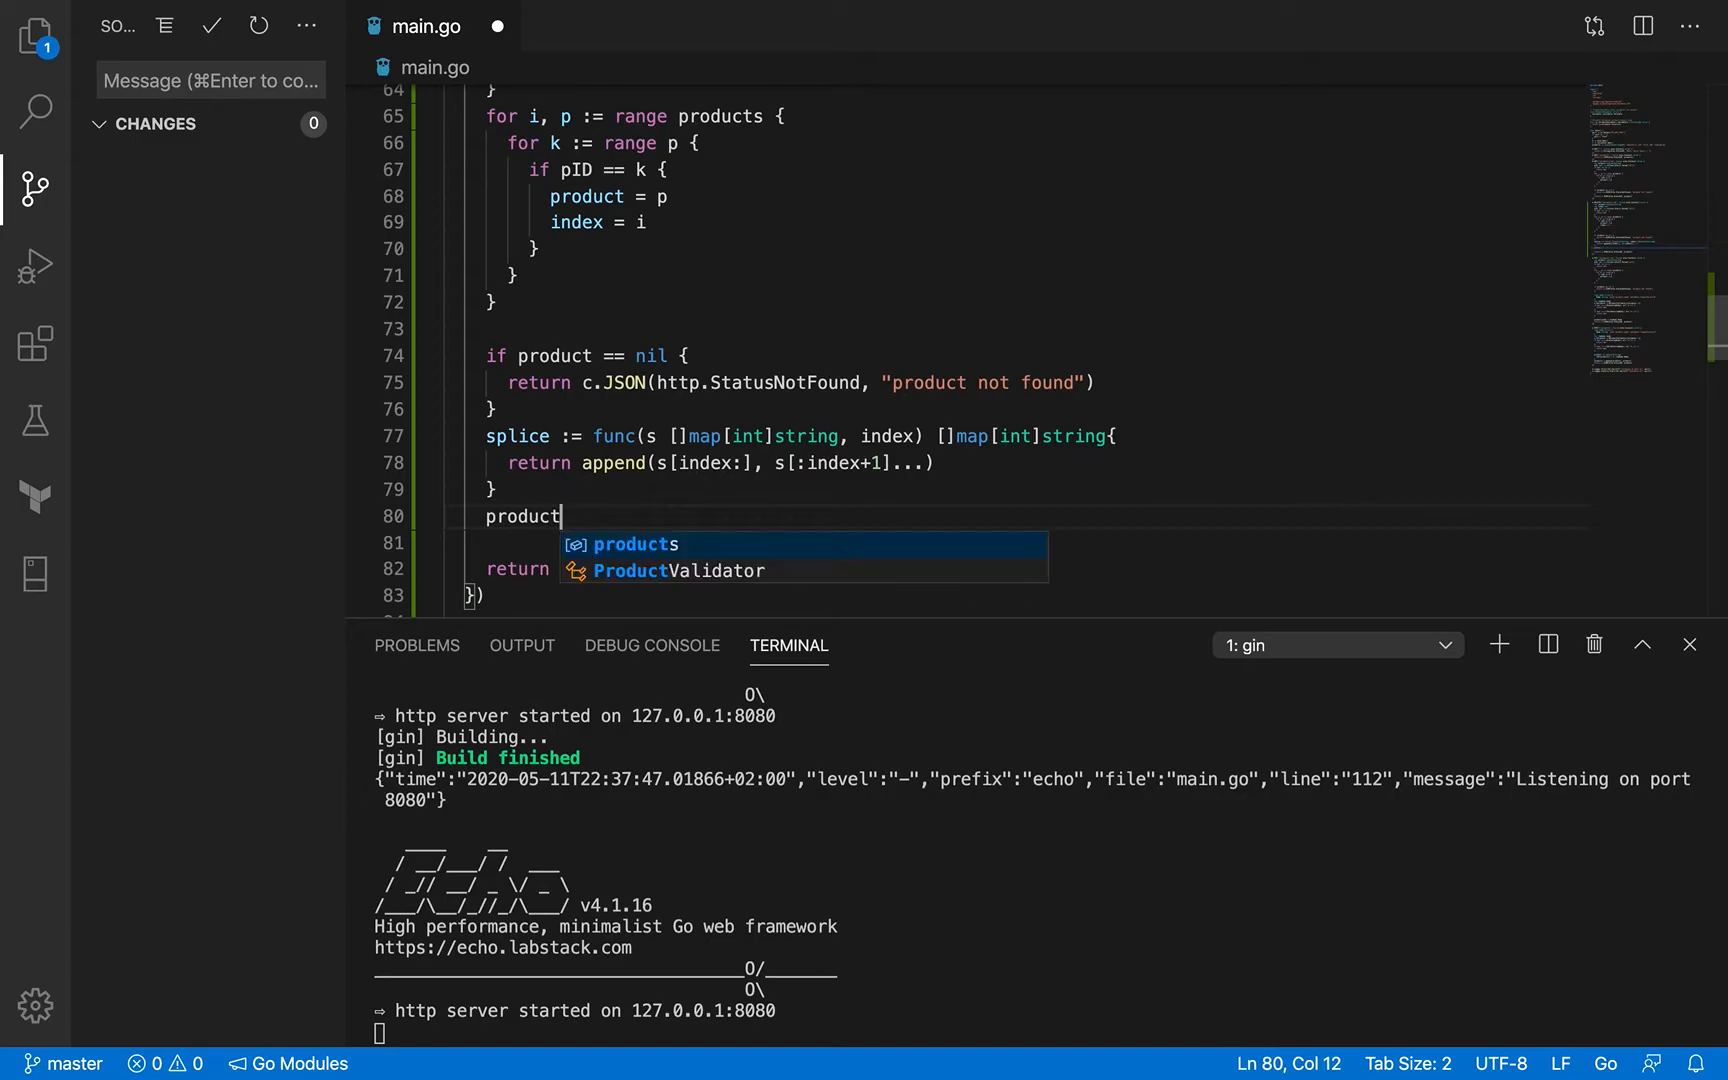
pyautogui.write('s =')
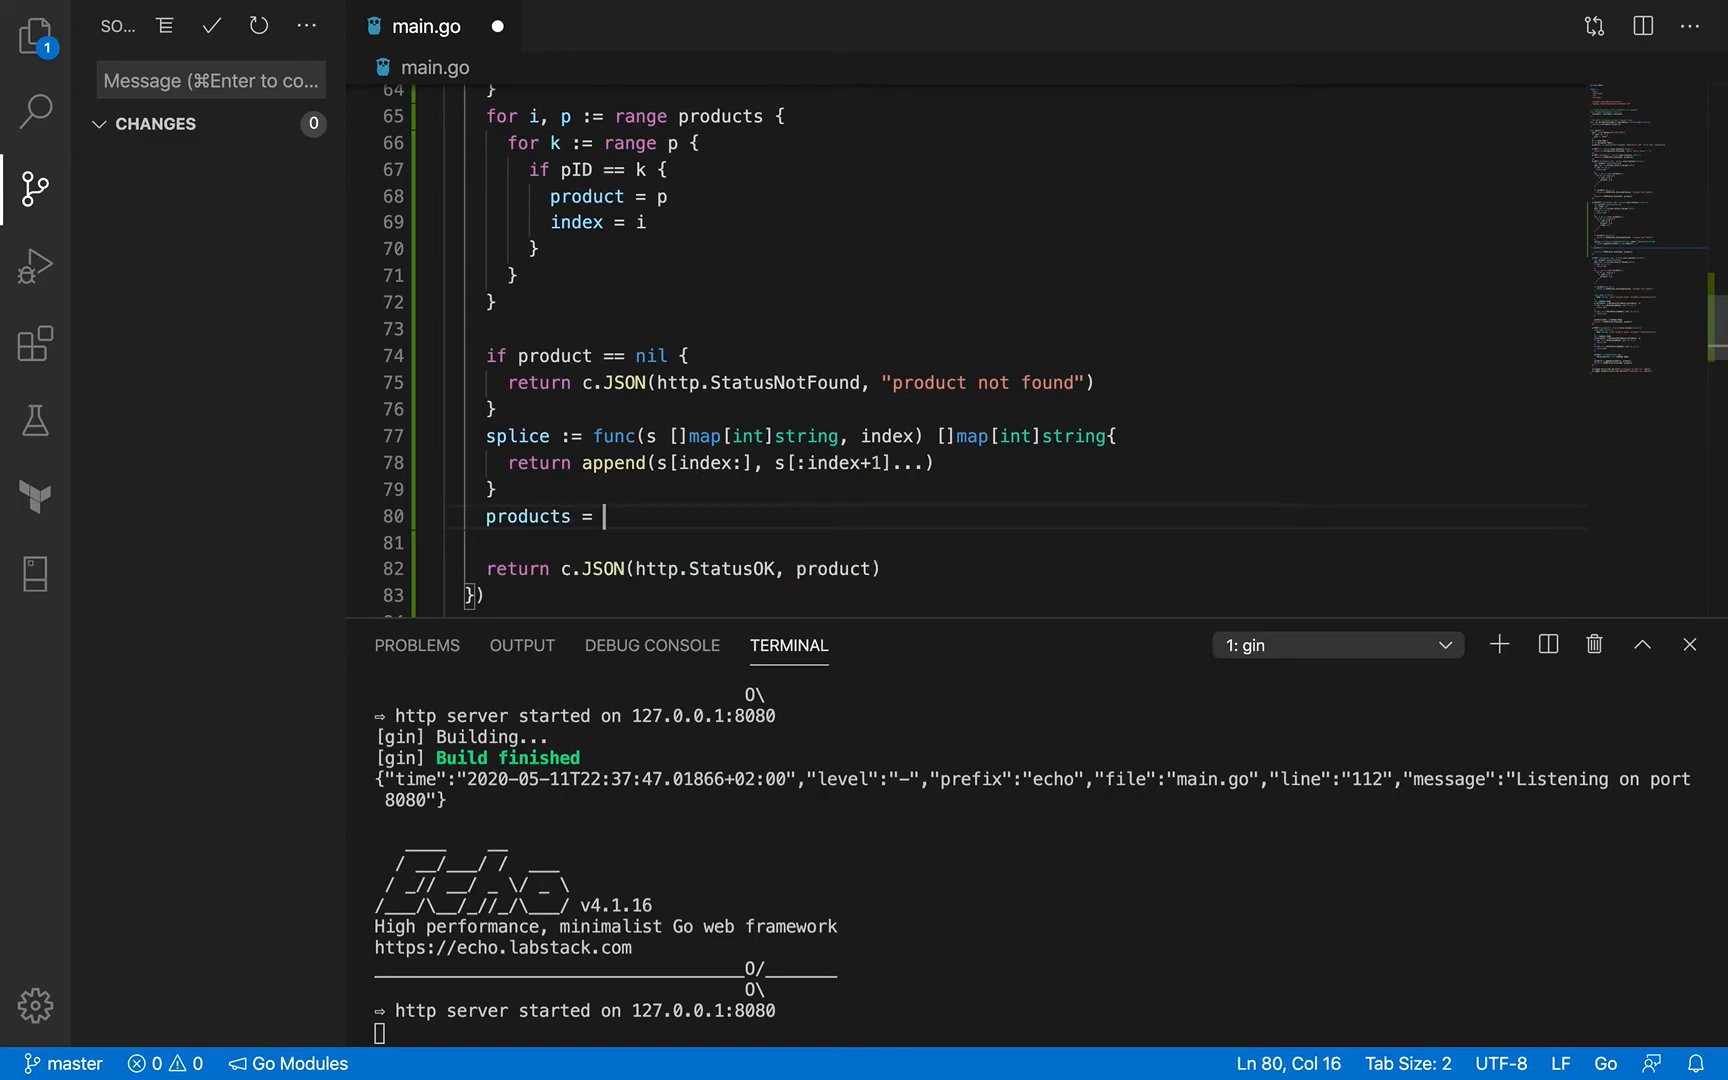
pyautogui.write('splice()')
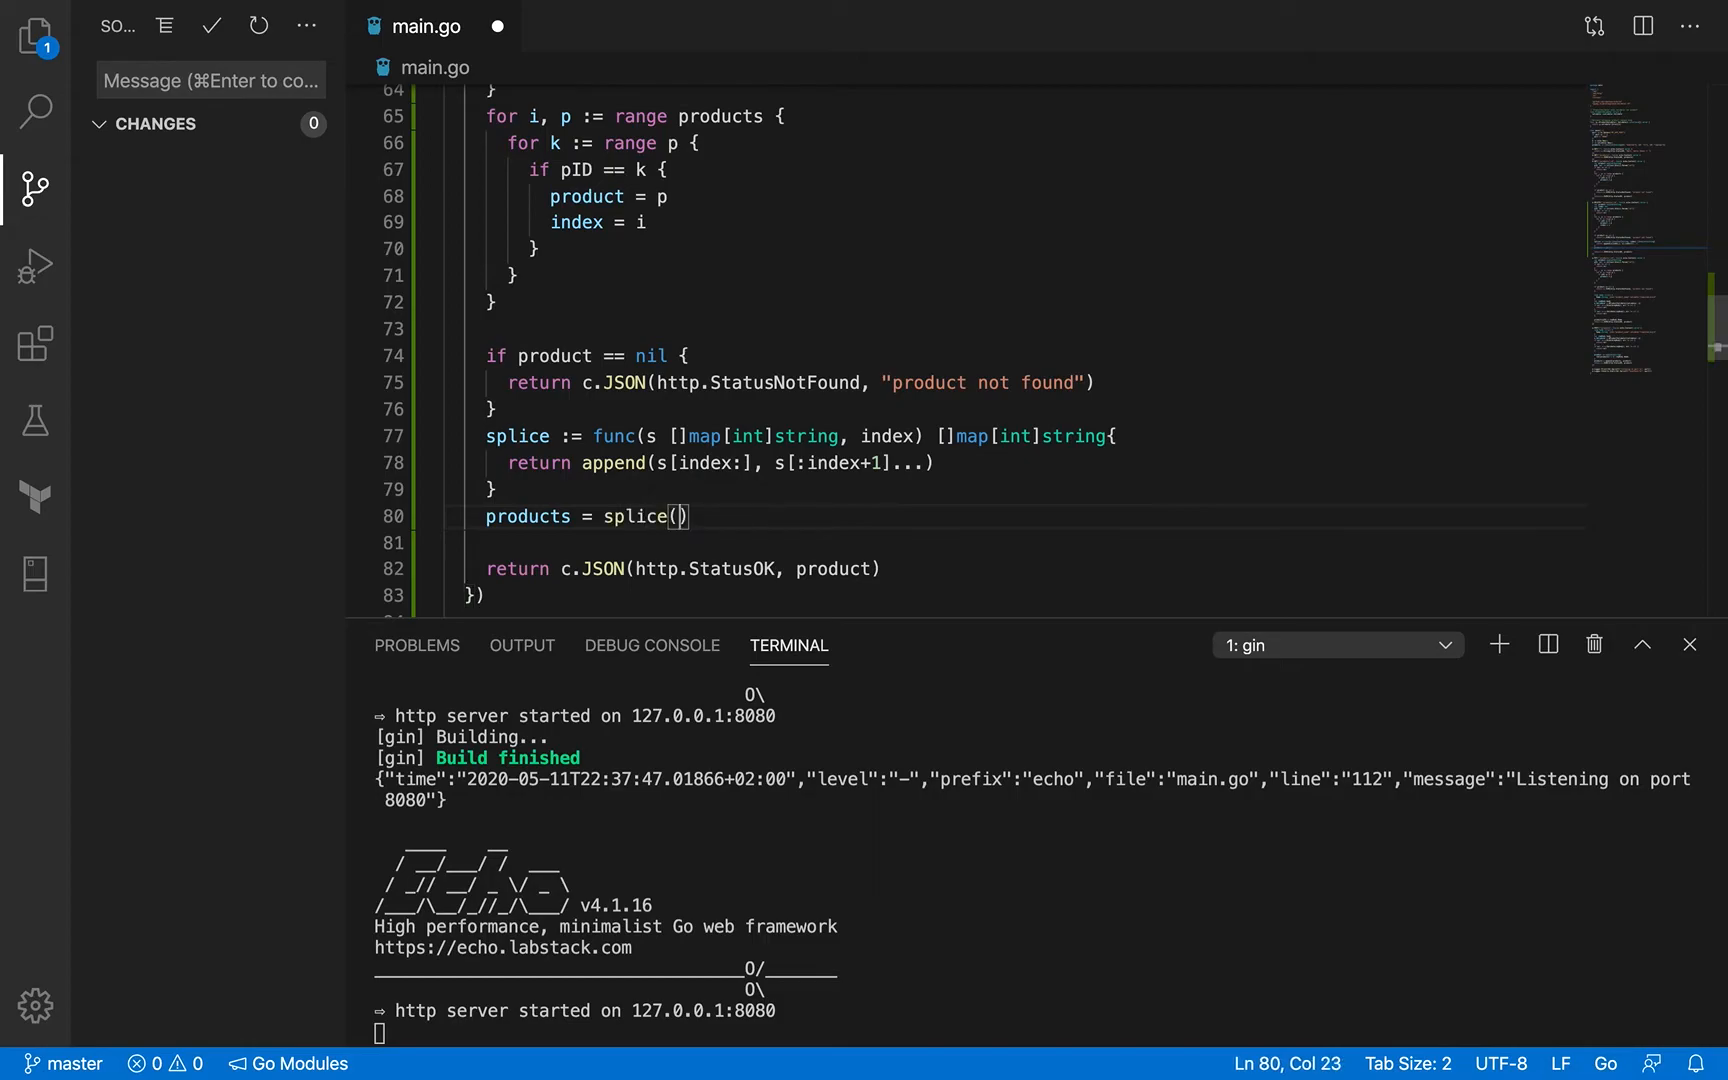
pyautogui.moveTo(775, 515)
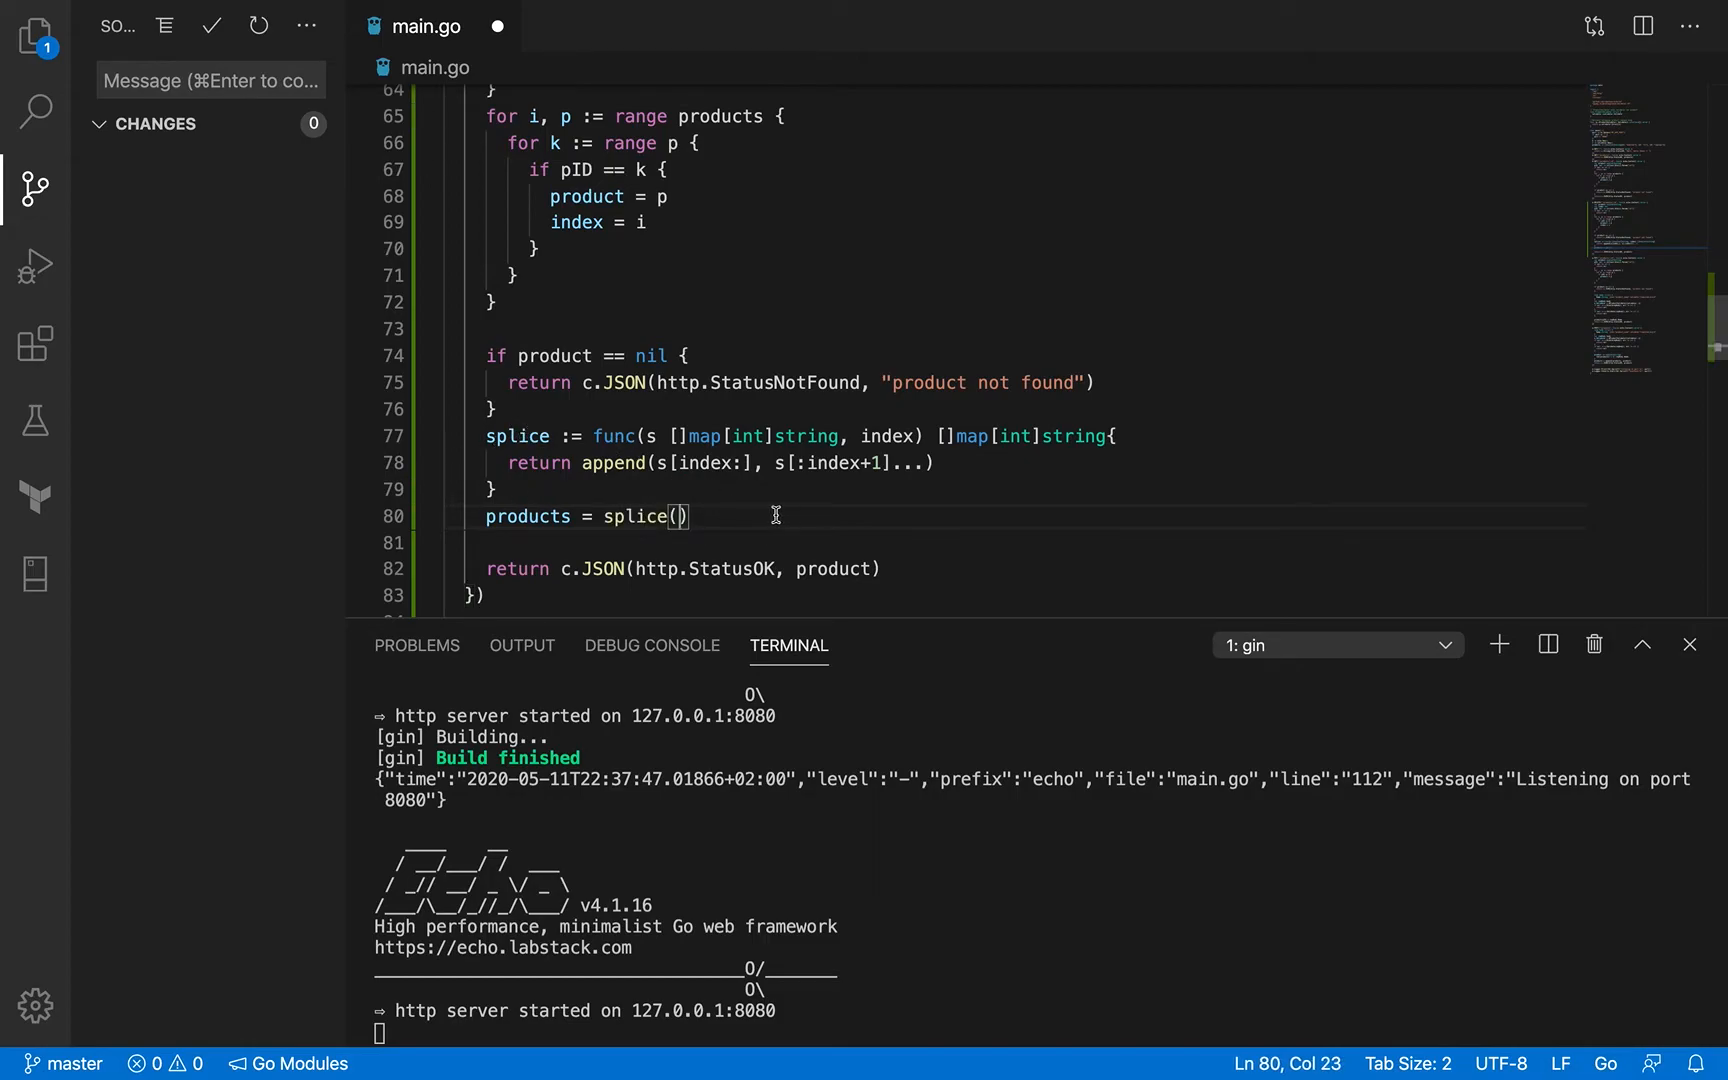
pyautogui.write('products')
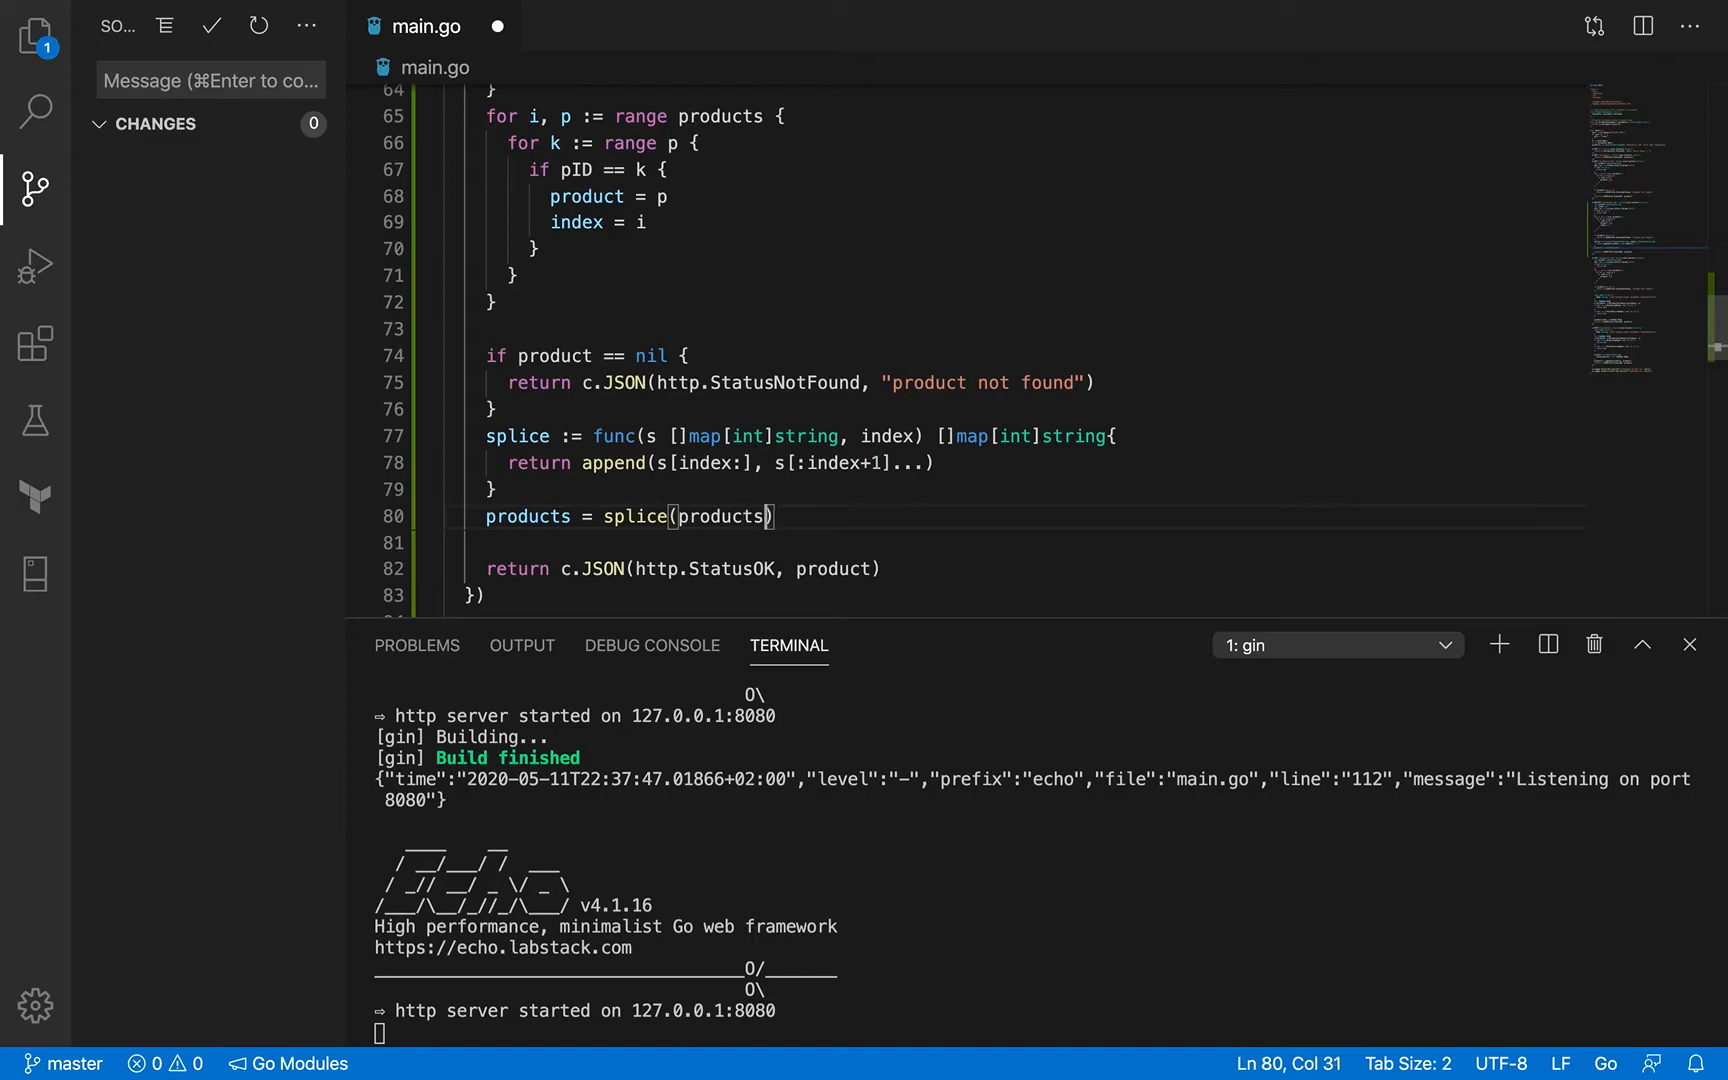
pyautogui.write(', index')
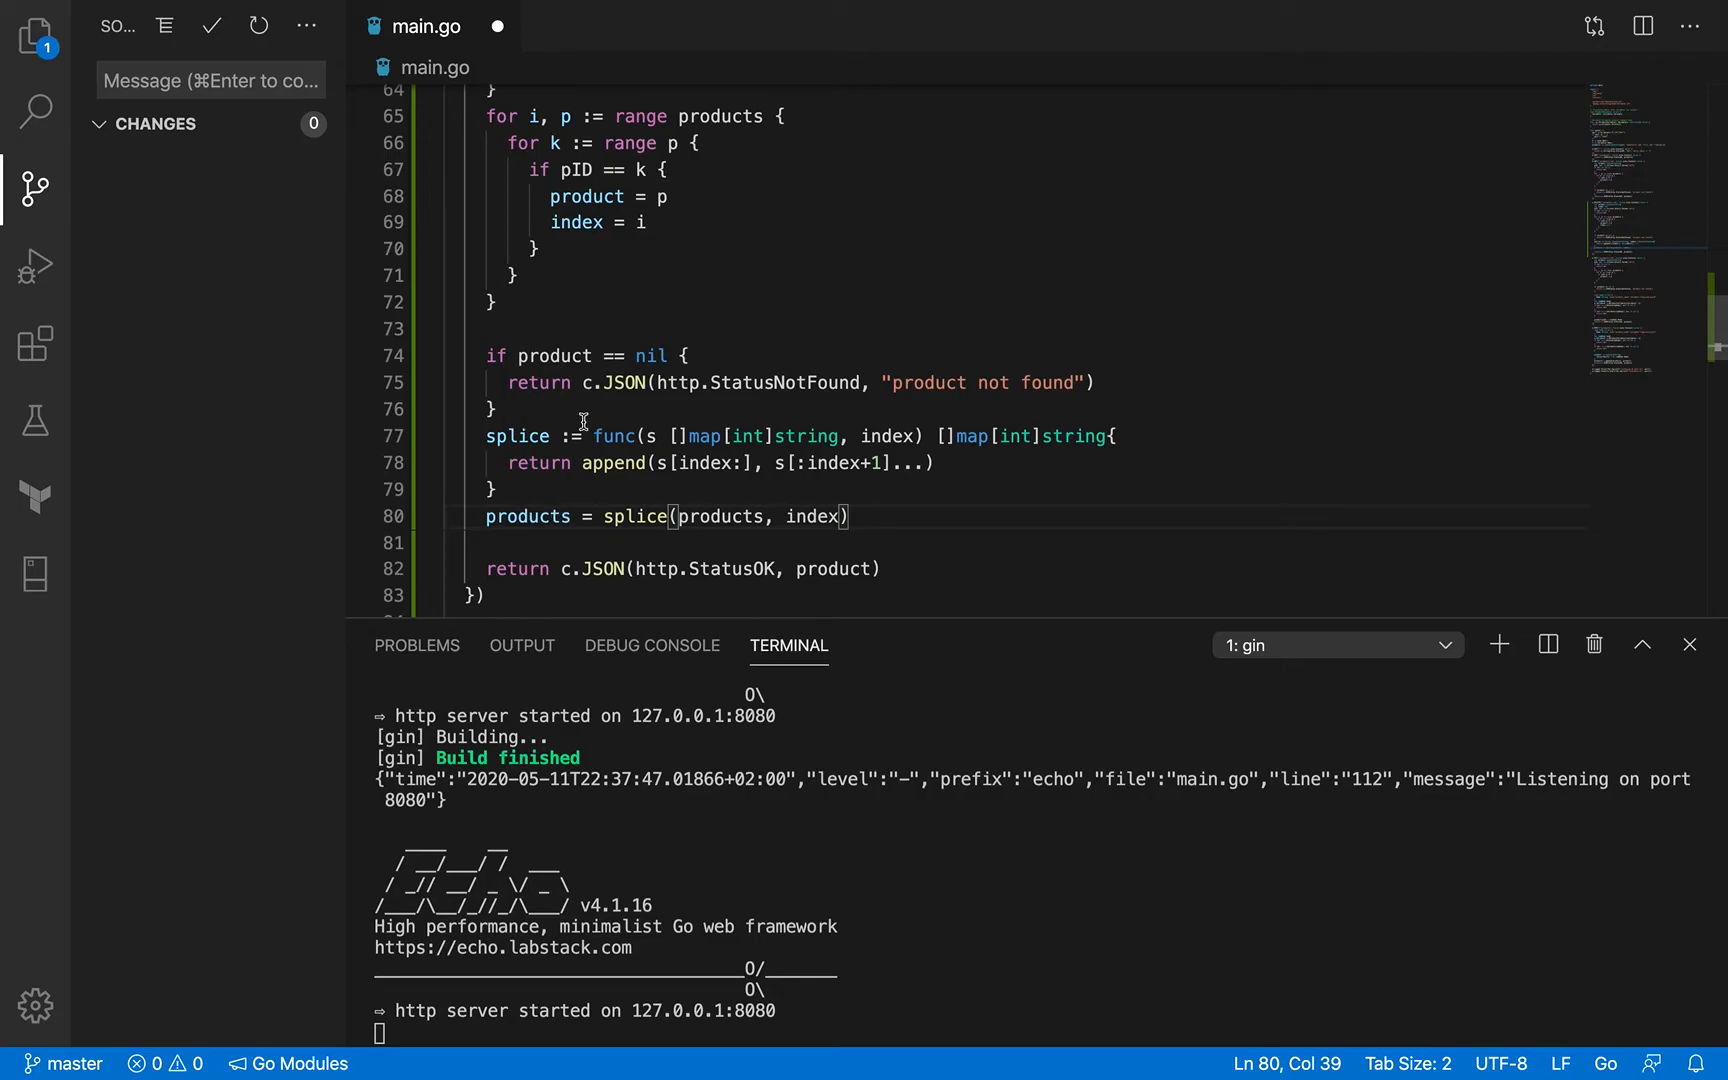
# Step: Highlight the uses of index and StatusOK in the success response
pyautogui.click(898, 436)
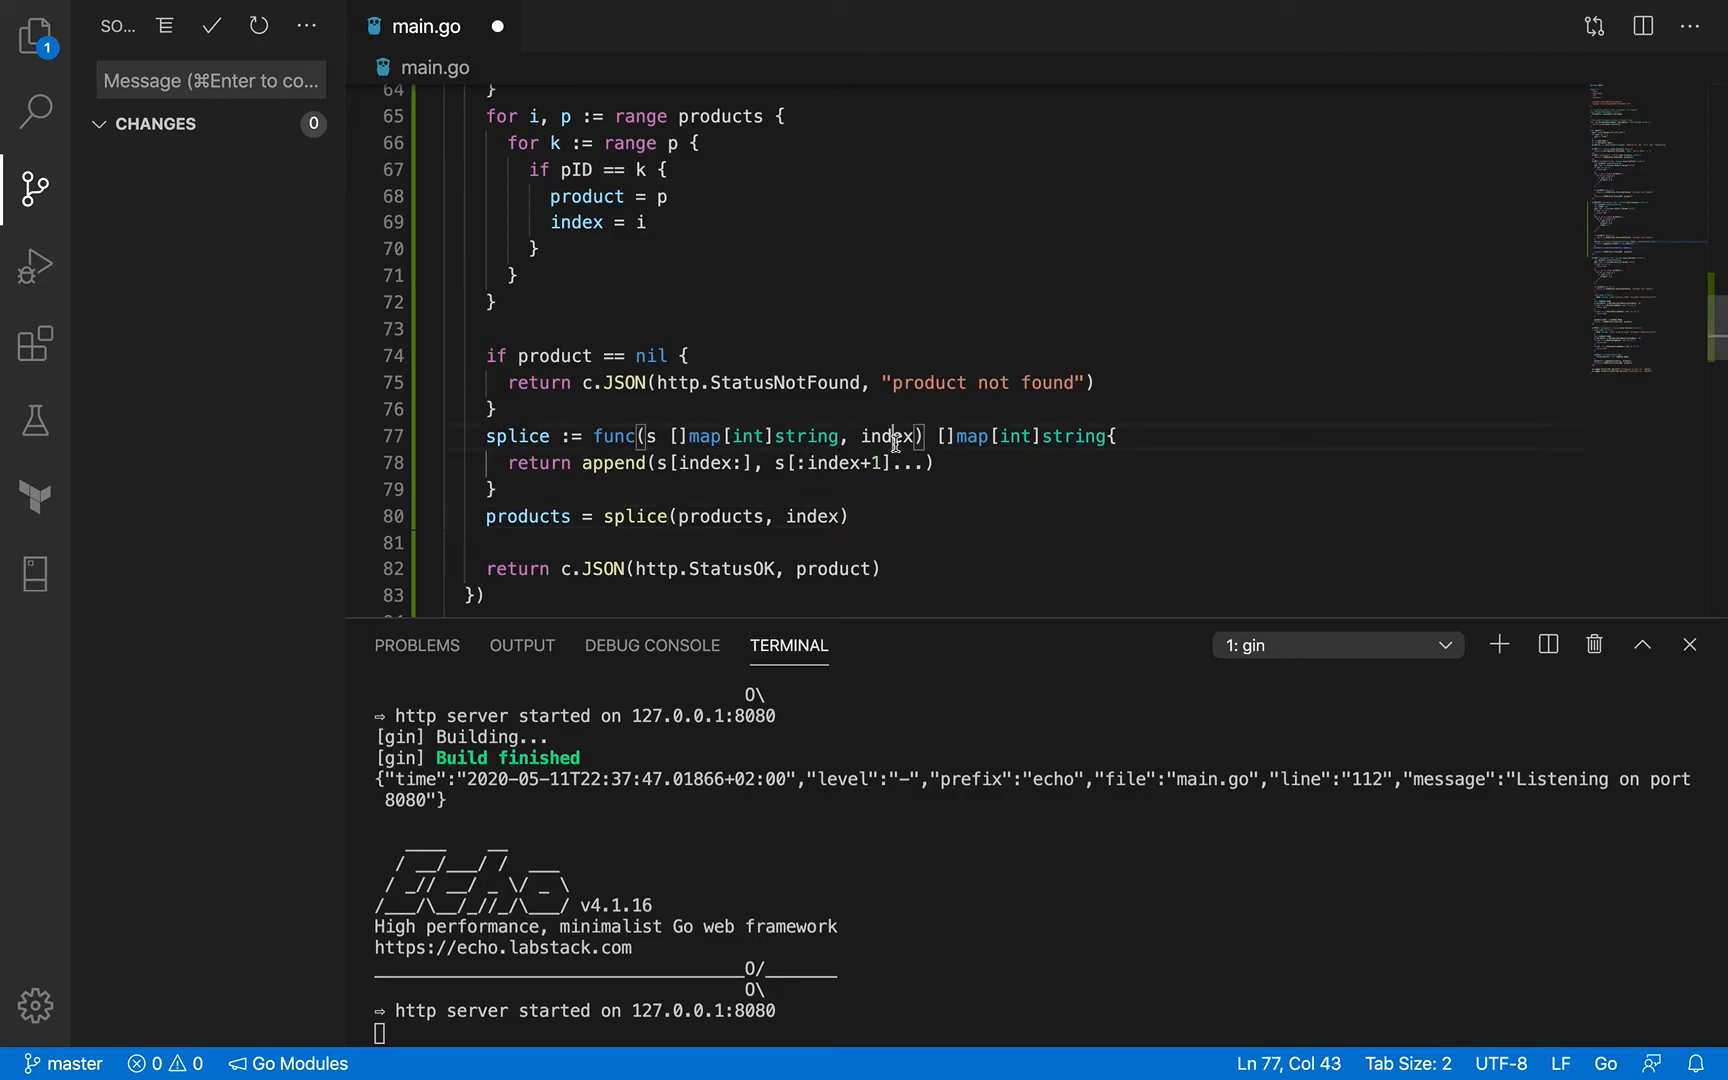
pyautogui.doubleClick(885, 435)
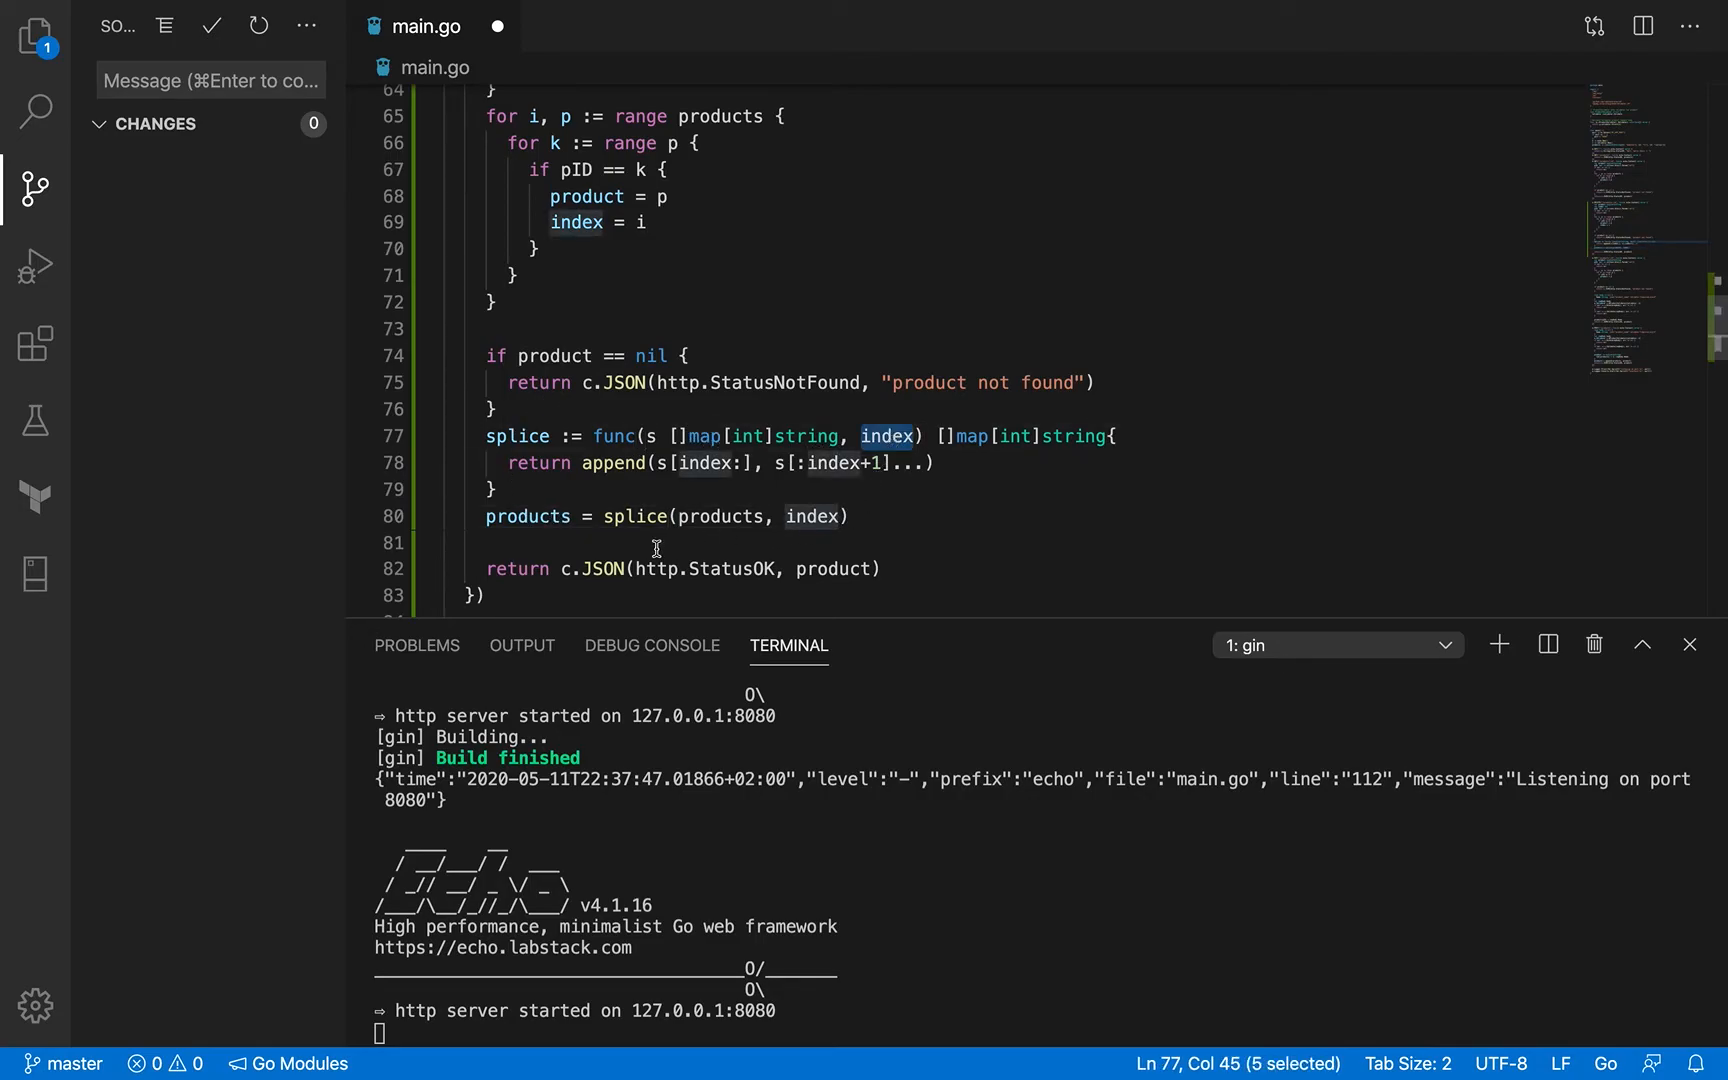
pyautogui.moveTo(834, 562)
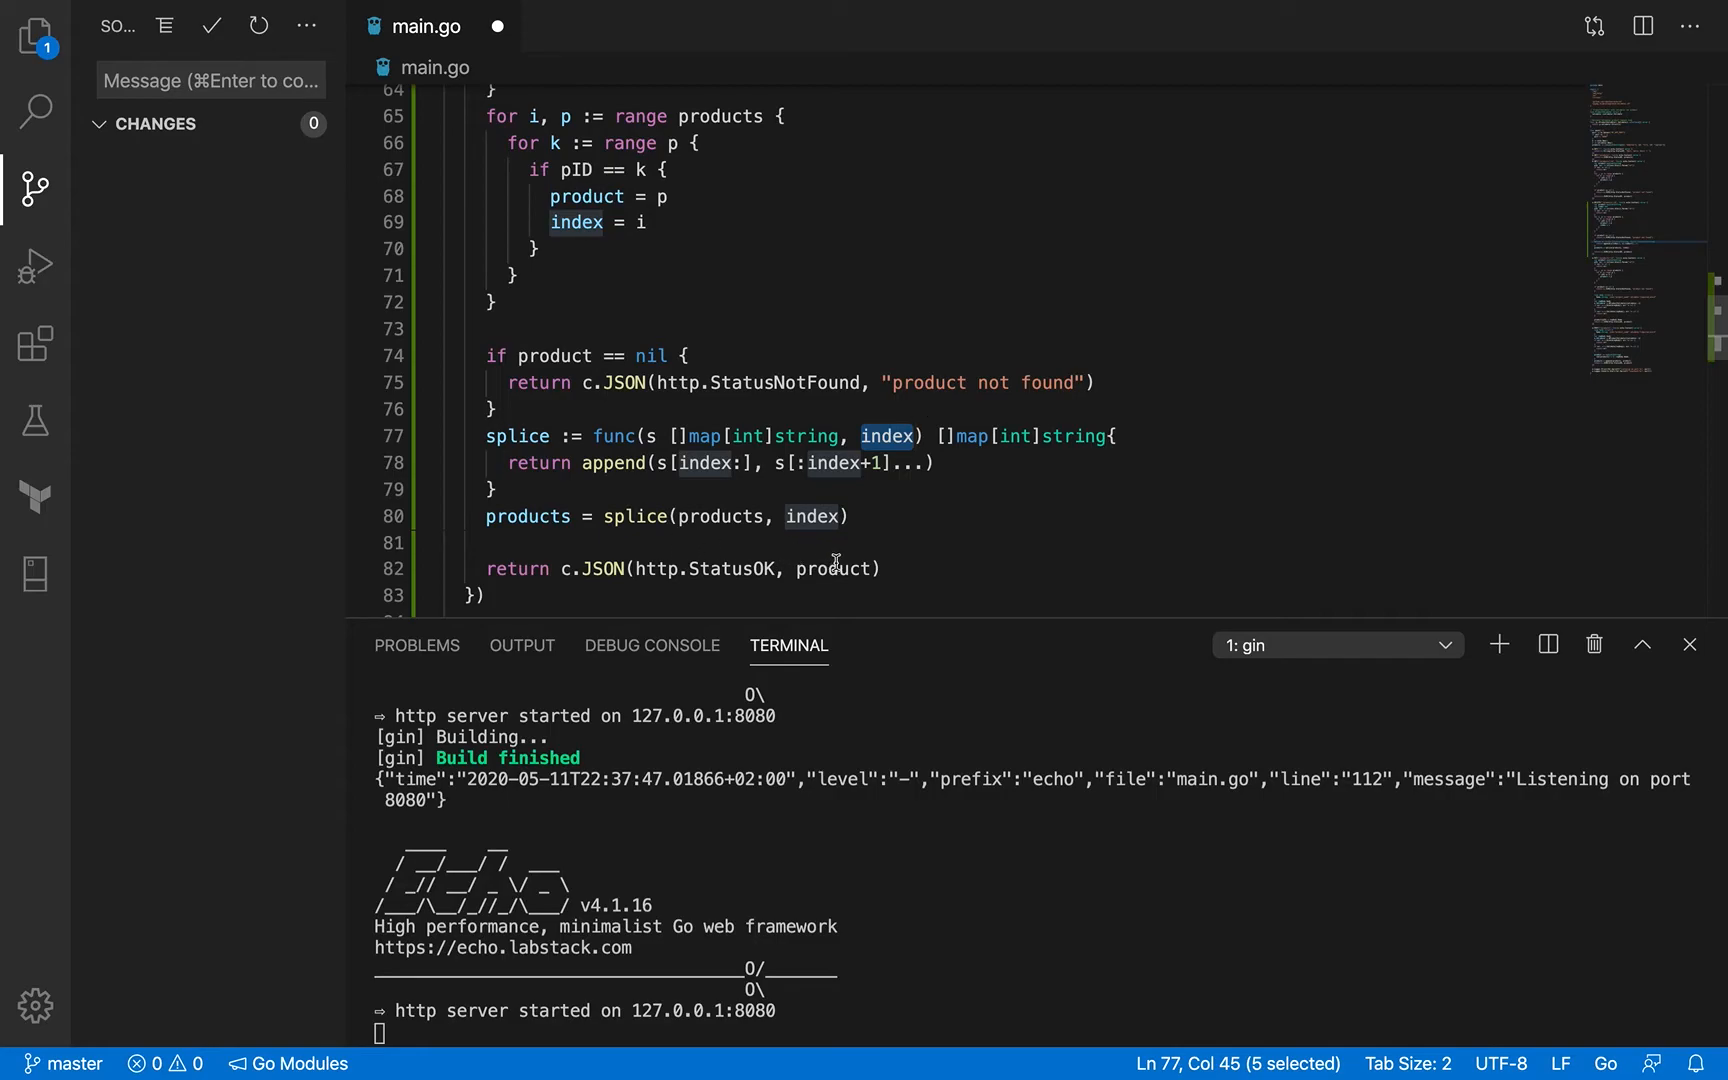
pyautogui.scroll(-3)
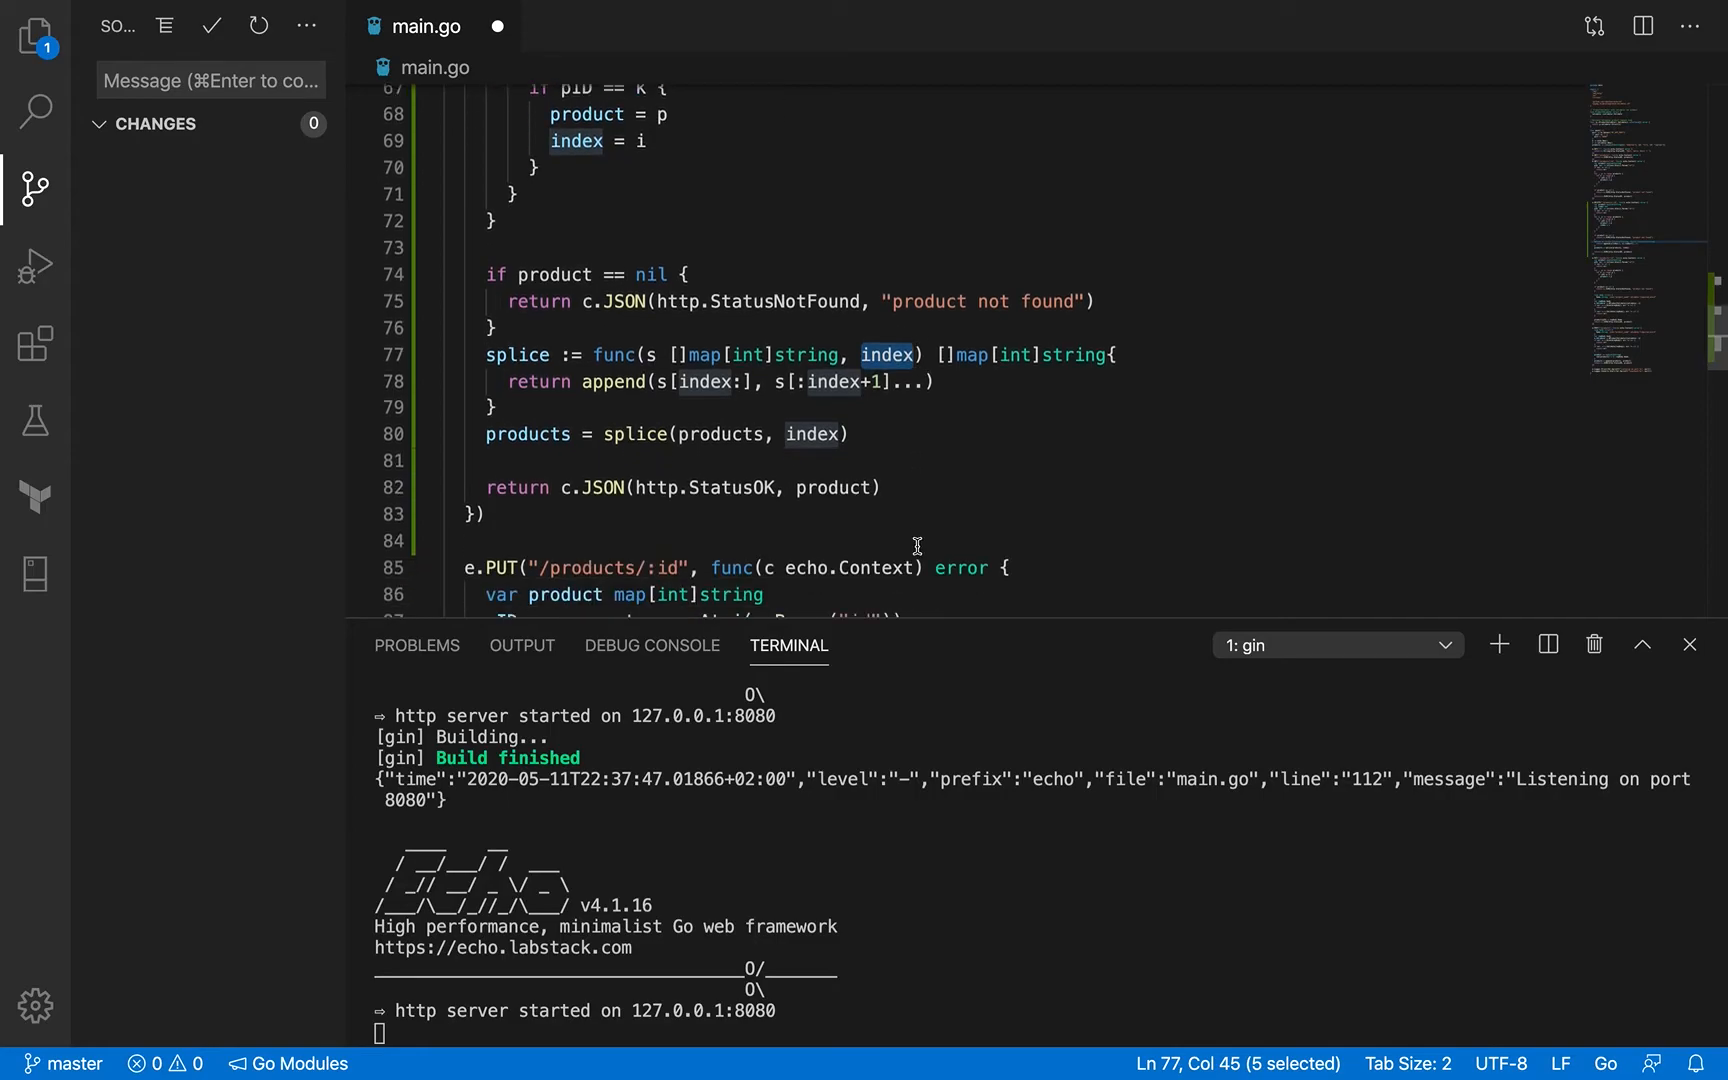
pyautogui.doubleClick(731, 487)
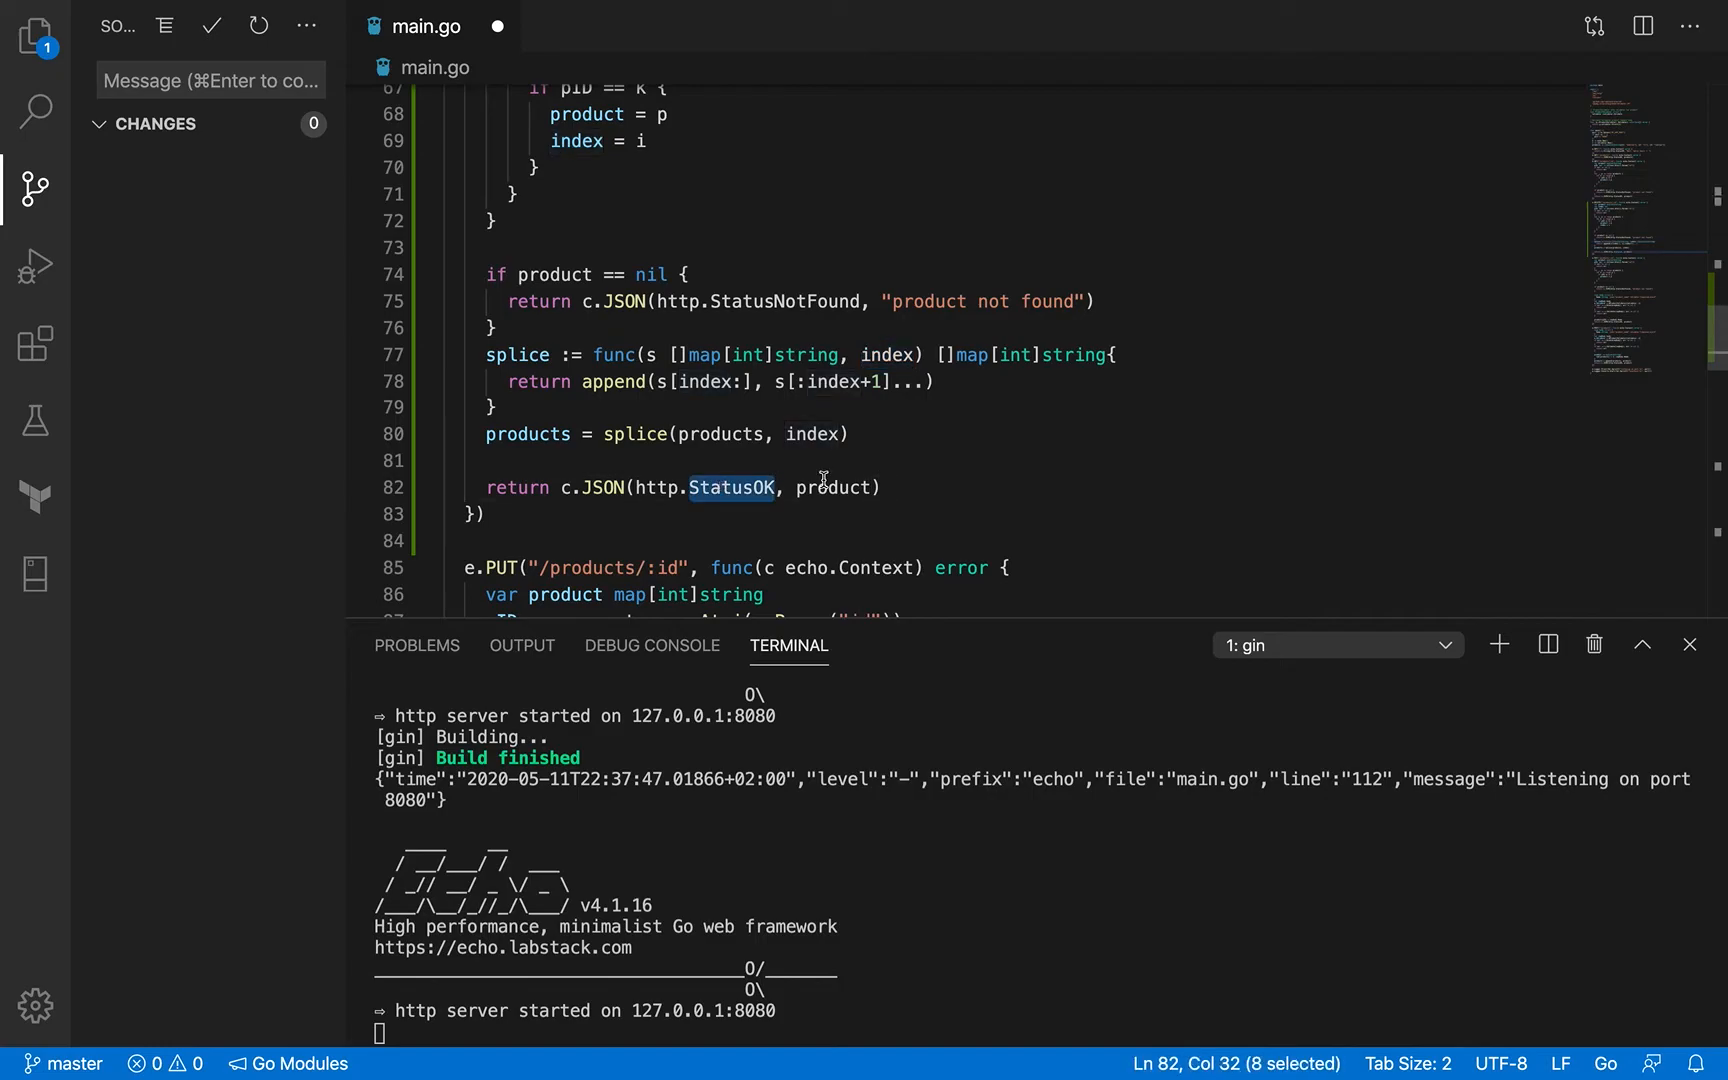
pyautogui.moveTo(915, 450)
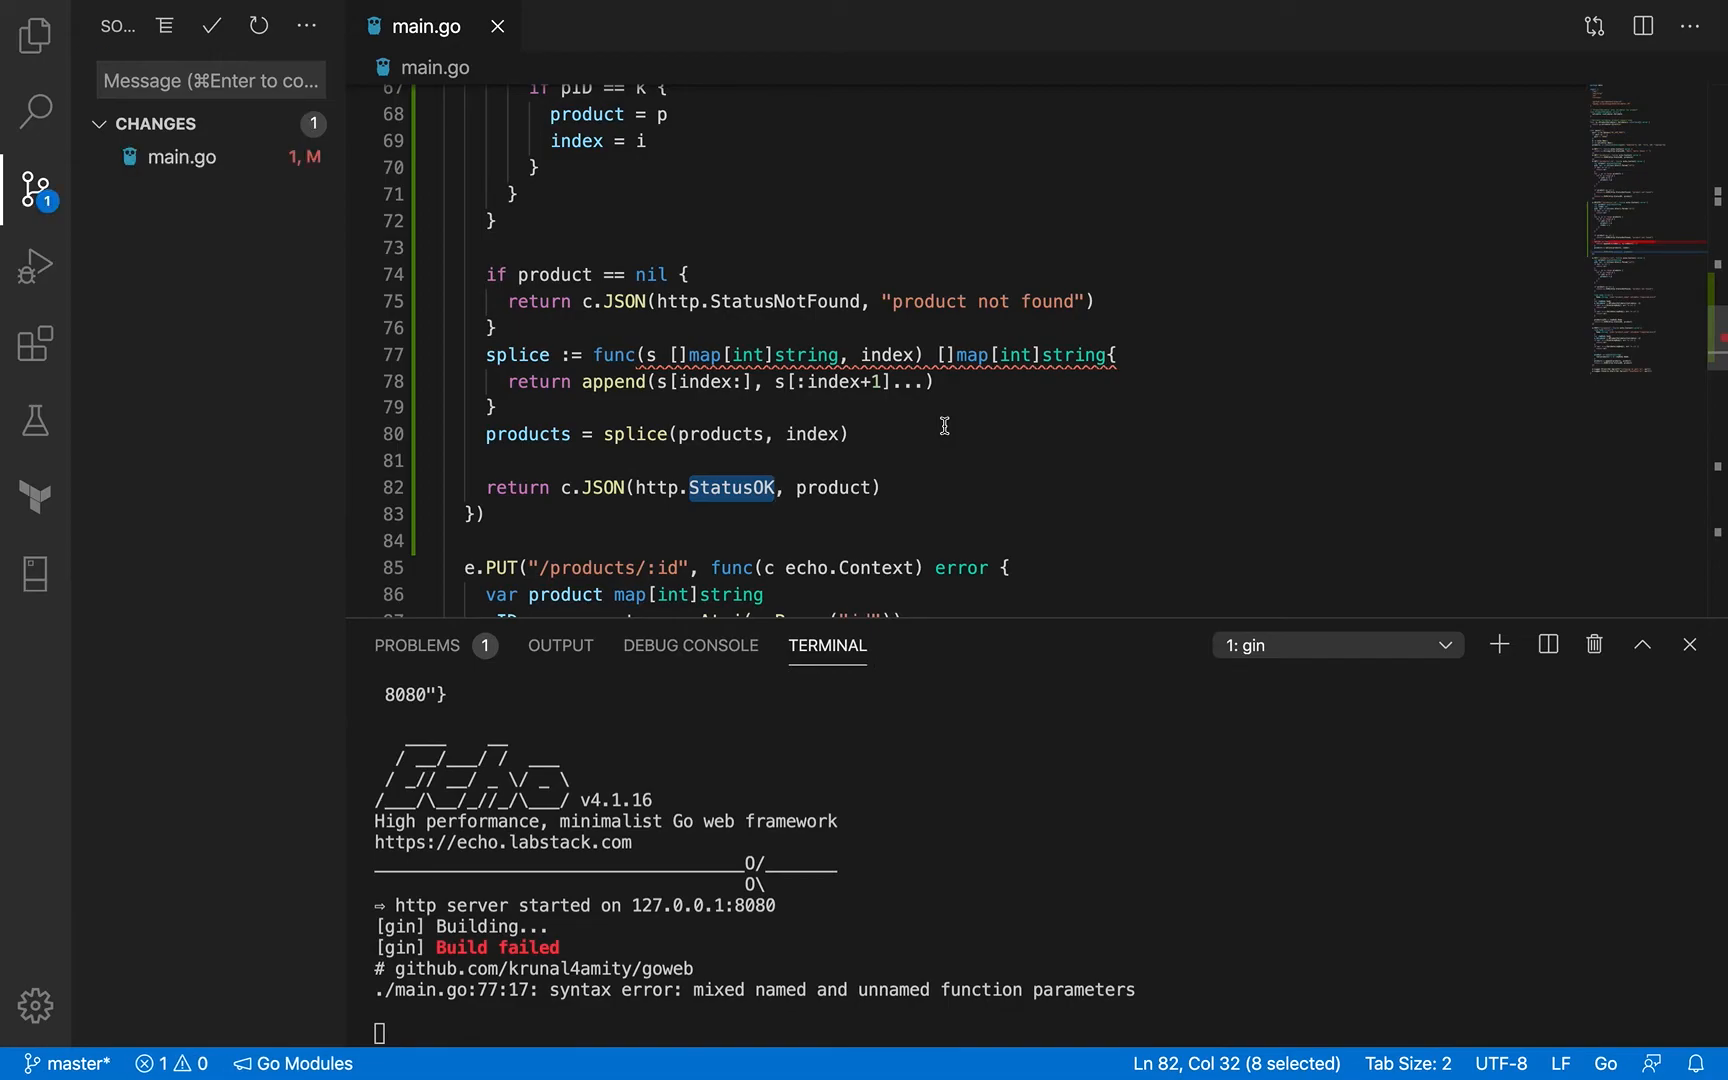
pyautogui.moveTo(912, 876)
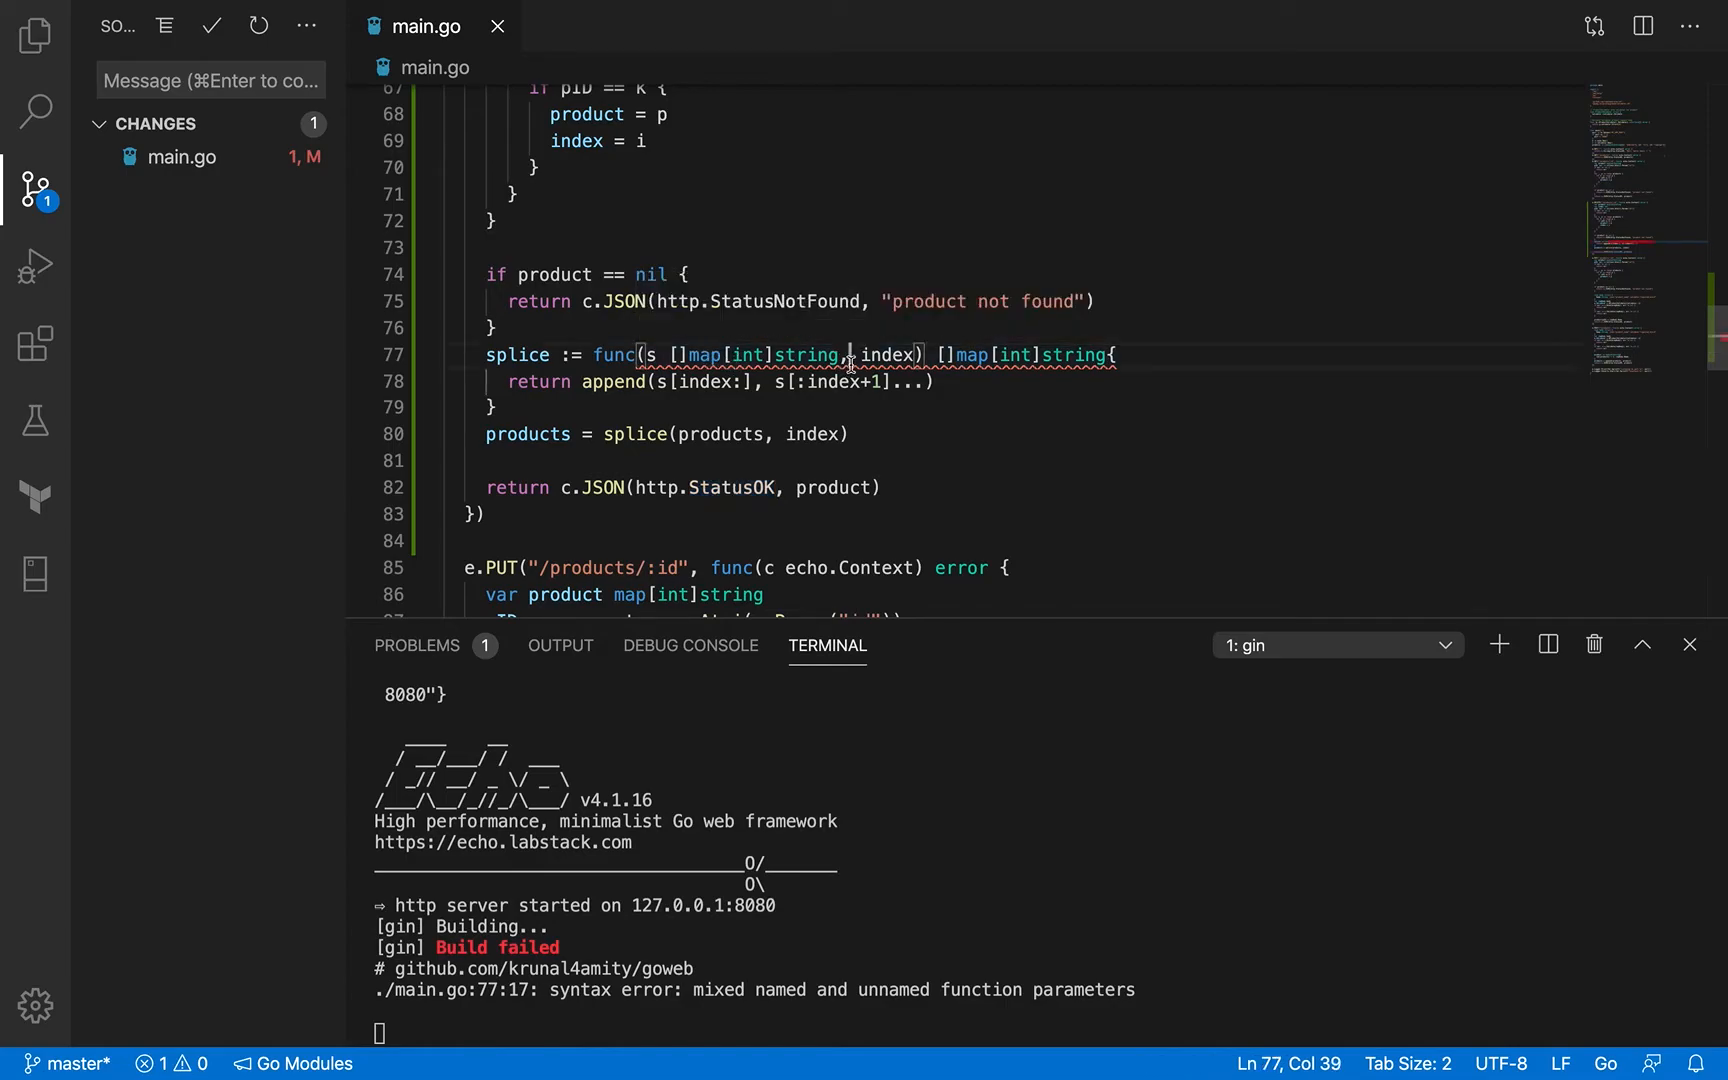
# Step: Retype the index parameter in the splice signature after the mixed-parameters build error
pyautogui.write('i')
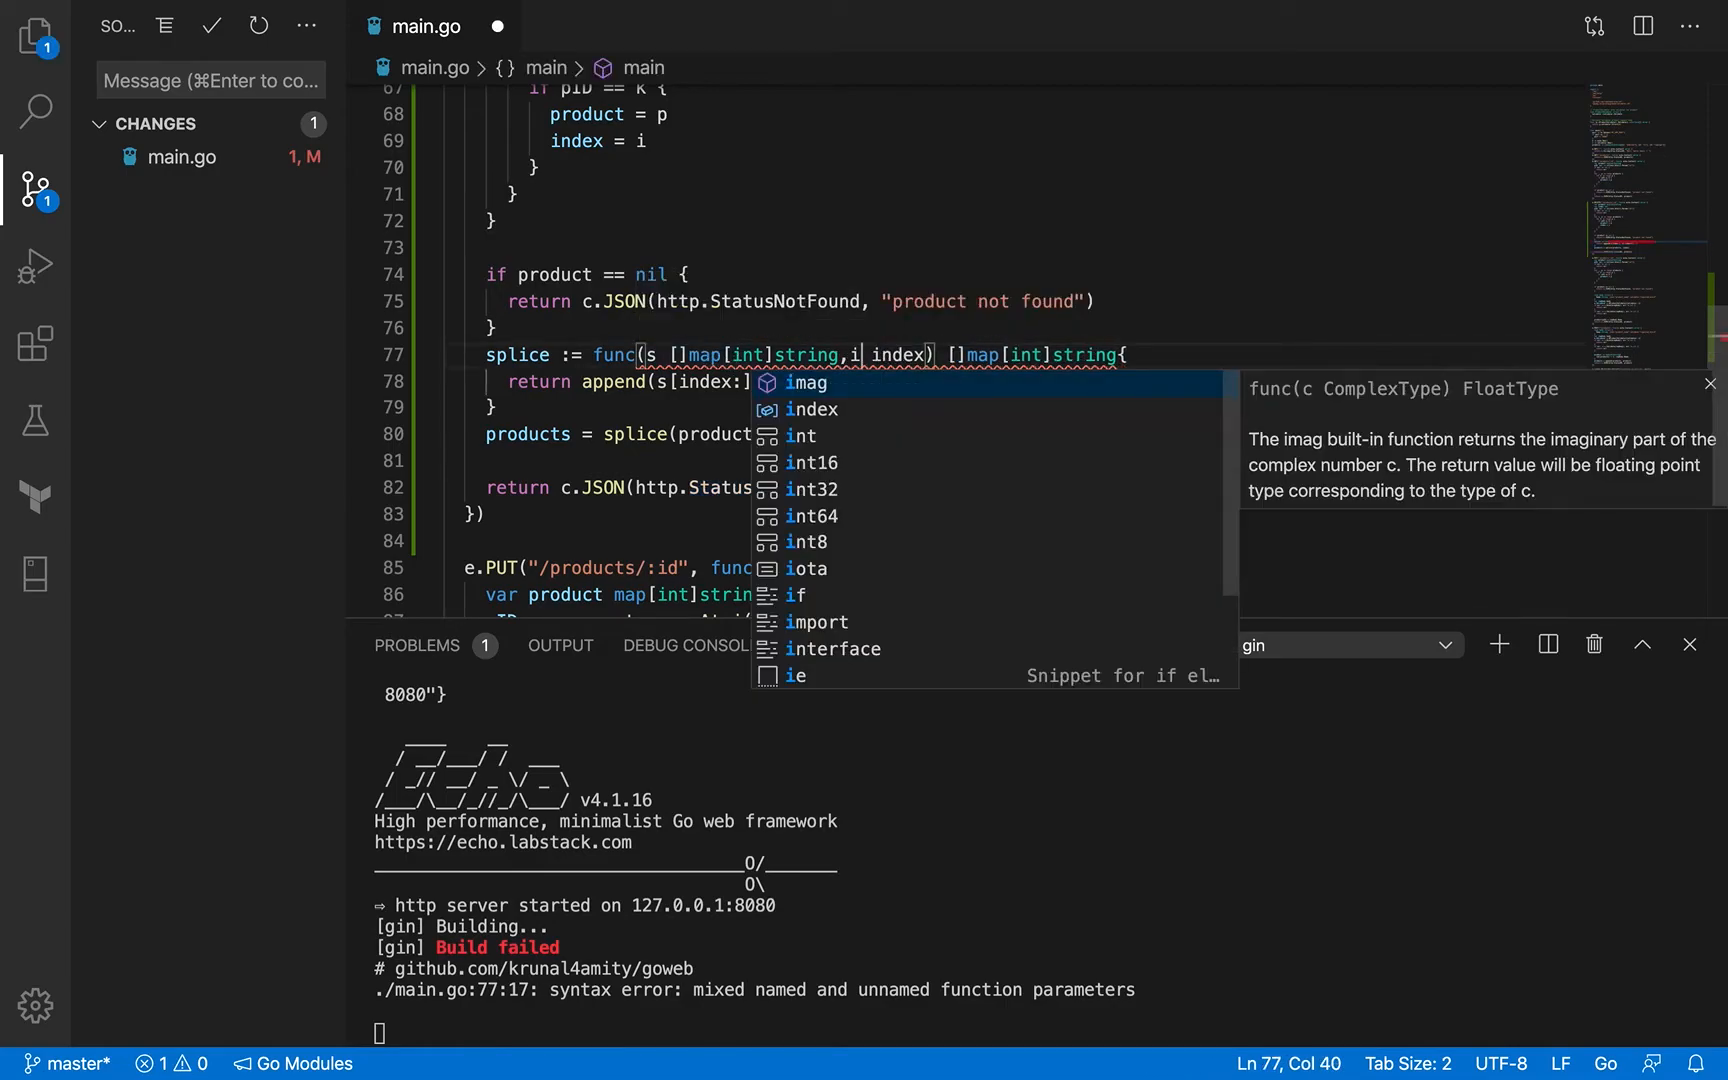
pyautogui.moveTo(944, 323)
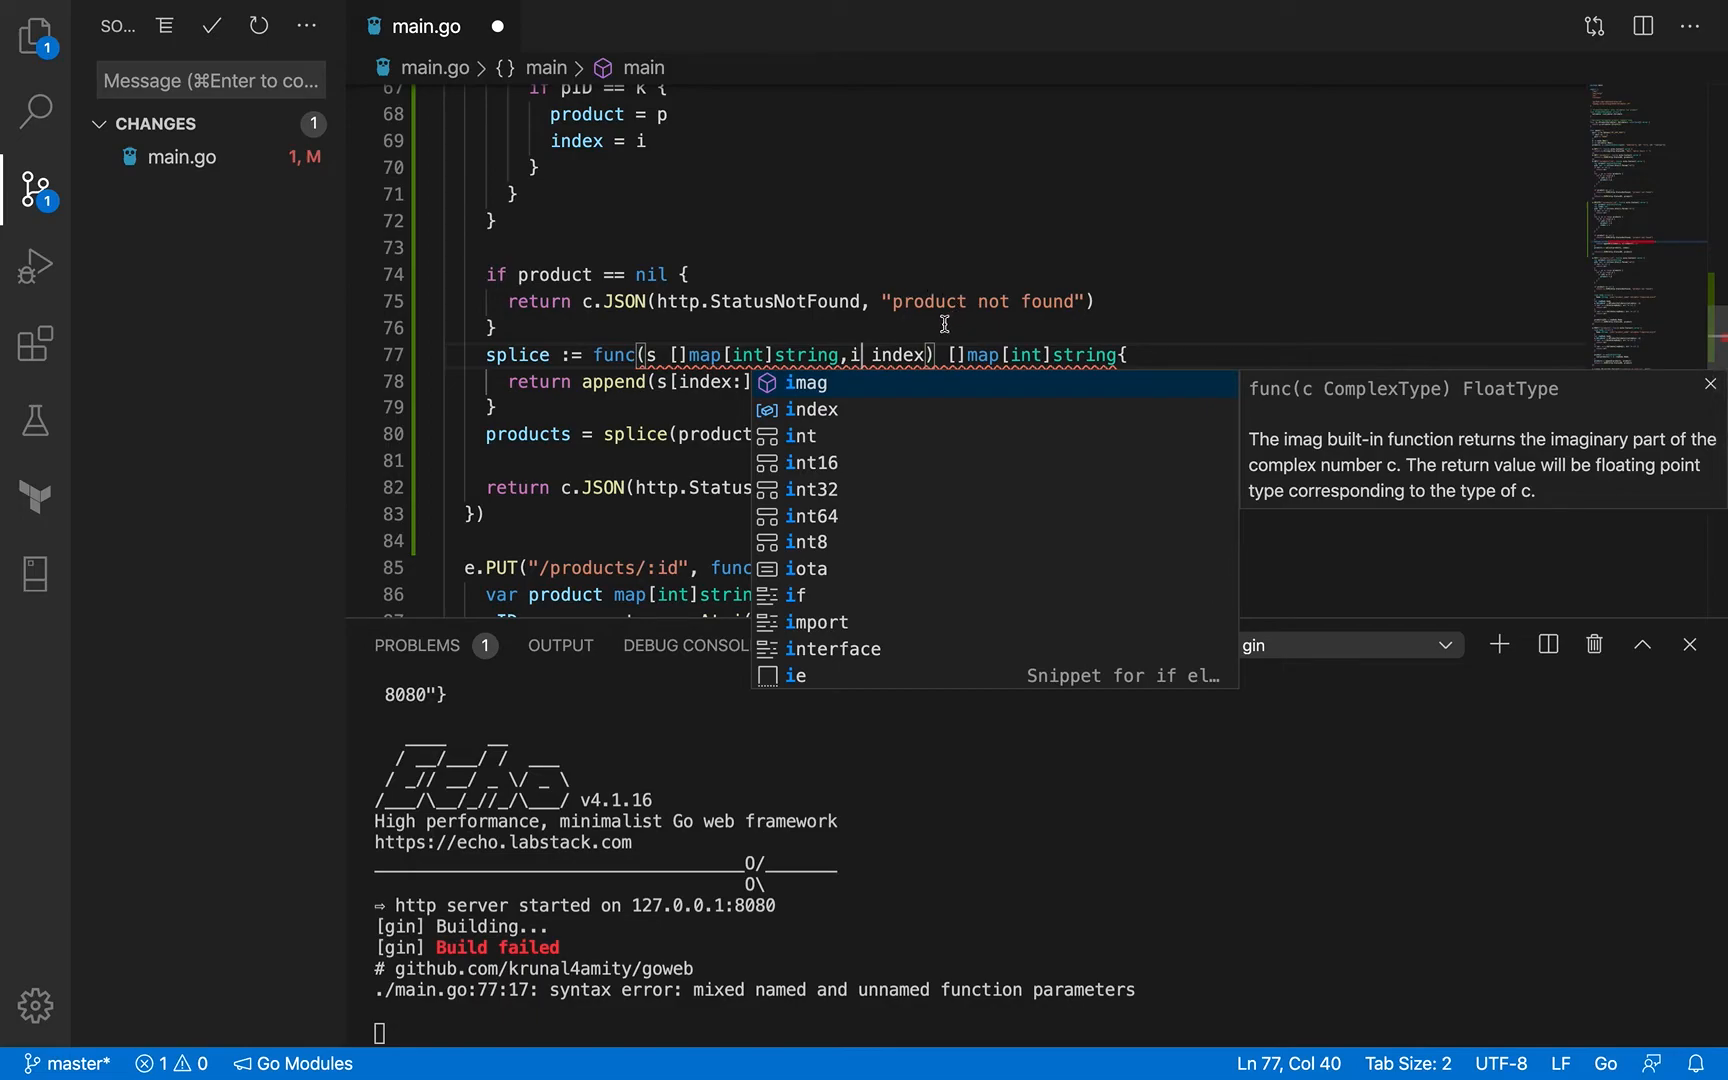
pyautogui.write('nde')
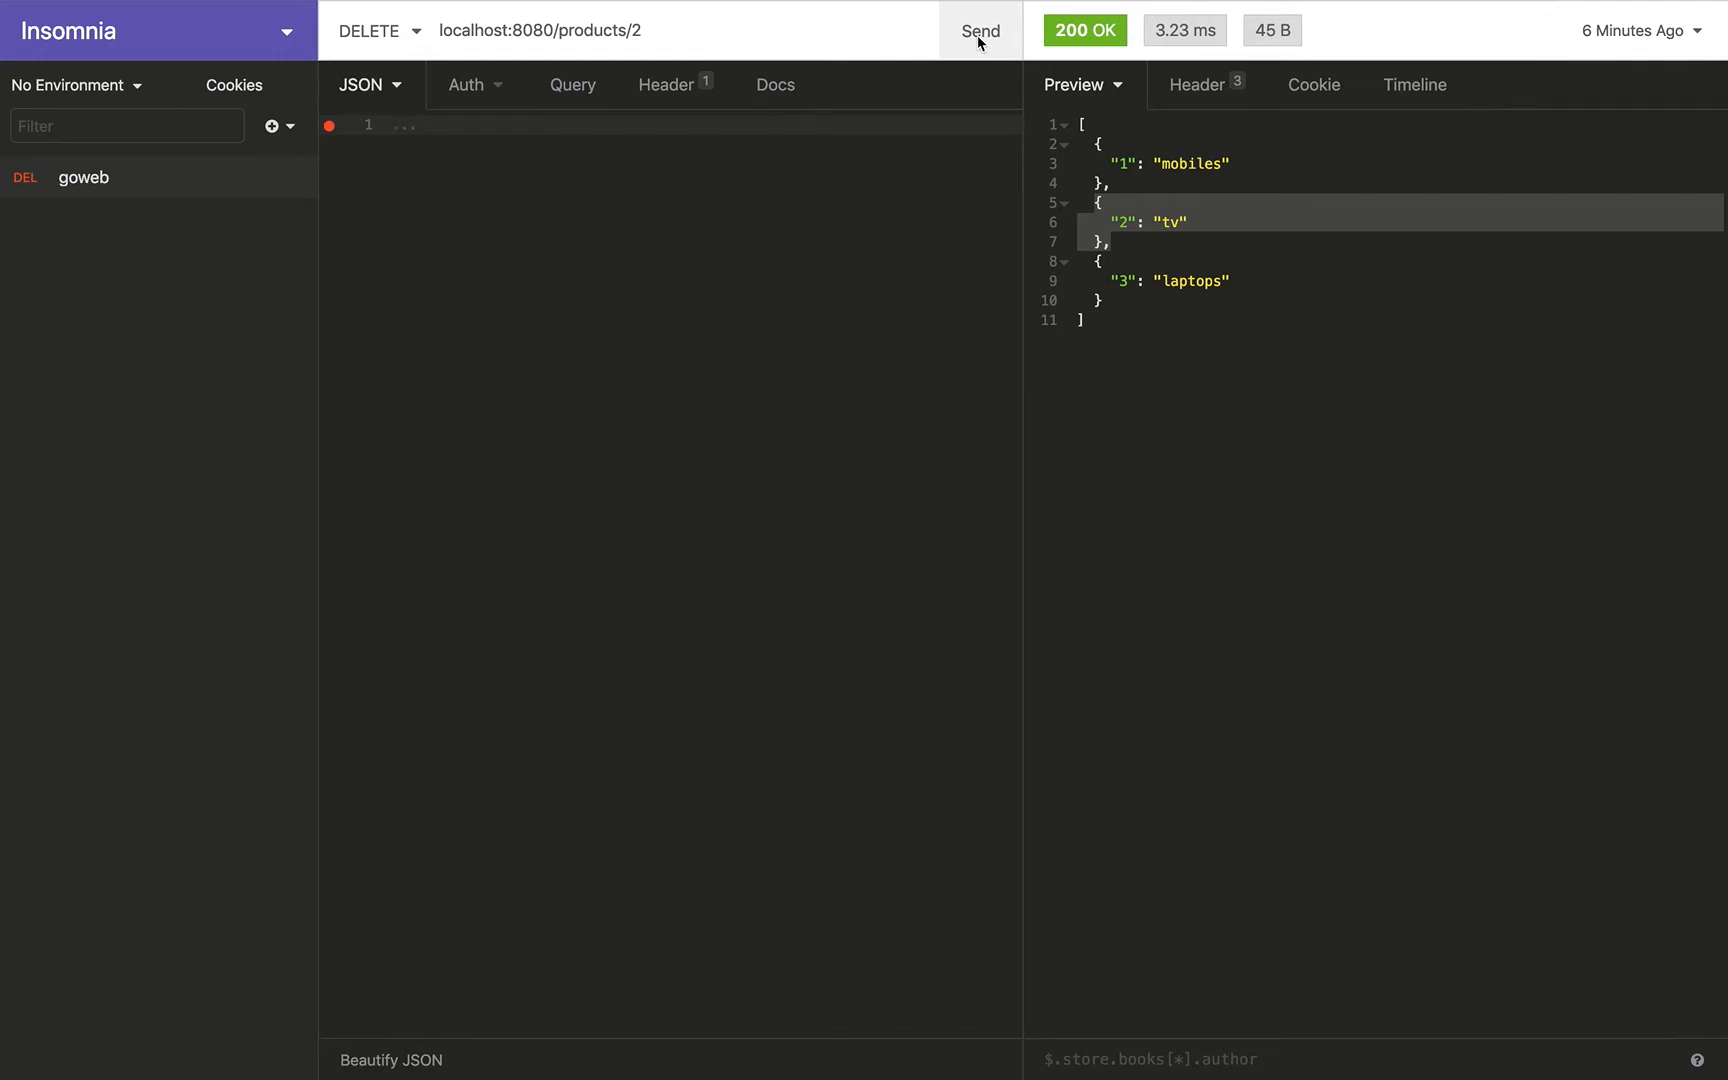
# Step: Send DELETE localhost:8080/products/2, getting tv back, then switch the method to GET
pyautogui.click(979, 30)
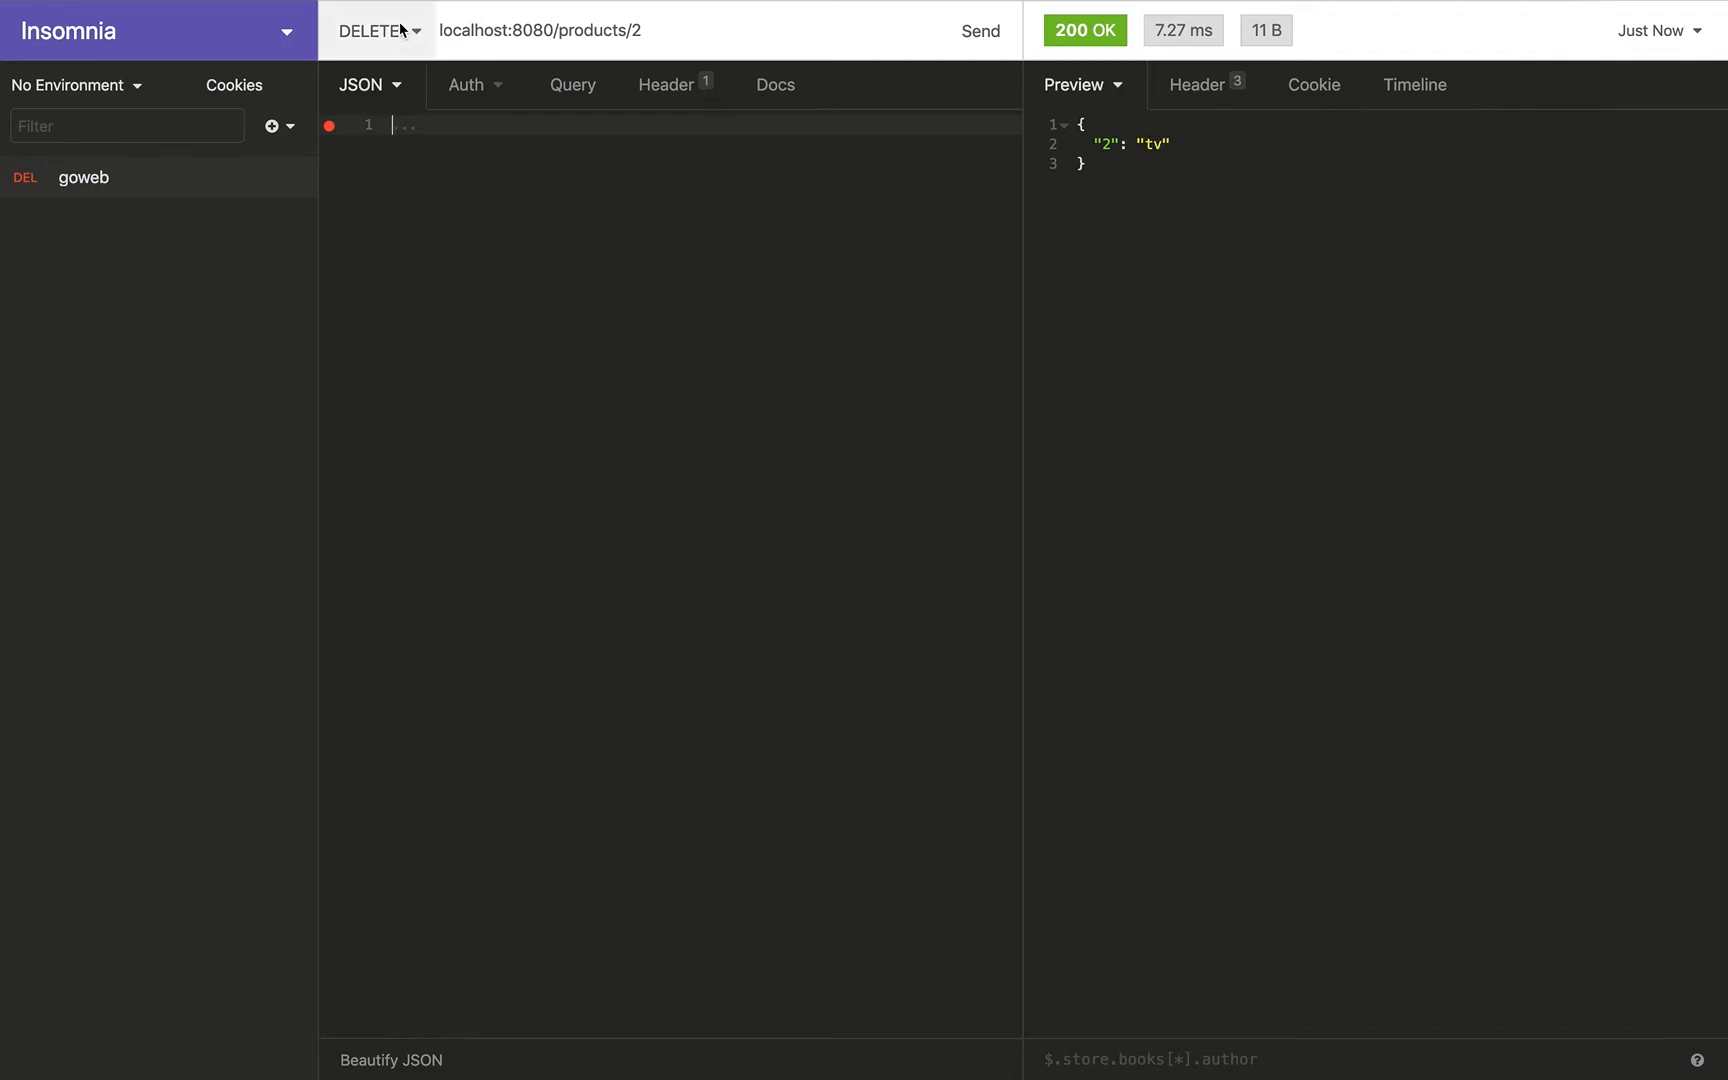
pyautogui.click(375, 30)
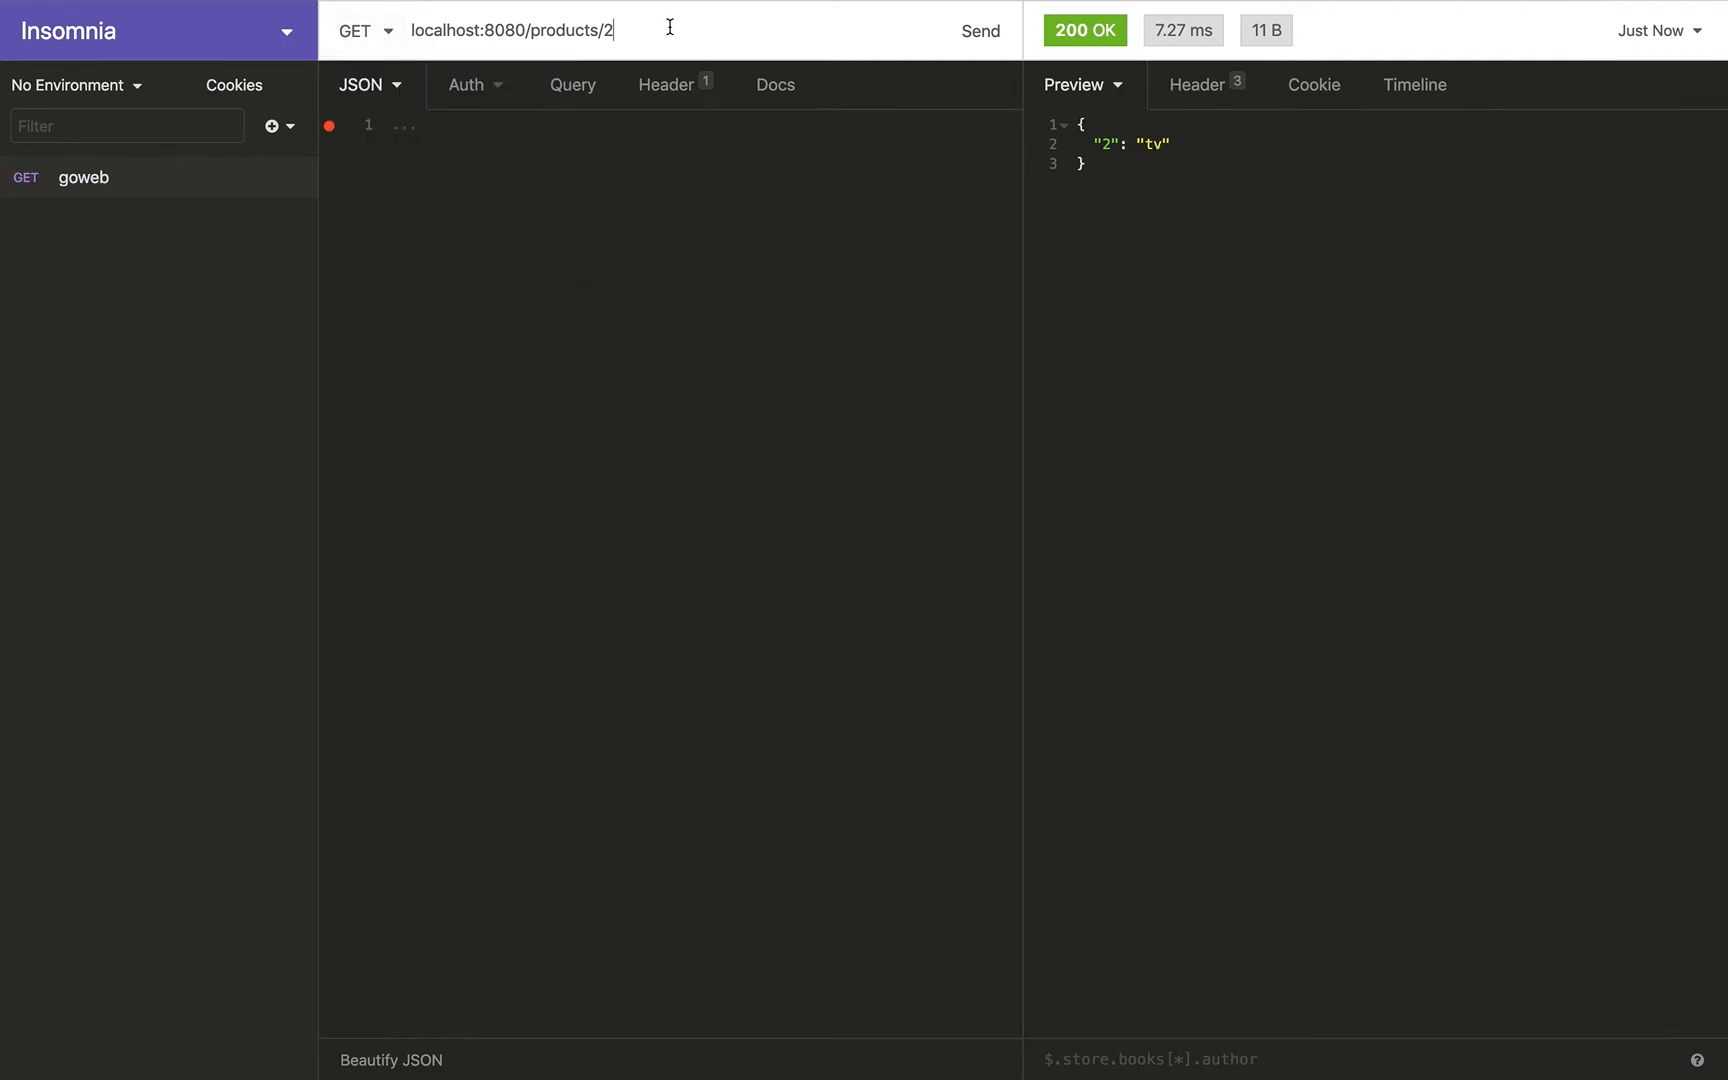
pyautogui.click(979, 30)
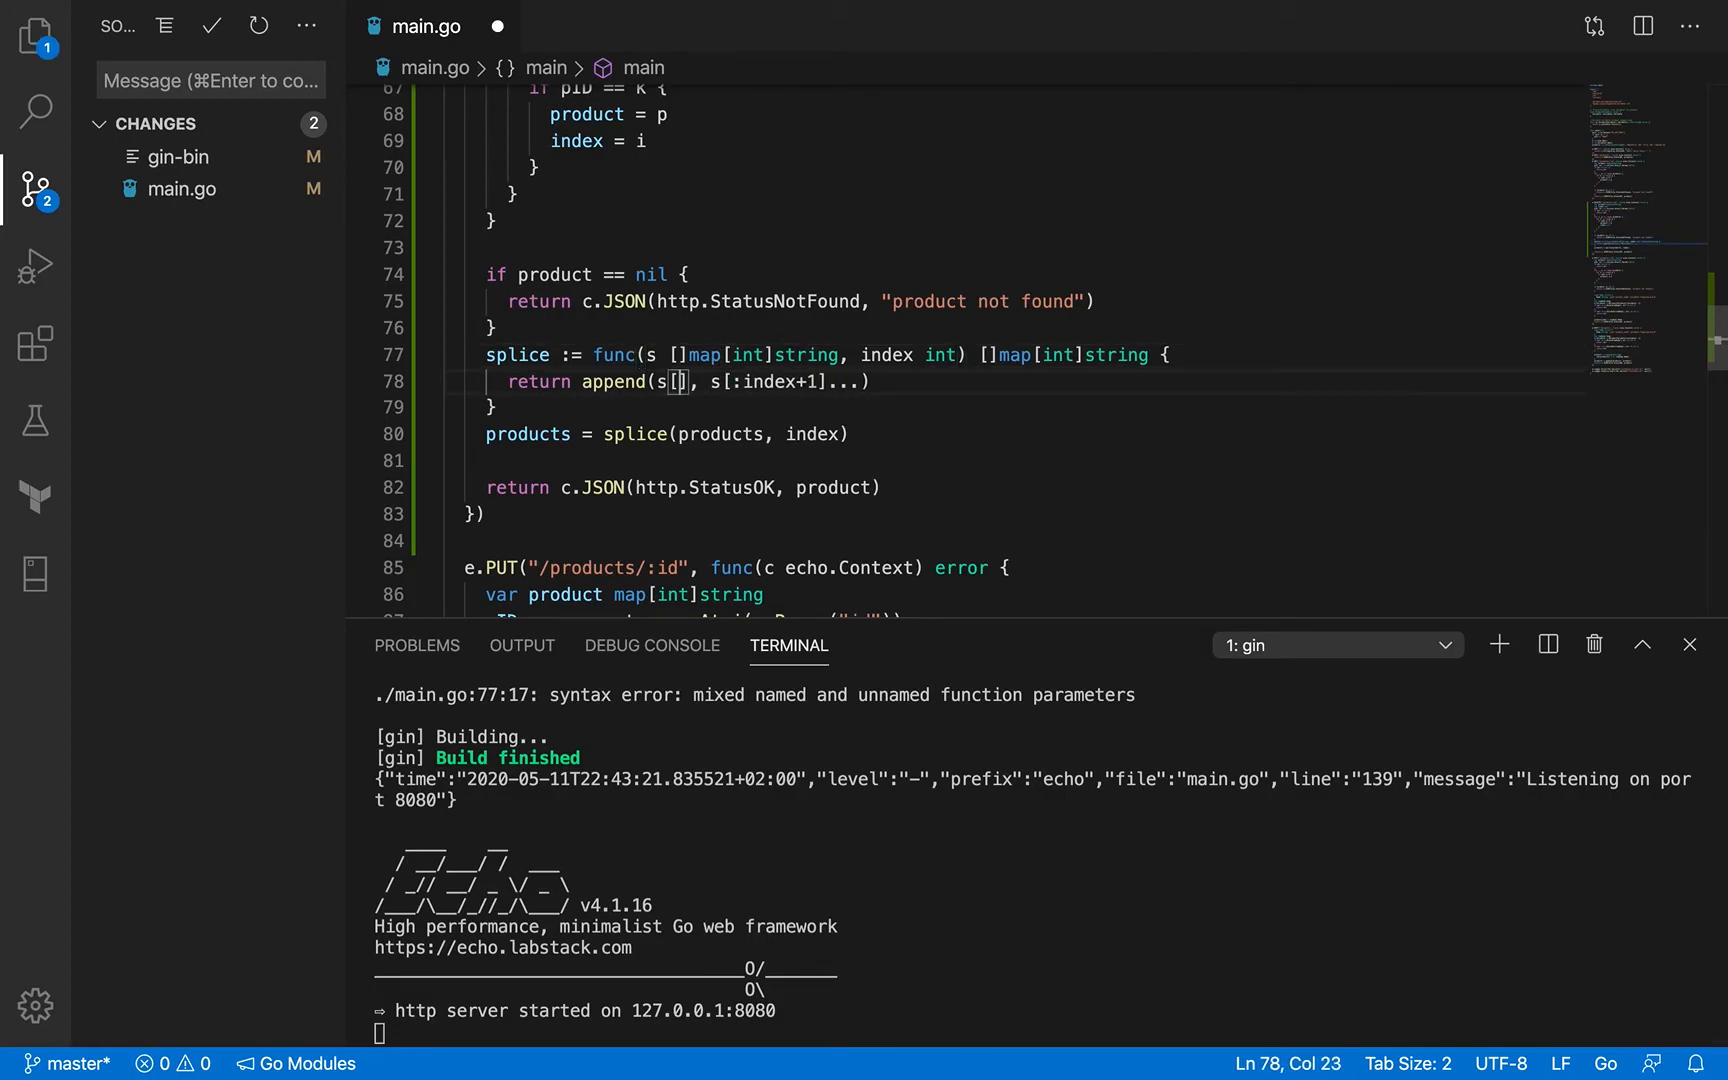
# Step: Change the append slices to s[:index] and s[index+1:]
pyautogui.write(':index')
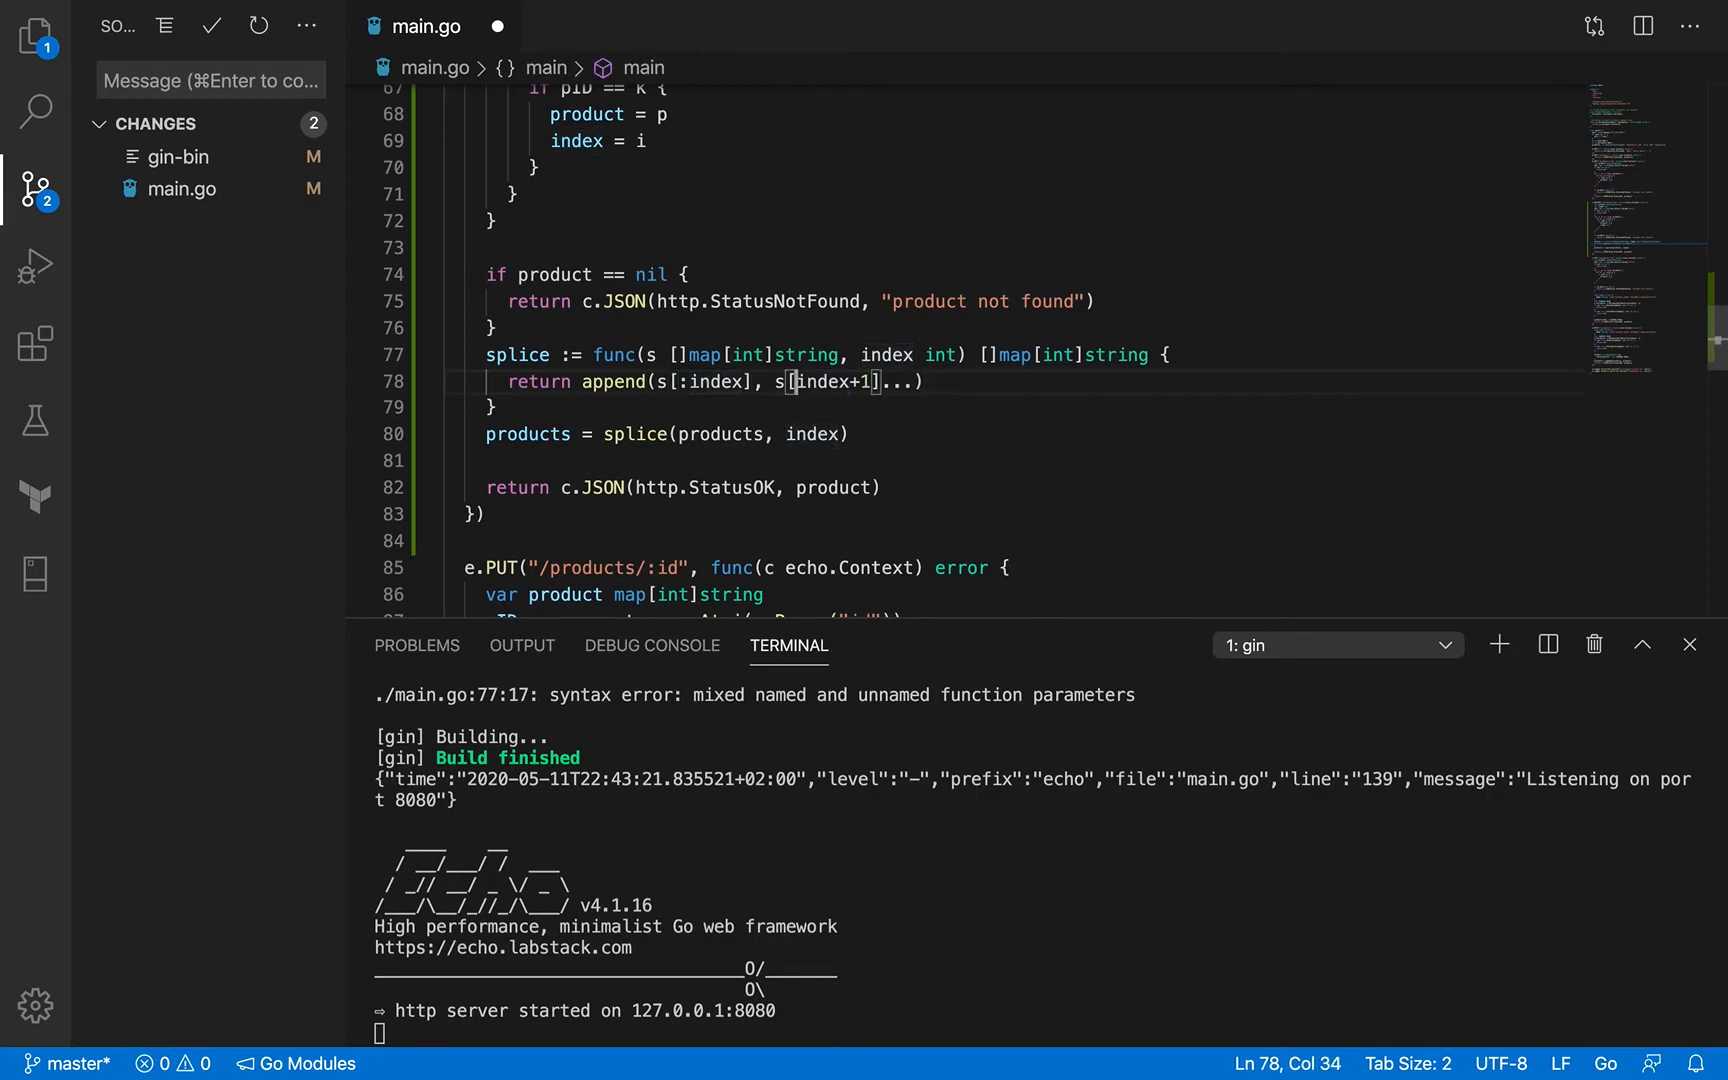
pyautogui.write(':')
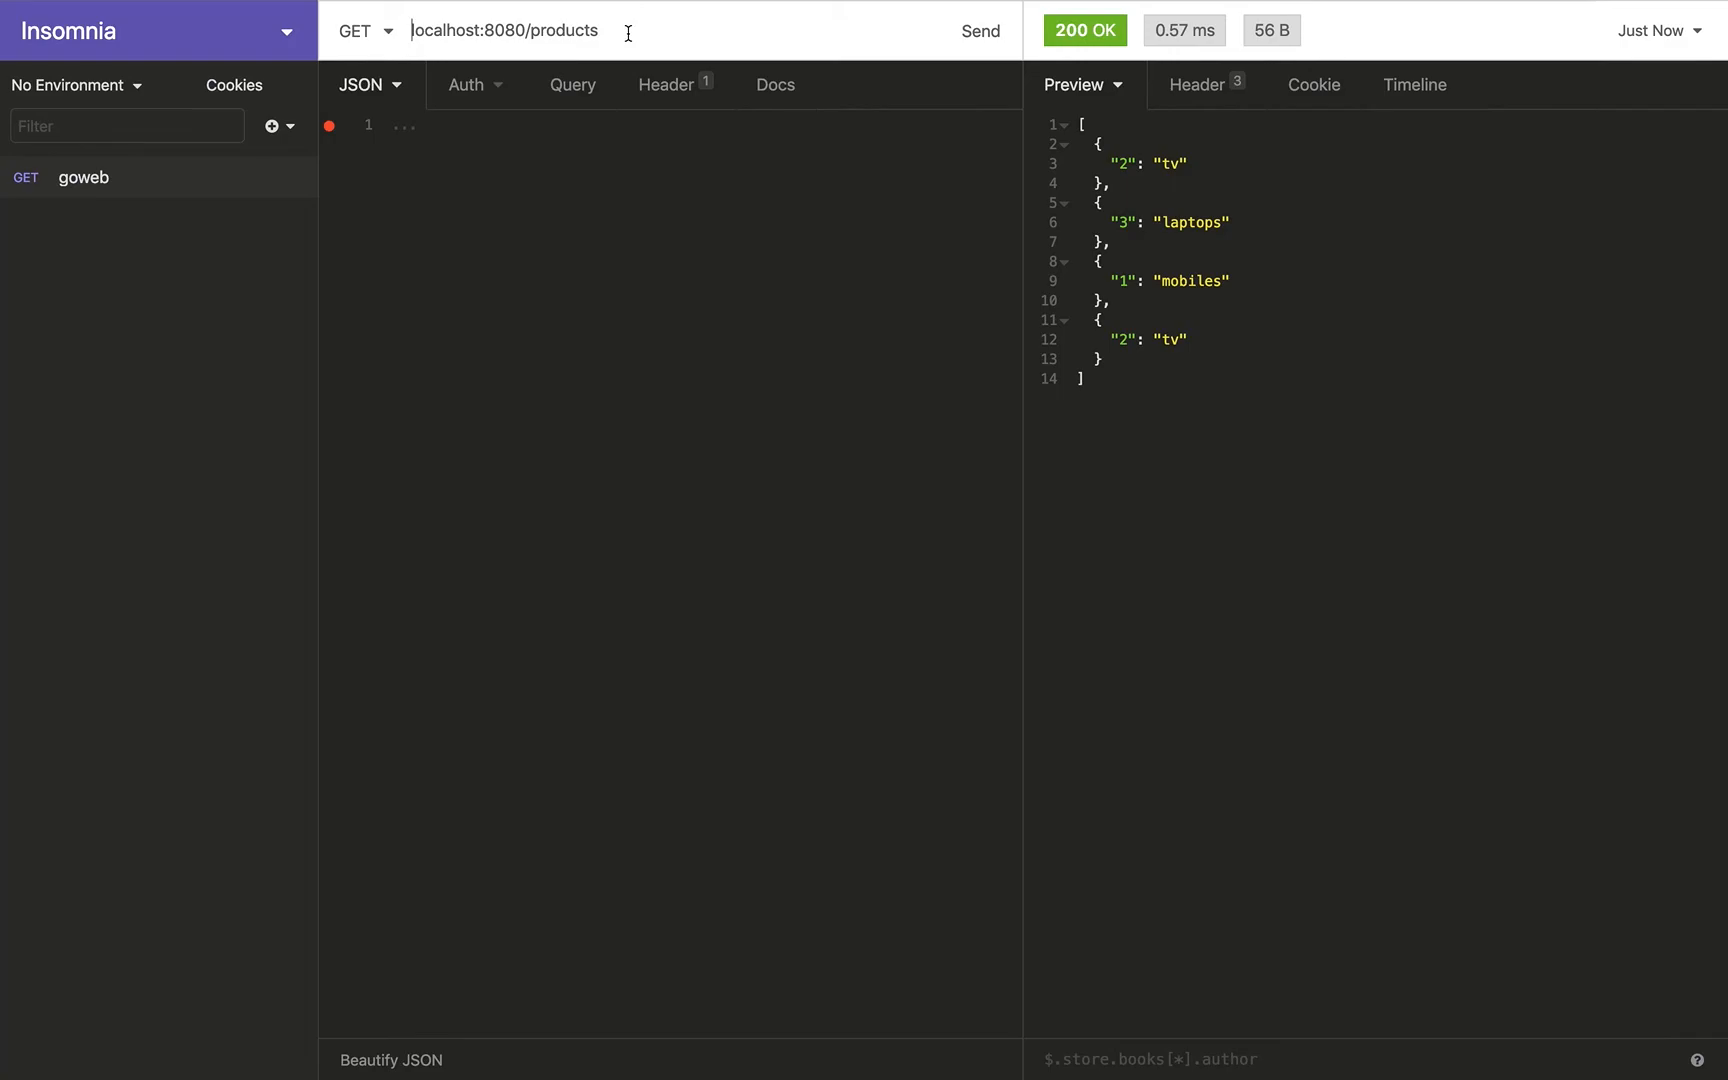
# Step: Delete product 2 again and GET localhost:8080/products, listing only mobiles and laptops
pyautogui.click(978, 30)
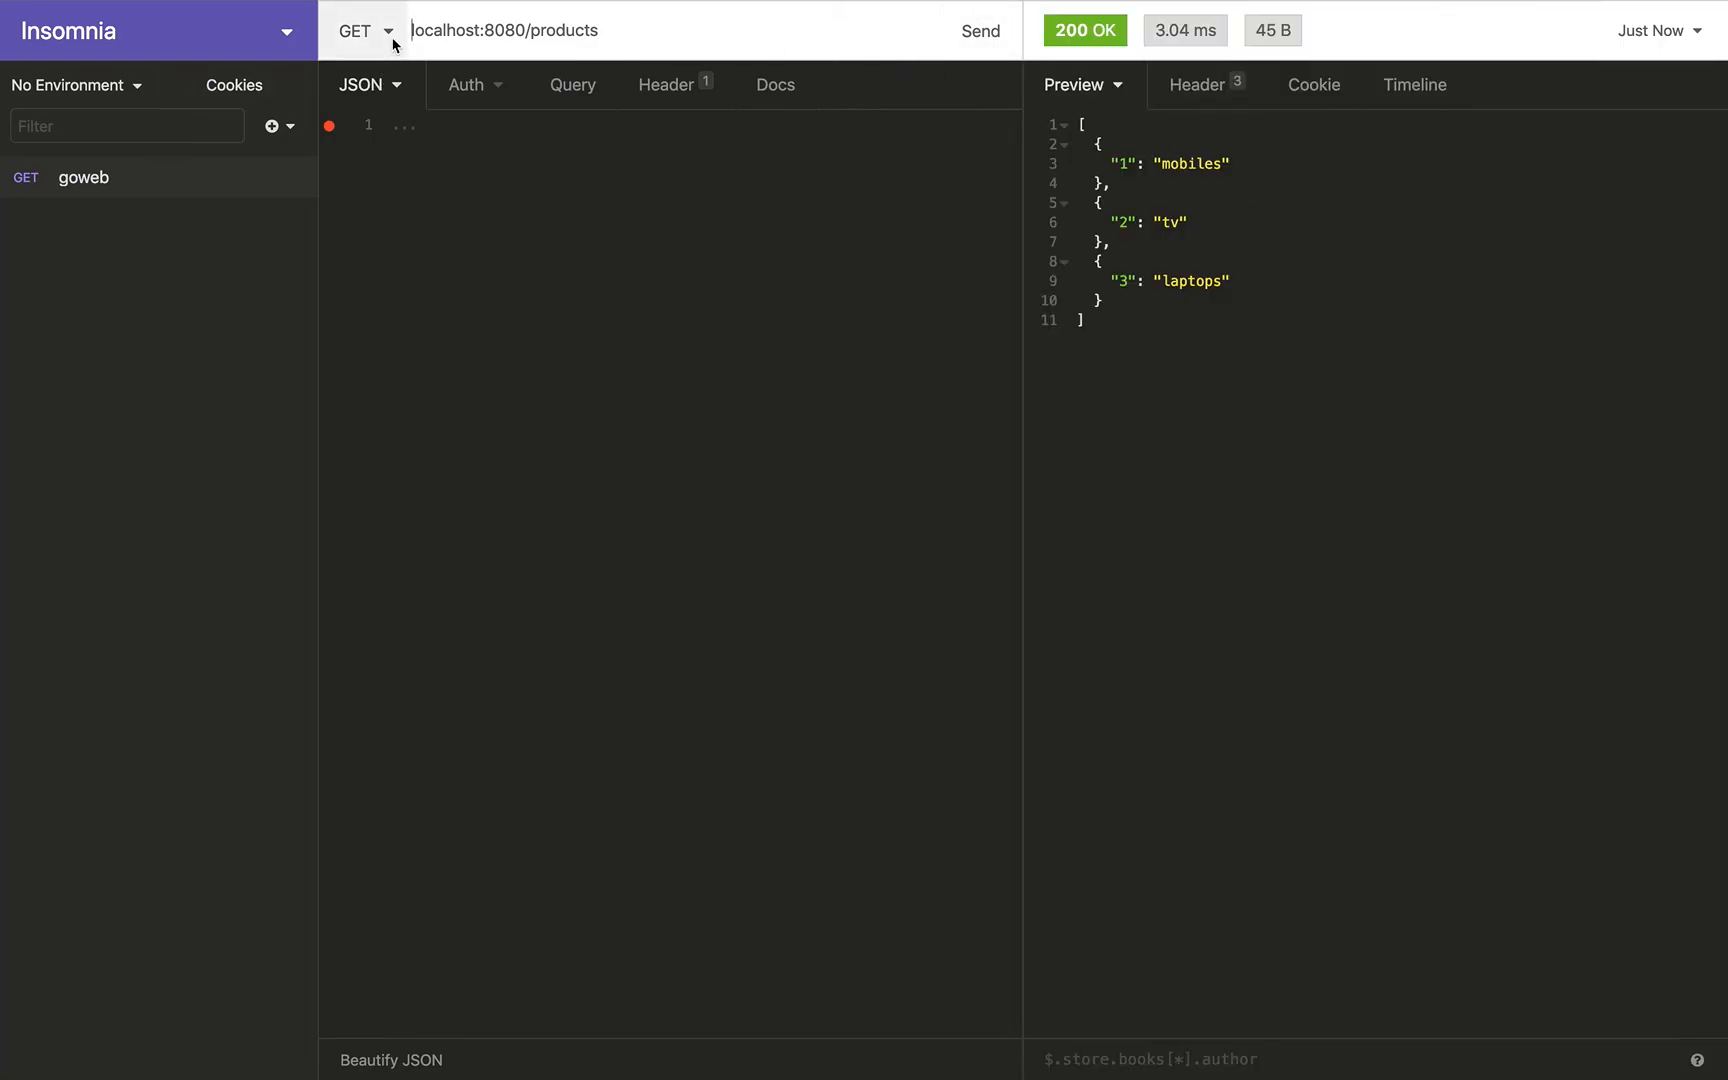
pyautogui.click(364, 30)
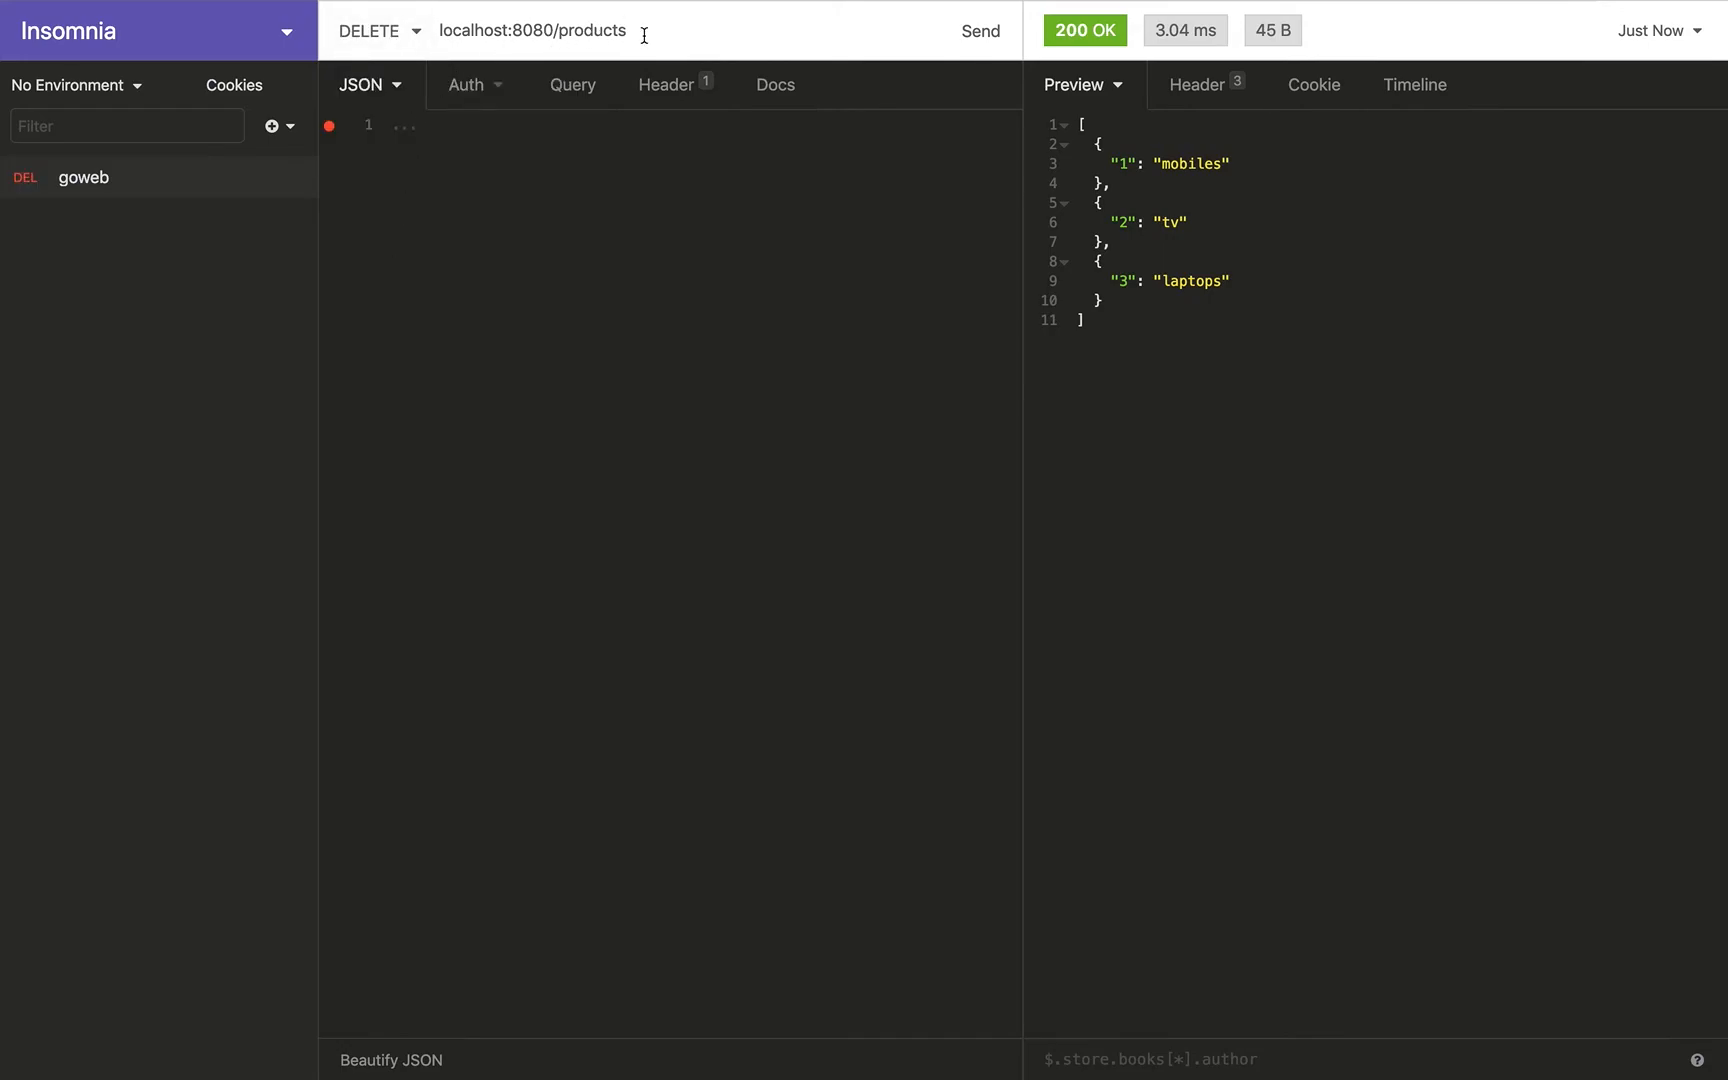
pyautogui.write('/2')
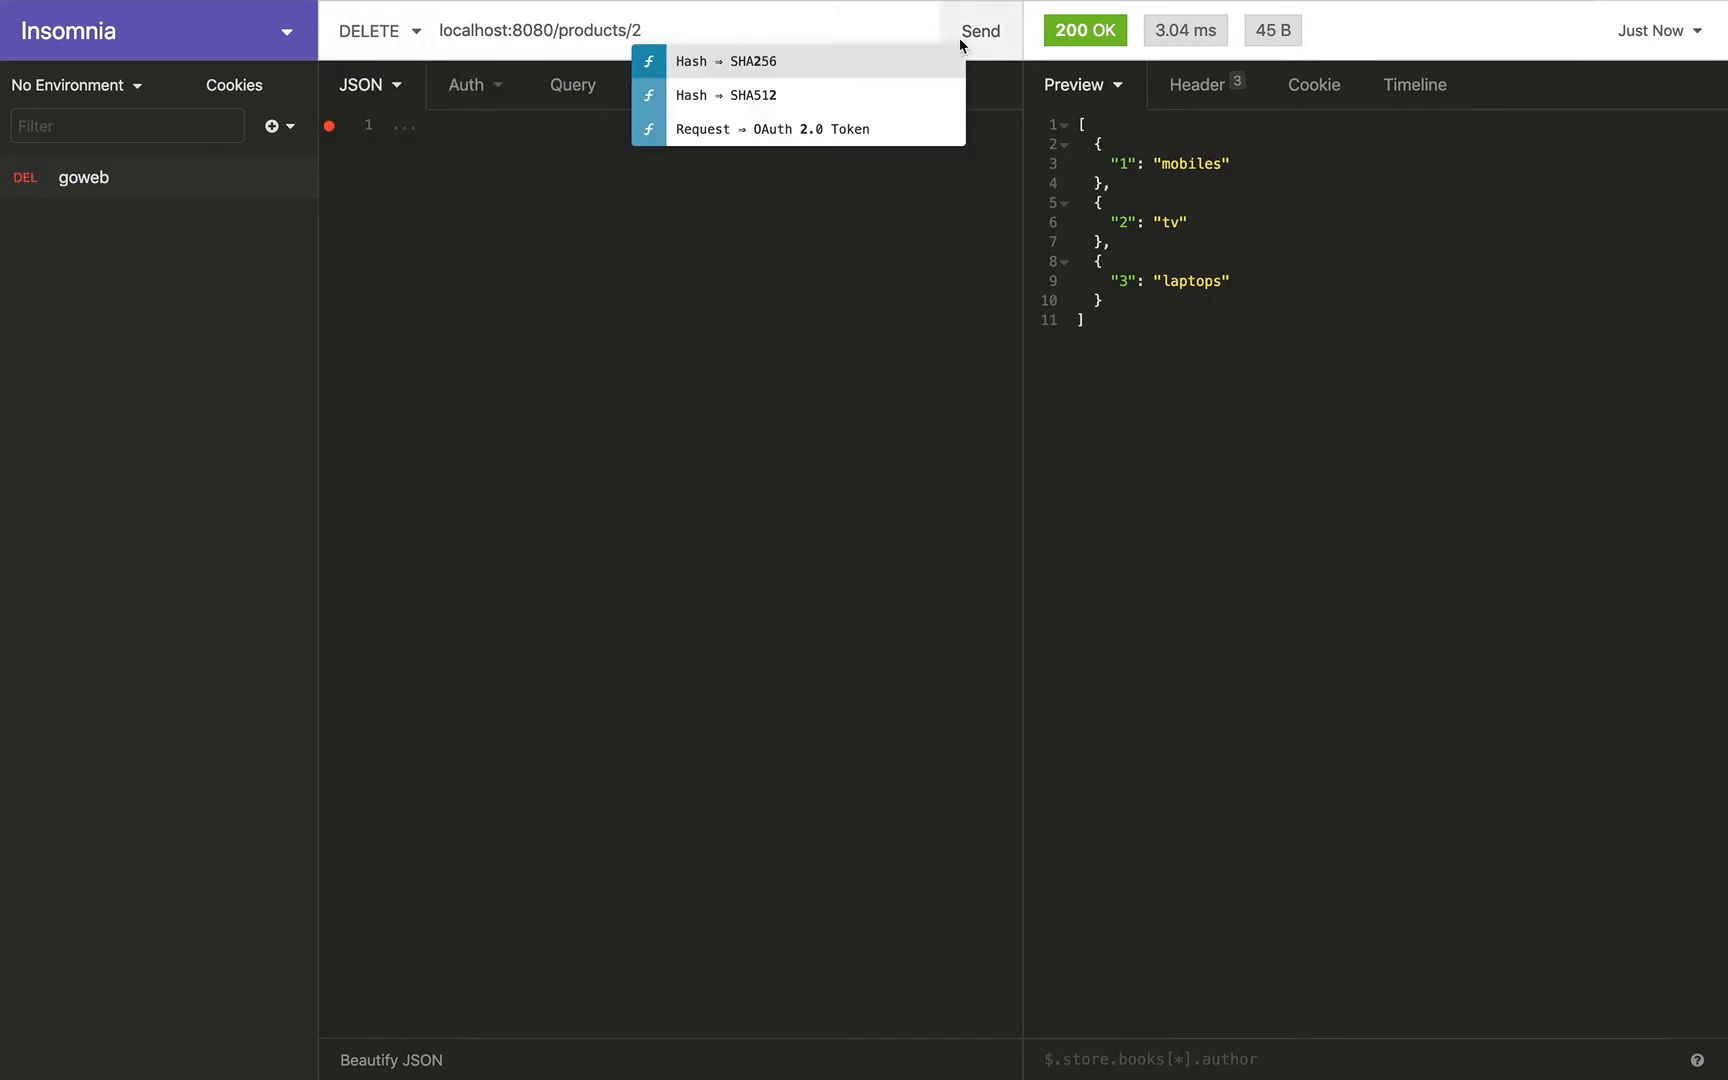
pyautogui.click(979, 30)
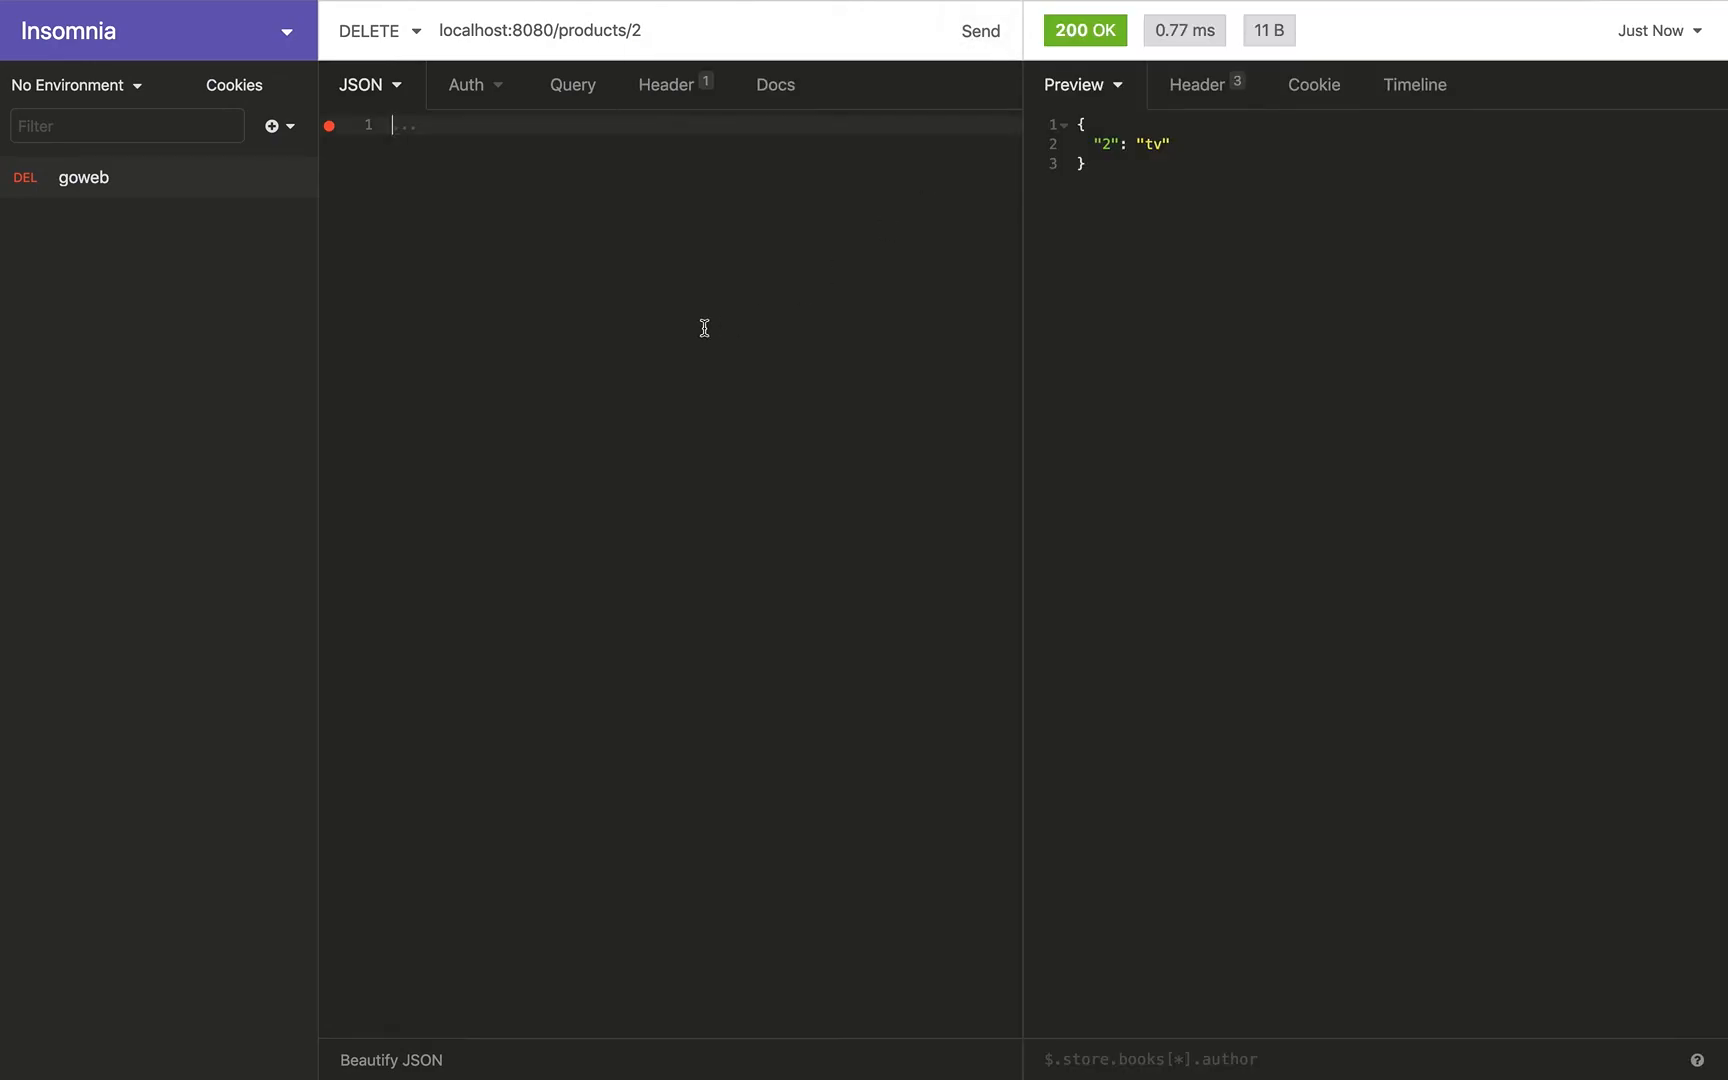
pyautogui.click(368, 30)
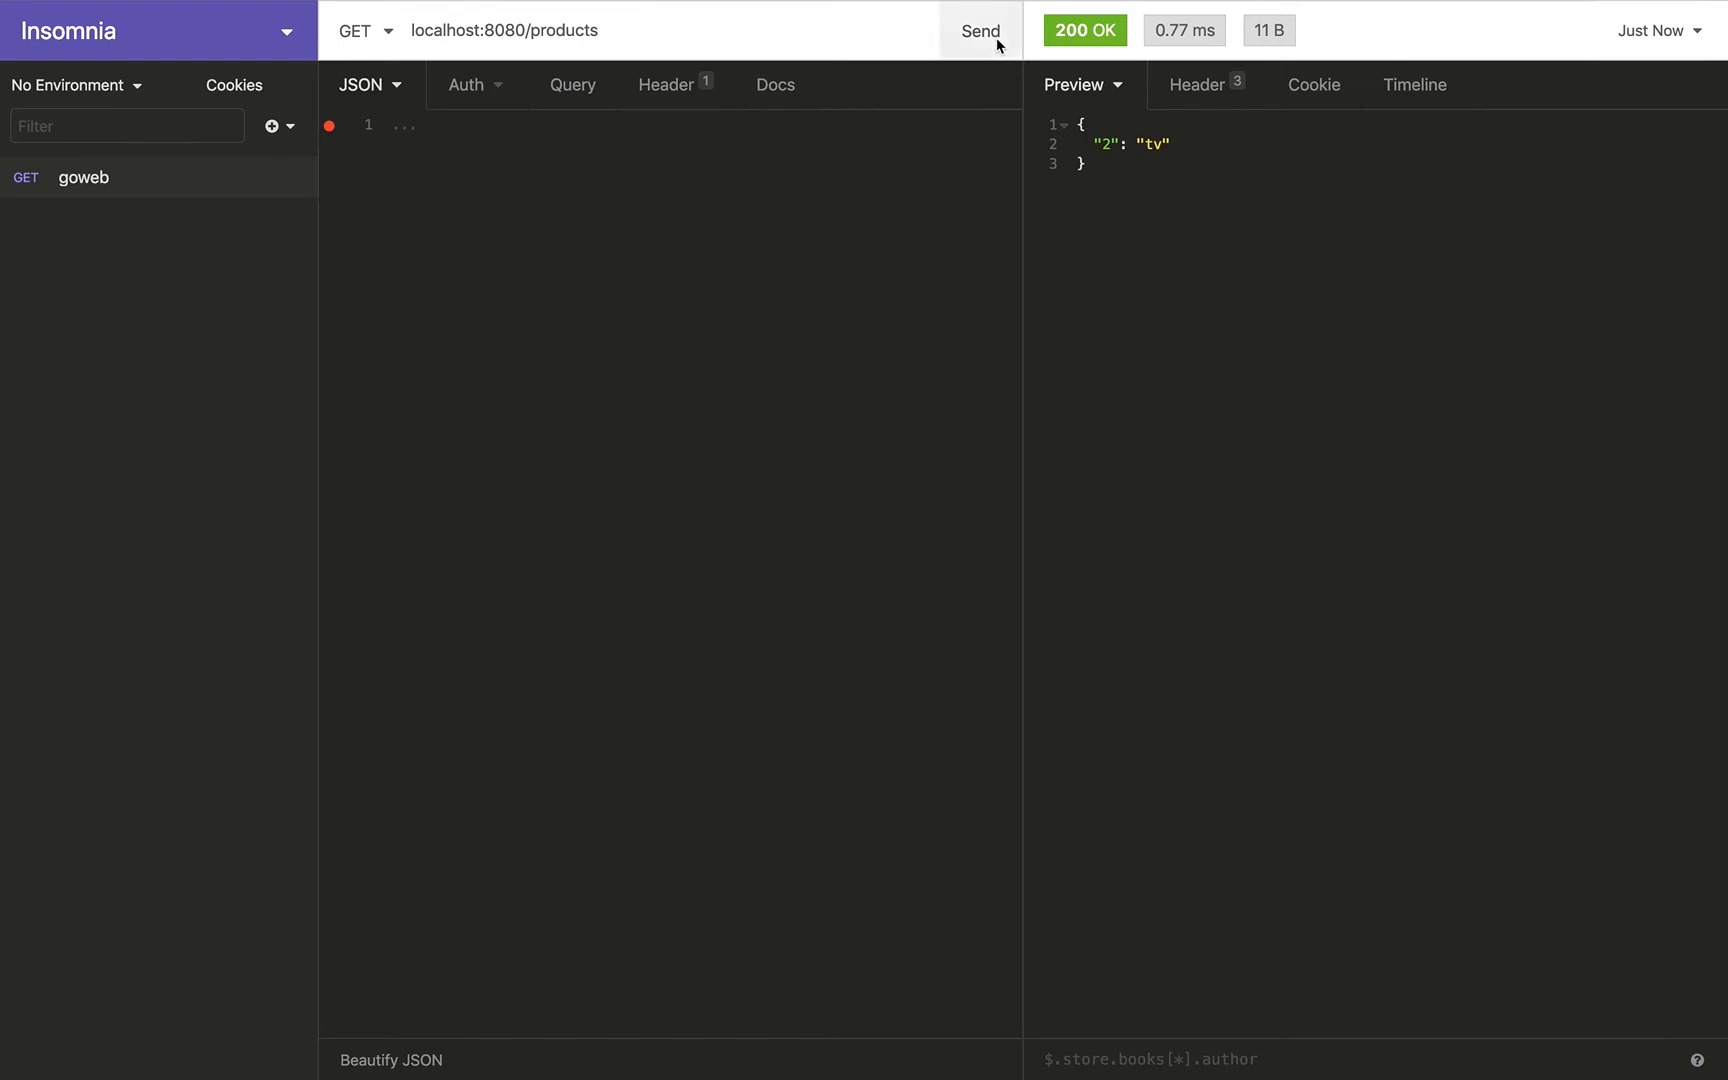
pyautogui.click(979, 30)
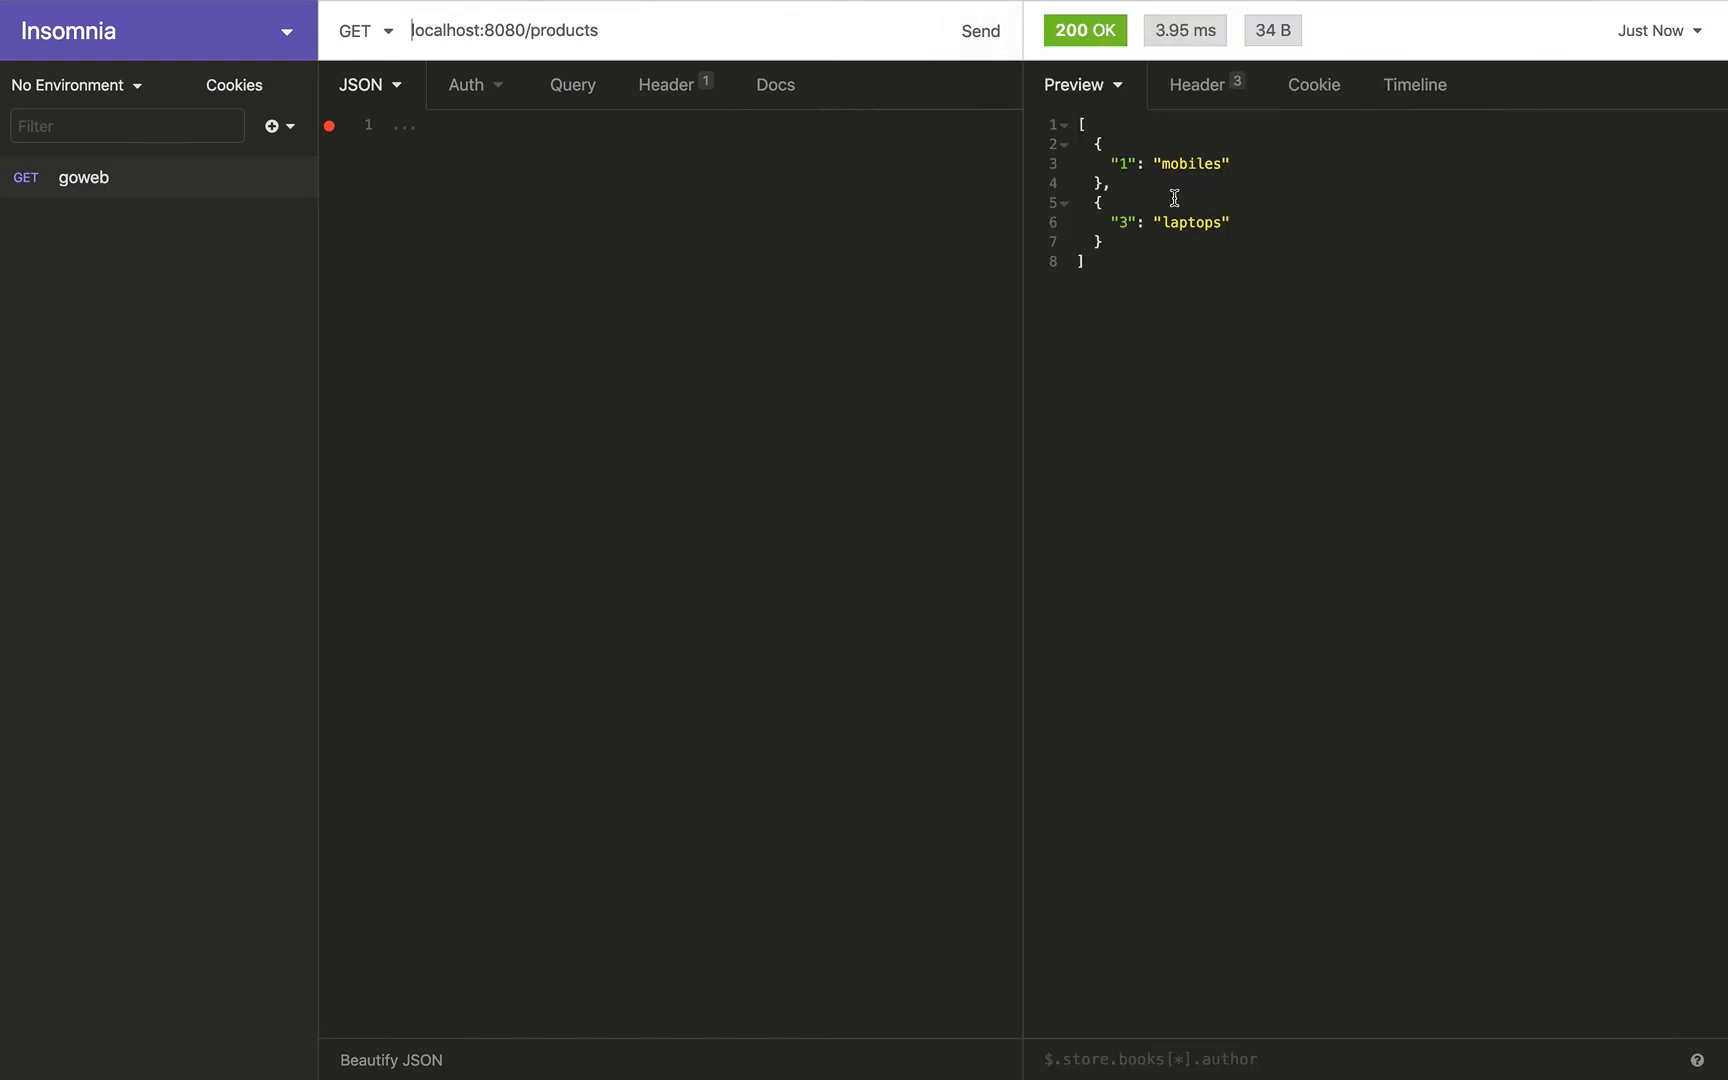
pyautogui.moveTo(1200, 180)
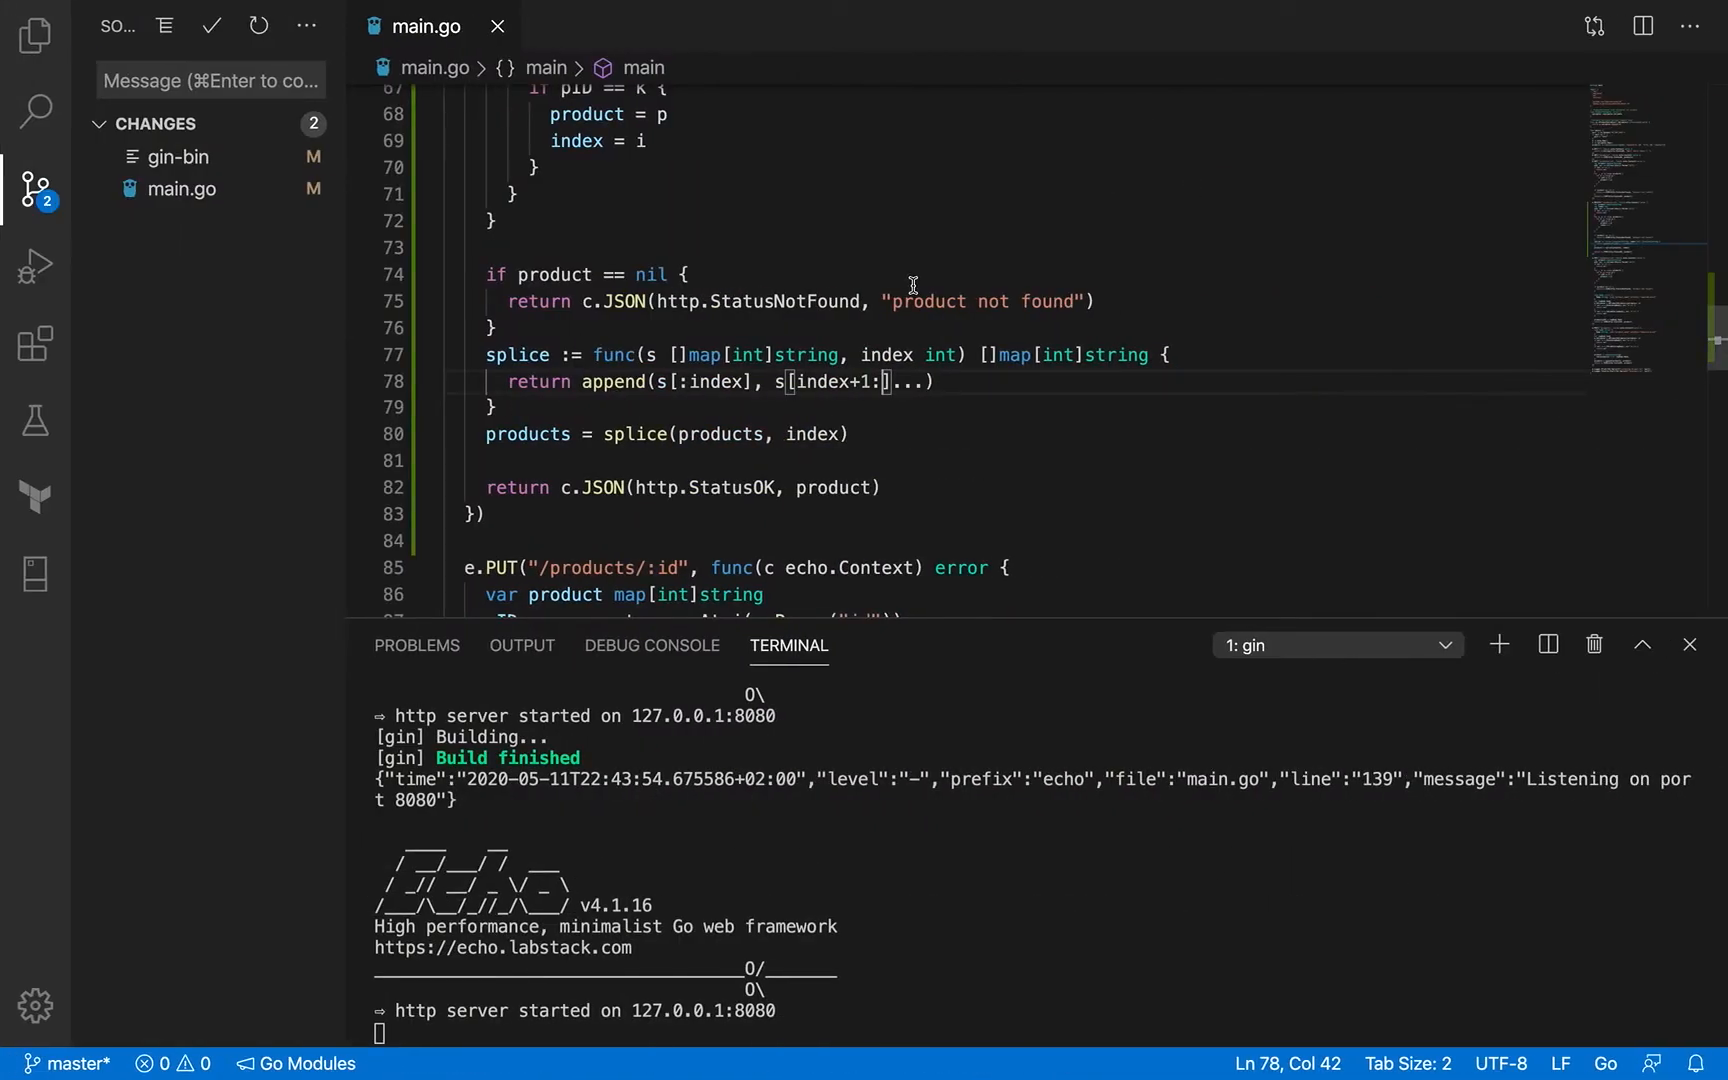
pyautogui.moveTo(954, 386)
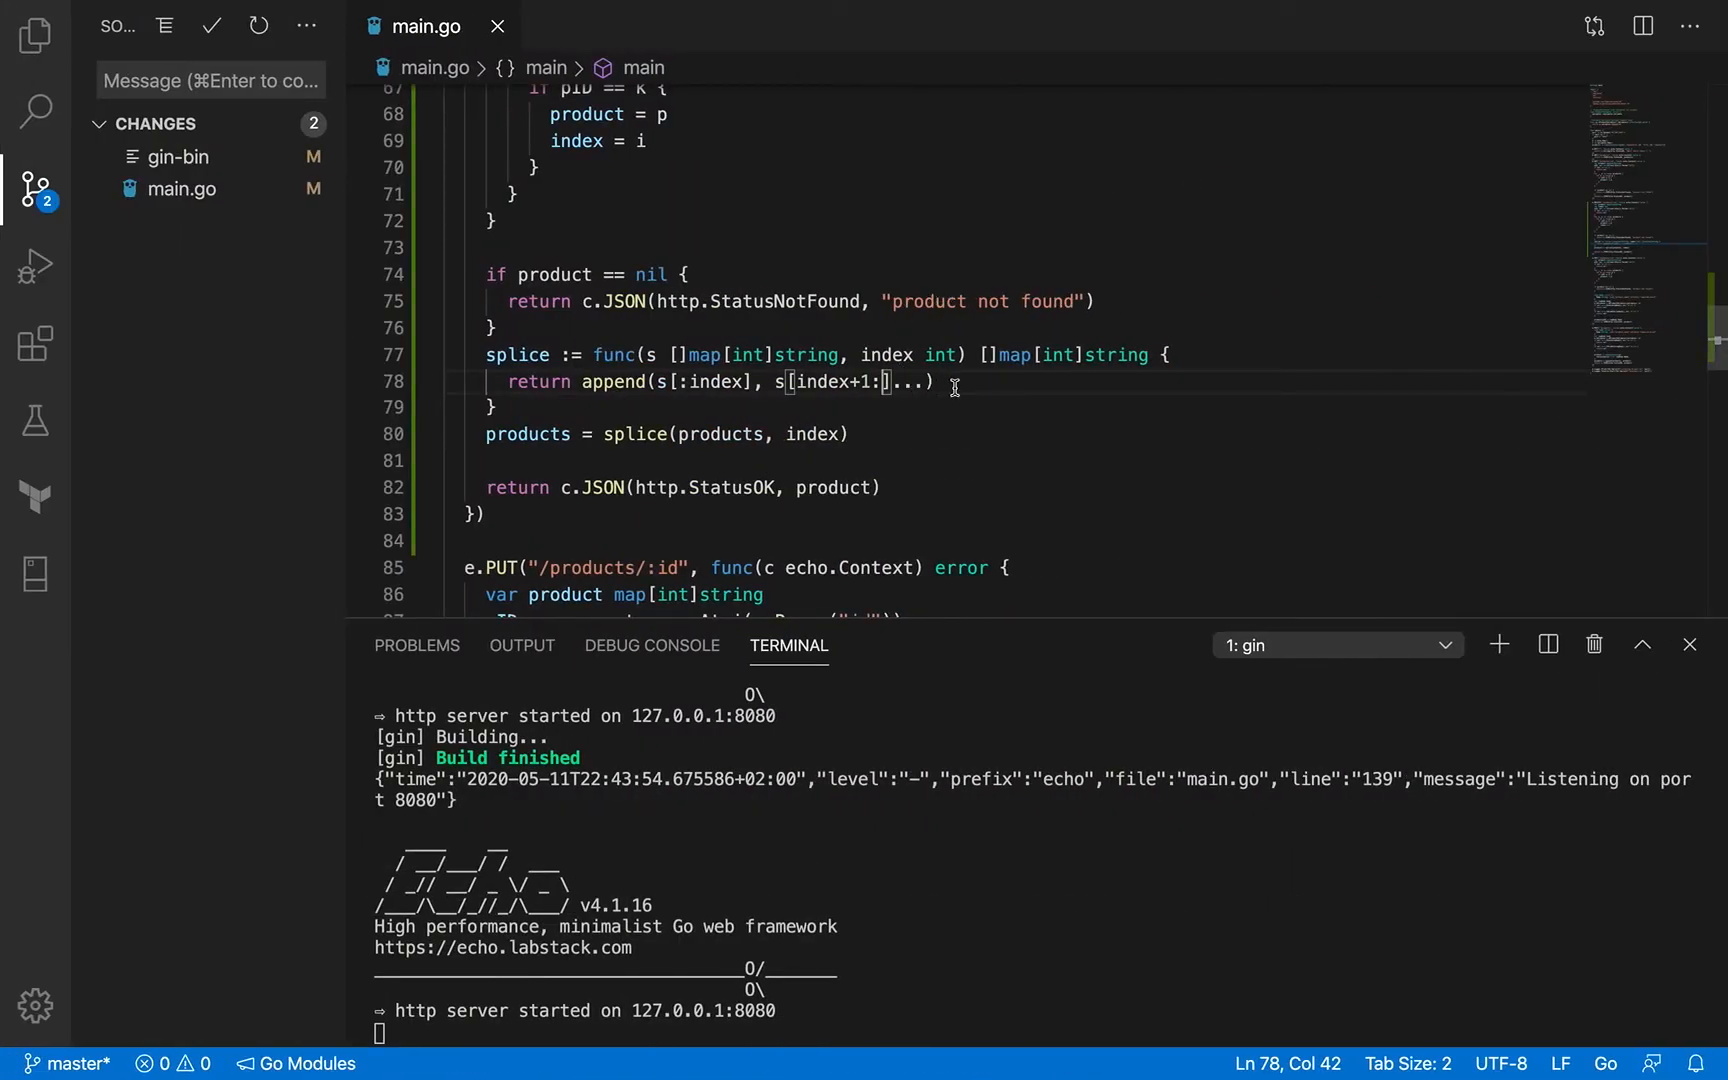
pyautogui.moveTo(937, 371)
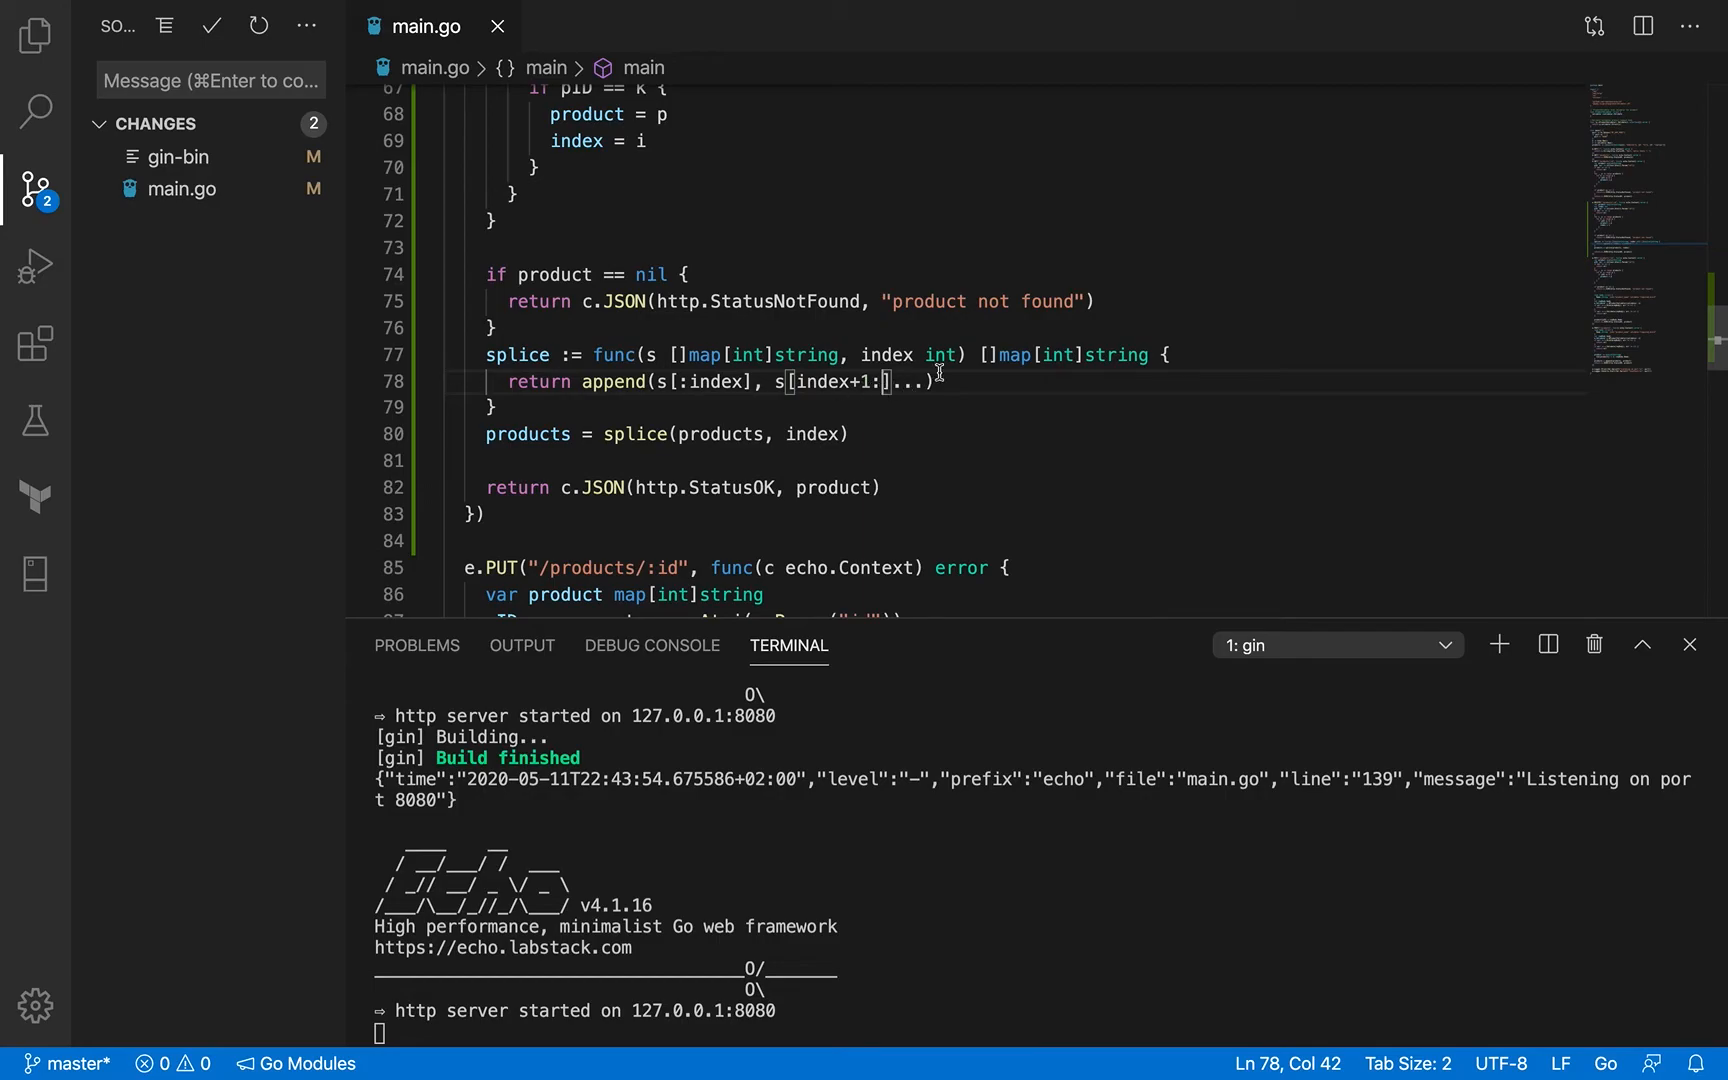
pyautogui.moveTo(951, 379)
pyautogui.write('// [')
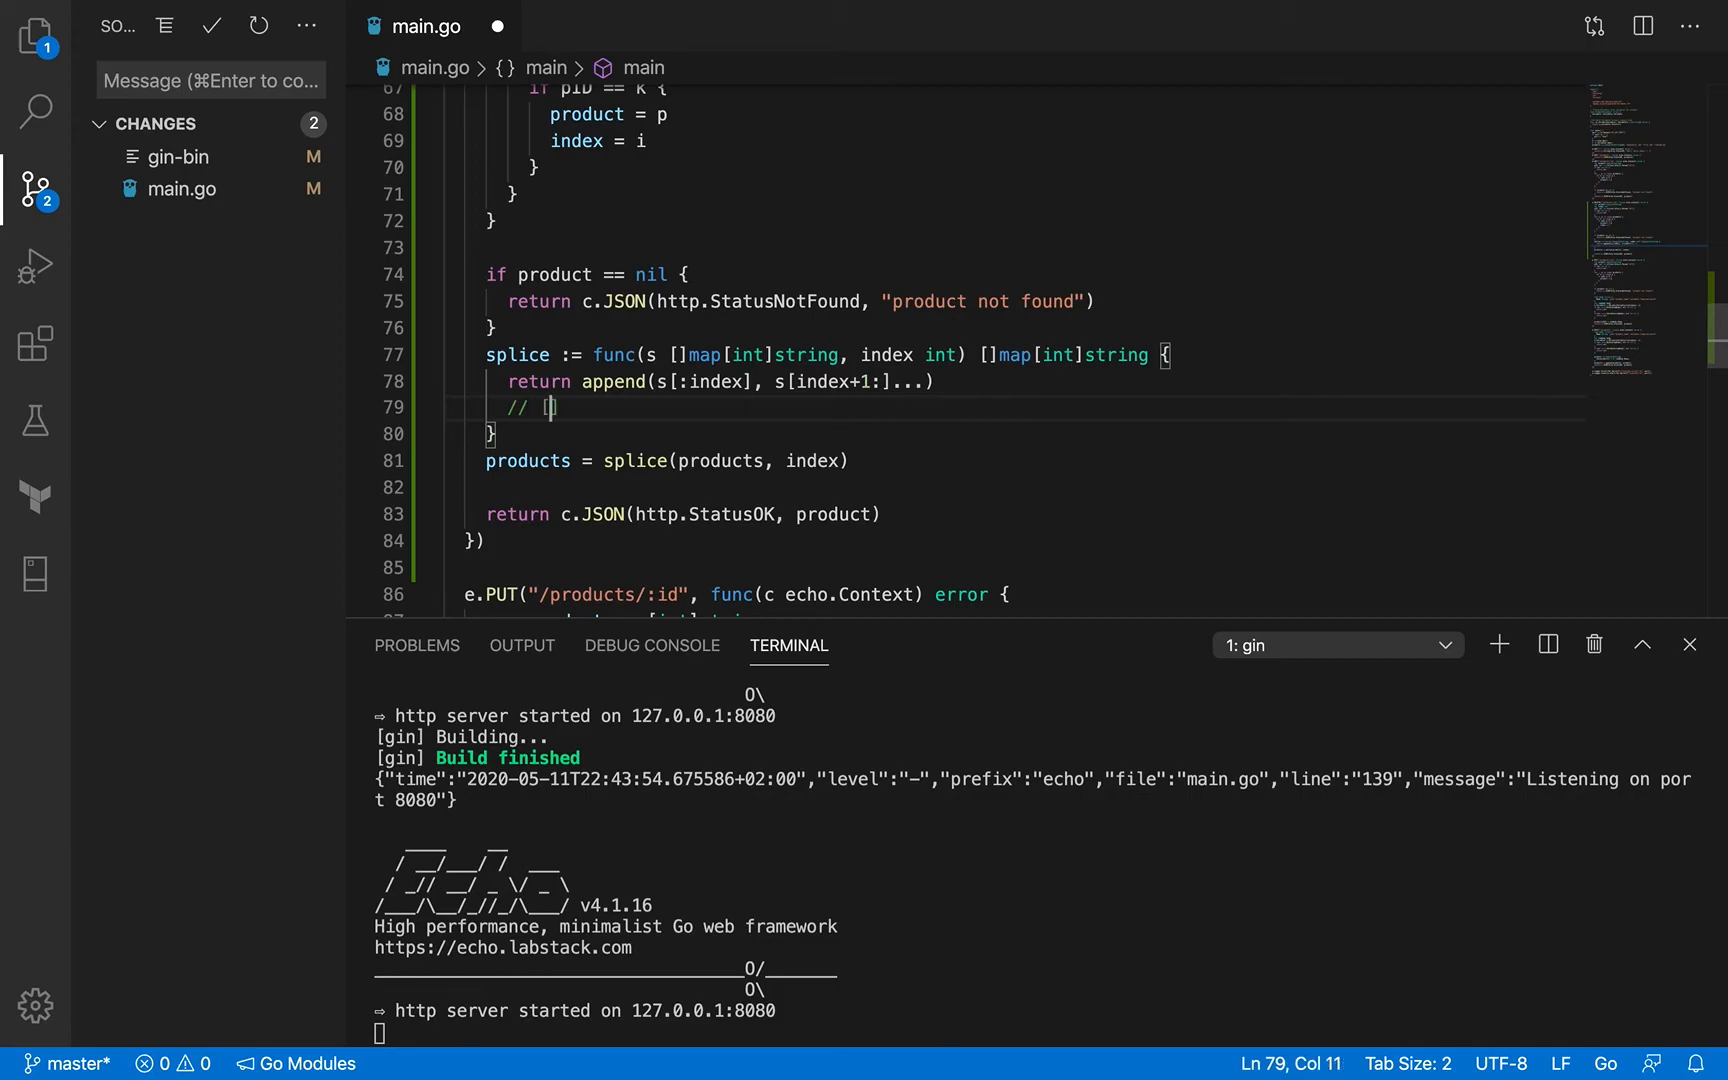
# Step: Comment the splice: // [1,2,3,4,5,6] and // [1,2]+[4,5,6] = [1,2,4,5,6] (idiomatic in go, inefficient)
pyautogui.write('1,2,3,4]')
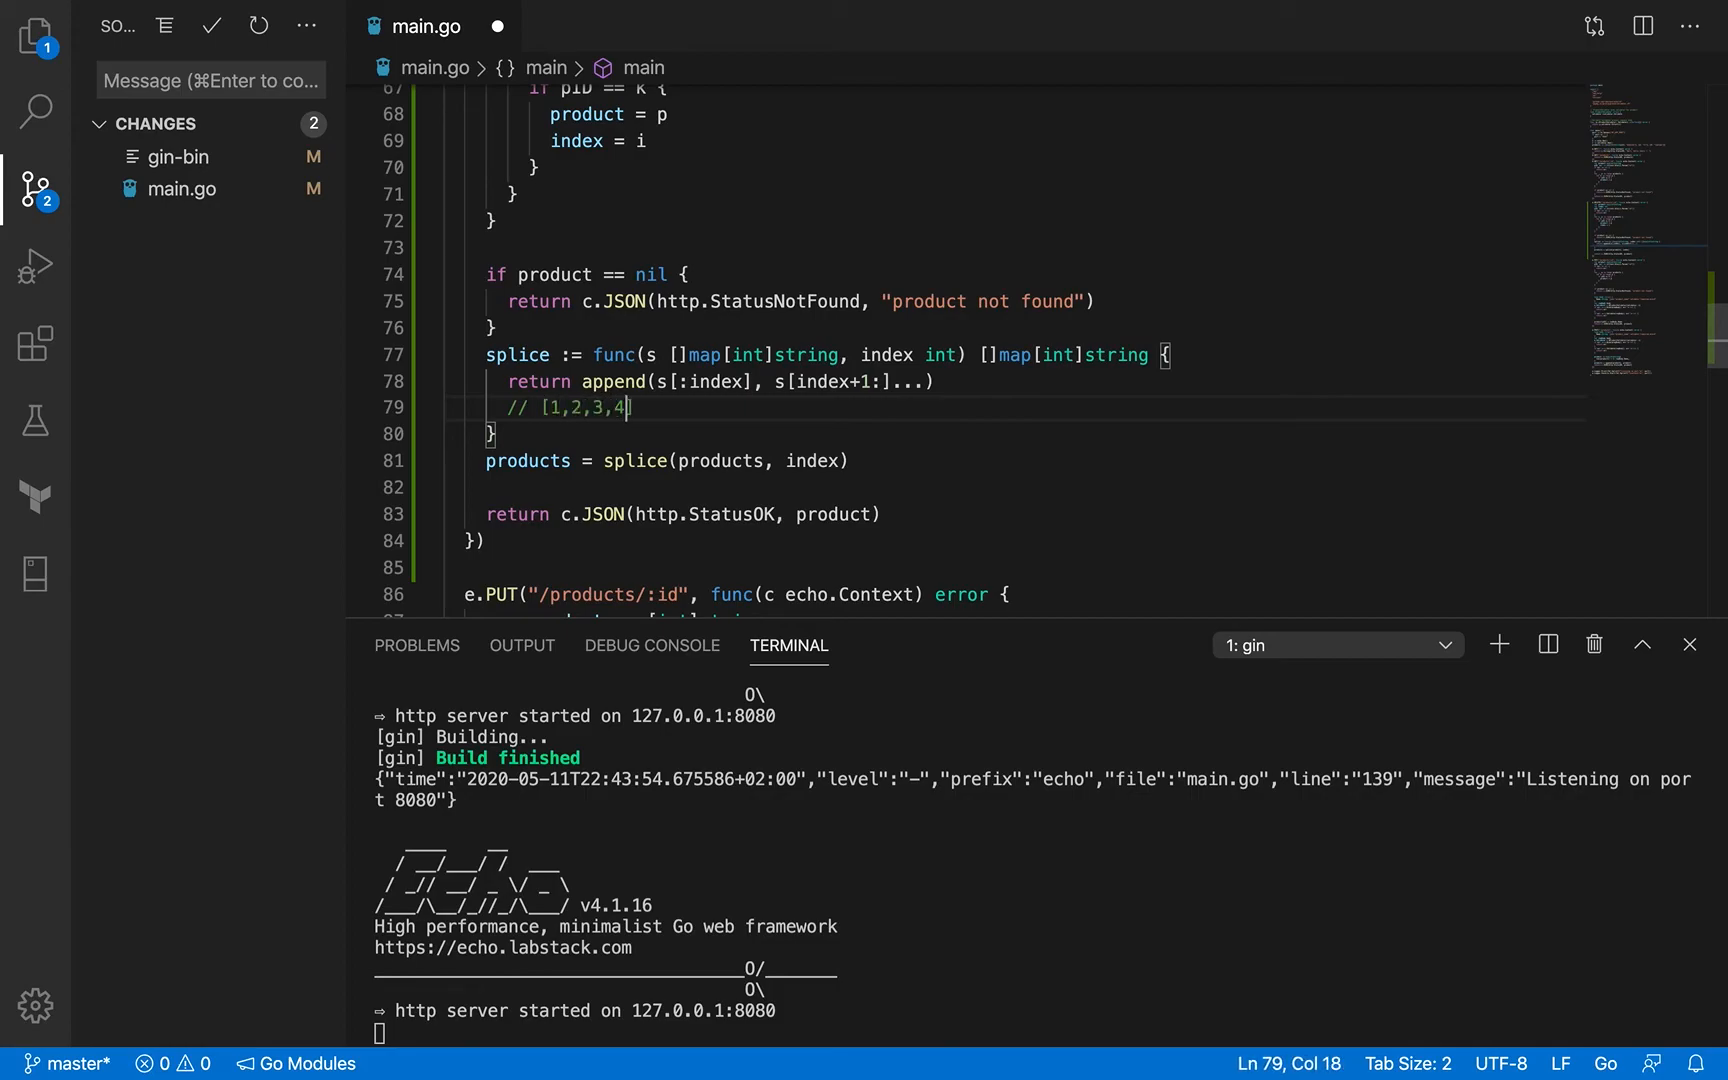
pyautogui.write(',5,6')
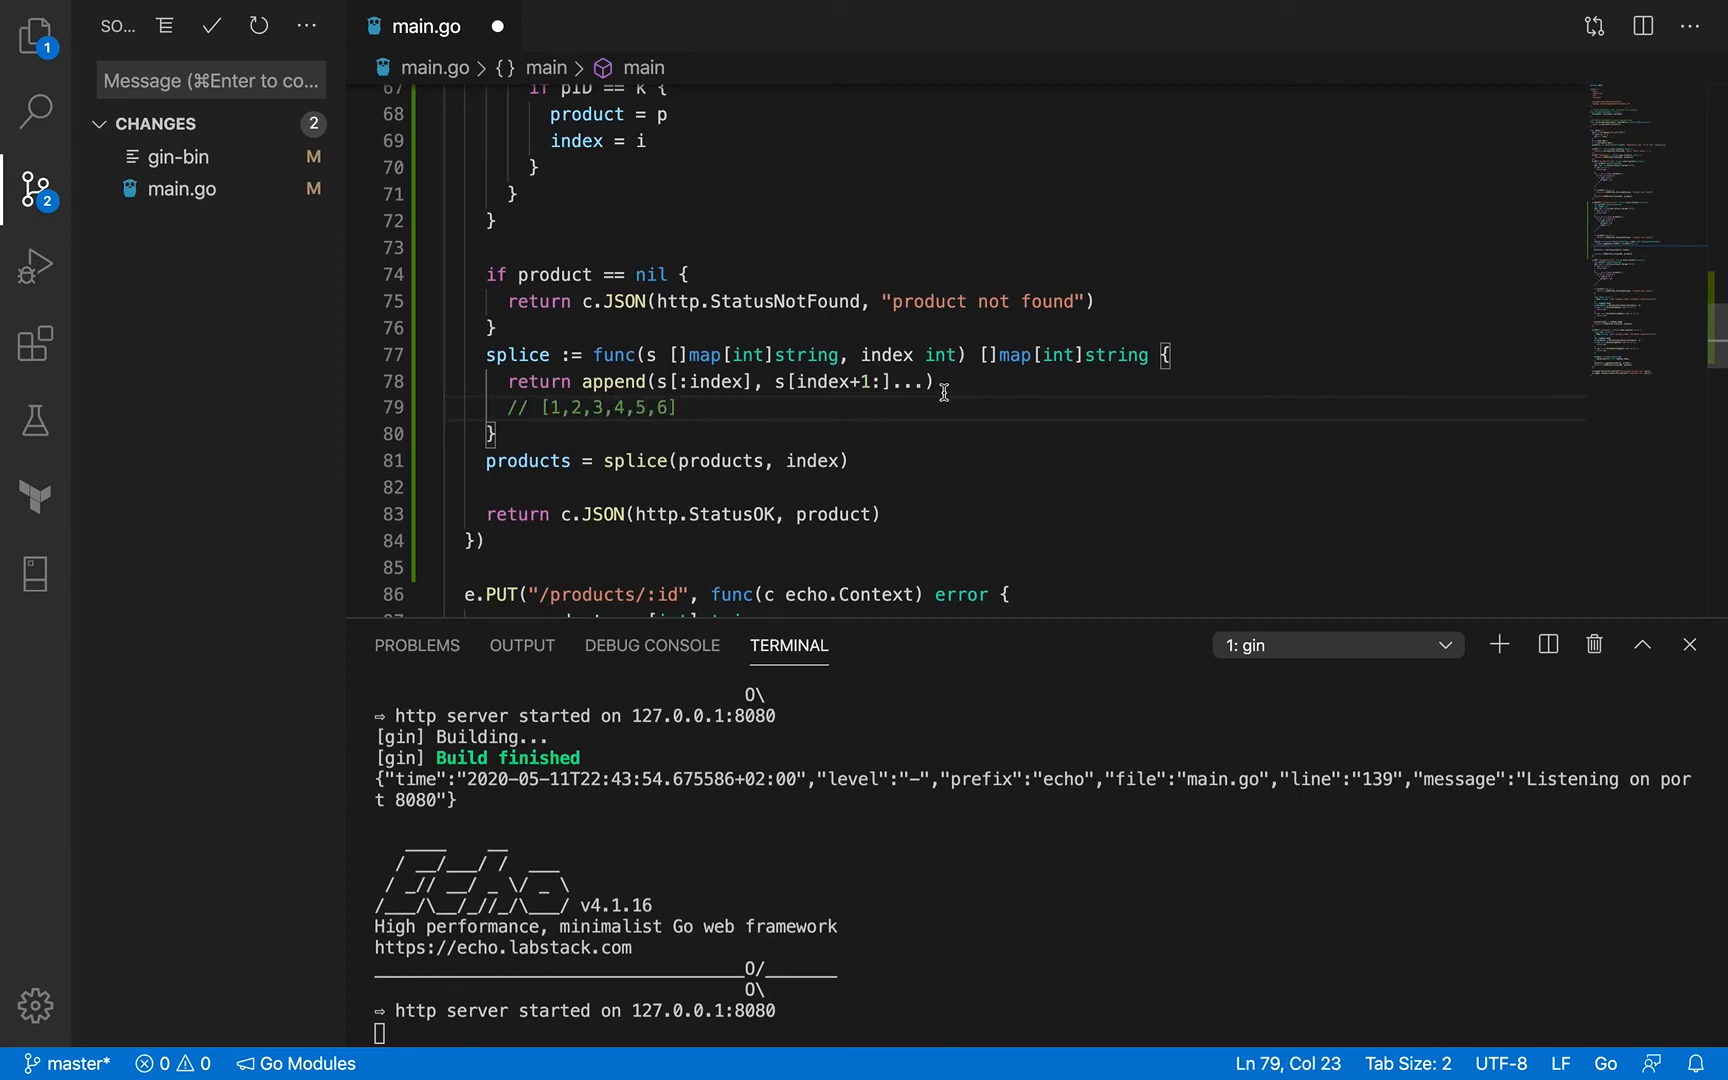
pyautogui.moveTo(595, 408)
pyautogui.write('// []')
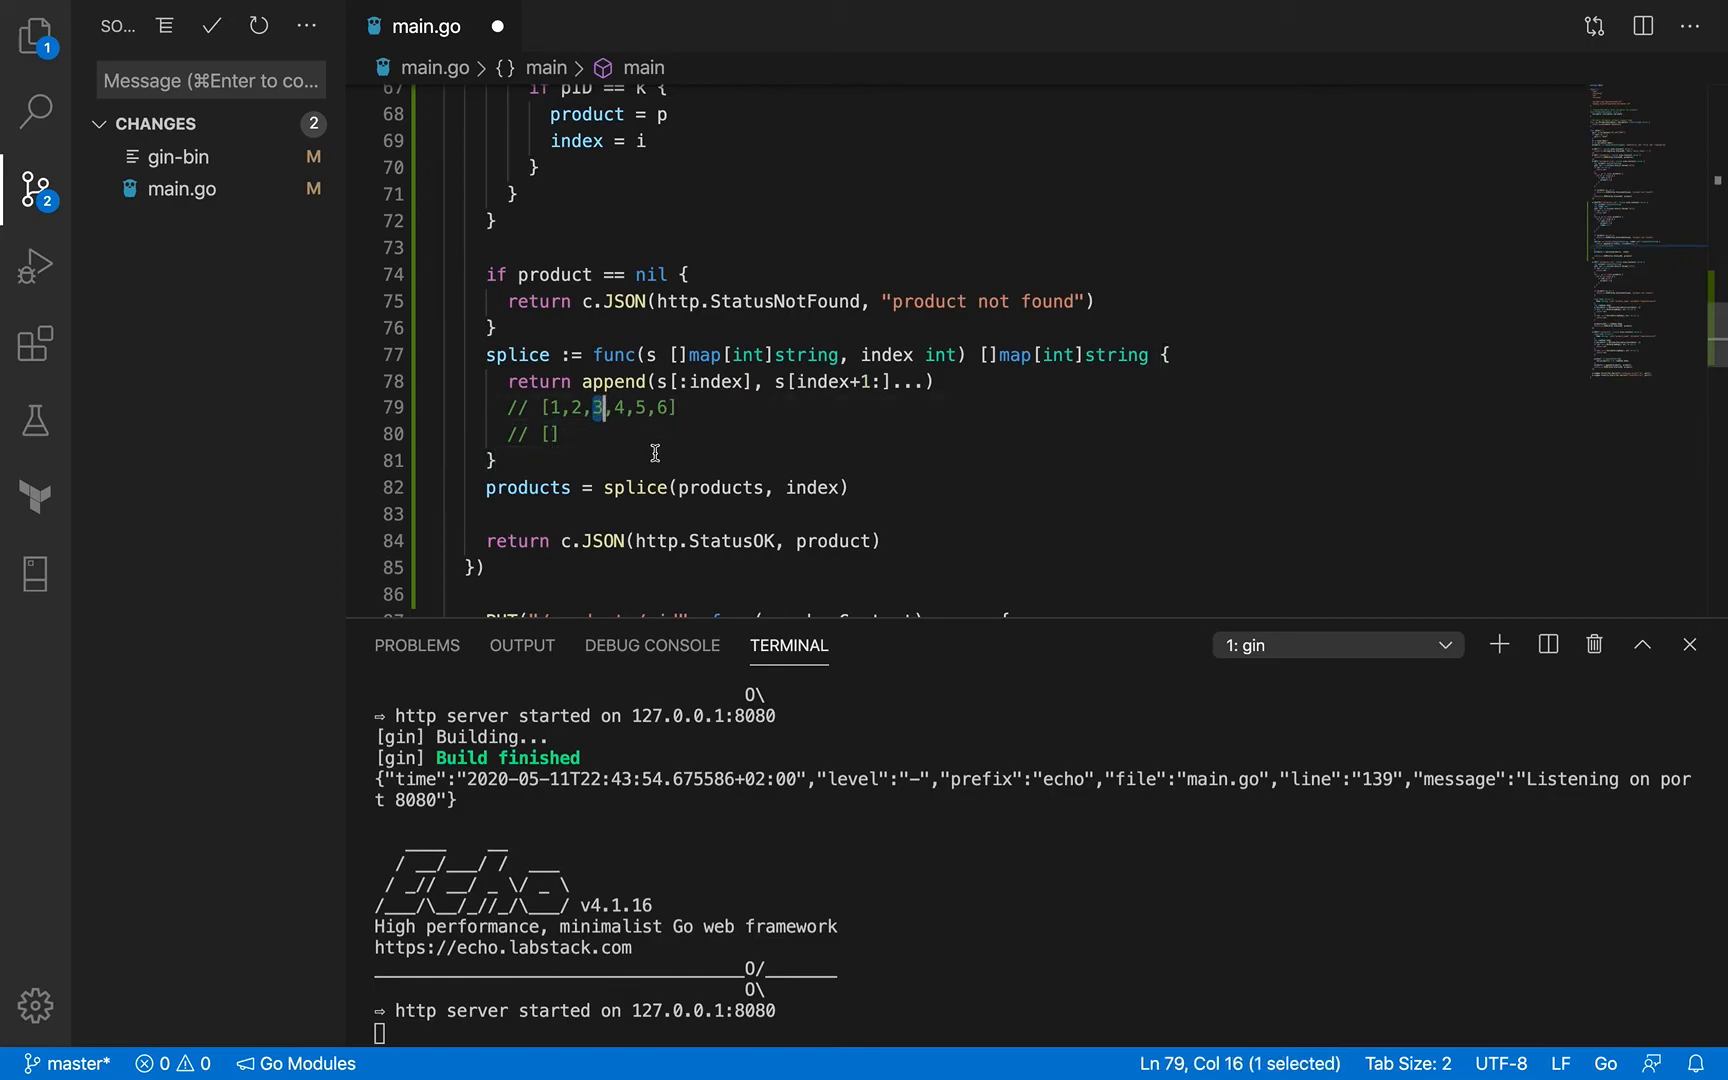
pyautogui.moveTo(565, 430)
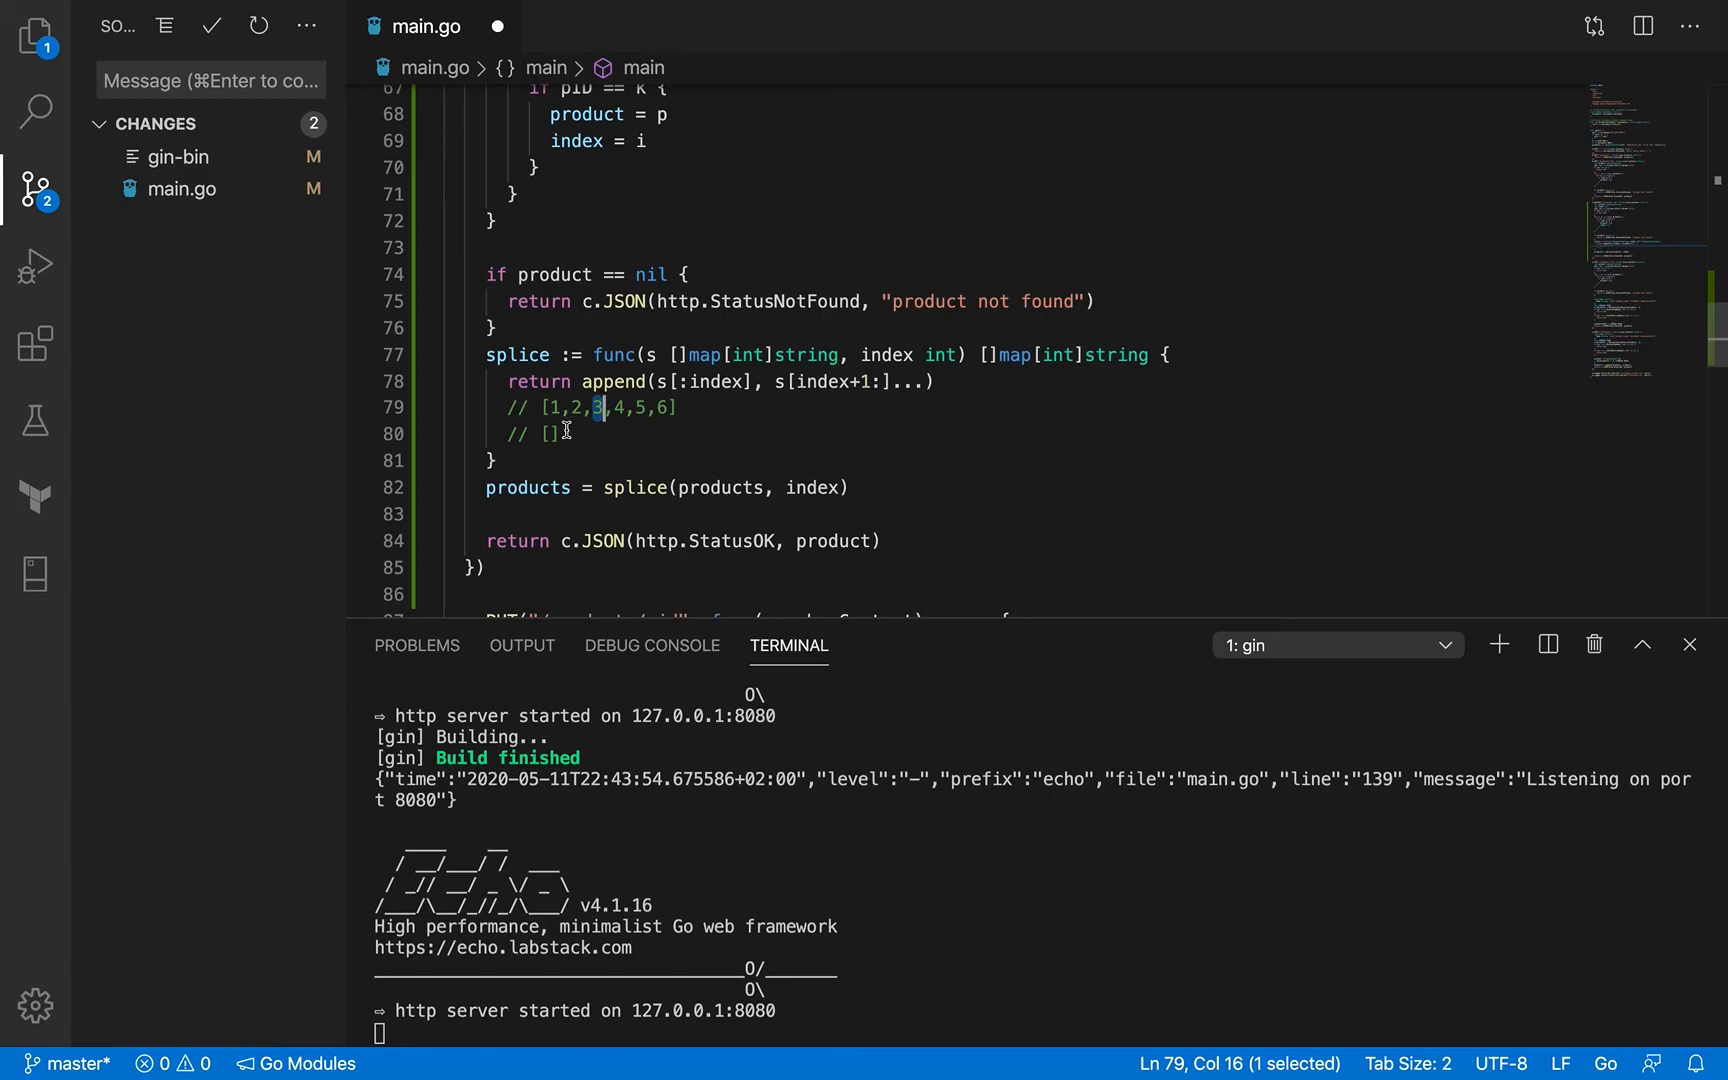
pyautogui.write('1,2')
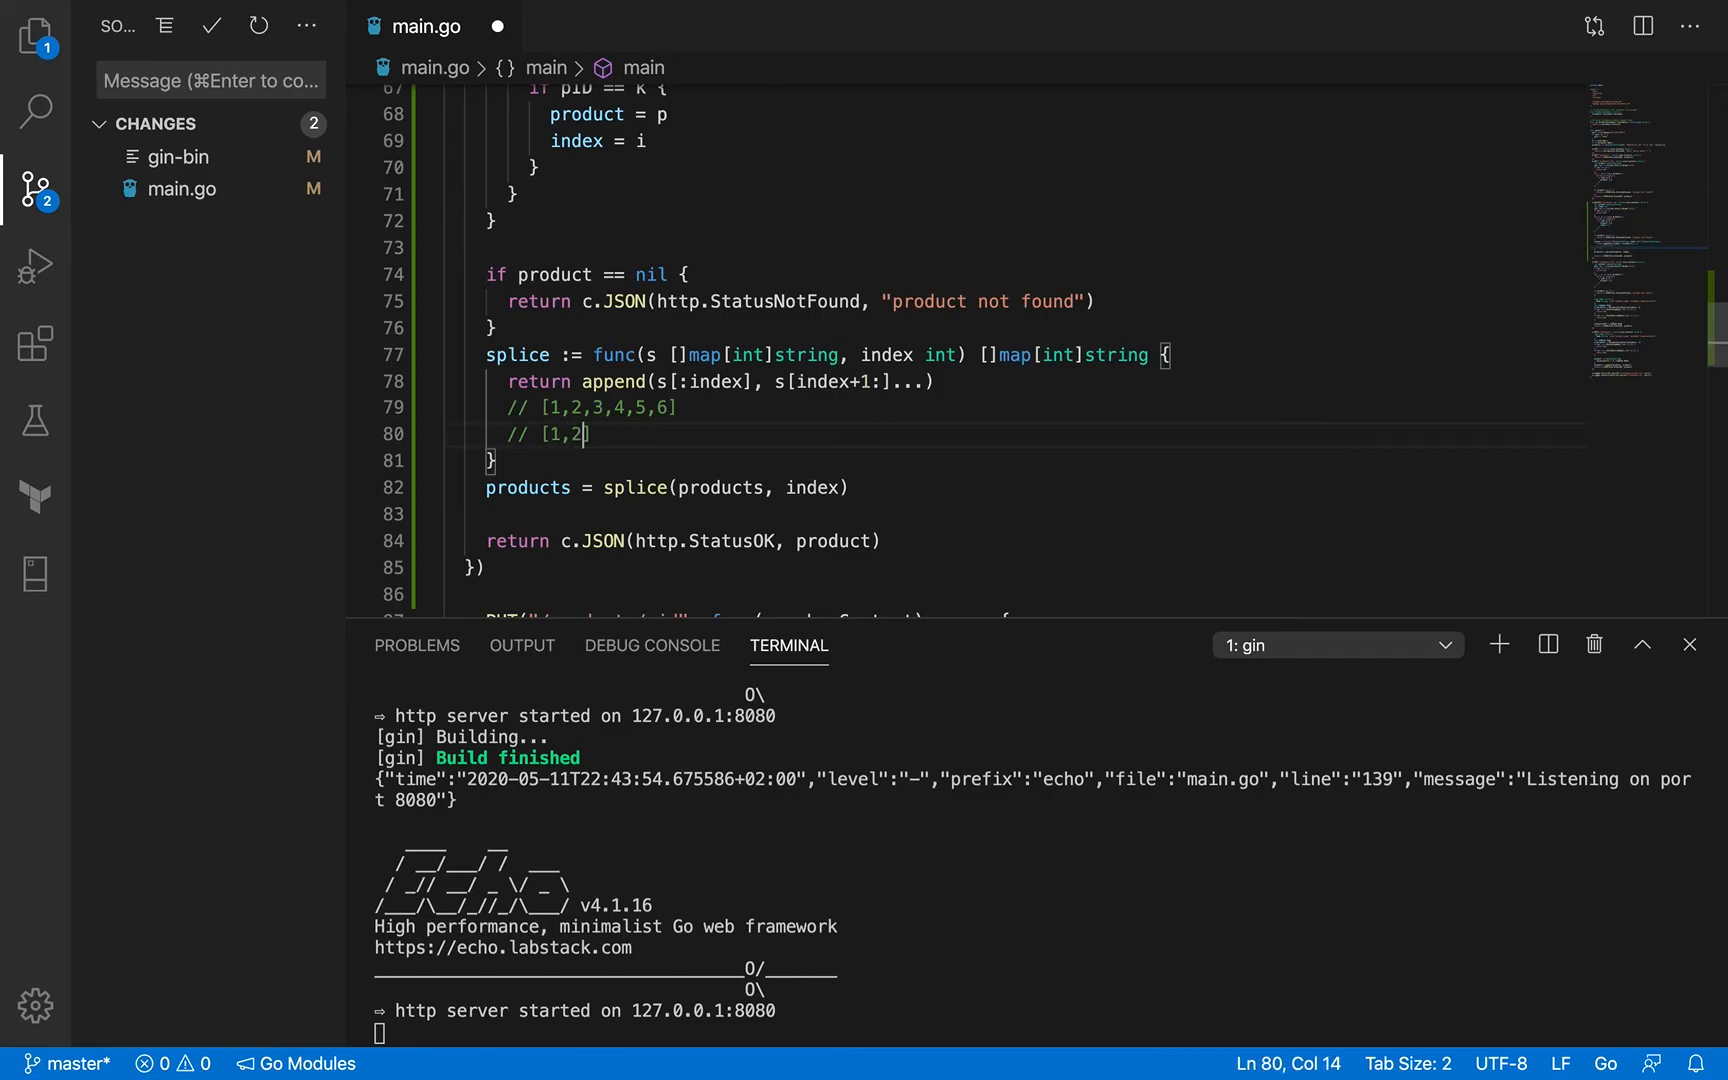
pyautogui.write(']')
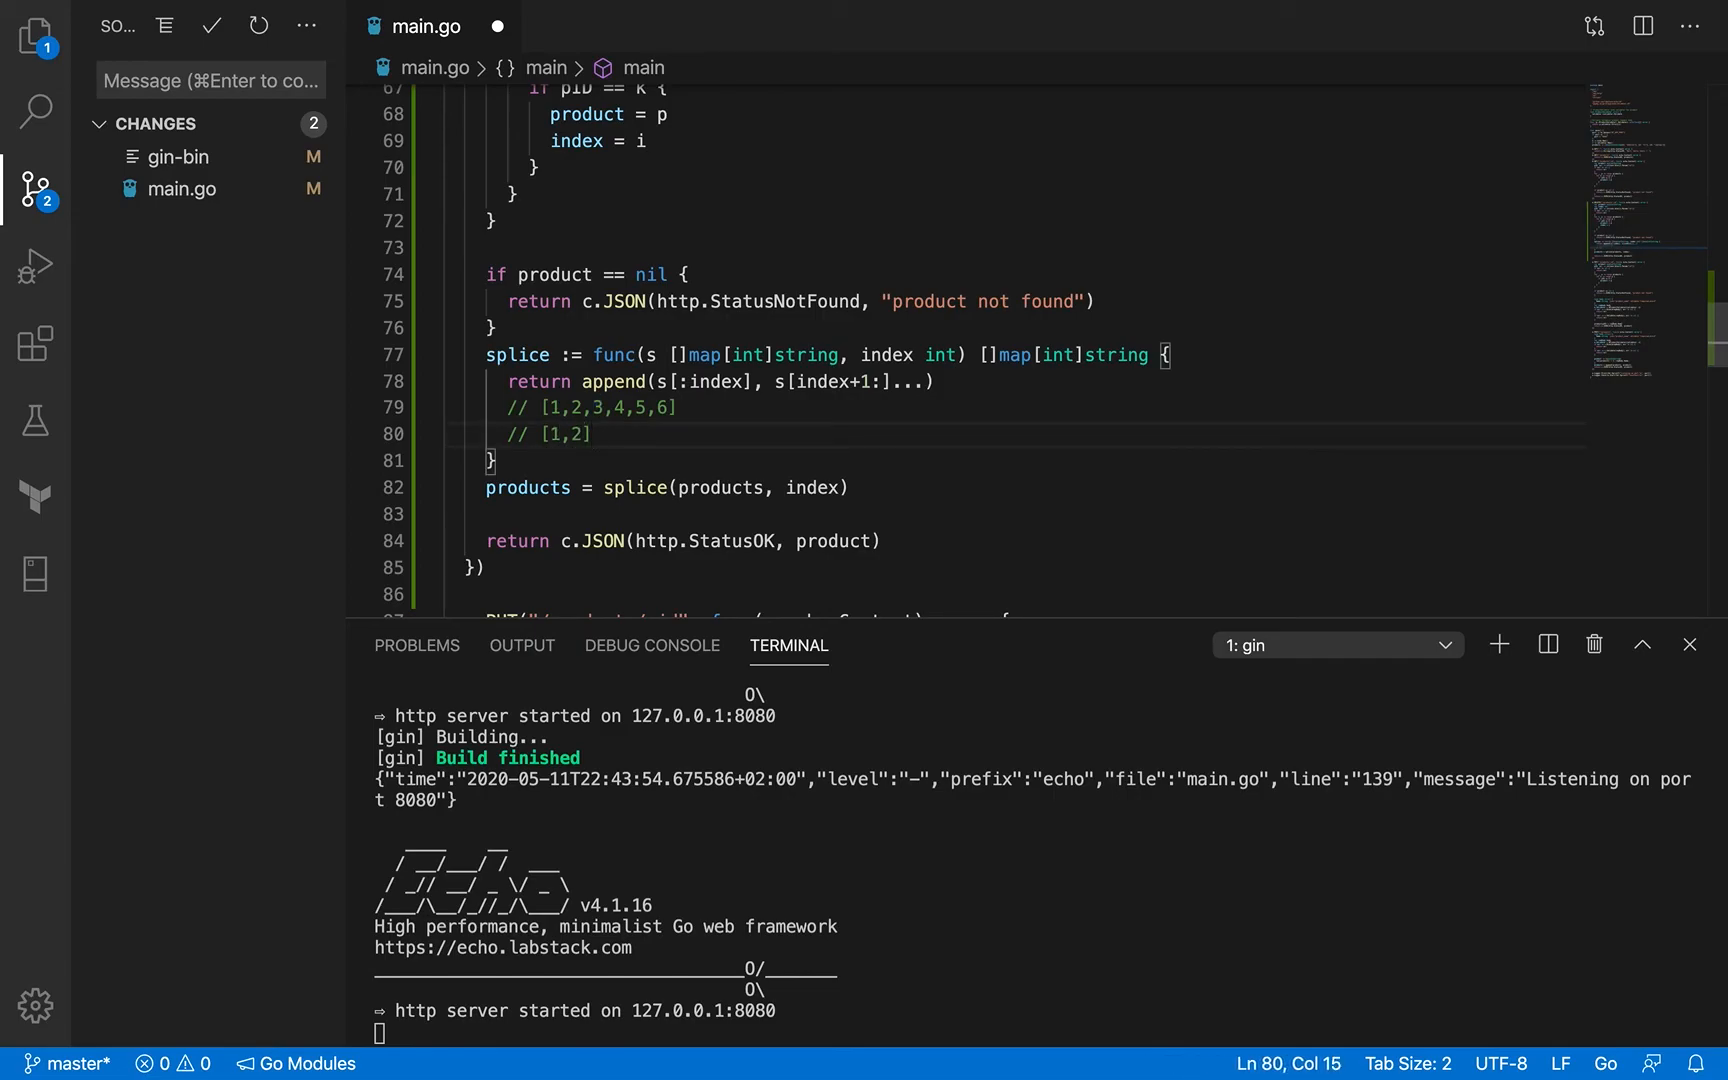
pyautogui.write('[')
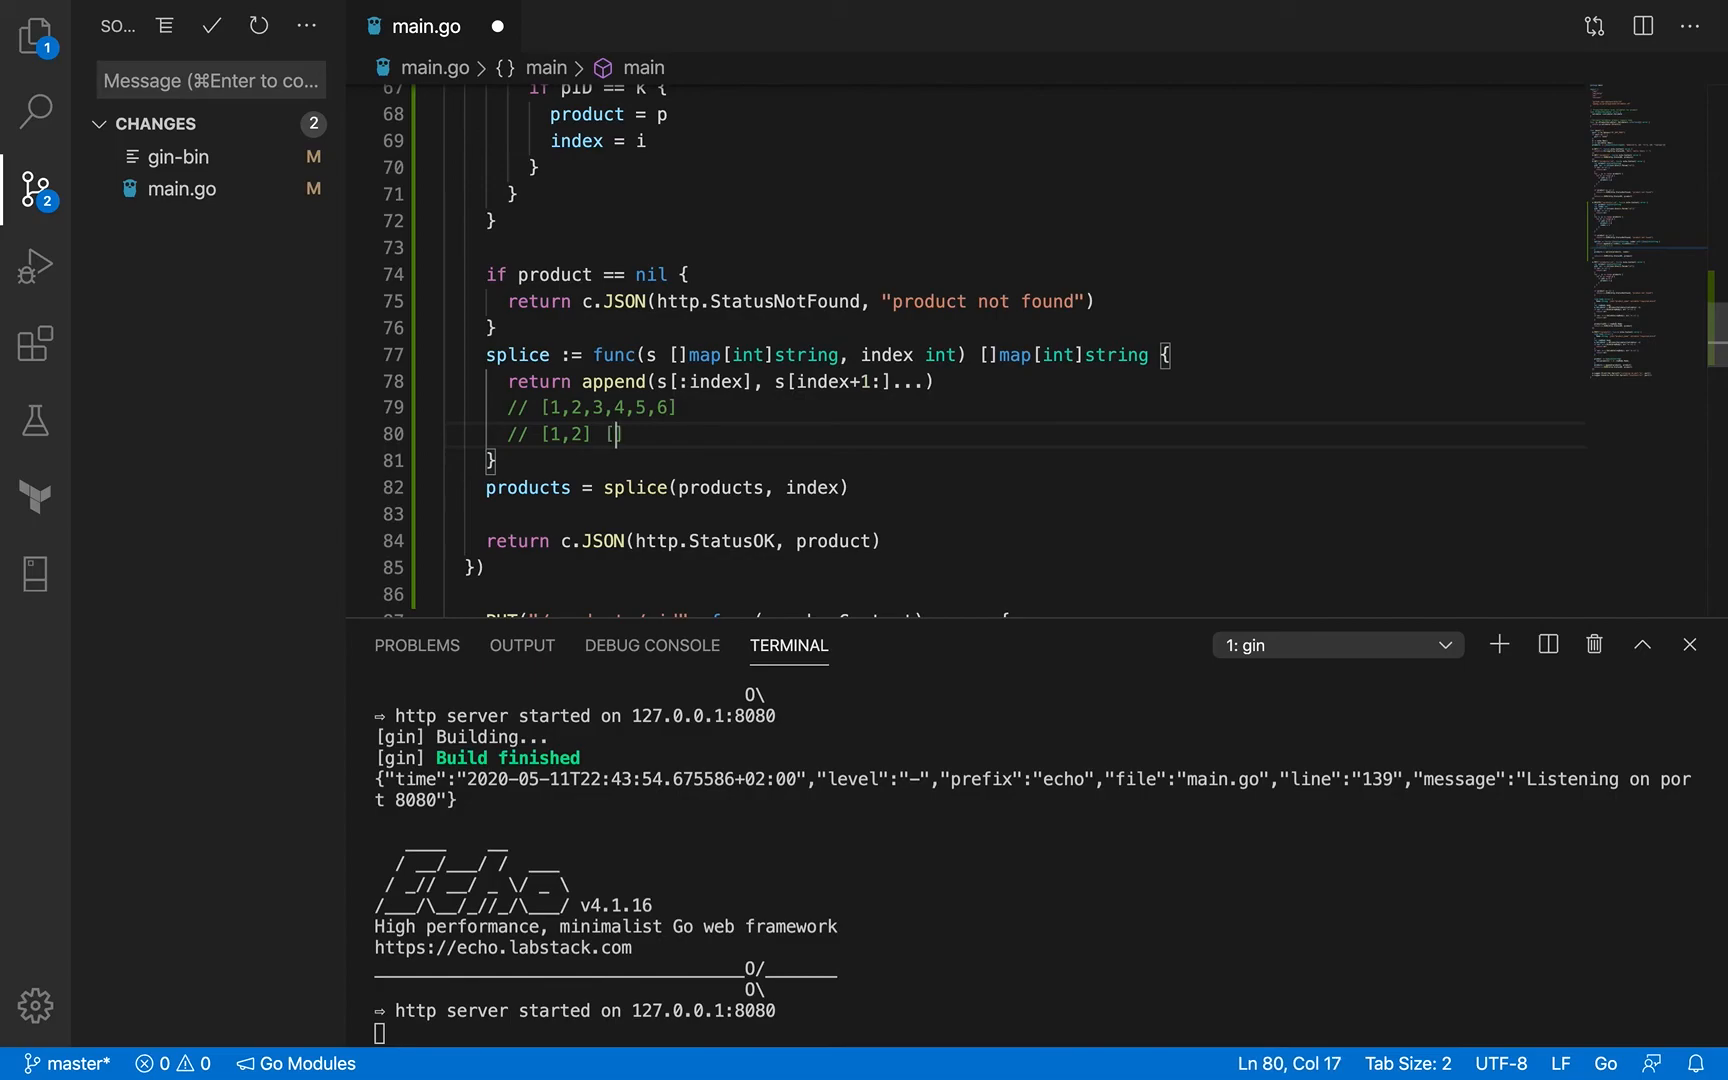
pyautogui.write('4,5,6]')
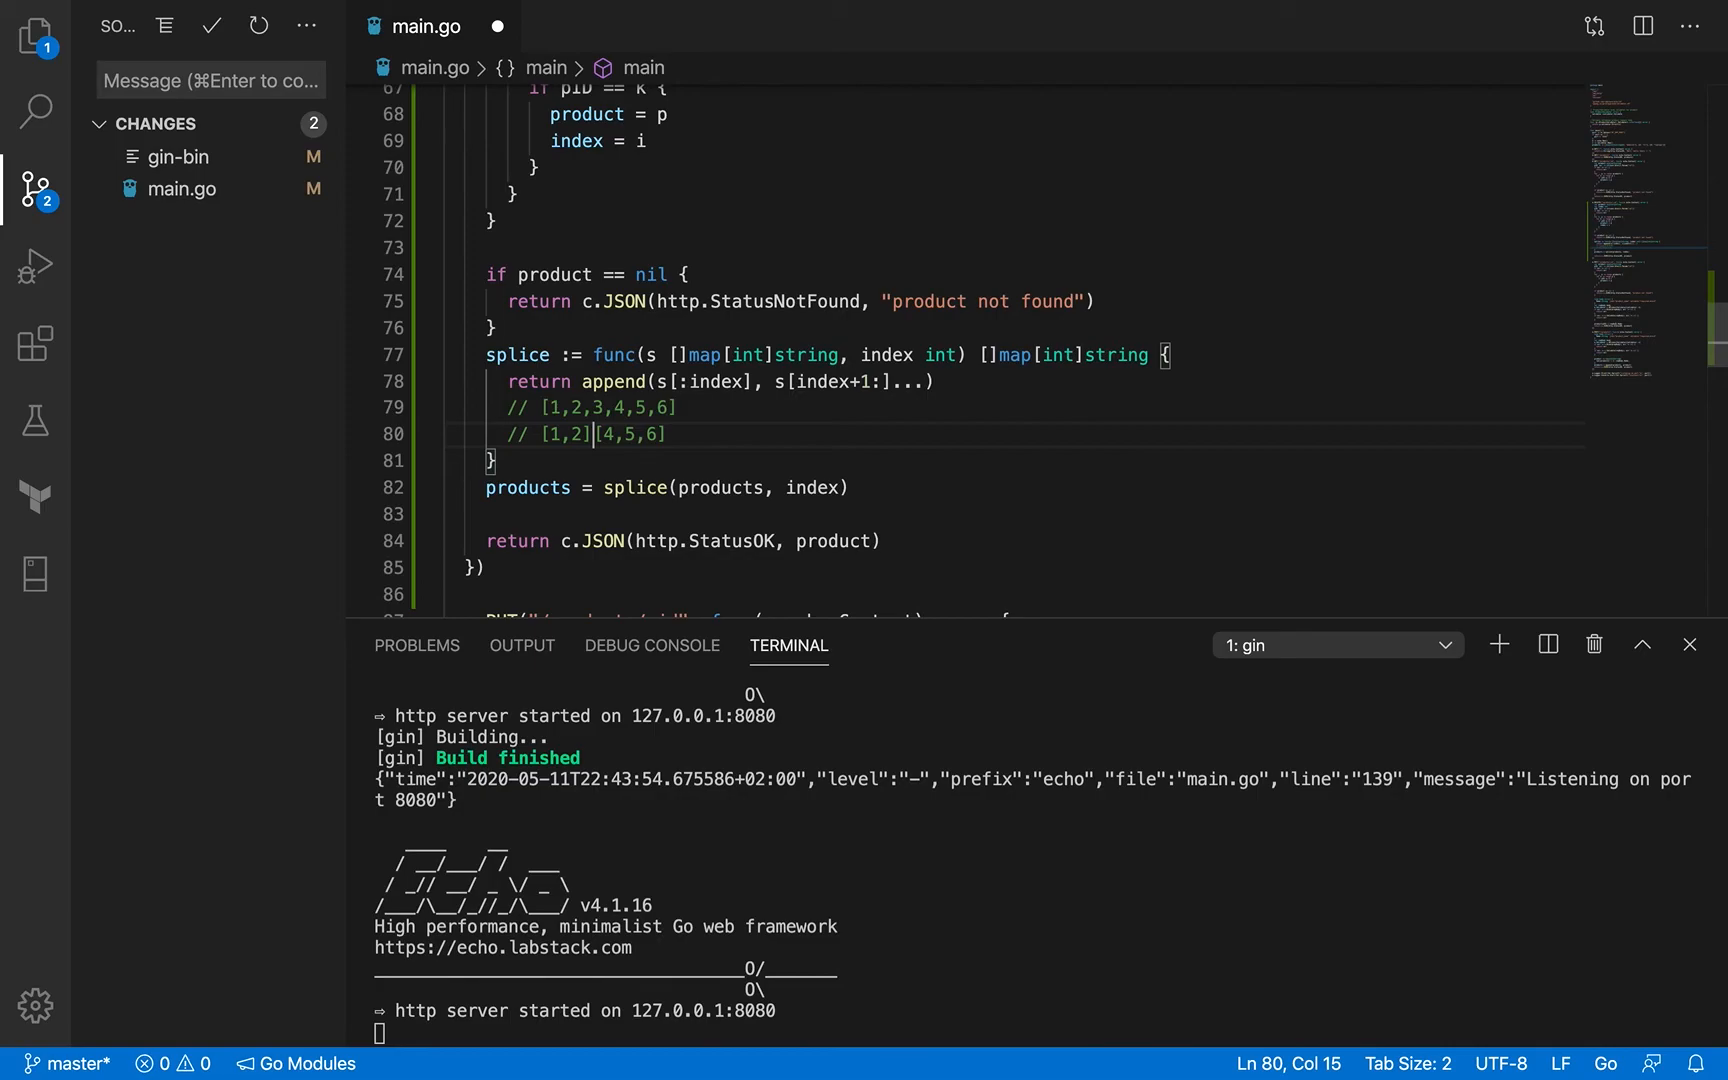
pyautogui.write('+')
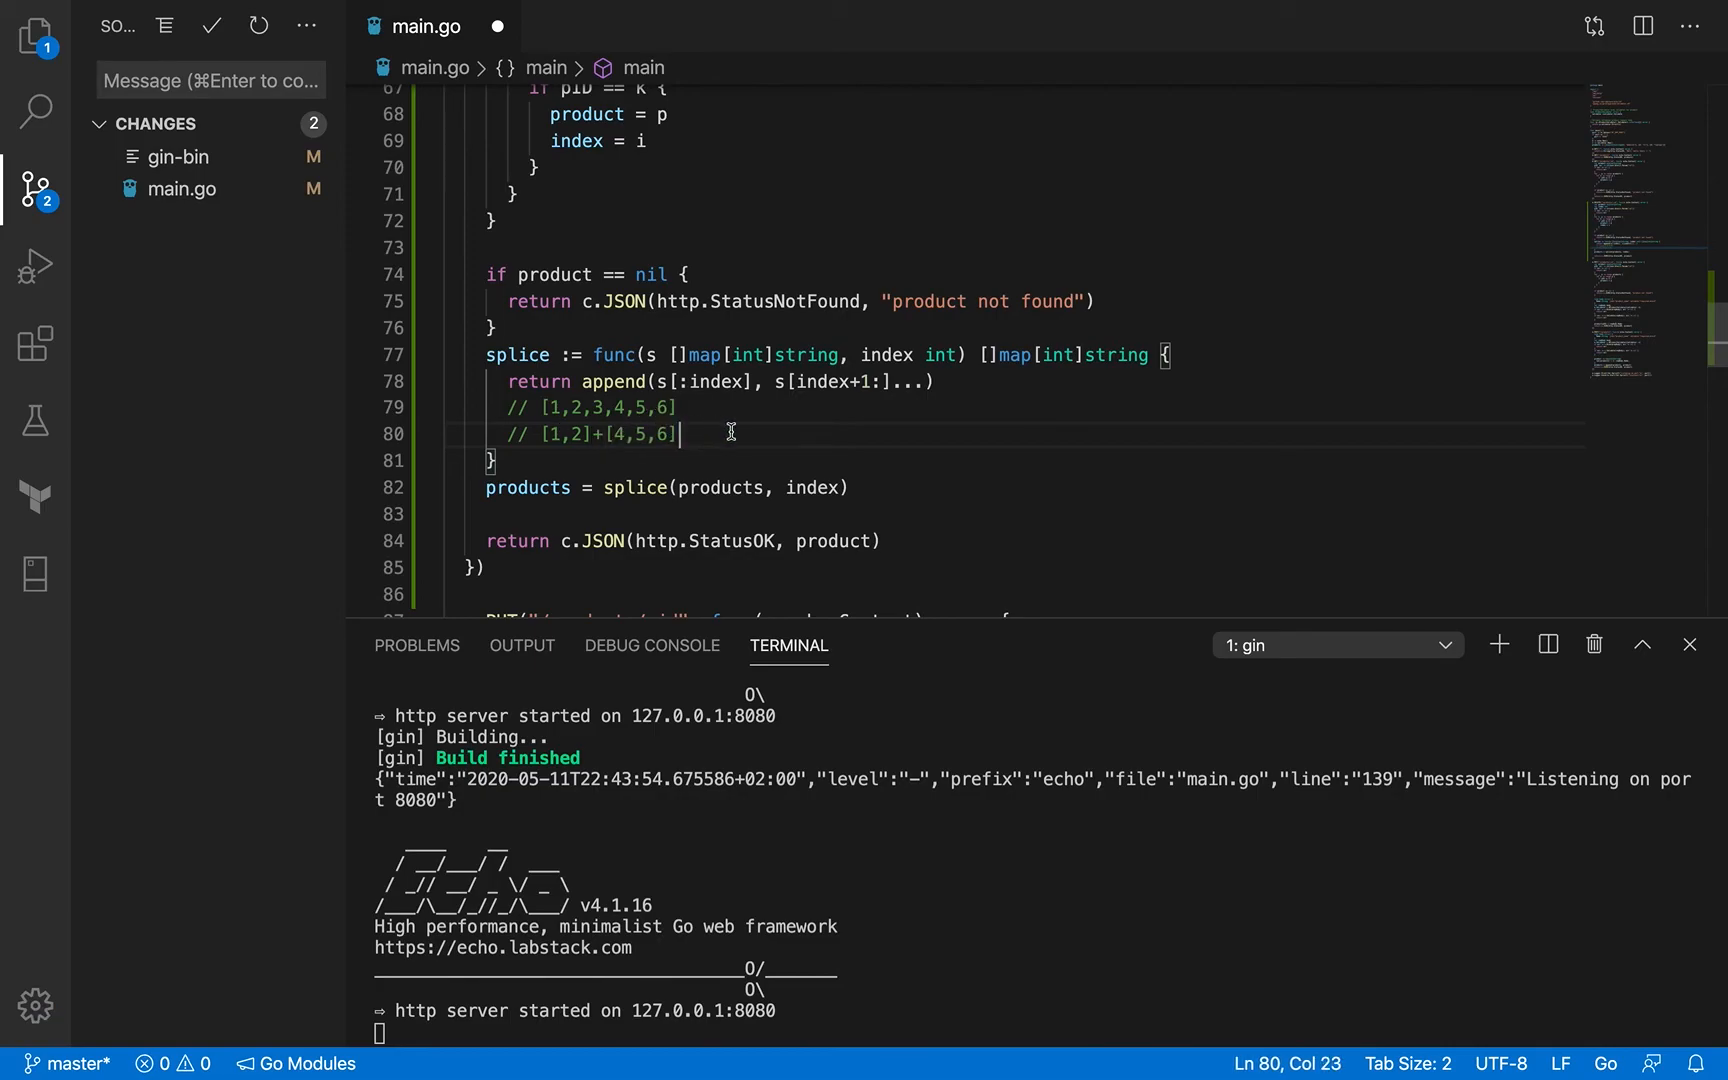
pyautogui.write('= [1,]')
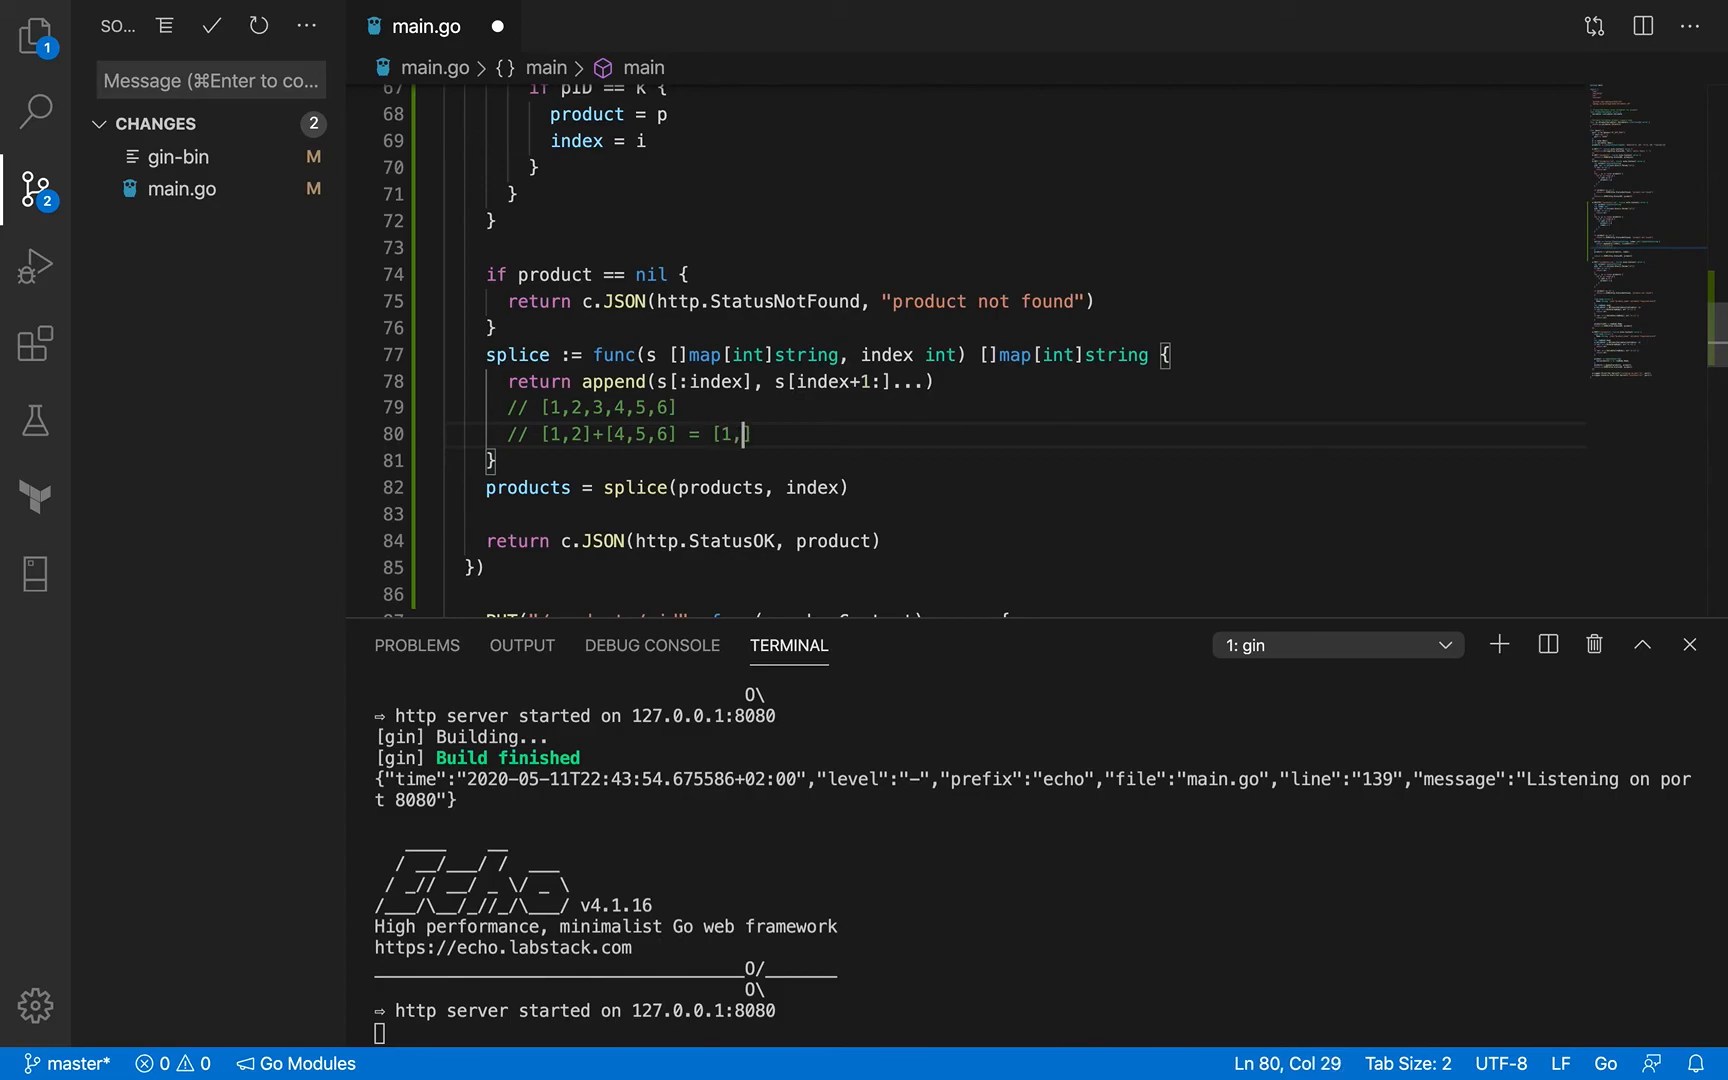
pyautogui.write('2,4,')
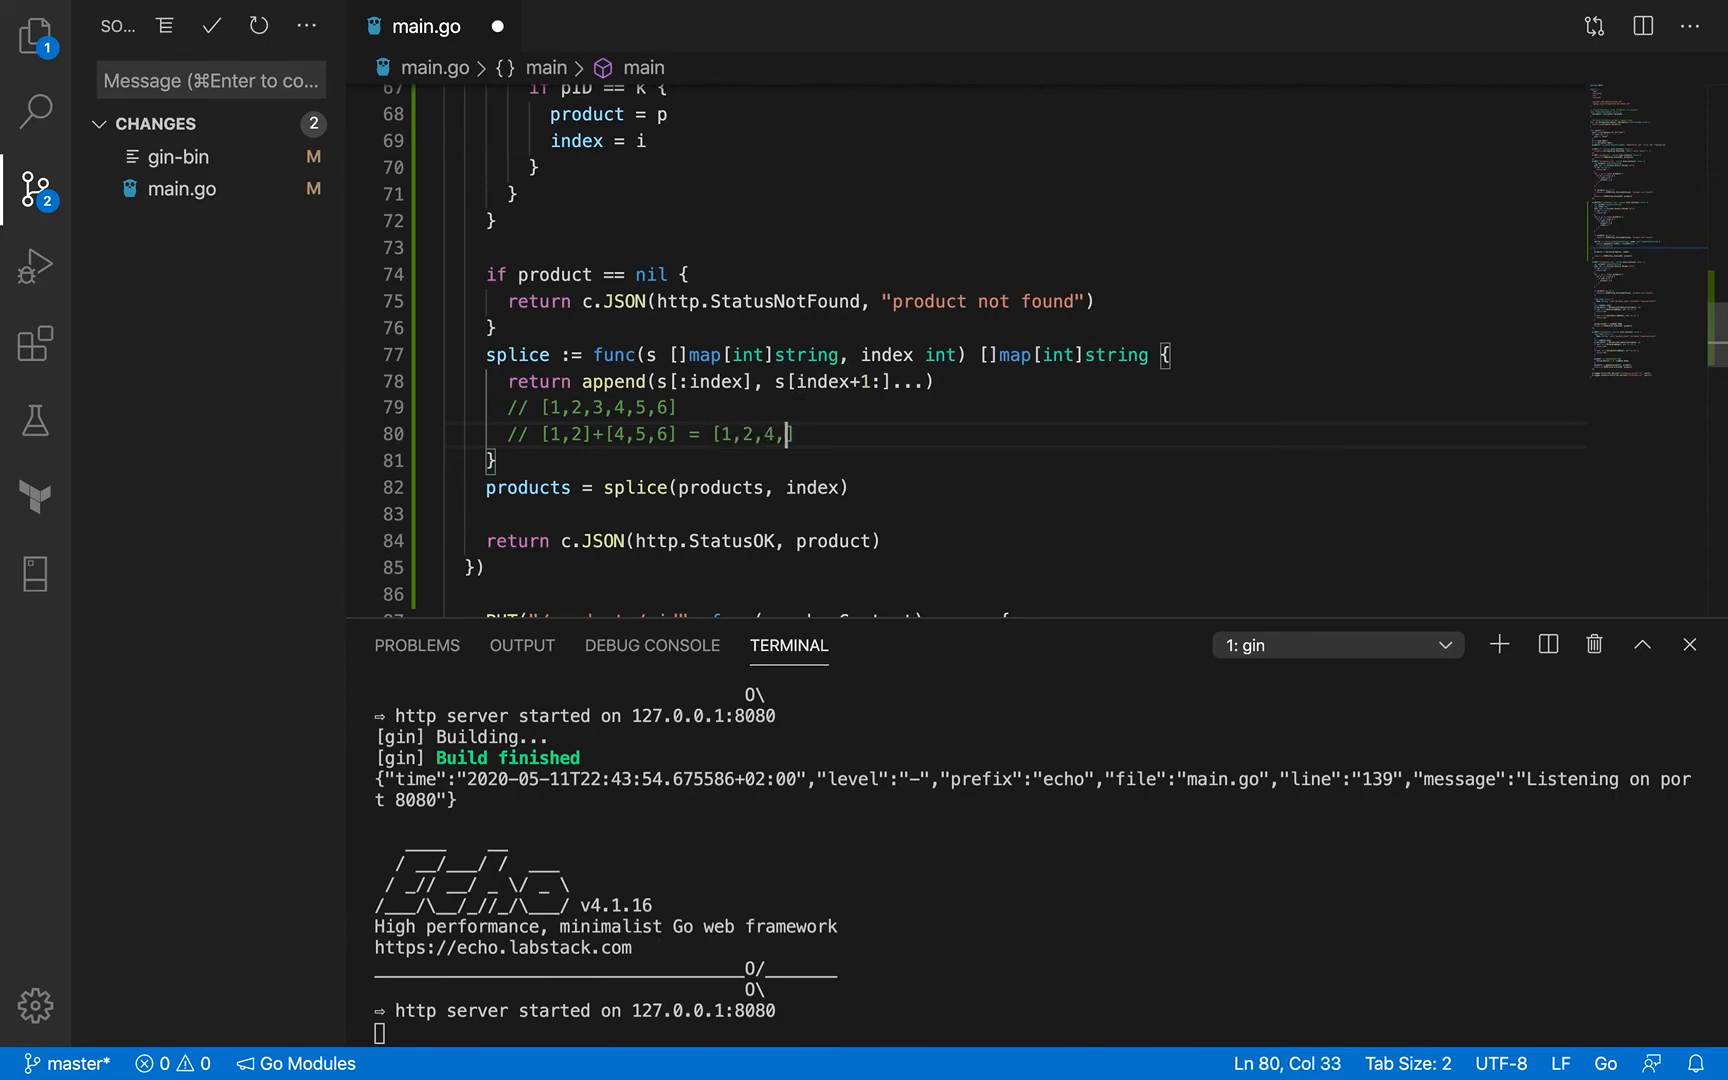
pyautogui.write('5,6]')
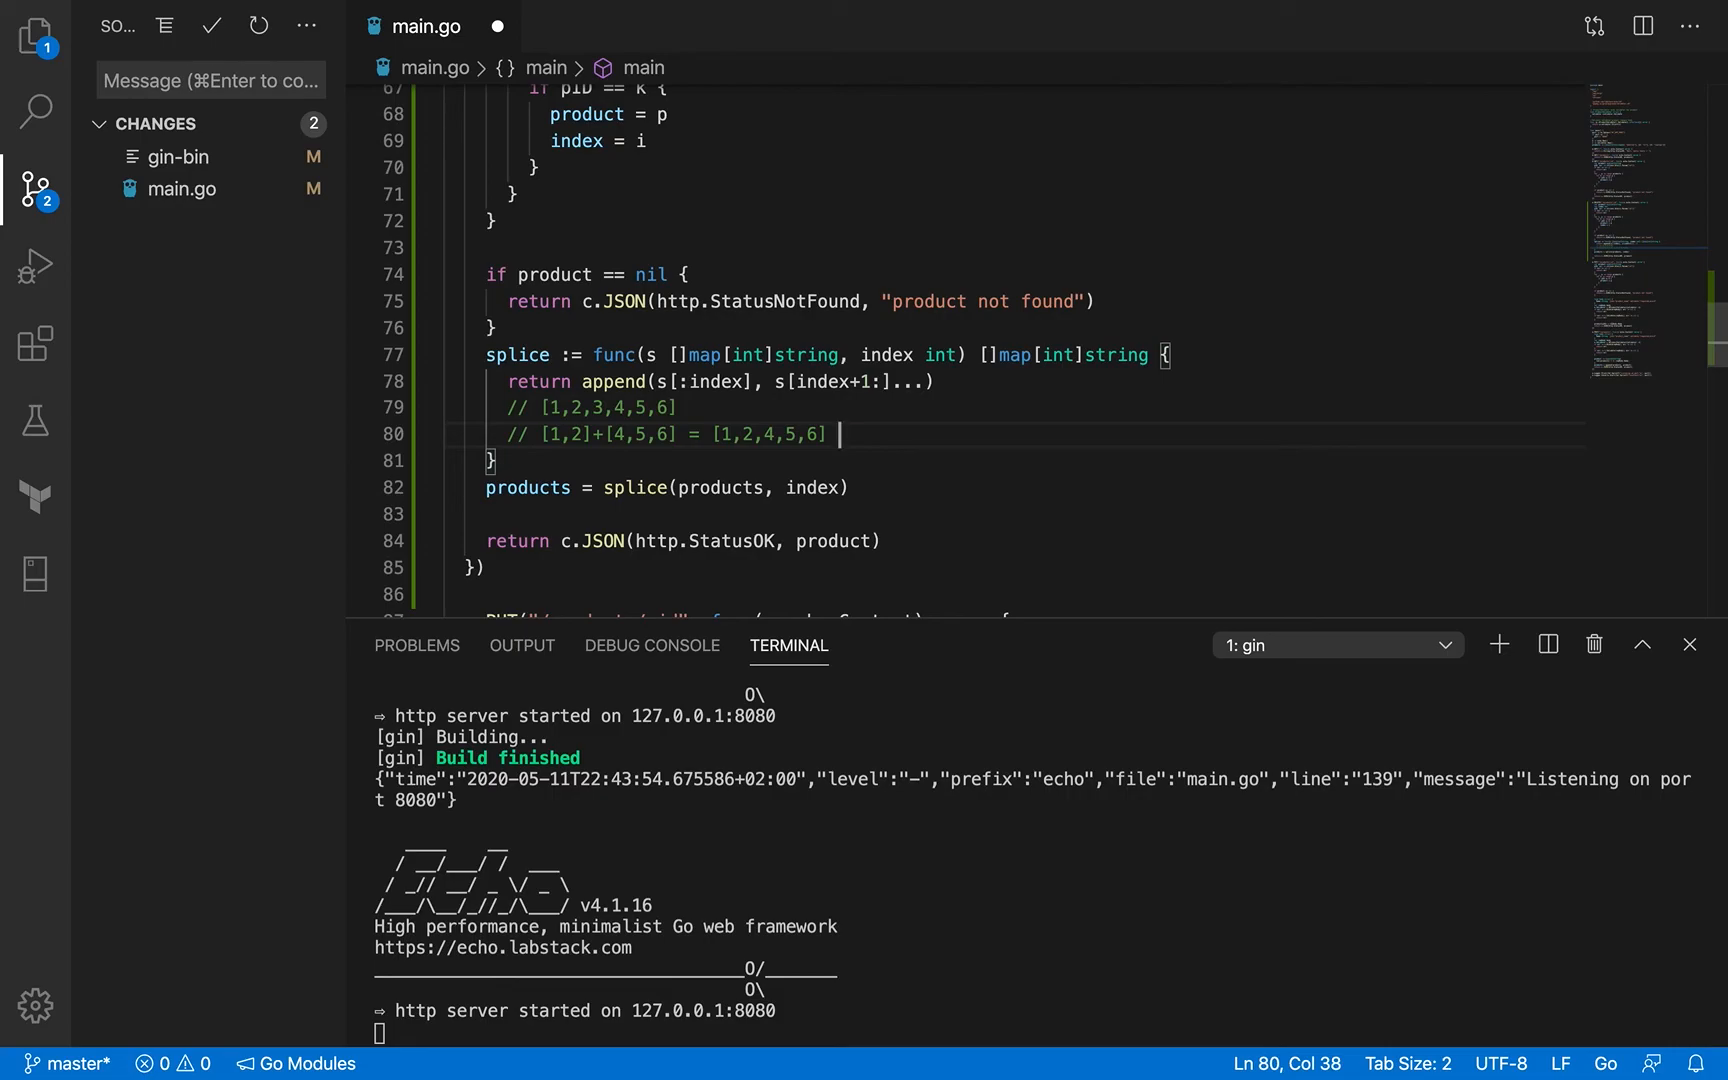
pyautogui.write('(idiomatic in go')
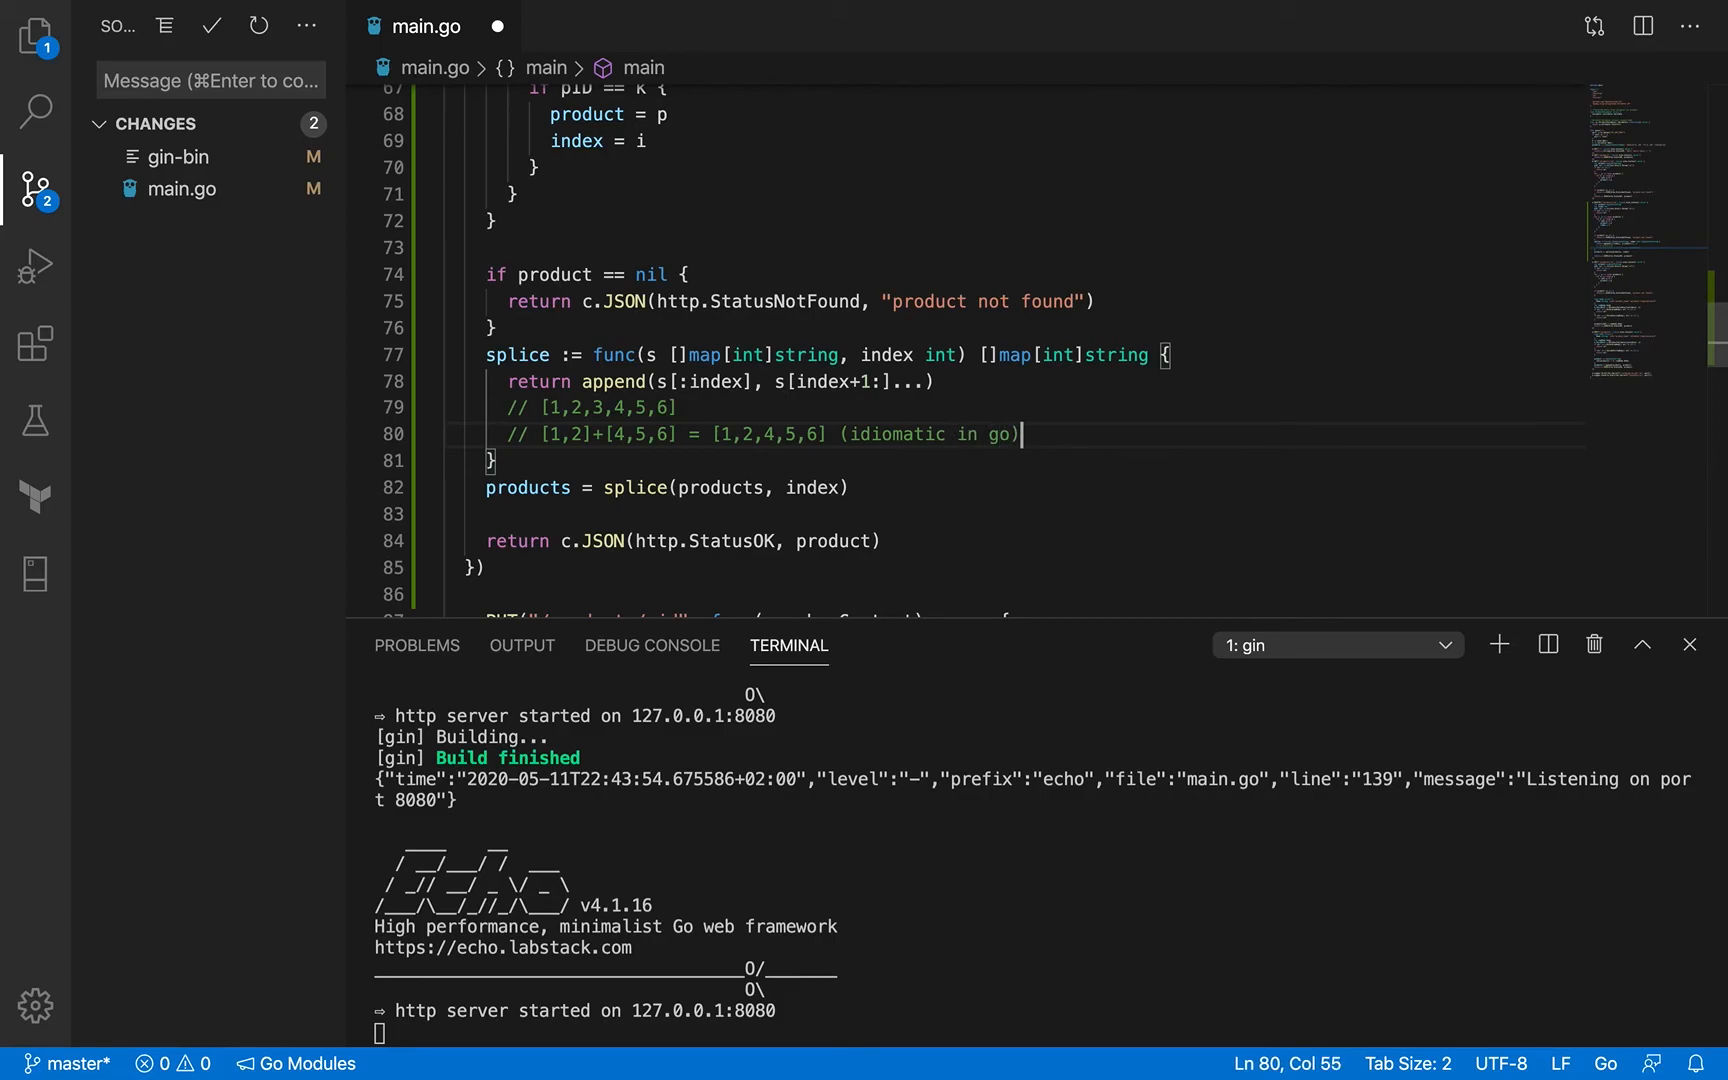
pyautogui.write(', ineffic')
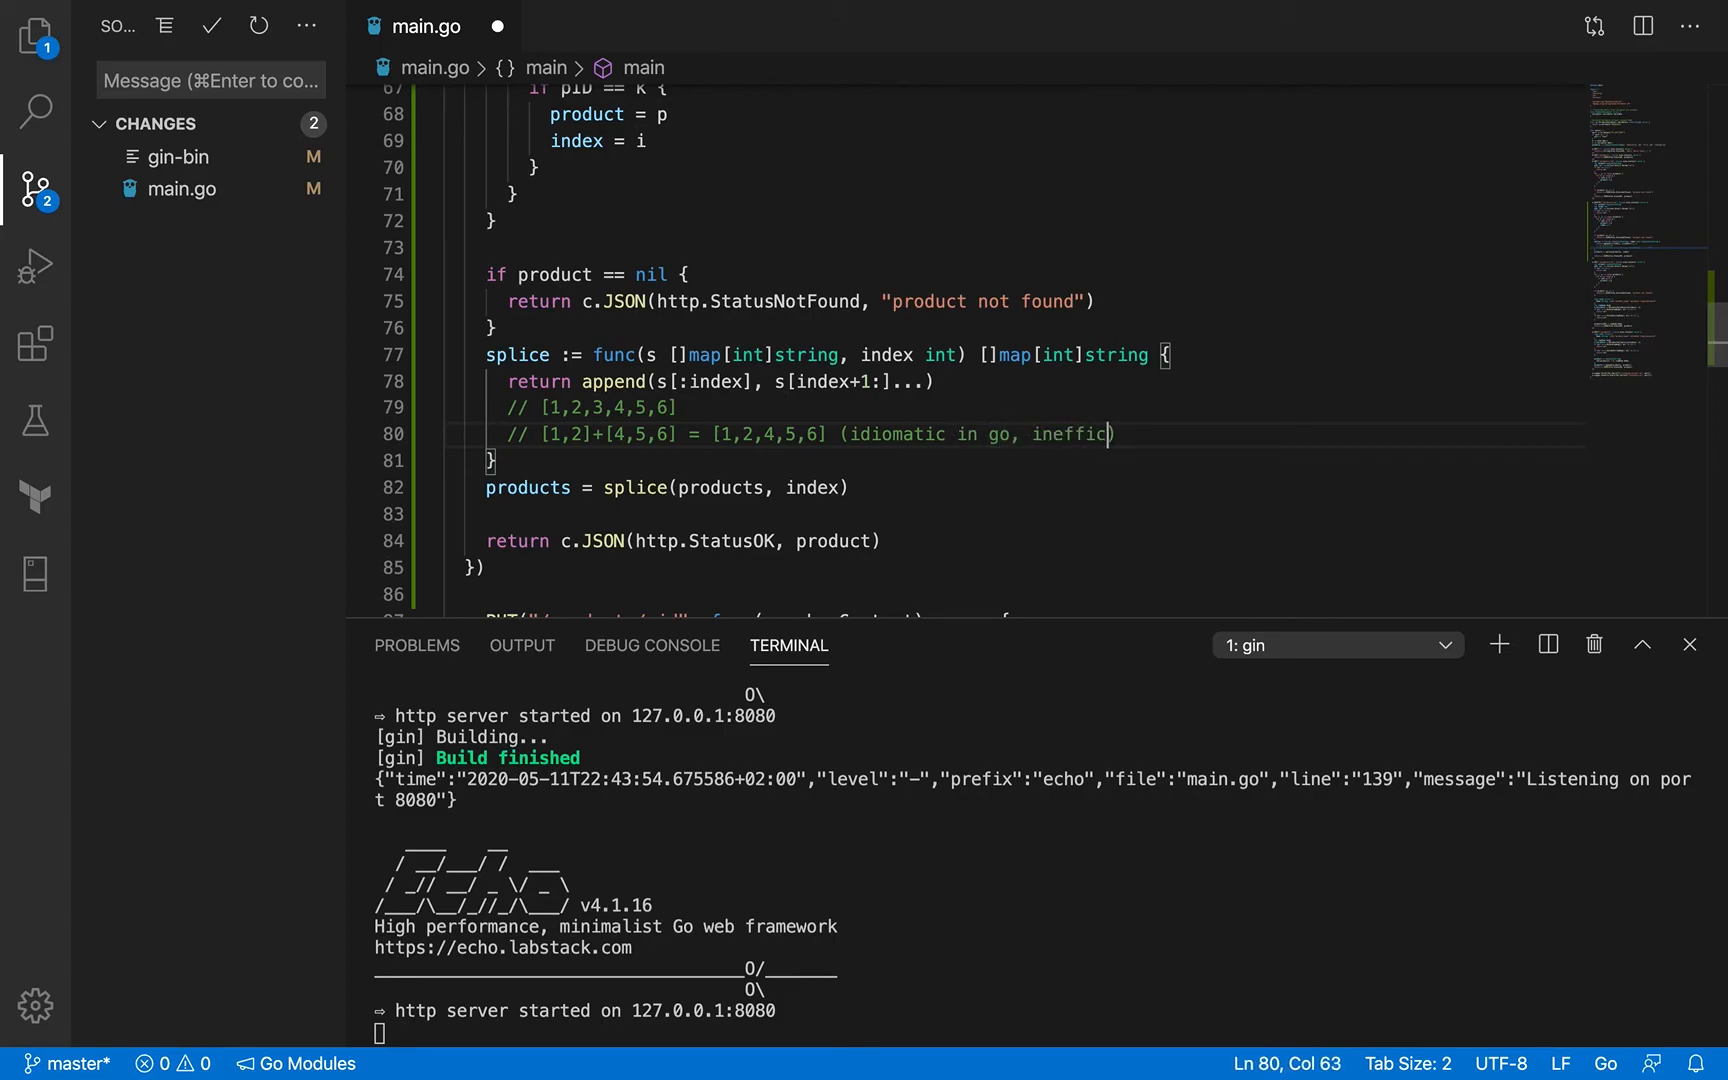
pyautogui.write('ient)')
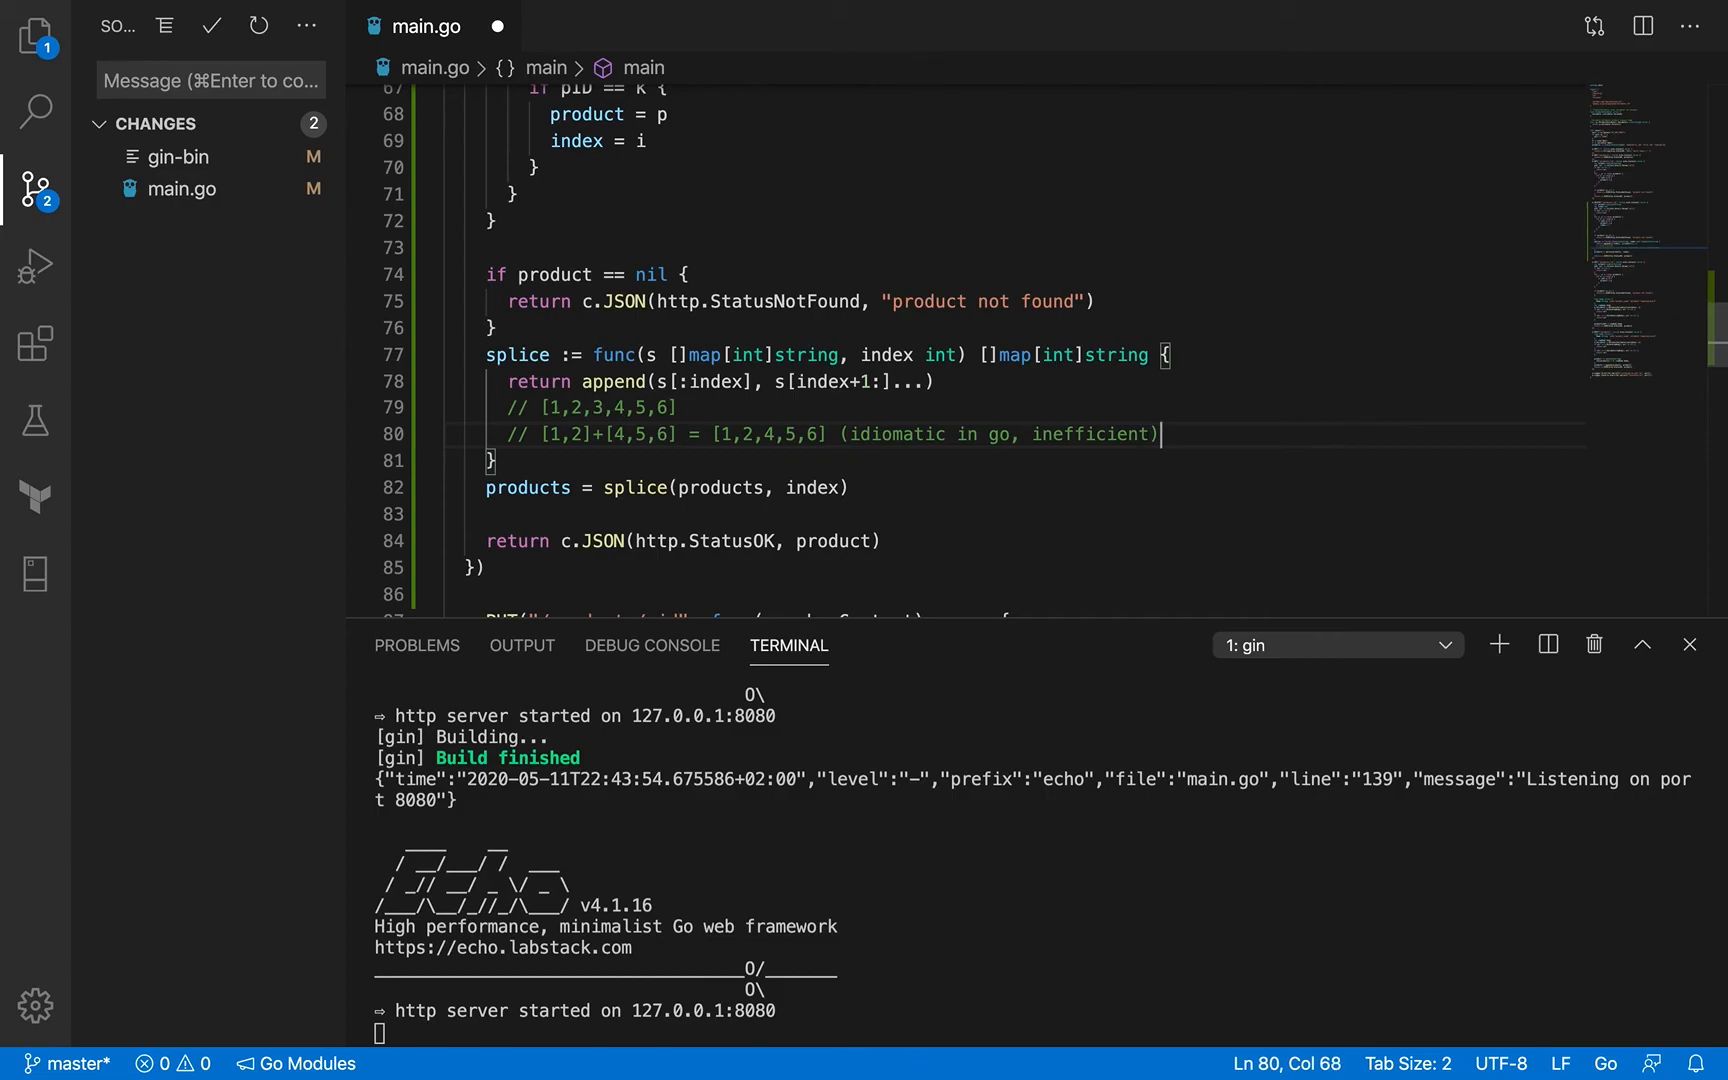
pyautogui.moveTo(619, 433)
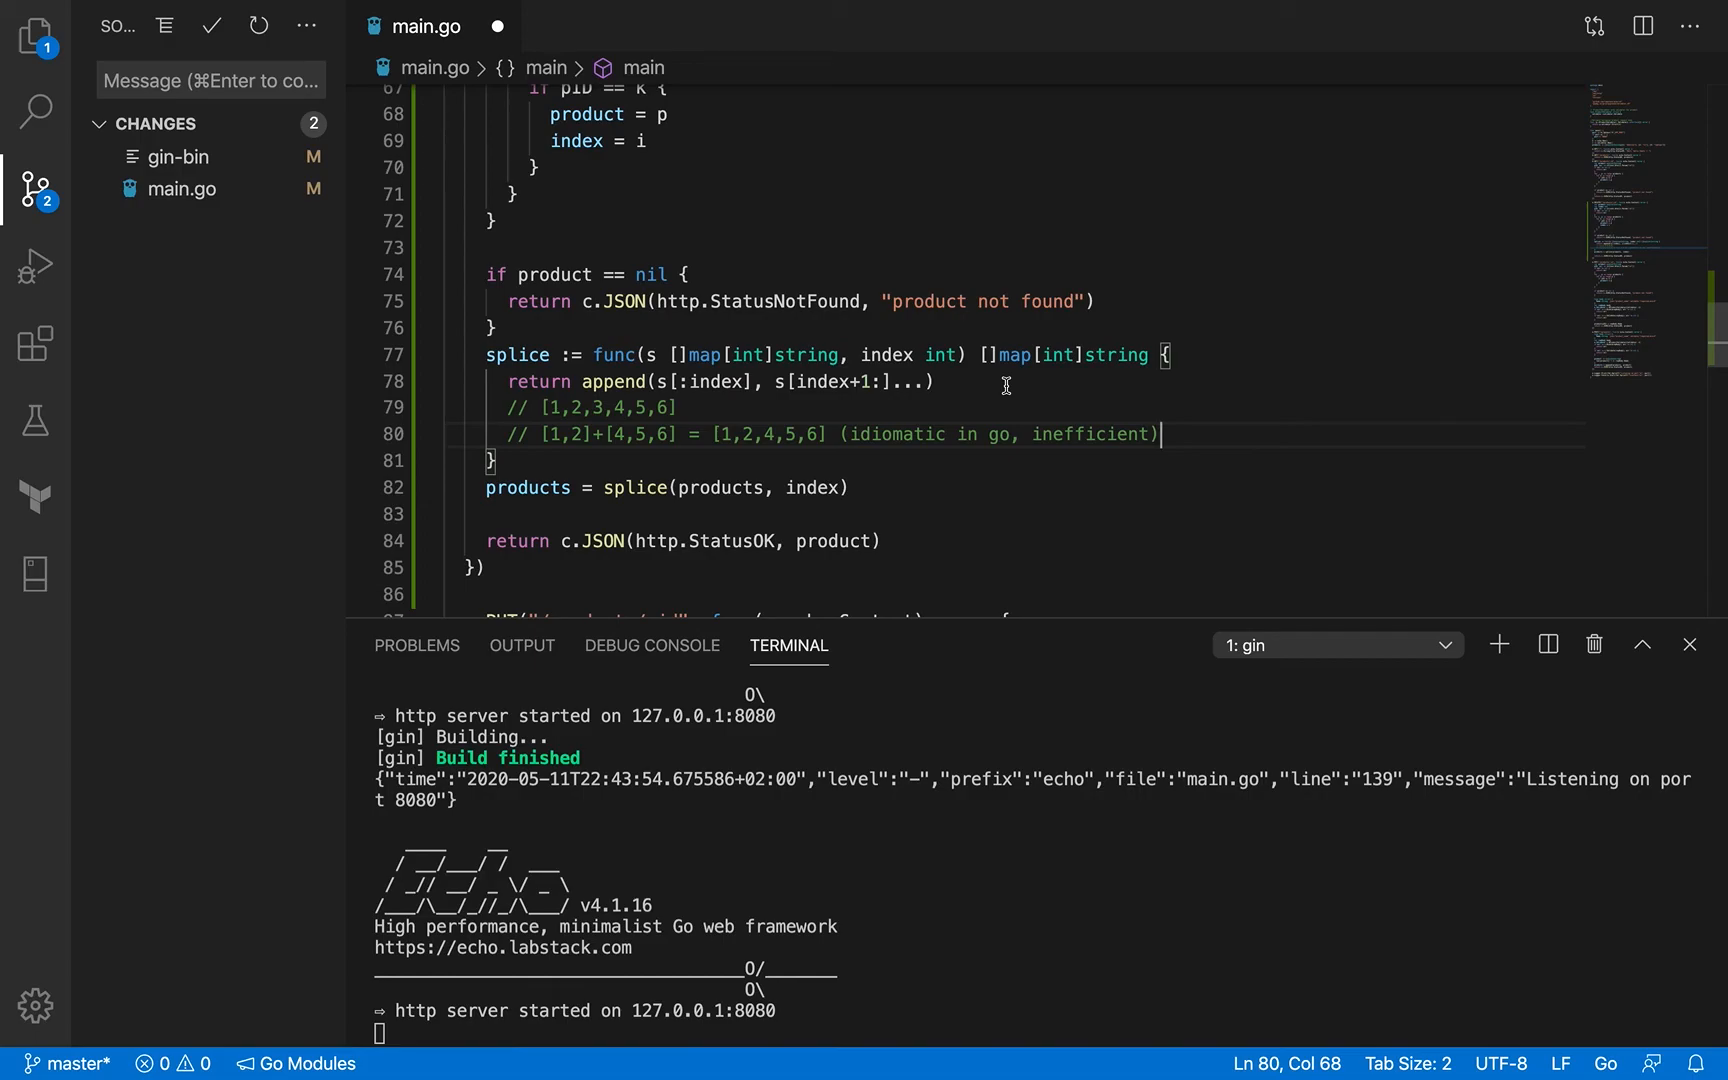
pyautogui.click(933, 381)
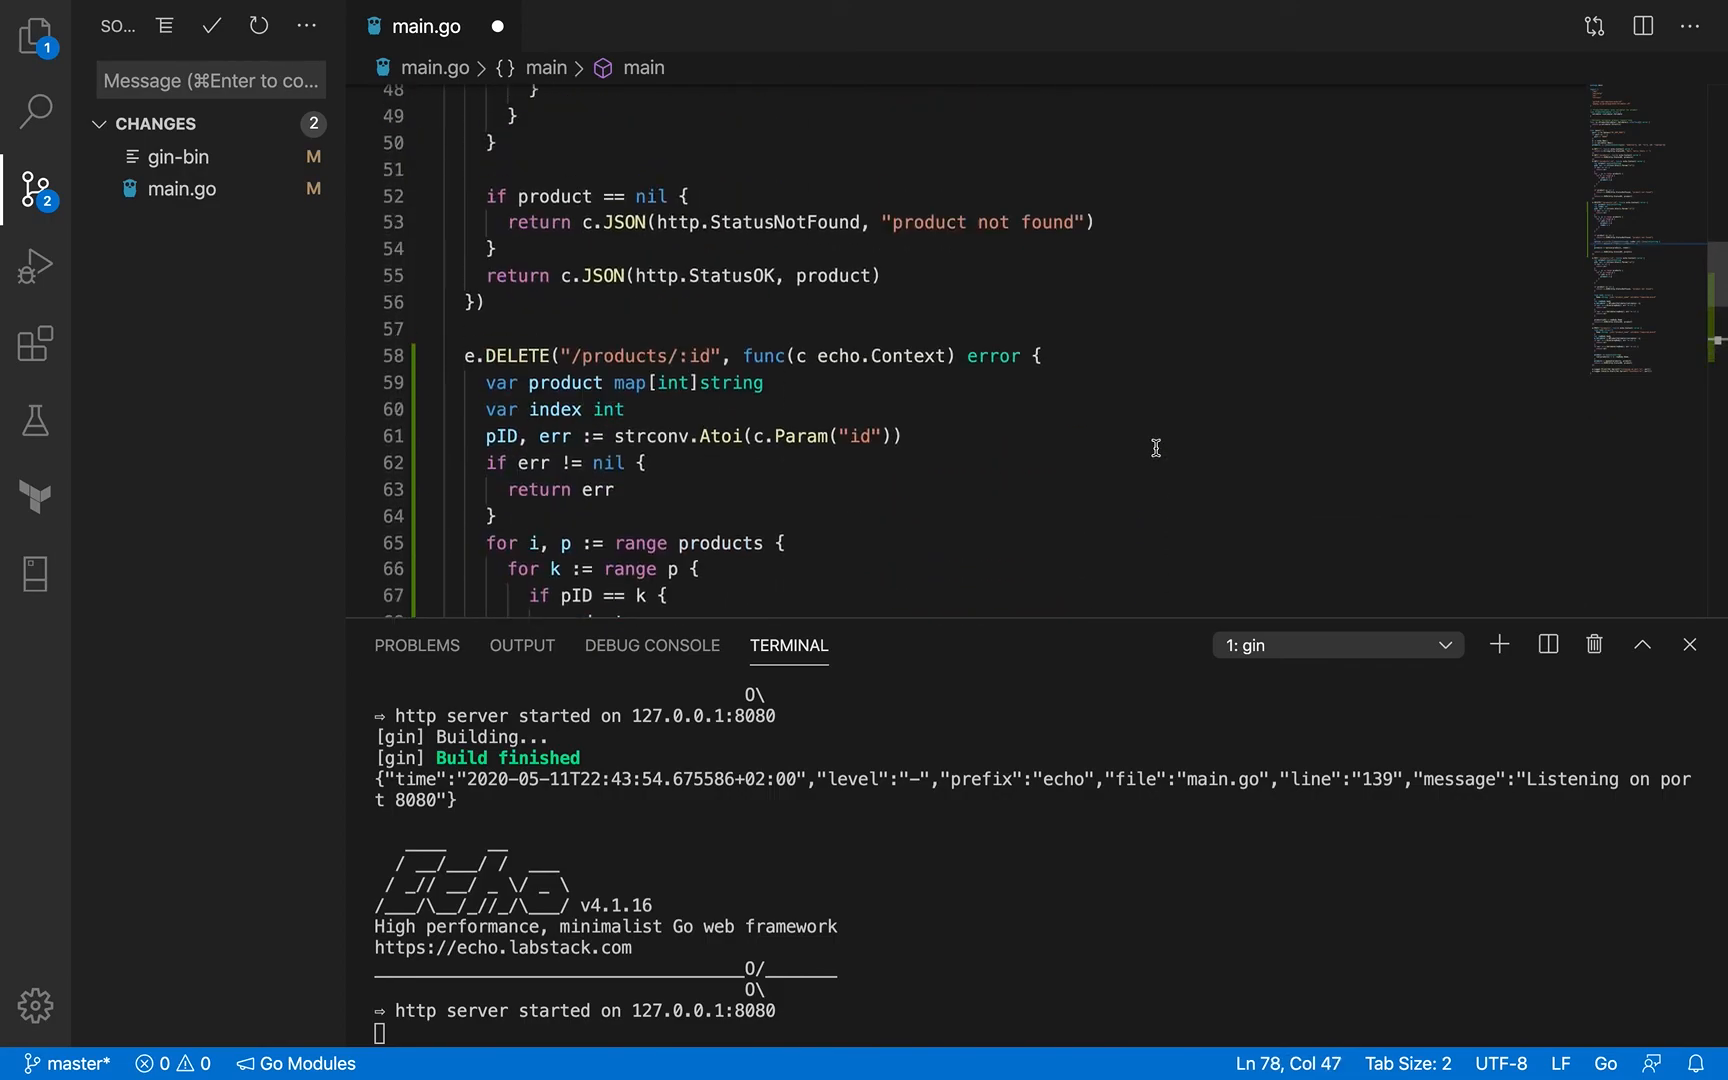
pyautogui.scroll(-3)
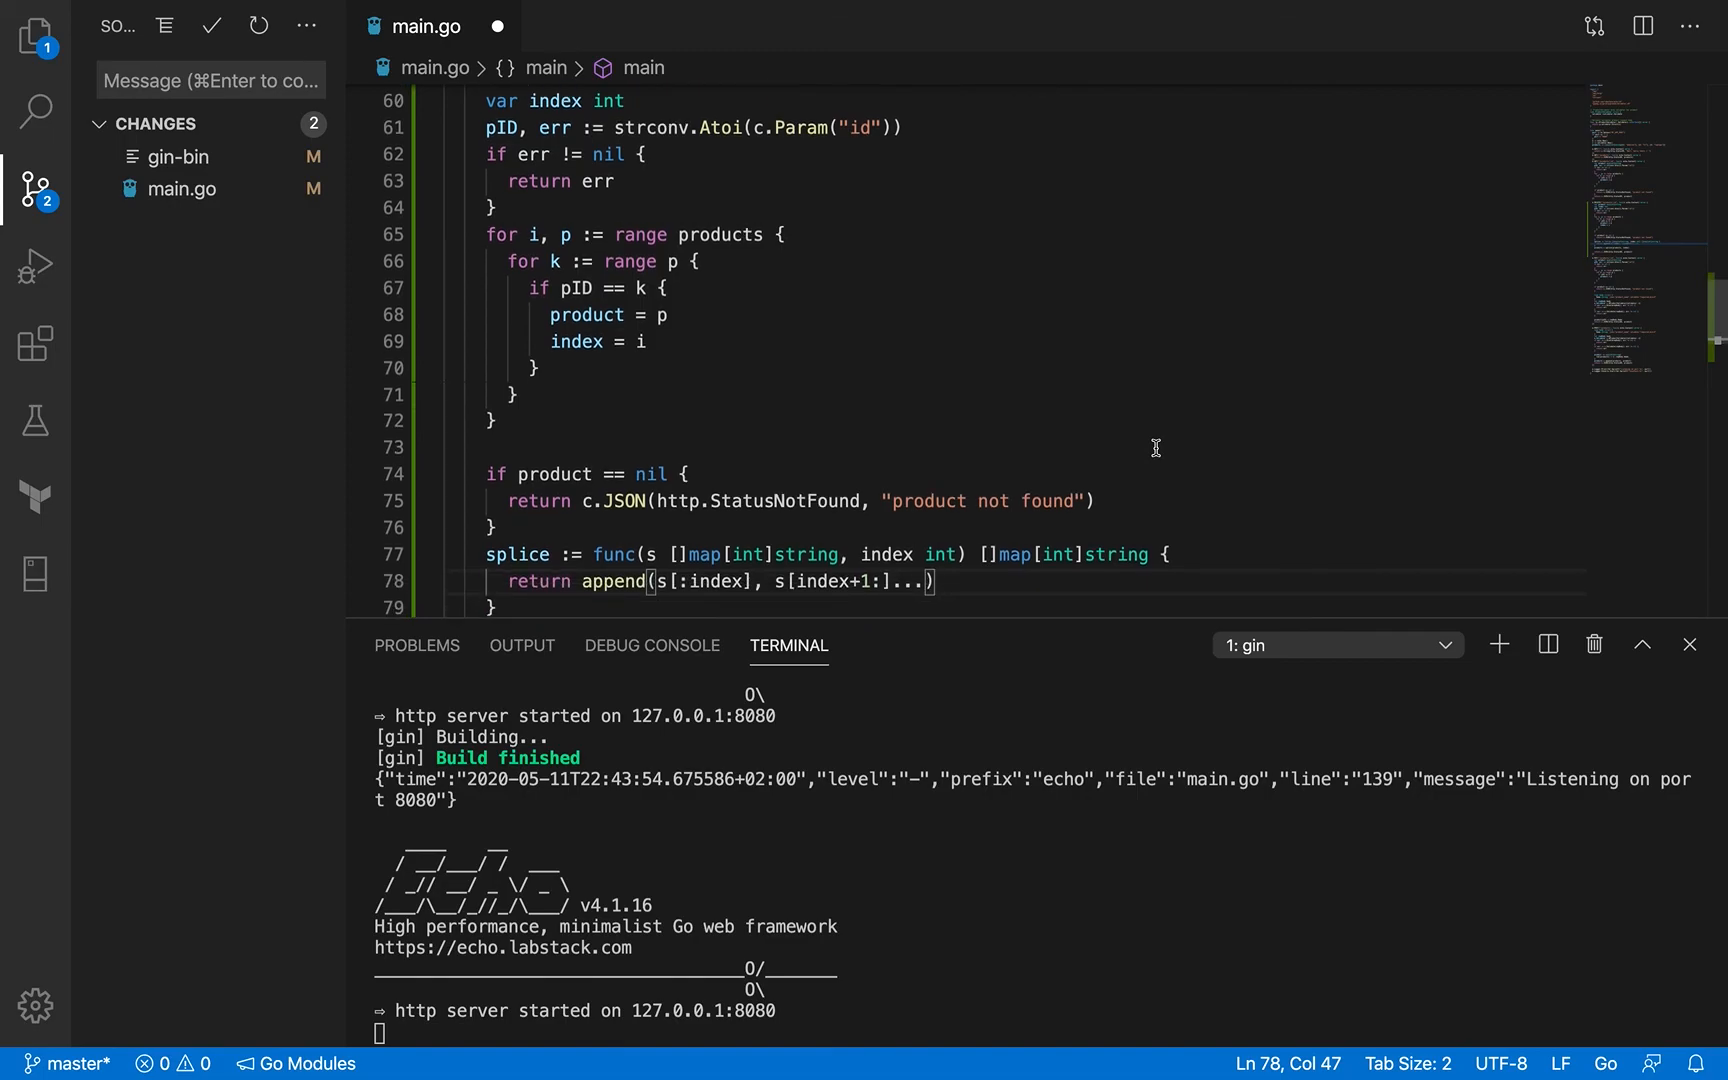
pyautogui.scroll(-3)
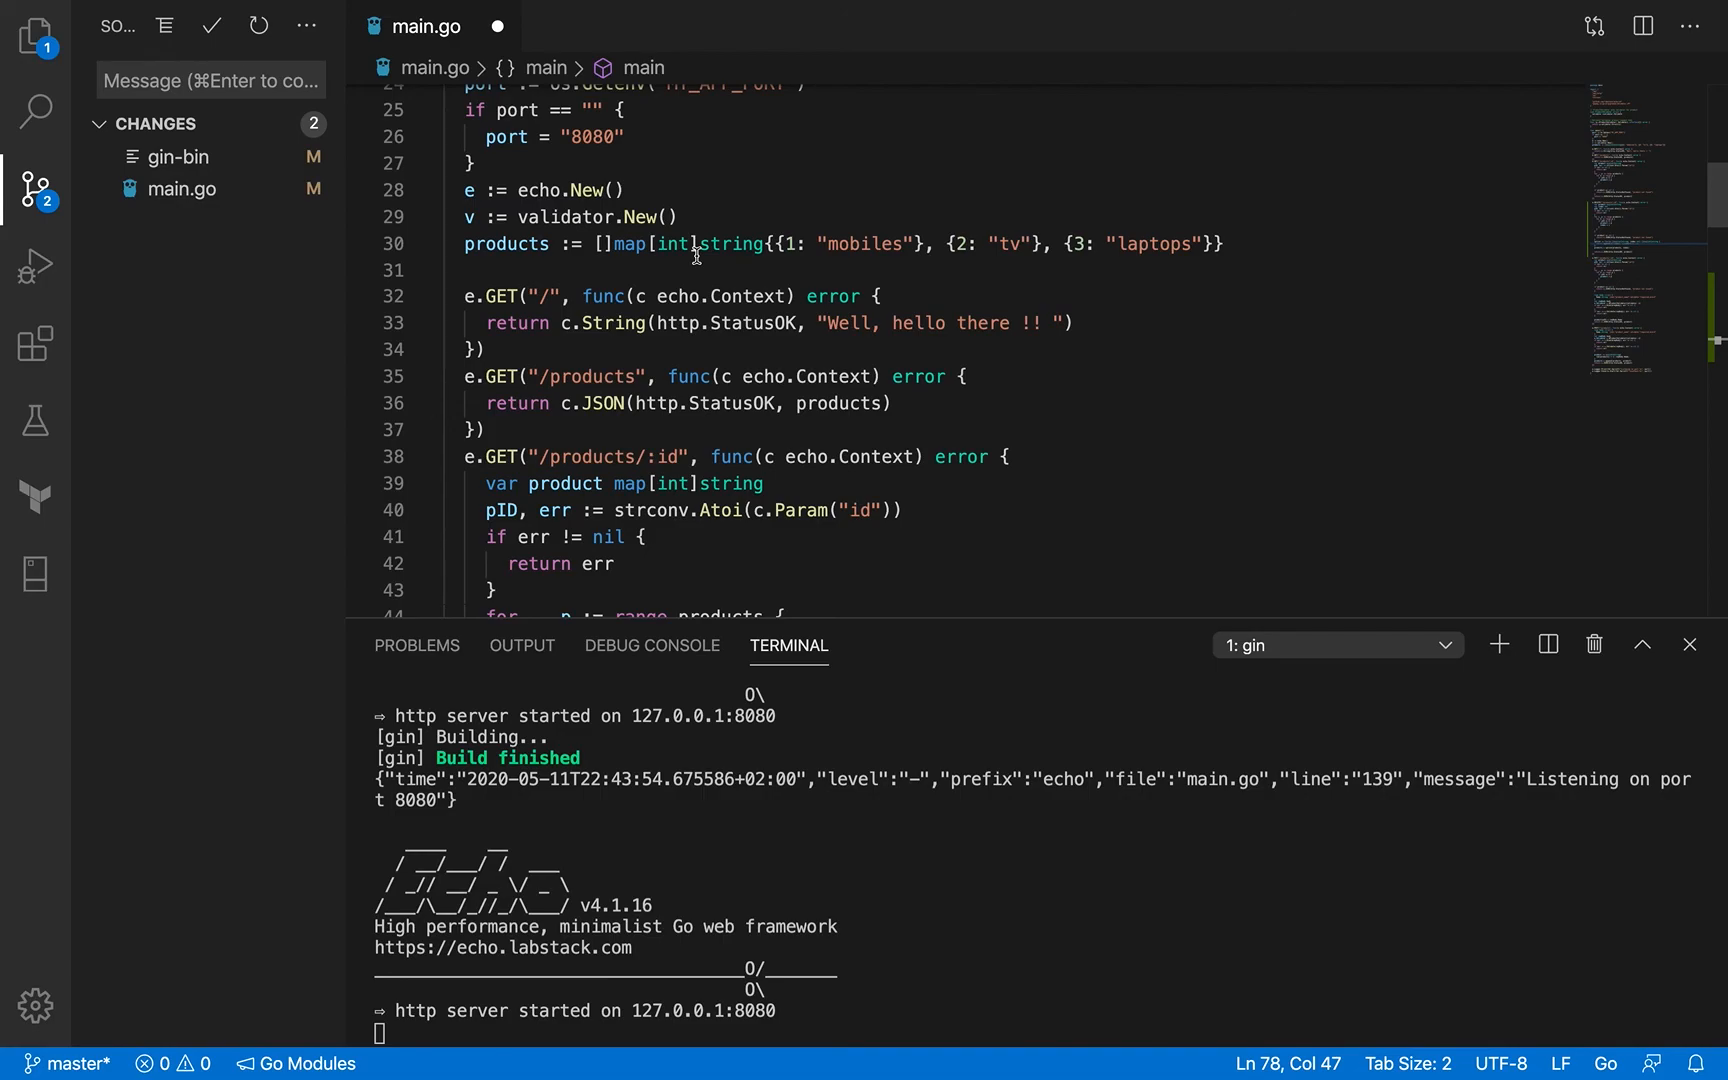
pyautogui.scroll(-3)
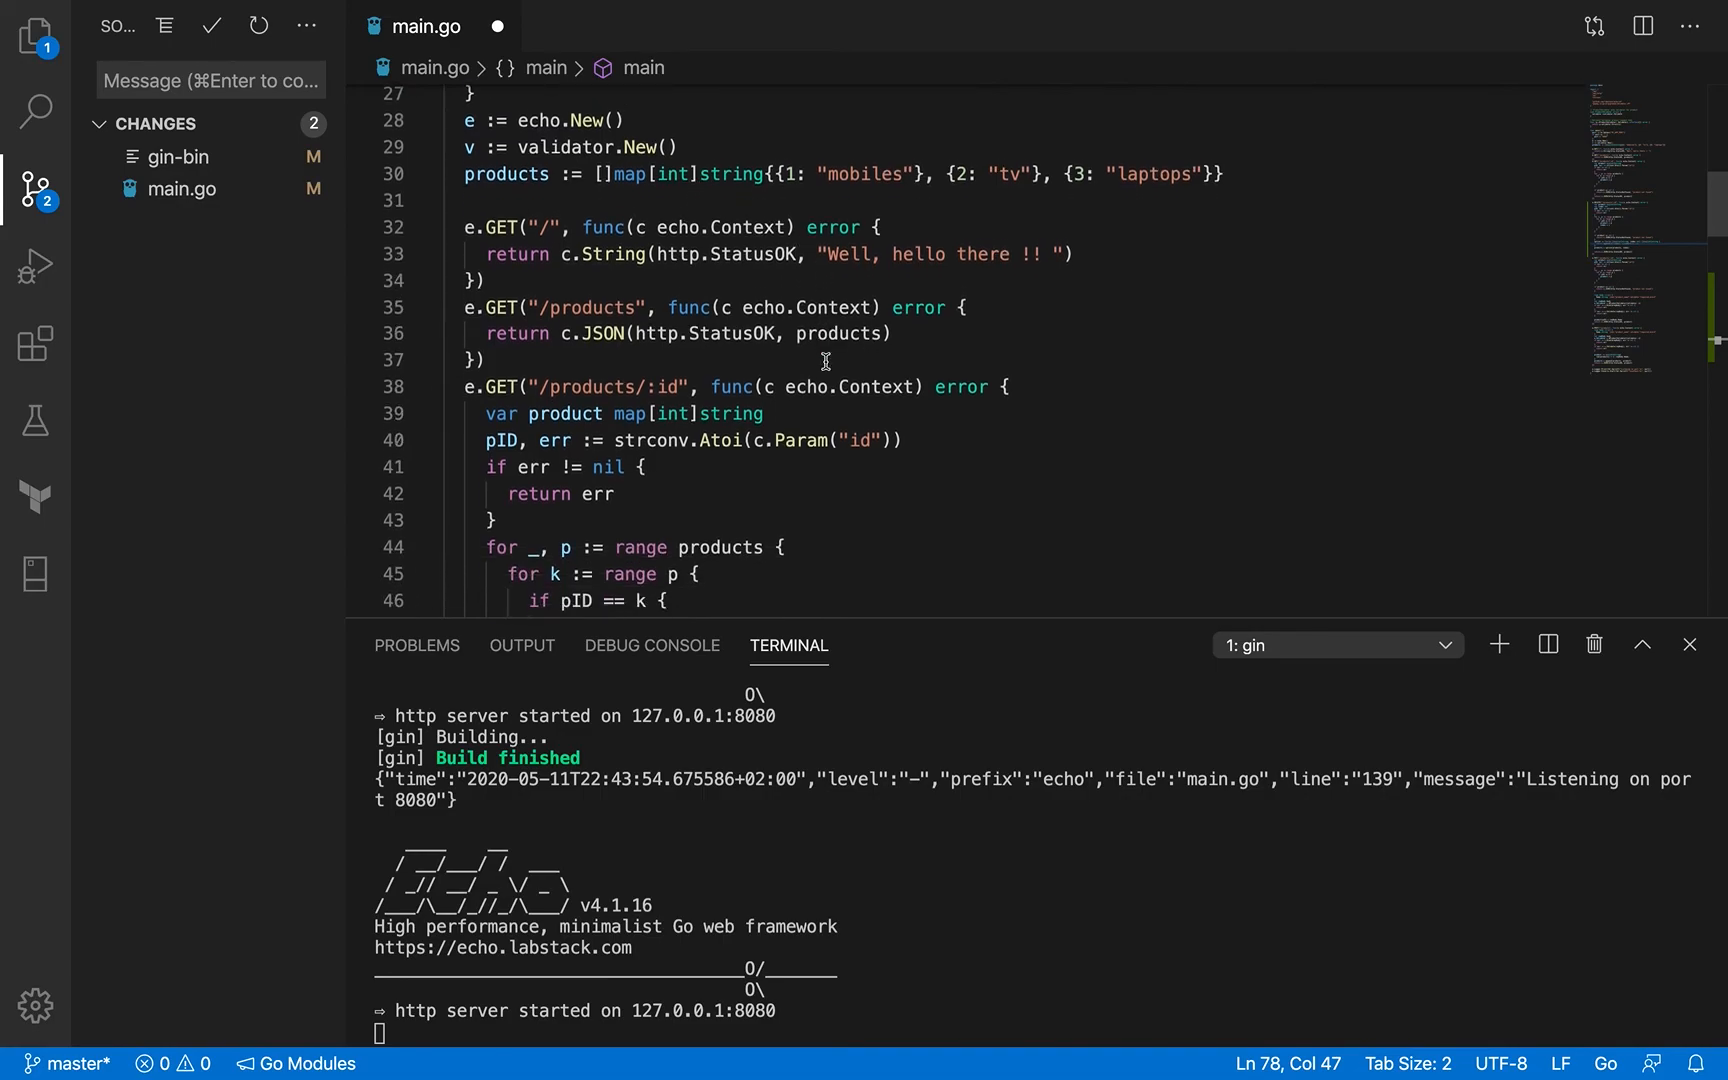